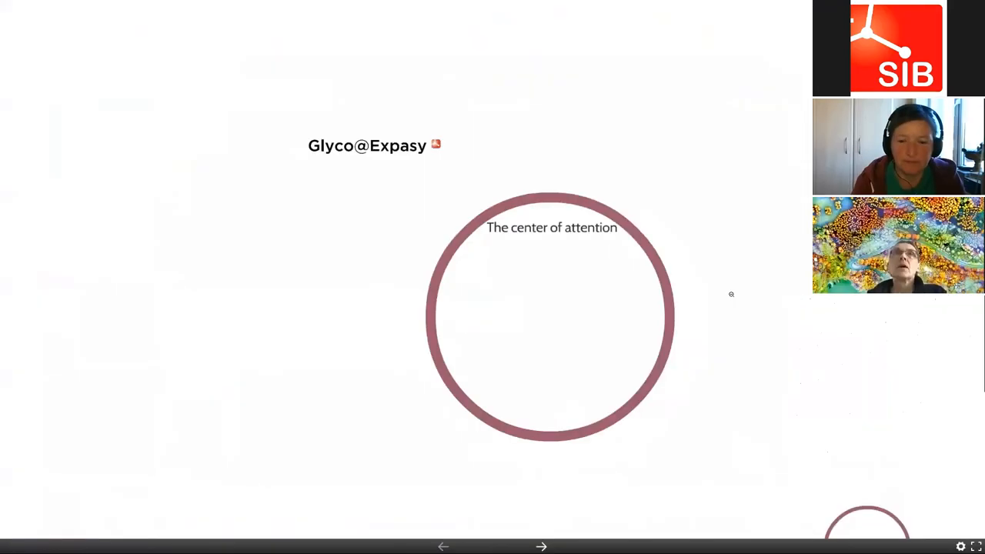
mouse_move(643, 473)
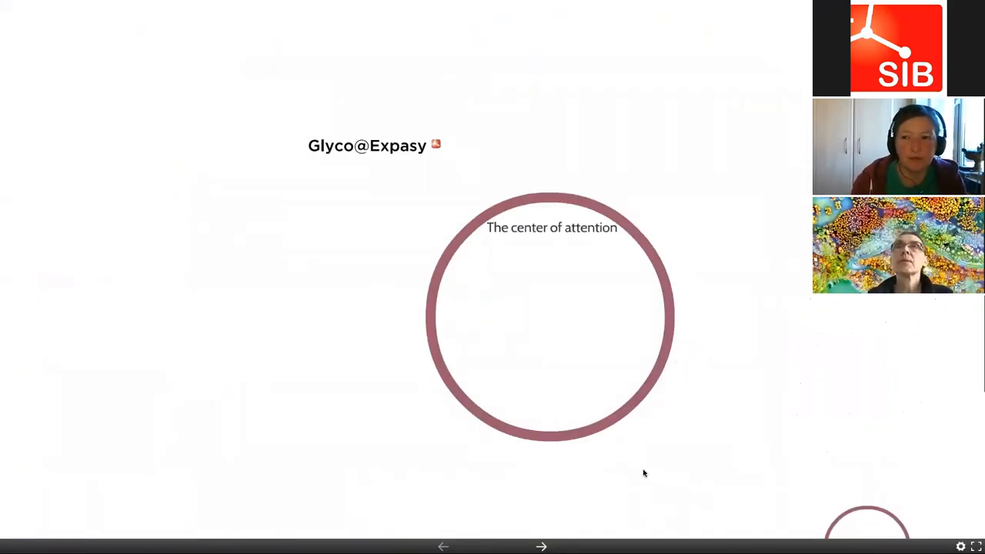
mouse_move(672, 106)
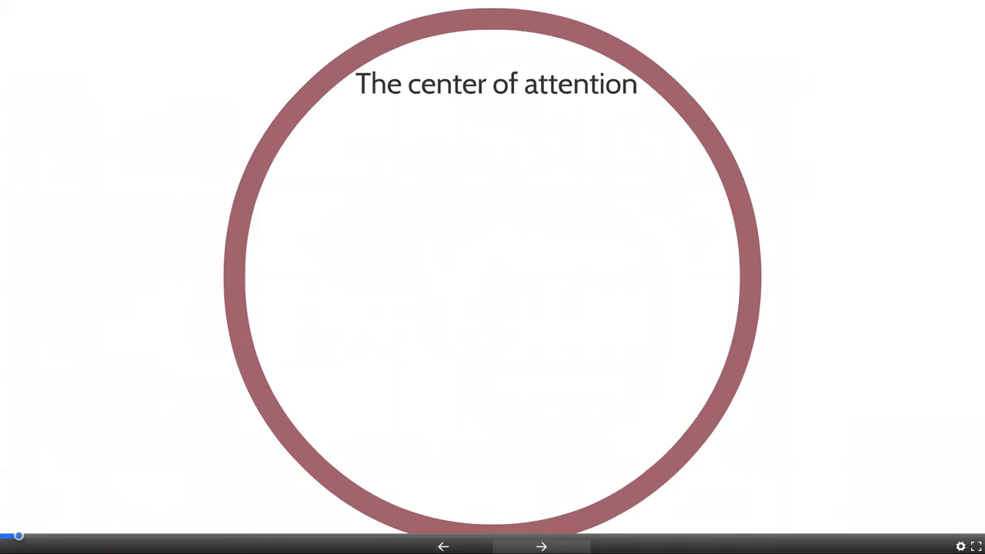
Advance Prezi to the influenza virus diagram labelling hemagglutinin, matrix, neuraminidase and polymerase complex
left_click(540, 546)
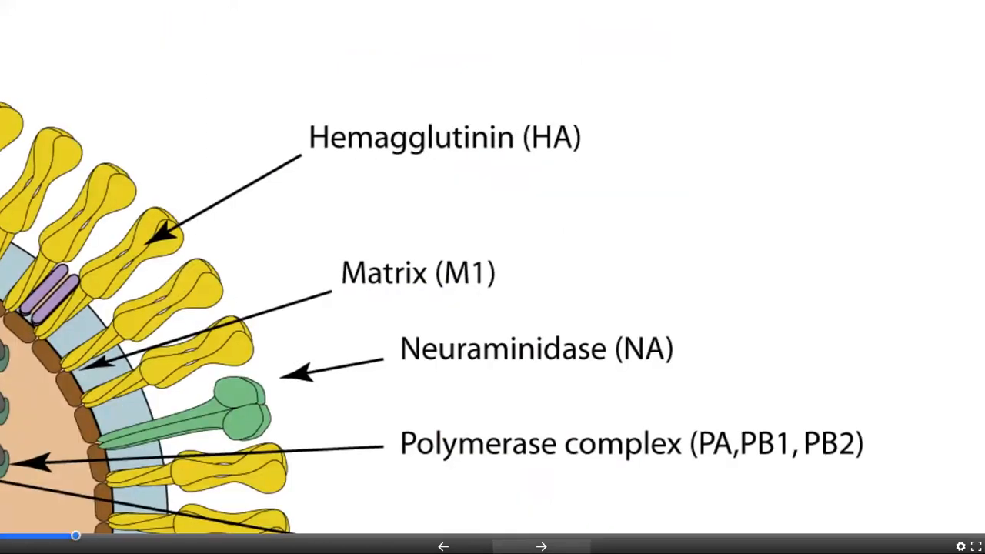
Step past the Influenza HA glycan sites to the 1918–2009 H1N1 hemagglutinin comparison
left_click(541, 546)
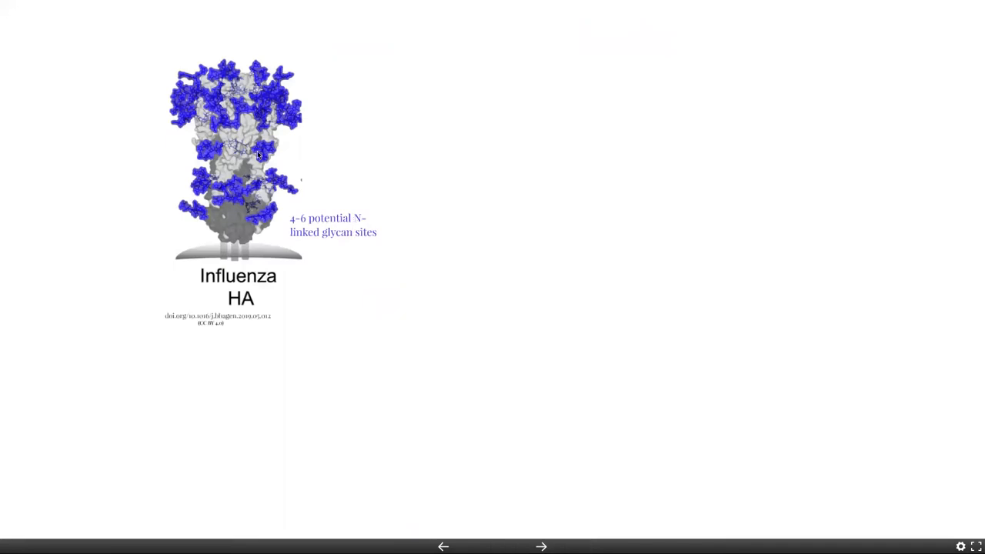
mouse_move(174, 100)
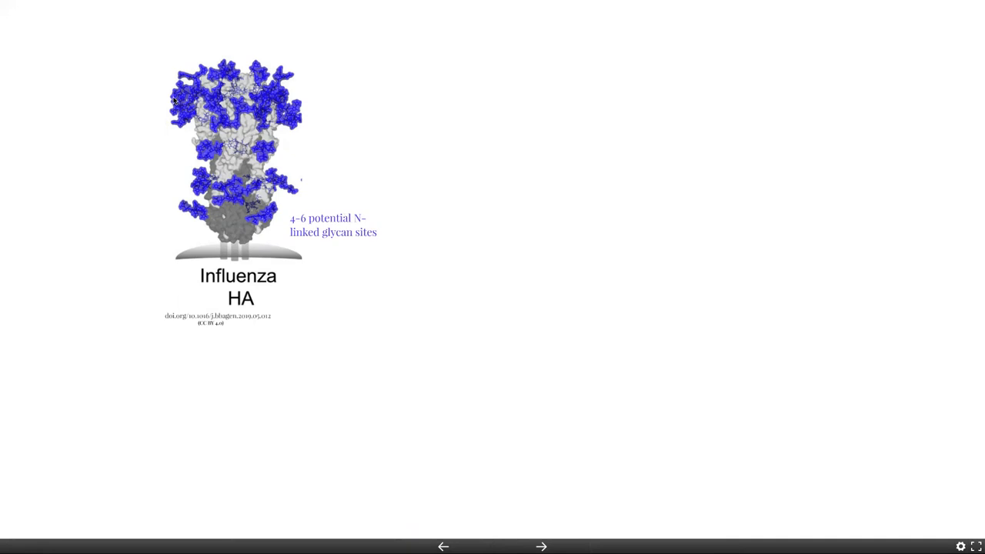
mouse_move(258, 236)
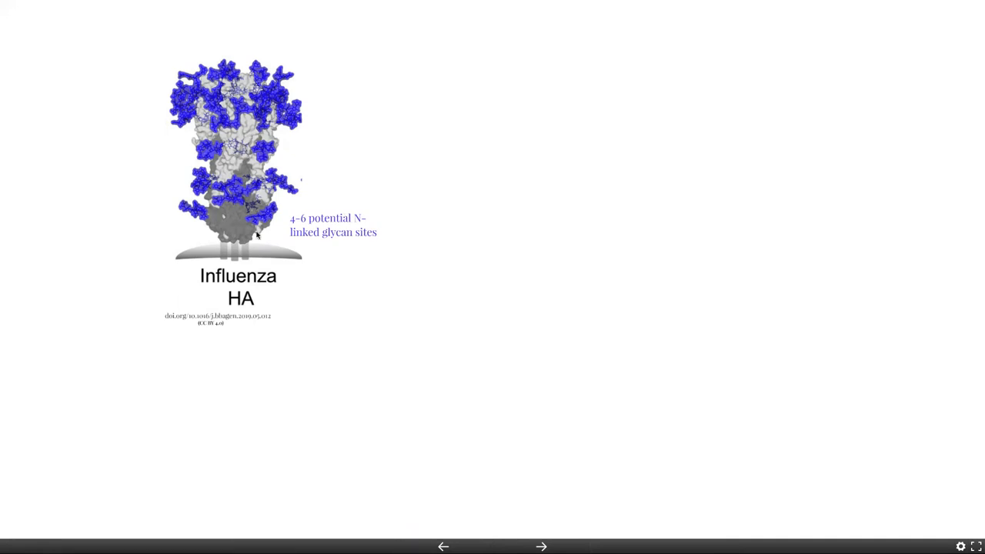
mouse_move(316, 225)
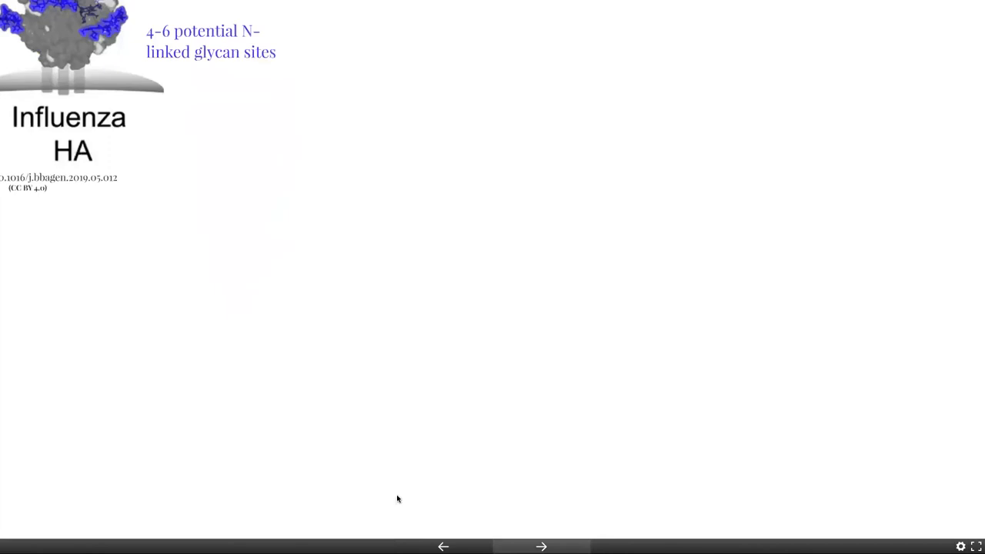
left_click(541, 546)
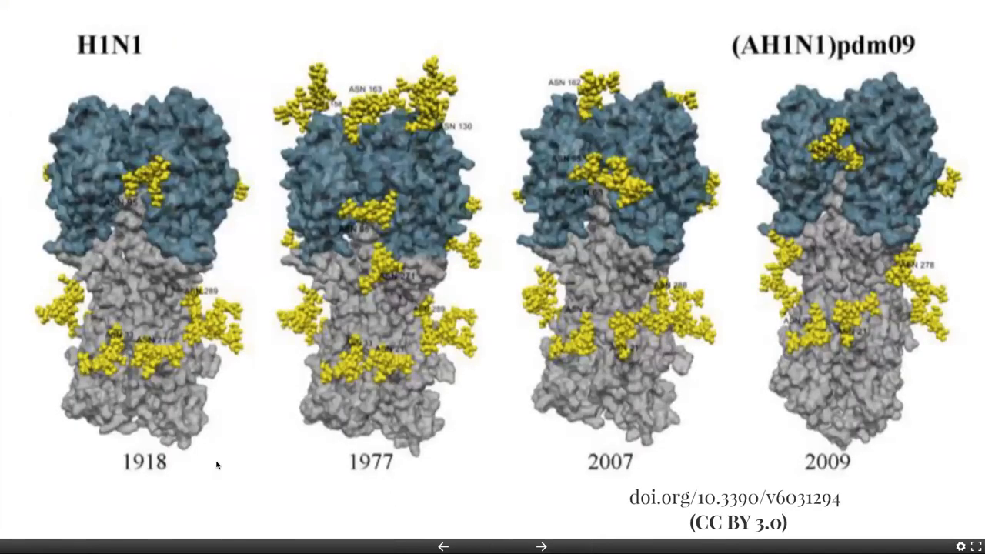
mouse_move(249, 417)
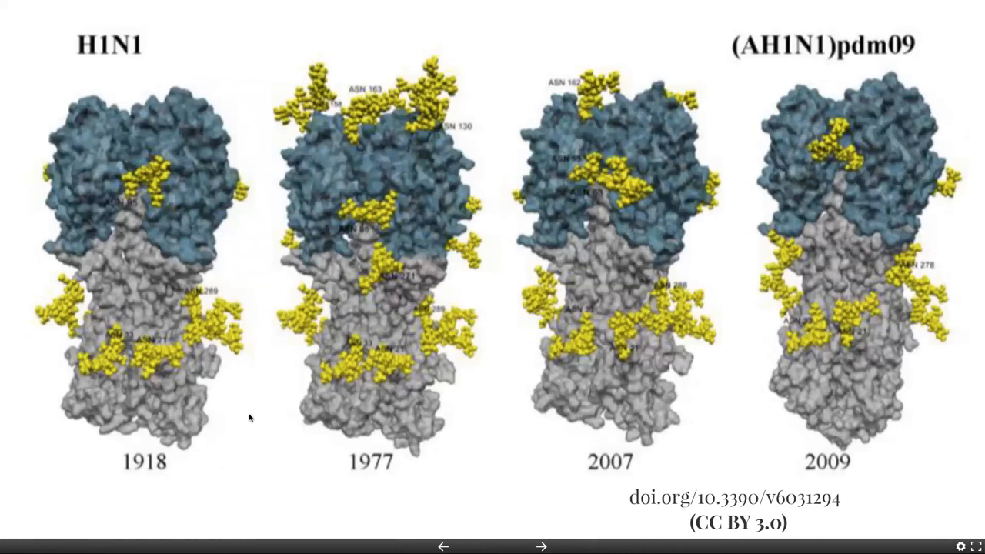
mouse_move(266, 443)
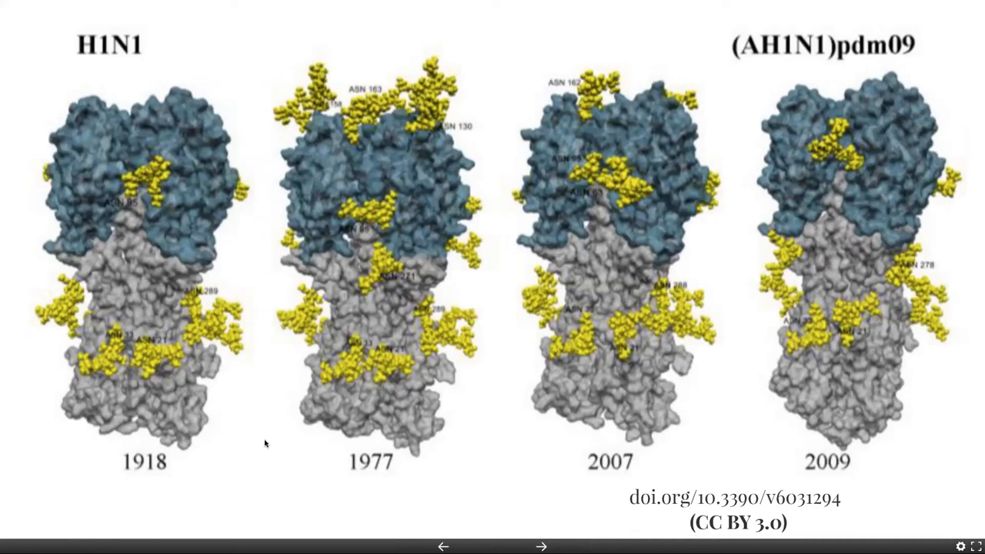
left_click(541, 546)
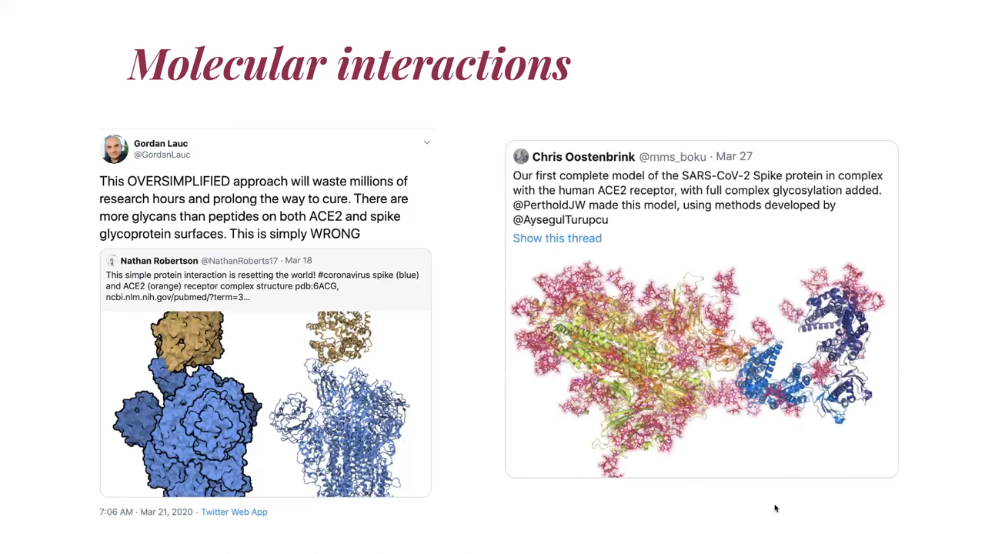
mouse_move(854, 41)
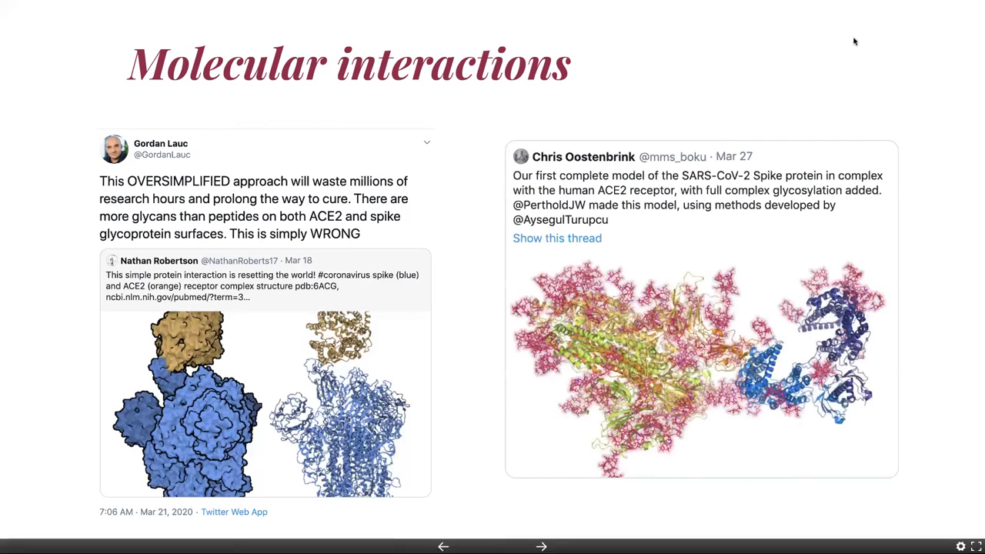
mouse_move(917, 120)
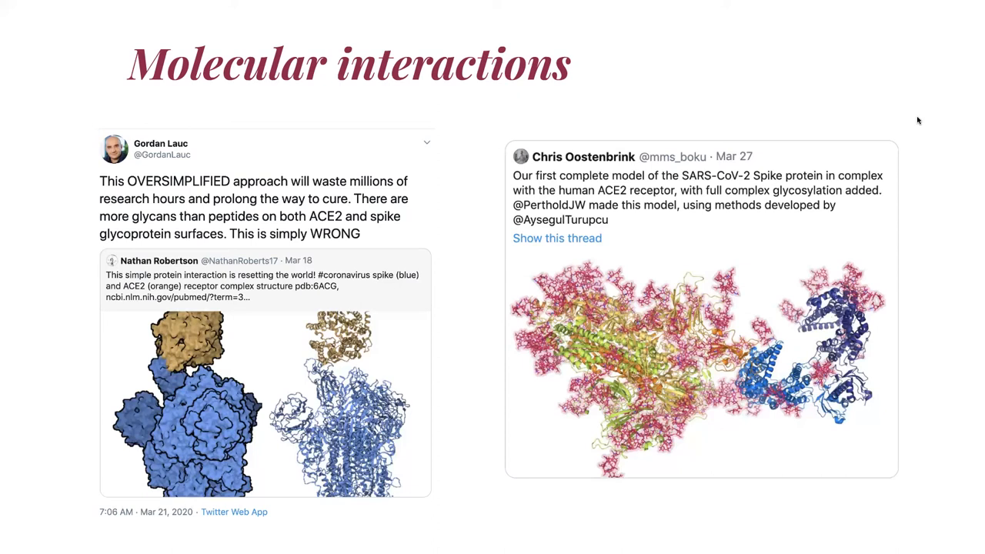
mouse_move(813, 85)
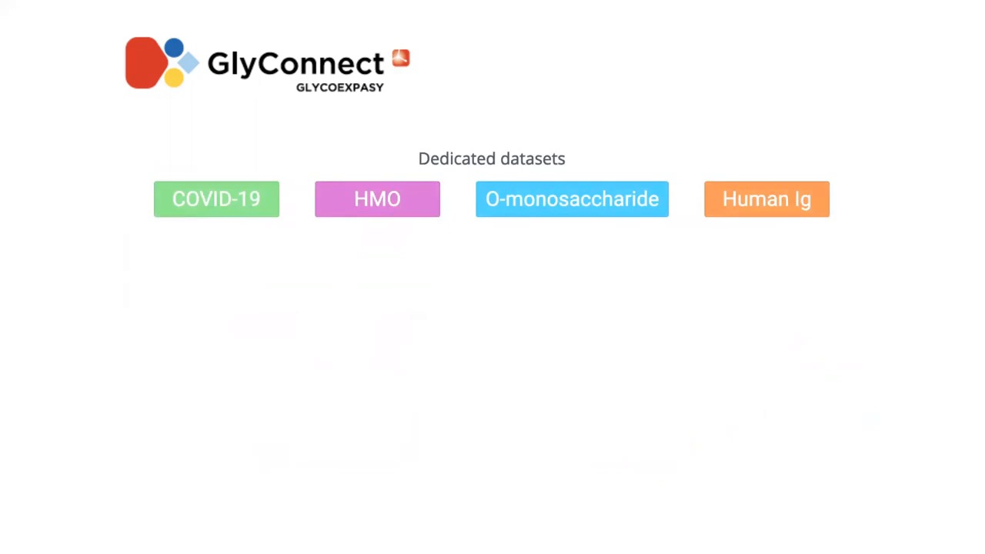
Zoom Prezi into the COVID-19 dataset tiles, showing STRUCTURE (252) and PEPTIDE (181)
left_click(216, 199)
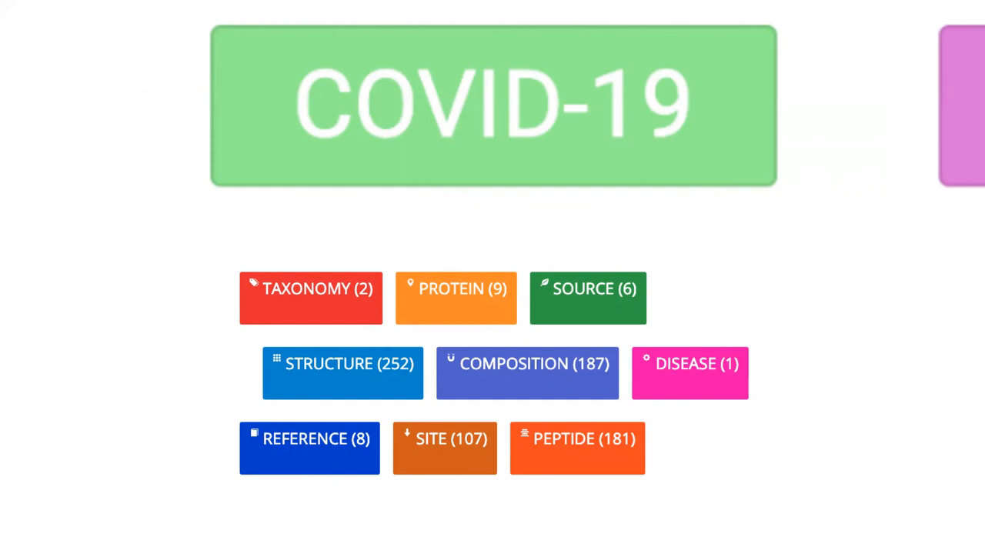
mouse_move(637, 66)
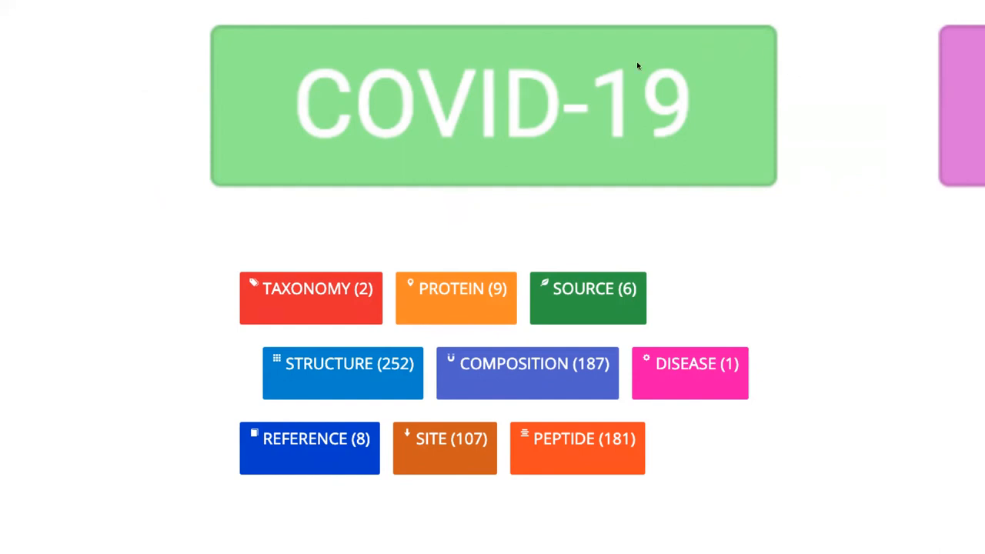
mouse_move(331, 302)
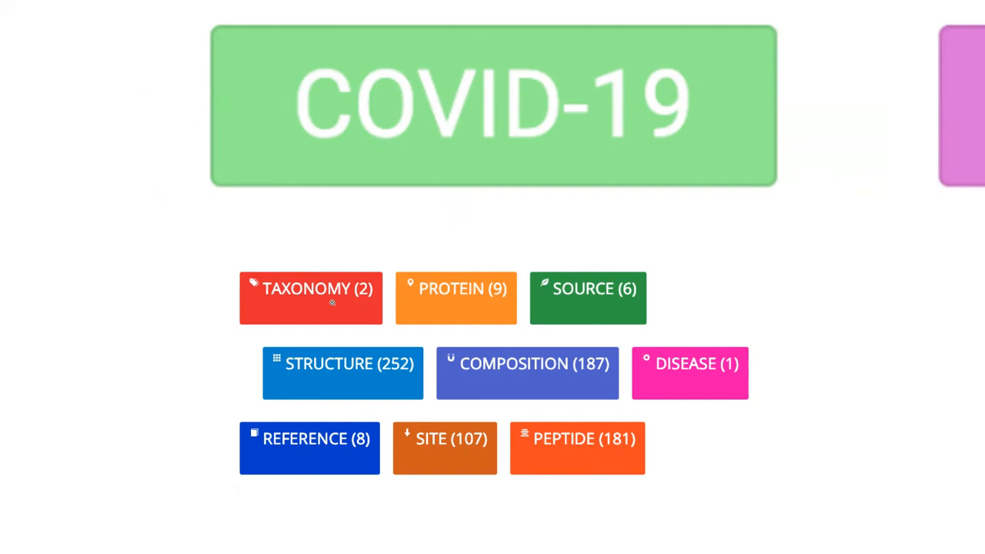
mouse_move(461, 300)
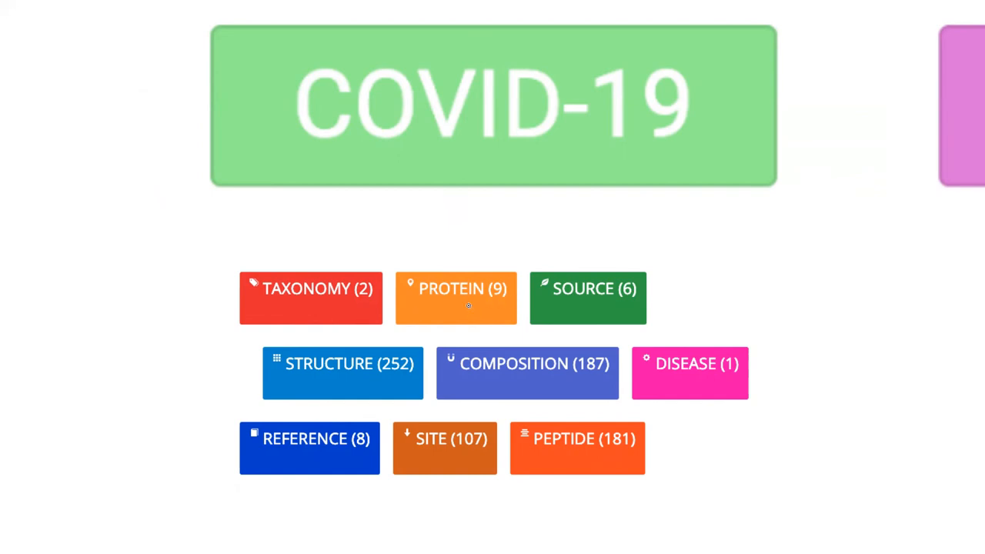
mouse_move(470, 309)
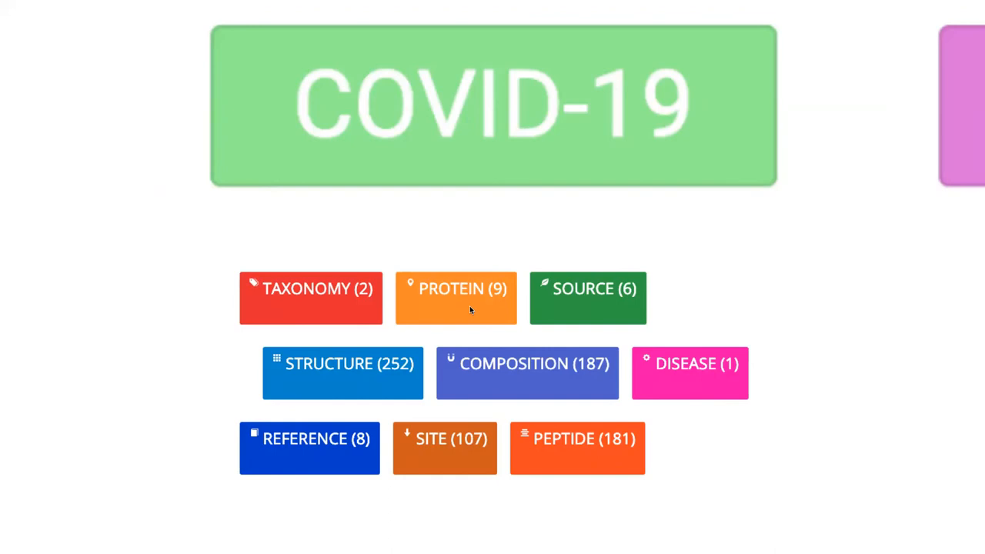
mouse_move(497, 330)
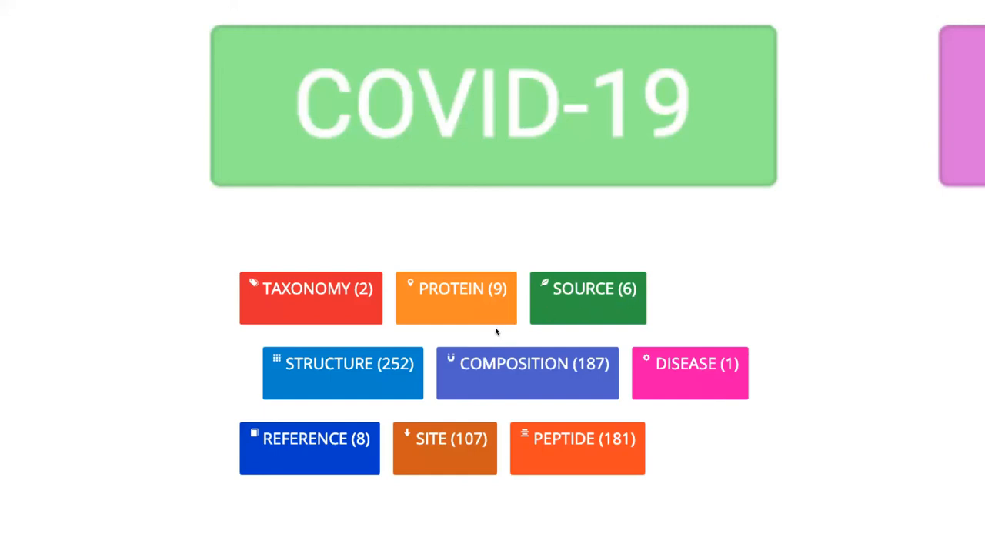
mouse_move(508, 387)
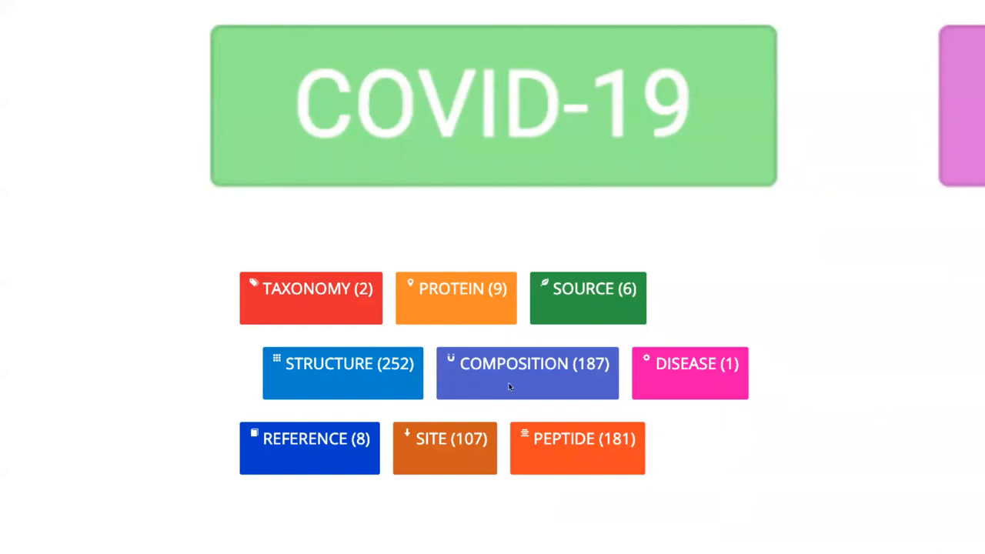
mouse_move(358, 450)
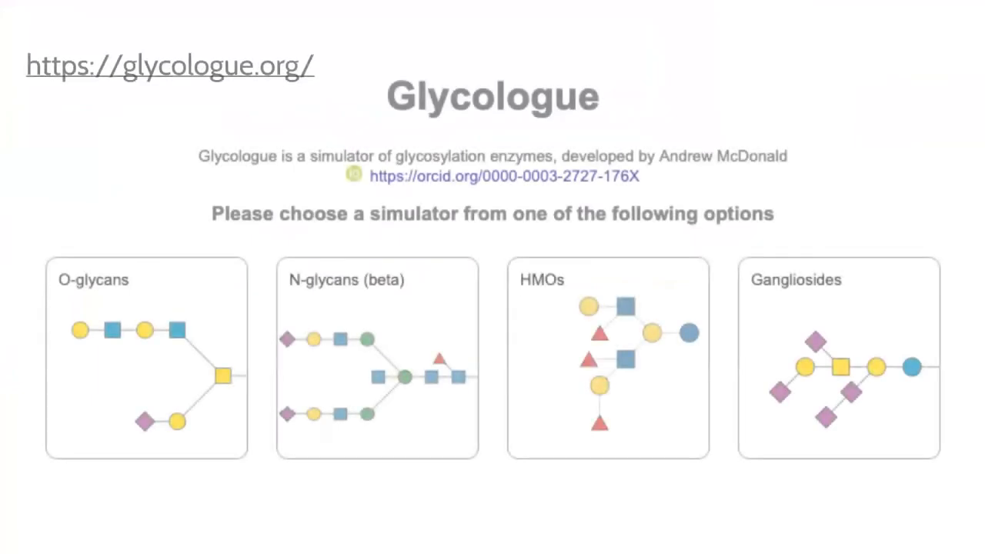
Advance Prezi to the Glycologue slide with O-glycan, N-glycan, HMO and Ganglioside simulators
left_click(608, 357)
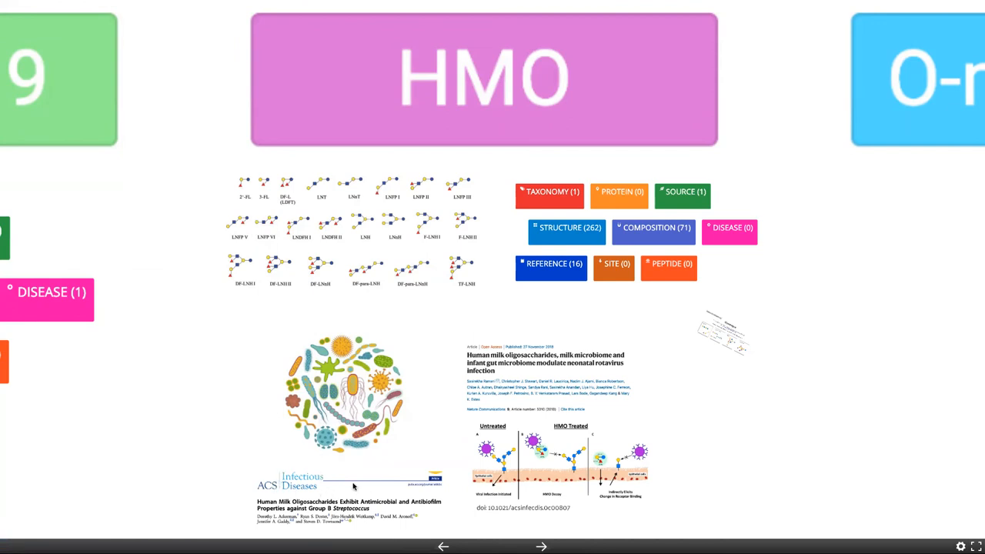
mouse_move(338, 247)
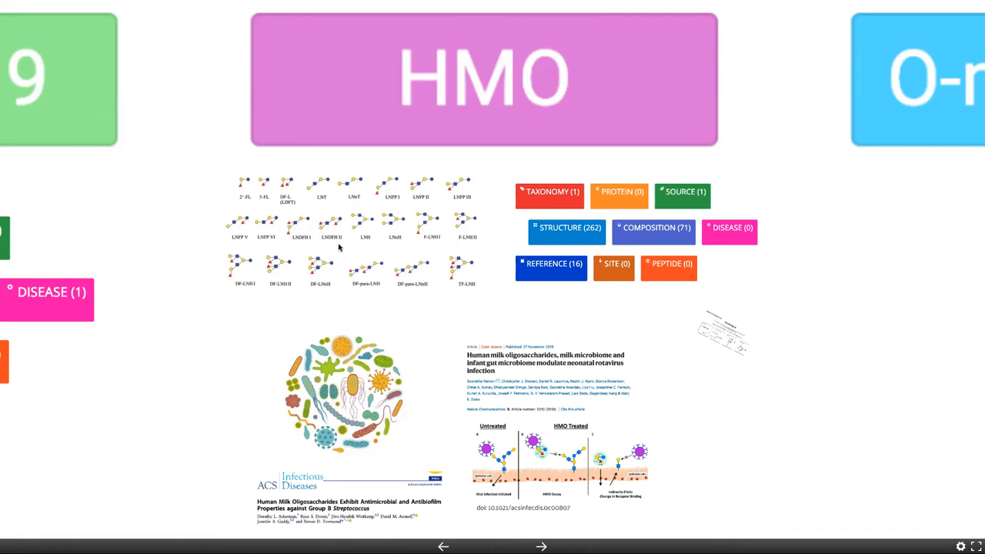
mouse_move(363, 304)
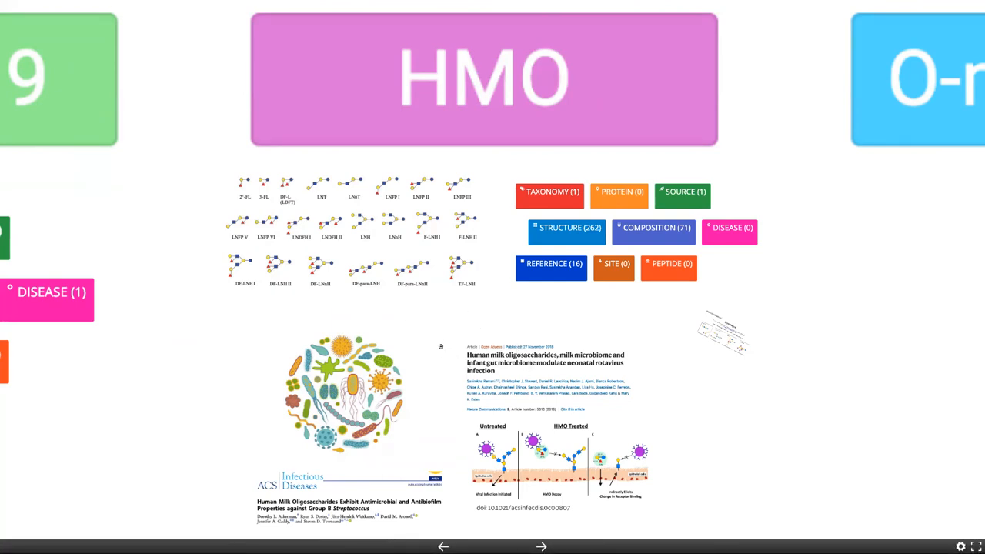
mouse_move(413, 309)
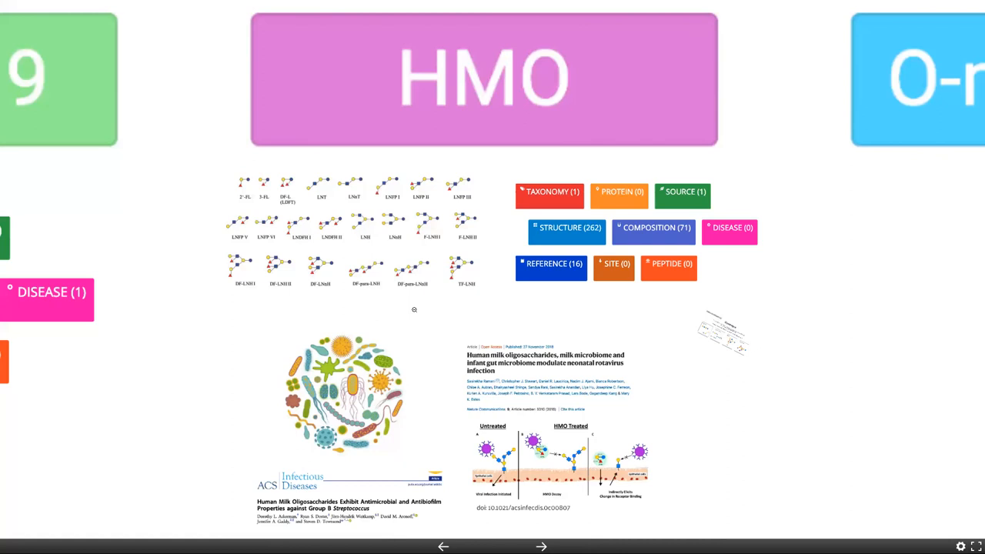
mouse_move(376, 309)
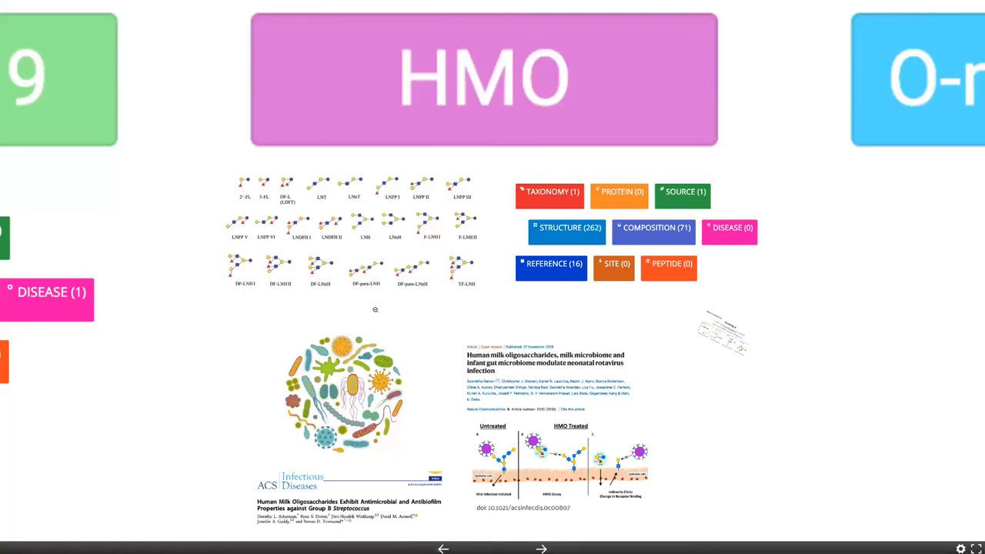
mouse_move(581, 241)
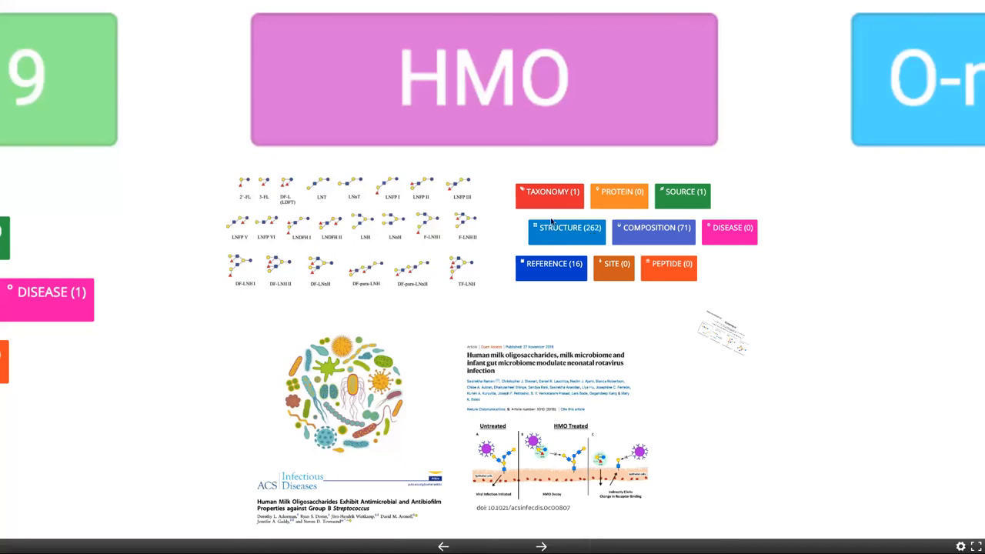
mouse_move(579, 239)
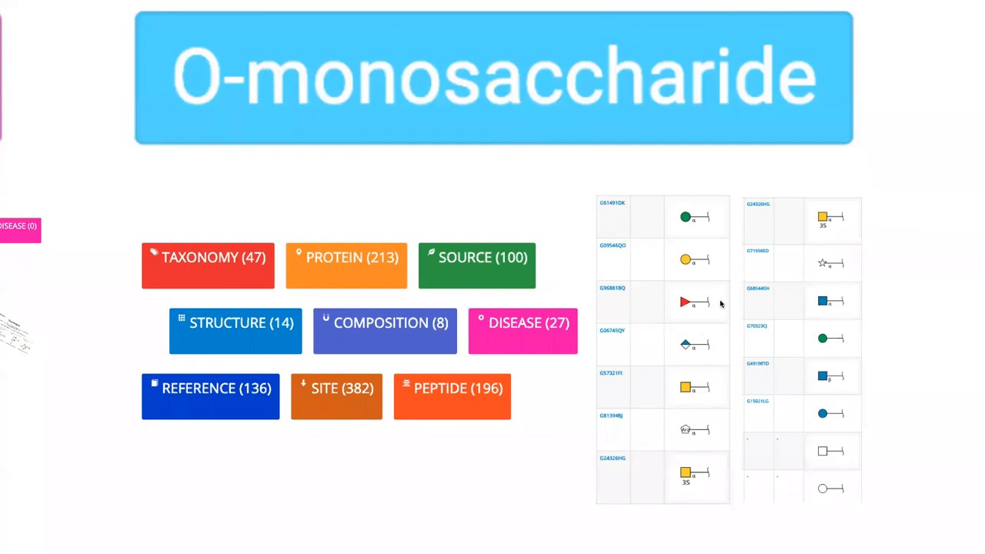
mouse_move(708, 330)
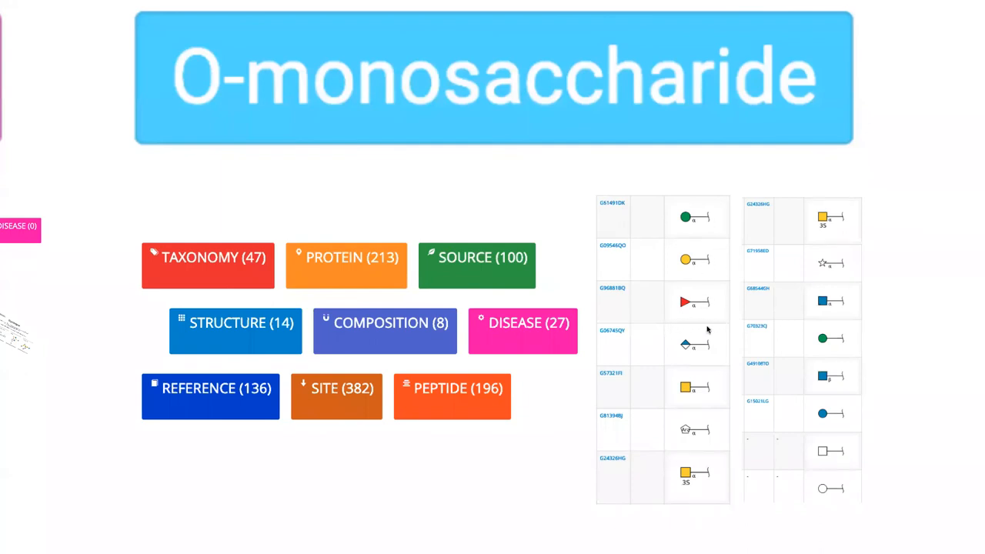
mouse_move(715, 348)
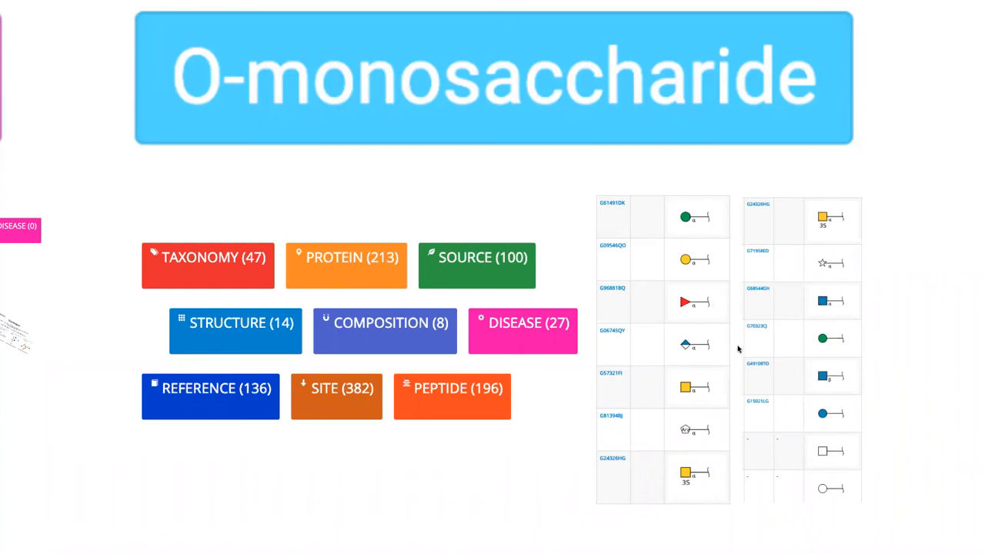
mouse_move(378, 523)
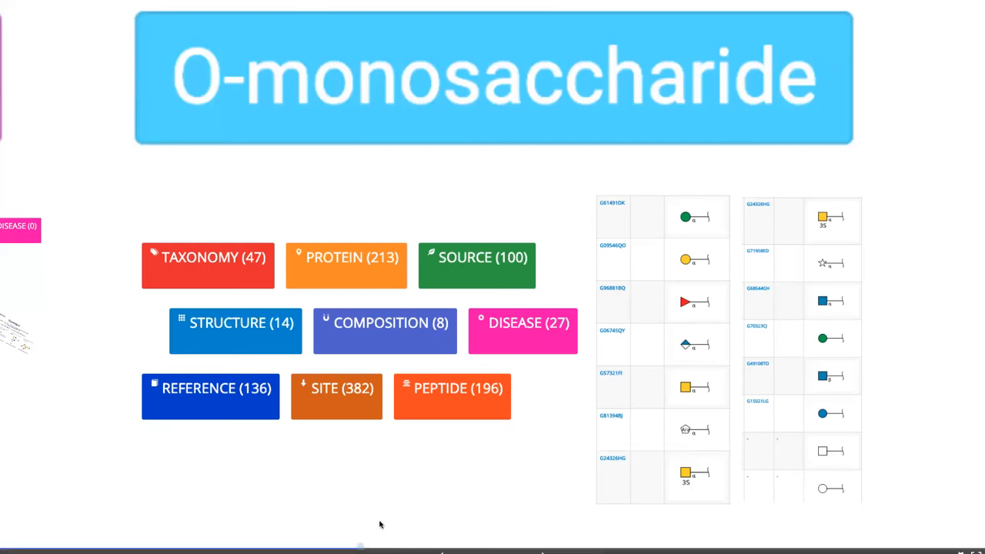
mouse_move(421, 443)
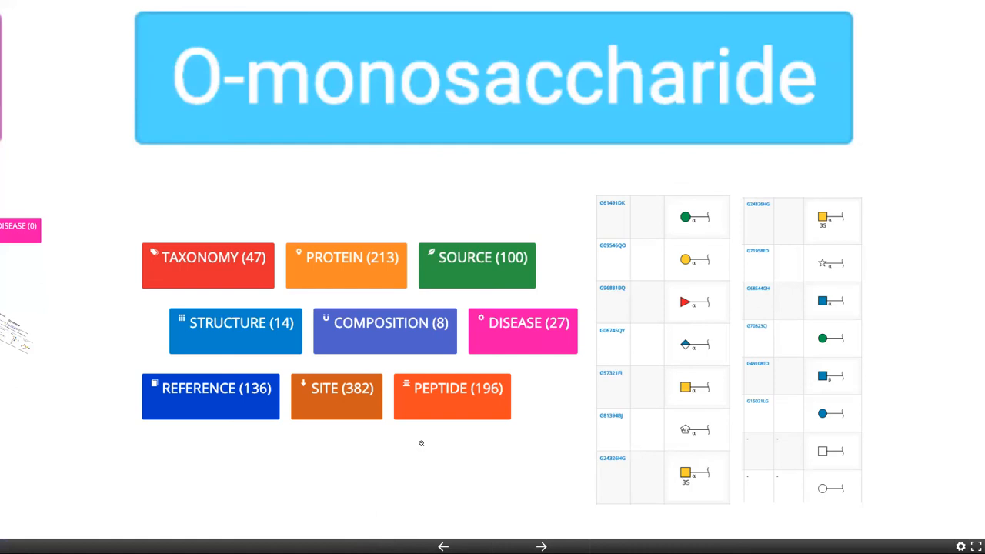
mouse_move(547, 448)
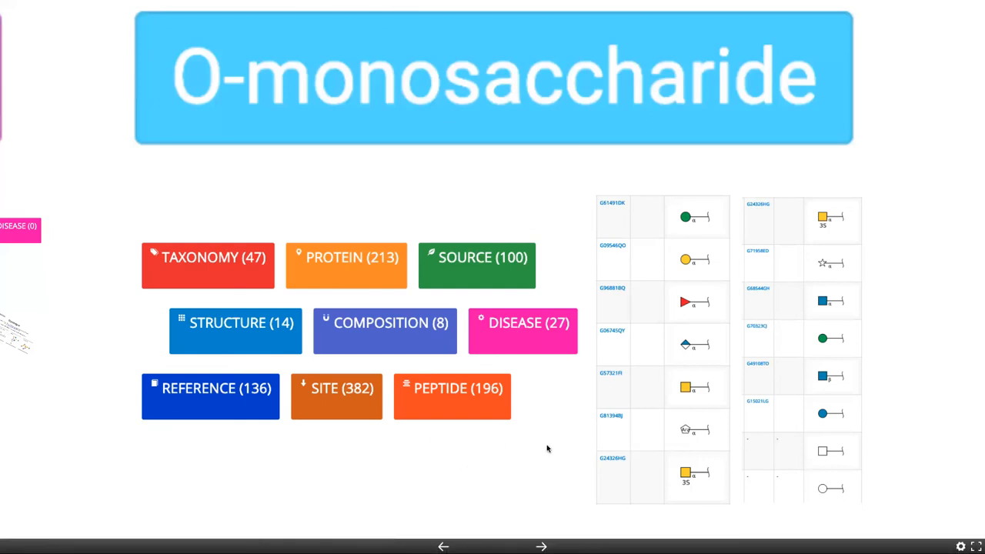
mouse_move(693, 311)
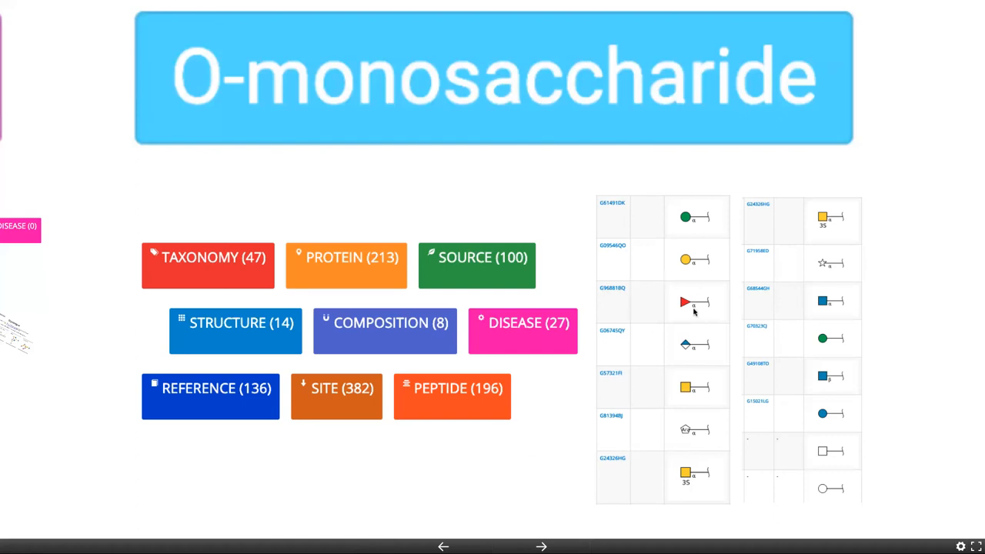
mouse_move(536, 450)
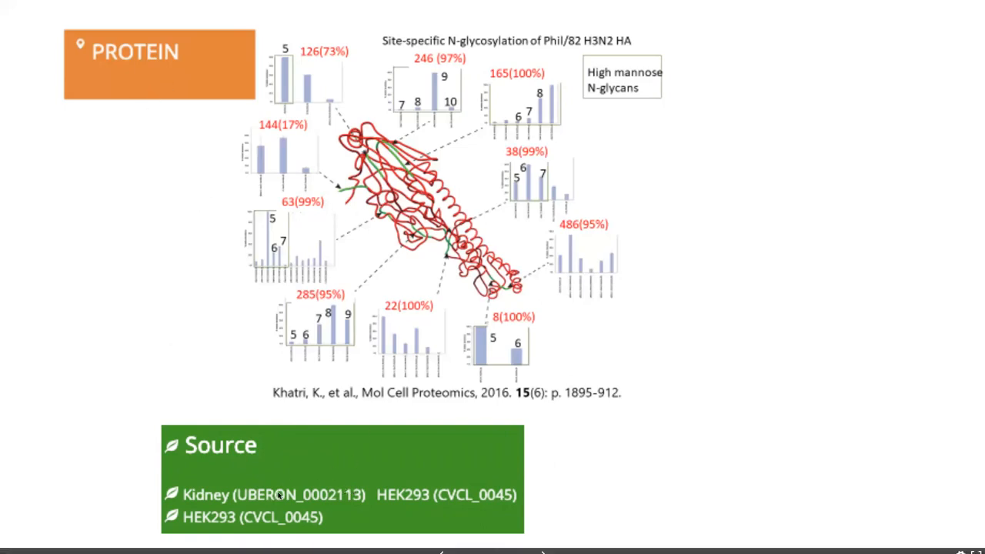
mouse_move(138, 364)
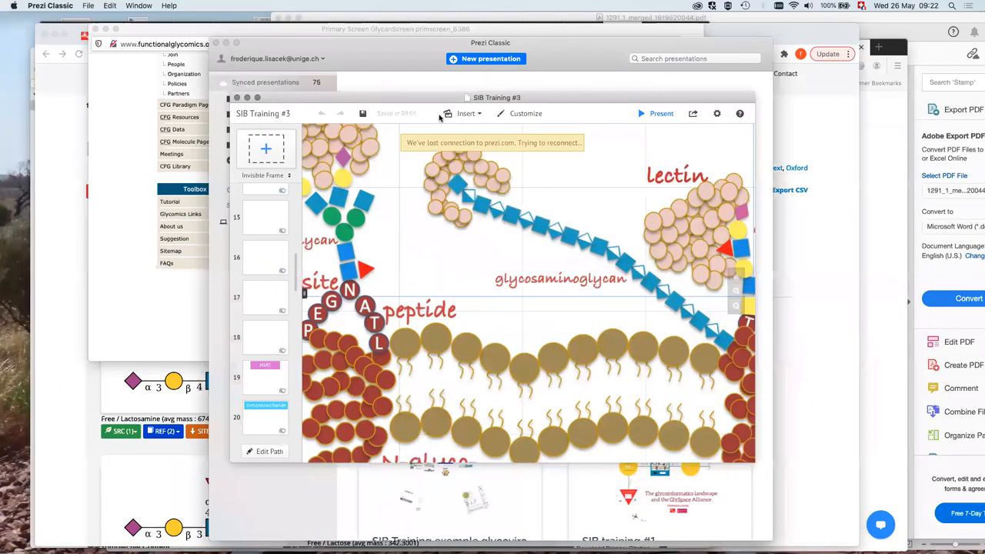
mouse_move(209, 177)
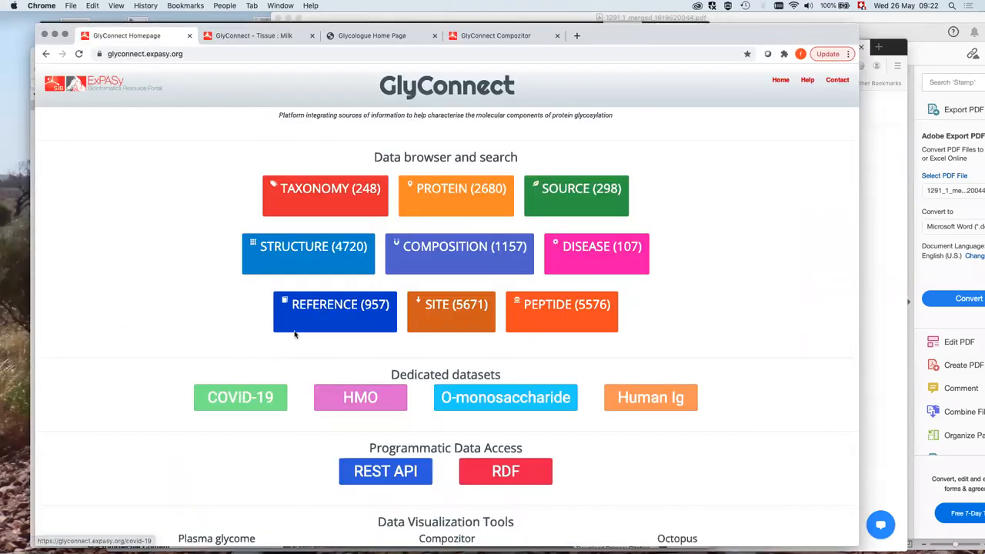
Open the COVID-19 dataset and list its PROTEIN (9) entries, starting with ACE2
left_click(240, 397)
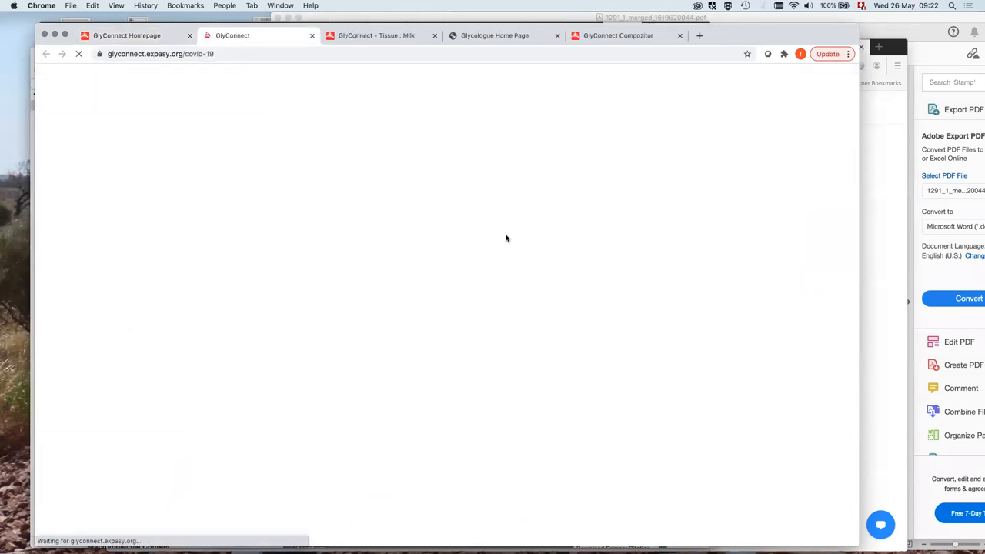
mouse_move(182, 251)
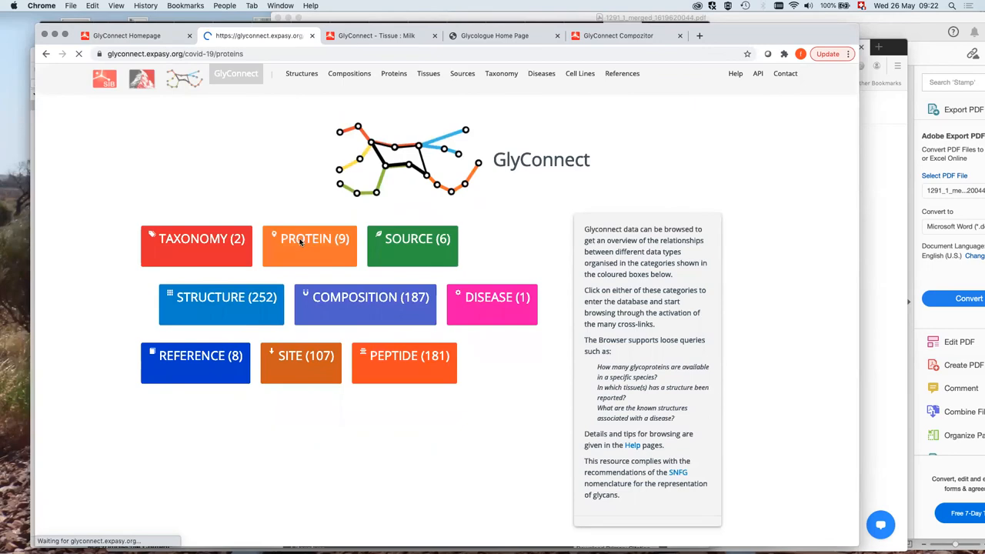
left_click(309, 239)
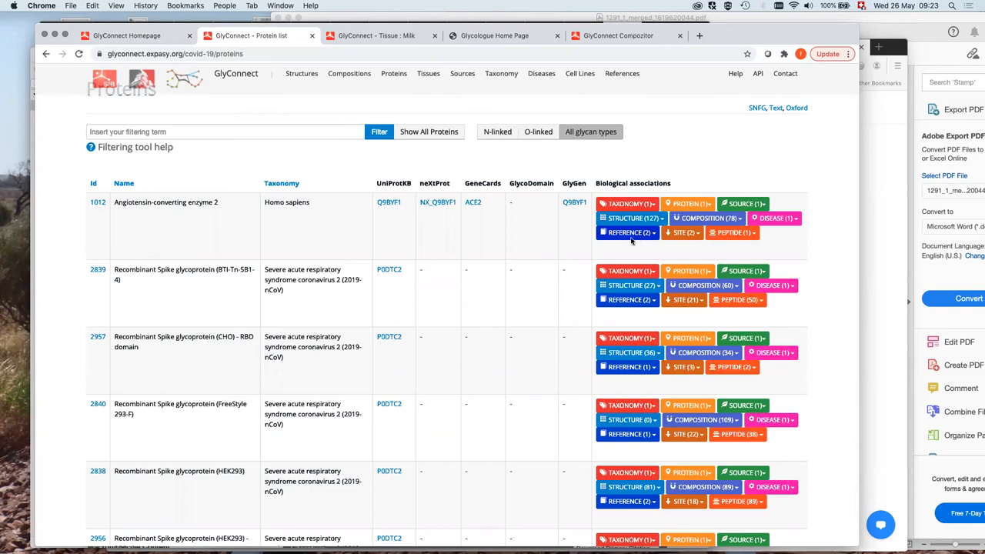
Expand ACE2's REFERENCE (2) papers and scroll down through the spike glycoprotein entries
left_click(624, 233)
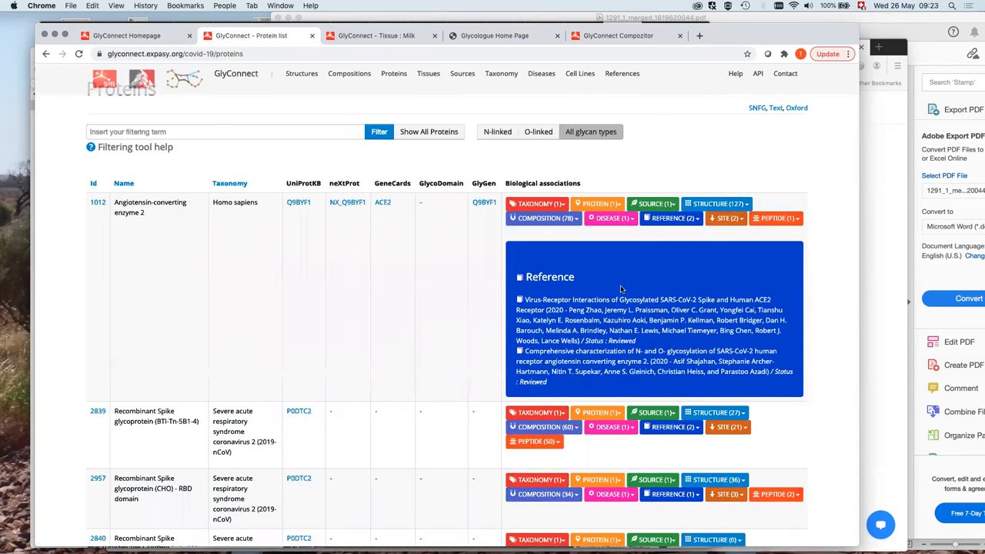
mouse_move(546, 226)
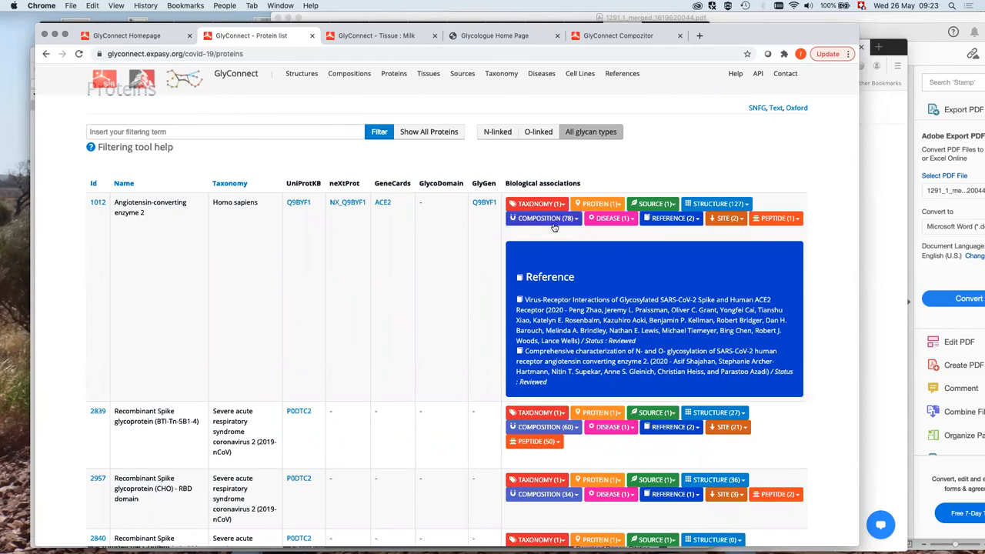
scroll("down", 3)
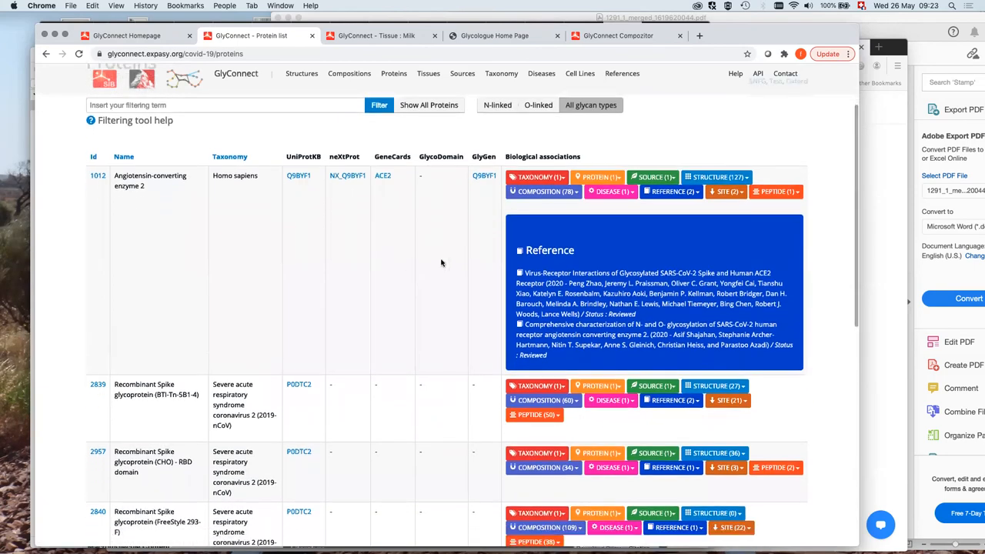
scroll("down", 3)
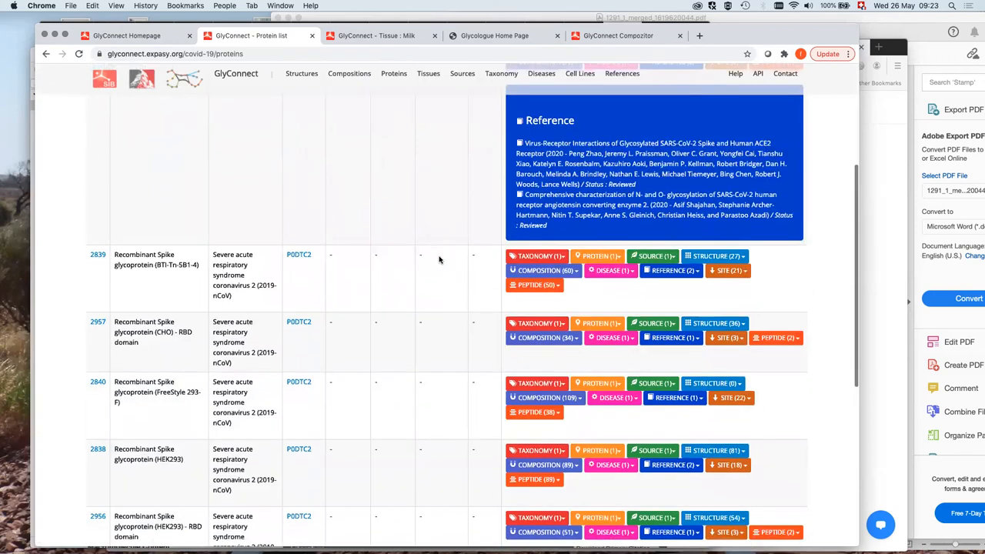
scroll("down", 3)
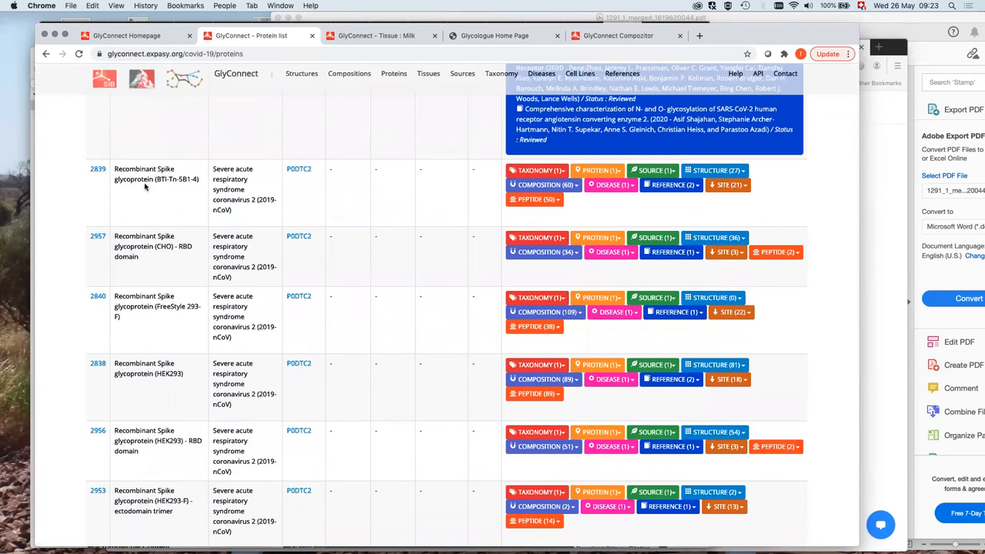
mouse_move(175, 193)
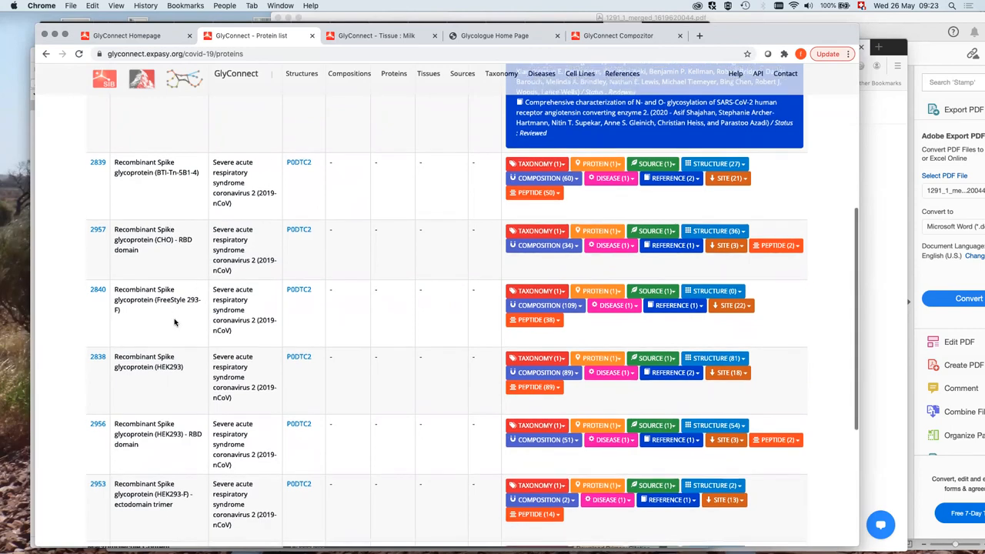
scroll("down", 3)
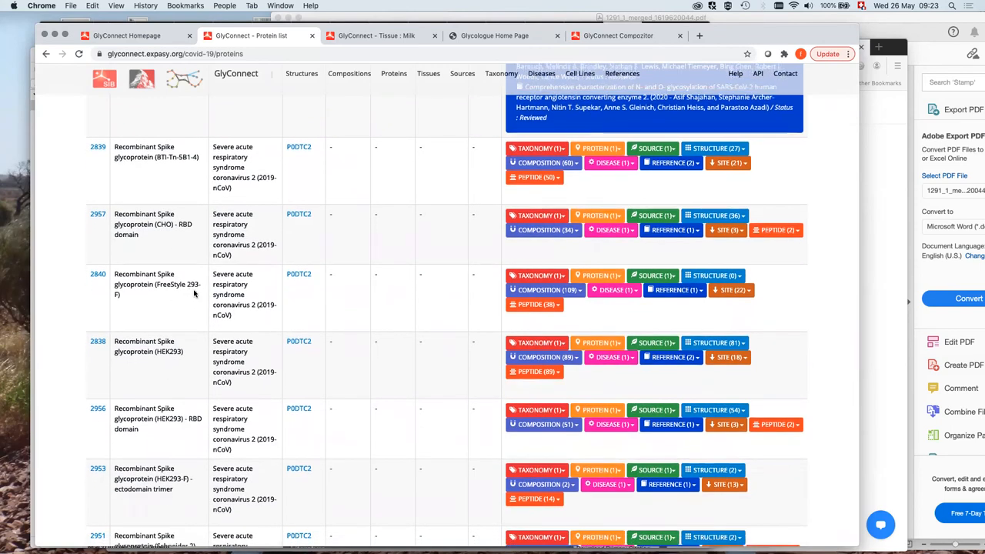
scroll("down", 3)
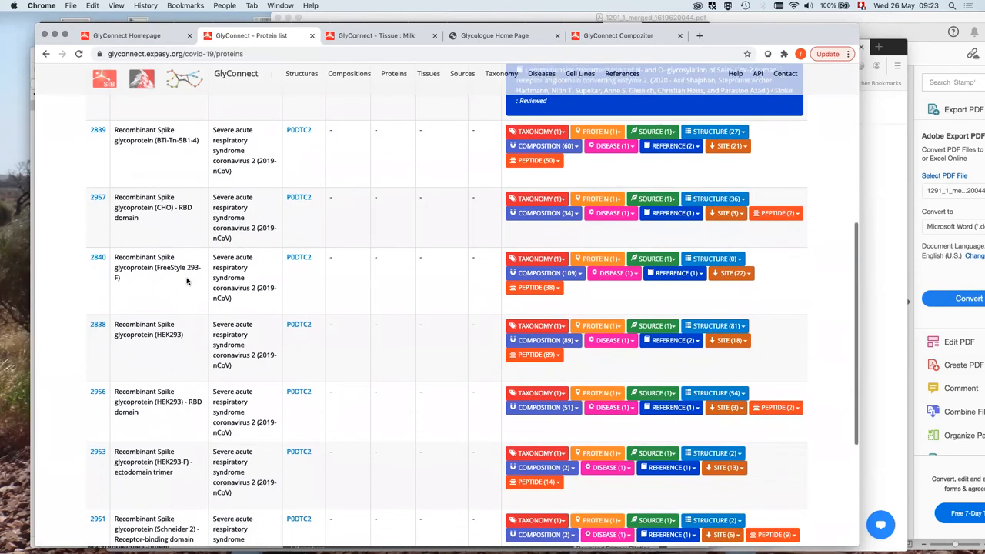
mouse_move(167, 269)
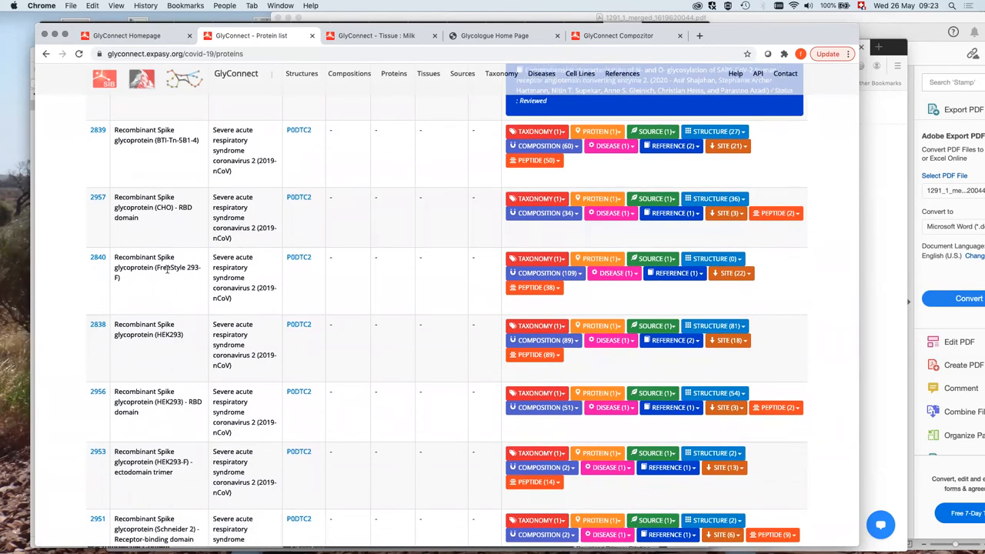
mouse_move(162, 350)
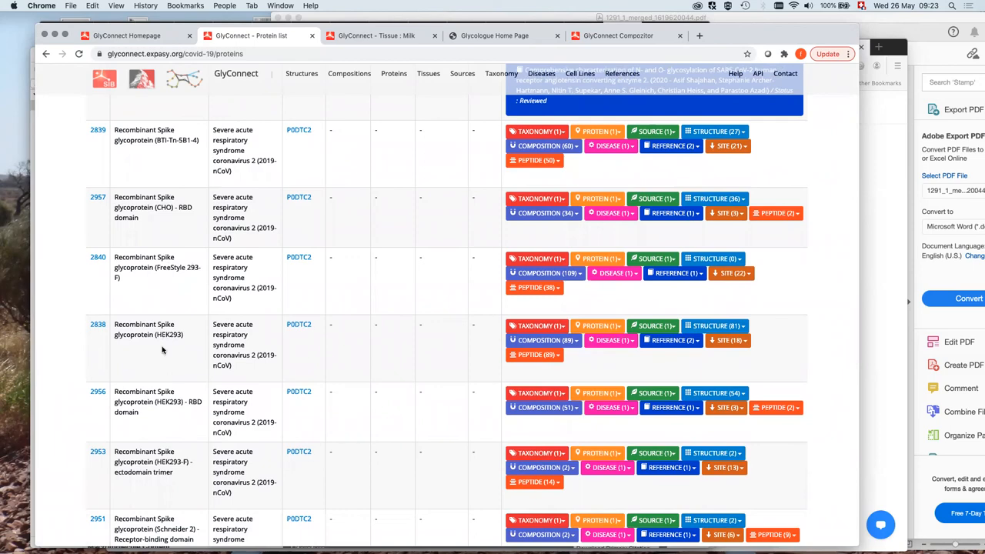
mouse_move(185, 270)
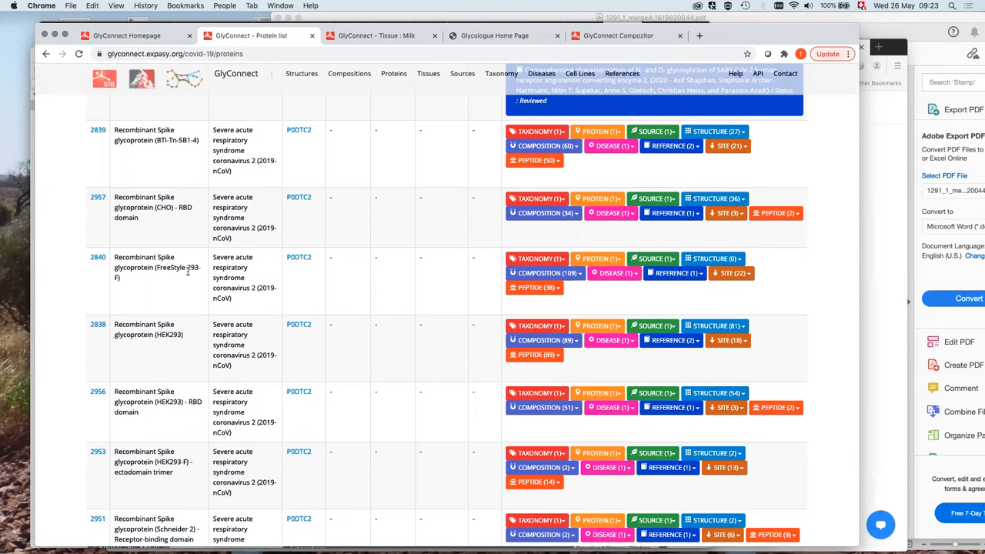
mouse_move(592, 238)
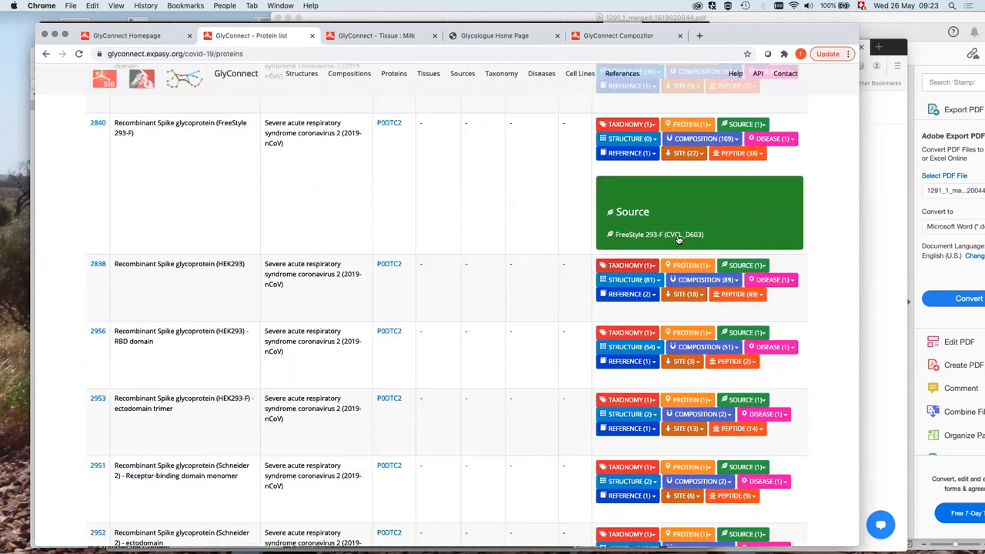
mouse_move(658, 233)
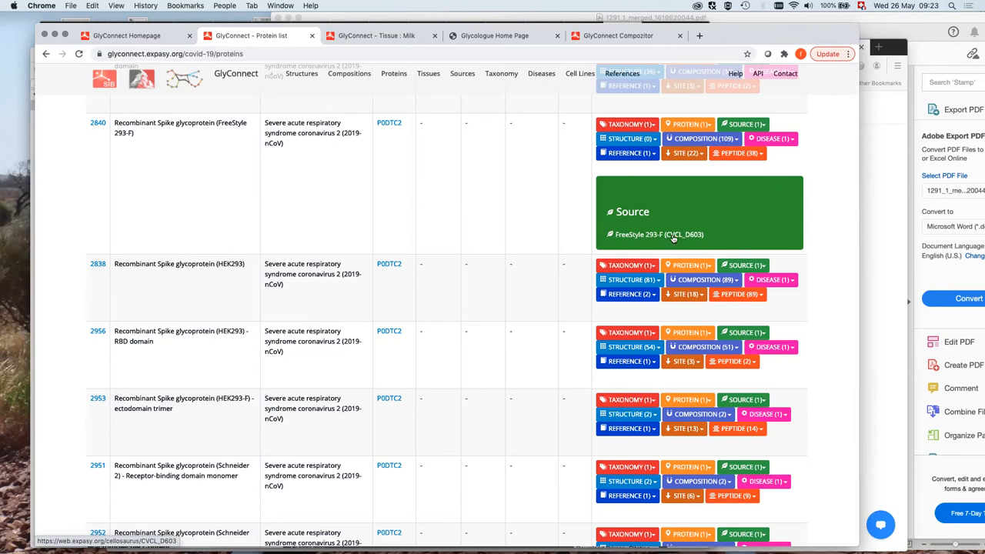
Collapse the FreeStyle 293-F source panel of recombinant spike entry 2840
scroll("up", 3)
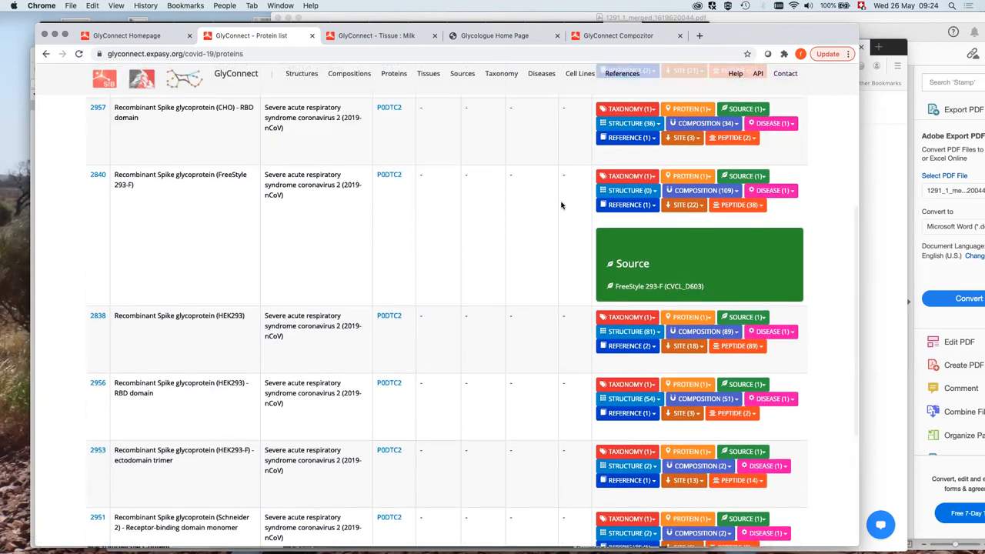
mouse_move(420, 171)
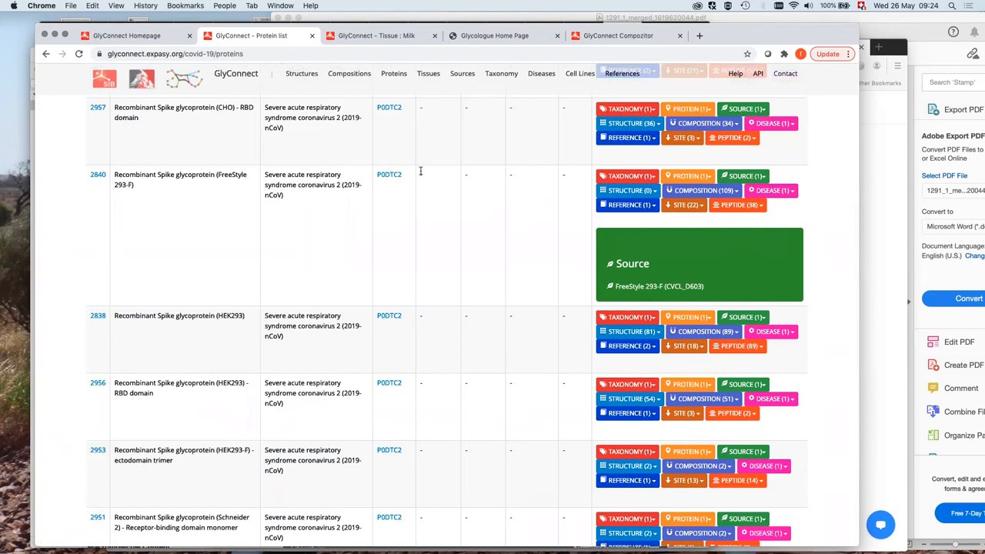
mouse_move(604, 265)
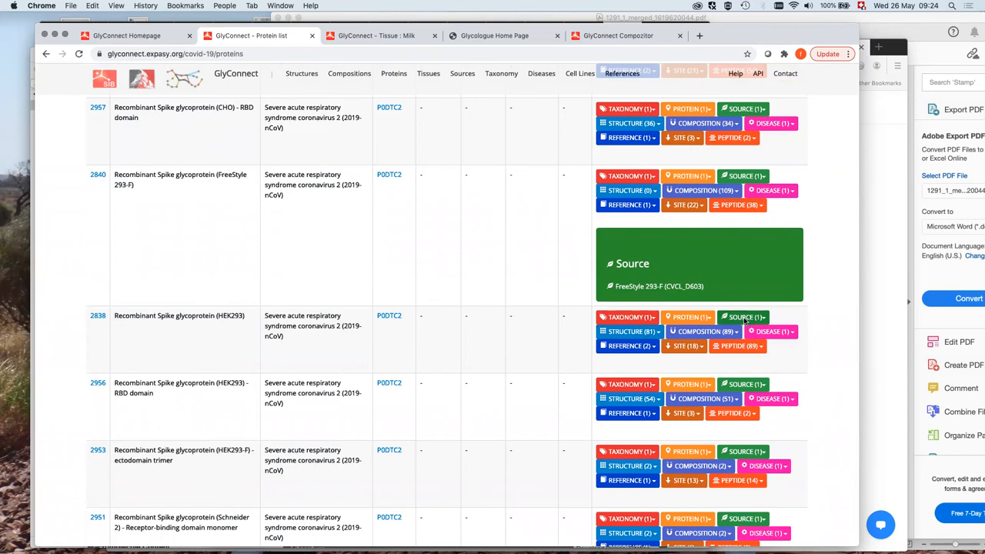
left_click(742, 317)
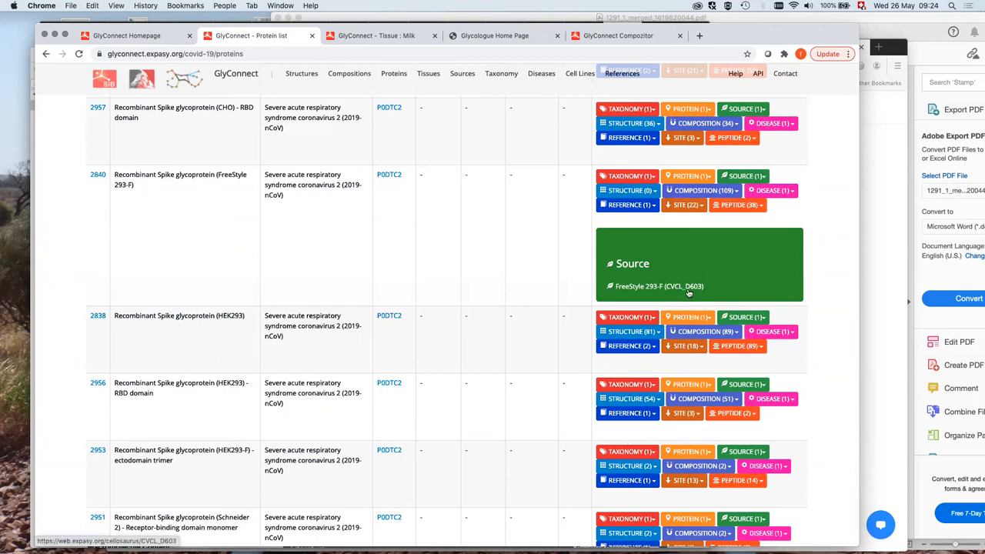
mouse_move(540, 263)
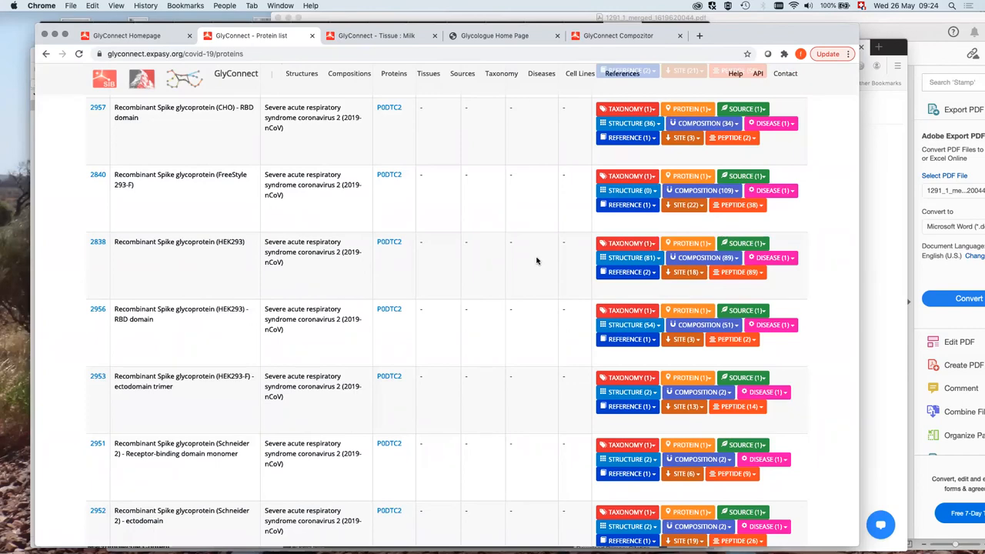
Expand entry 2953's reported O-linked structures, then scroll back to the protein list top
scroll("down", 3)
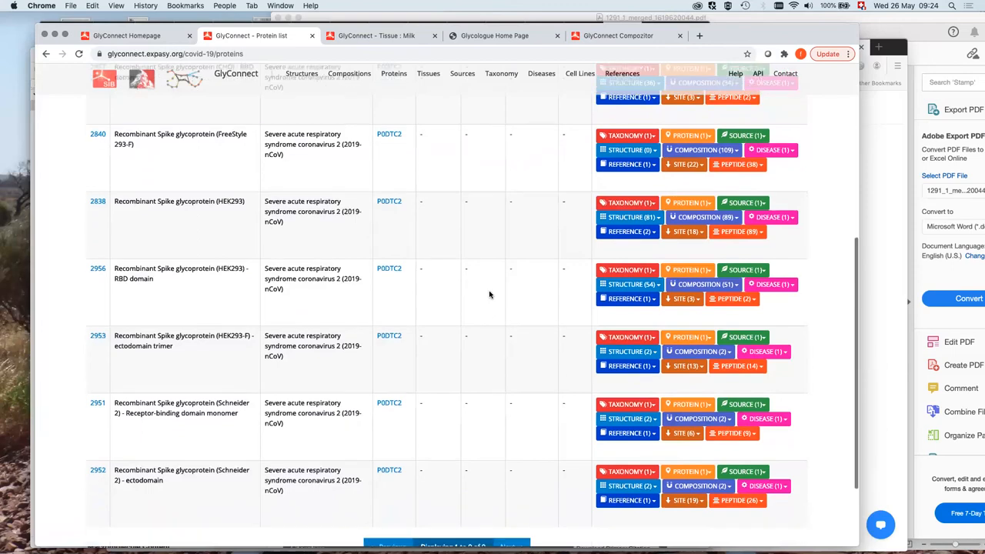
scroll("down", 3)
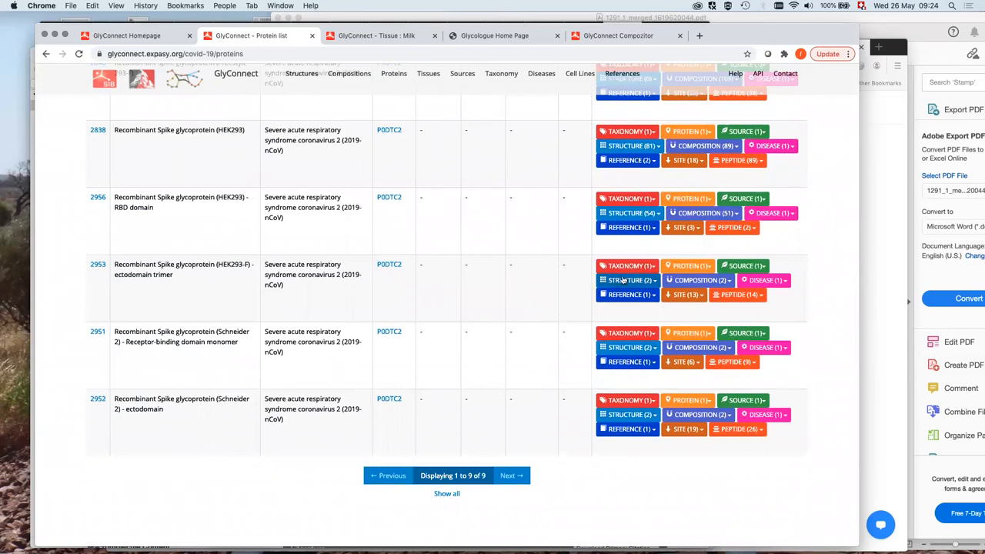
left_click(629, 280)
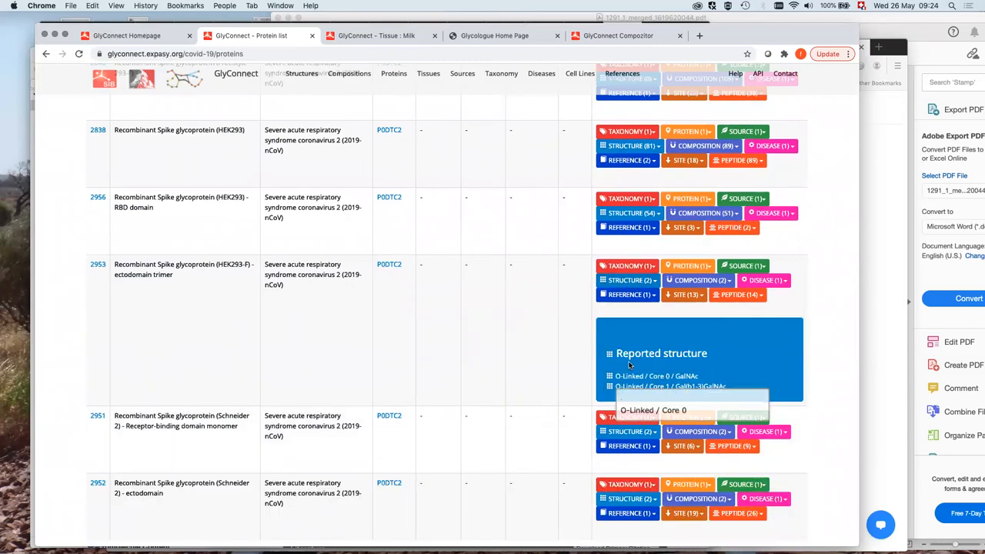
mouse_move(566, 404)
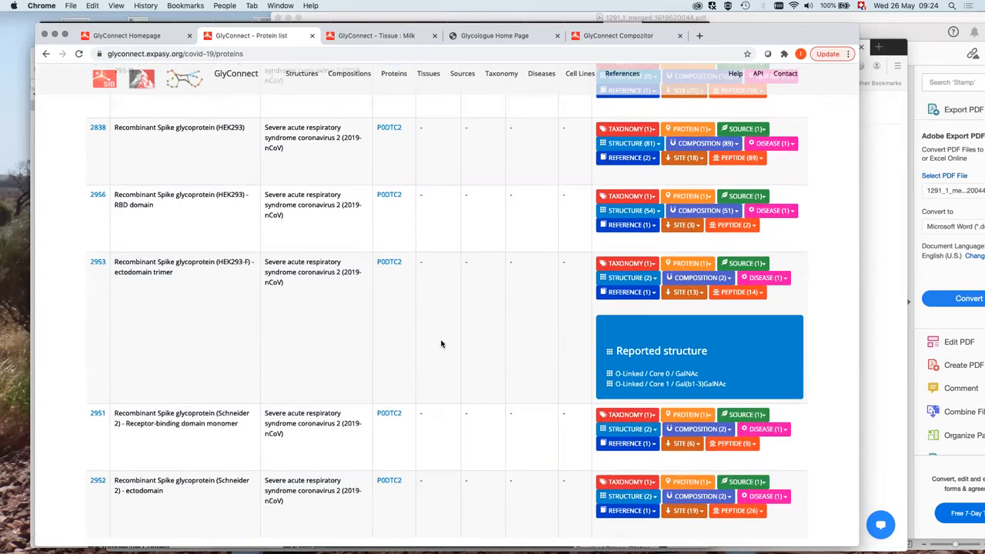
scroll("down", 3)
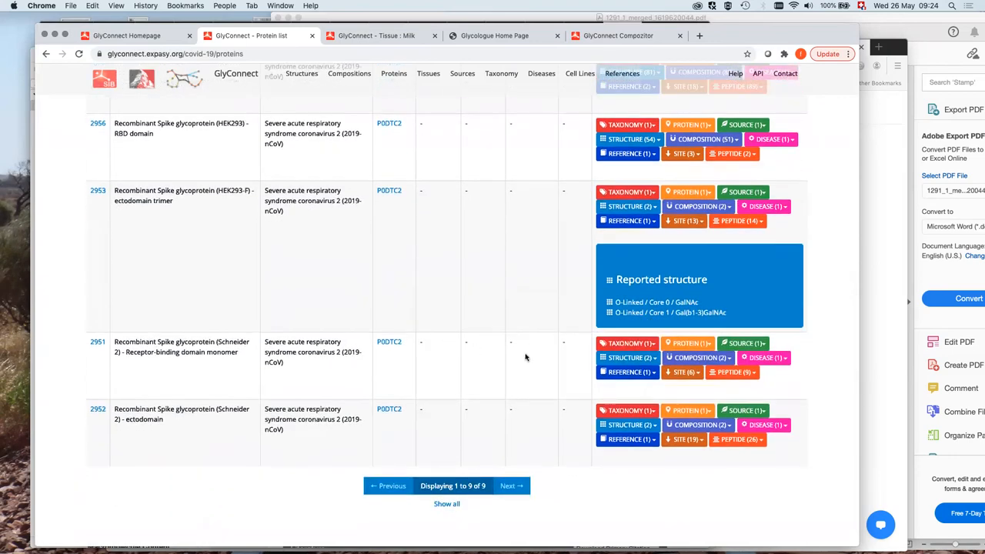
mouse_move(441, 321)
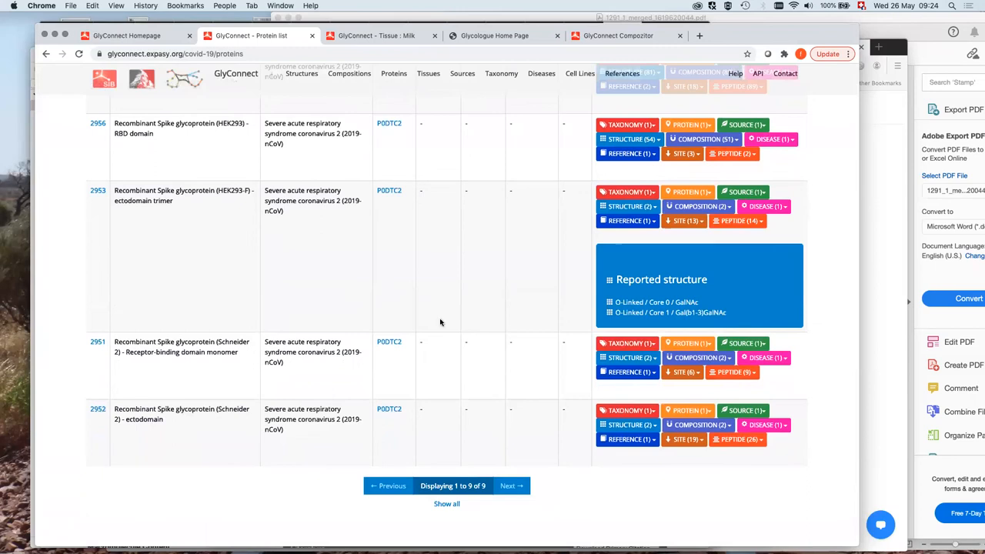
mouse_move(494, 404)
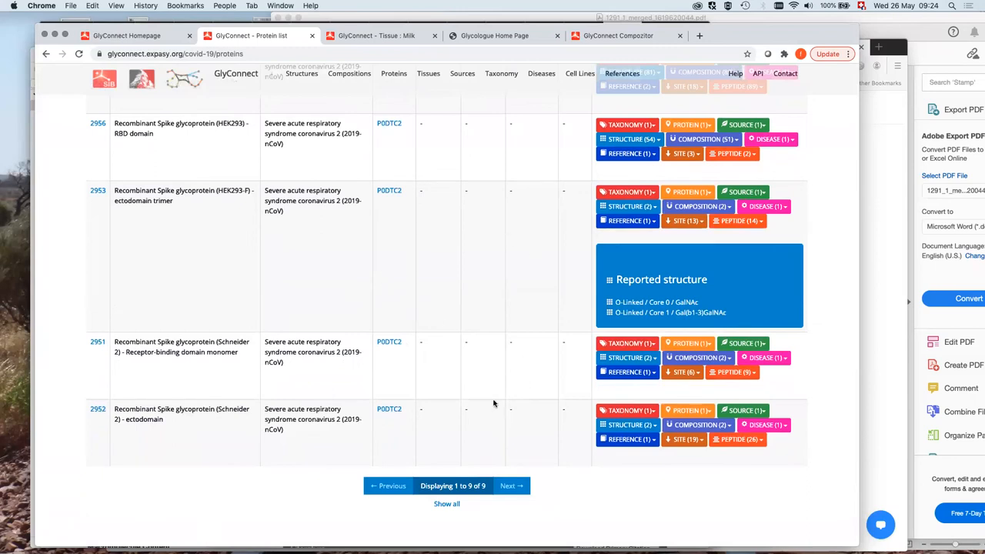
scroll("down", 3)
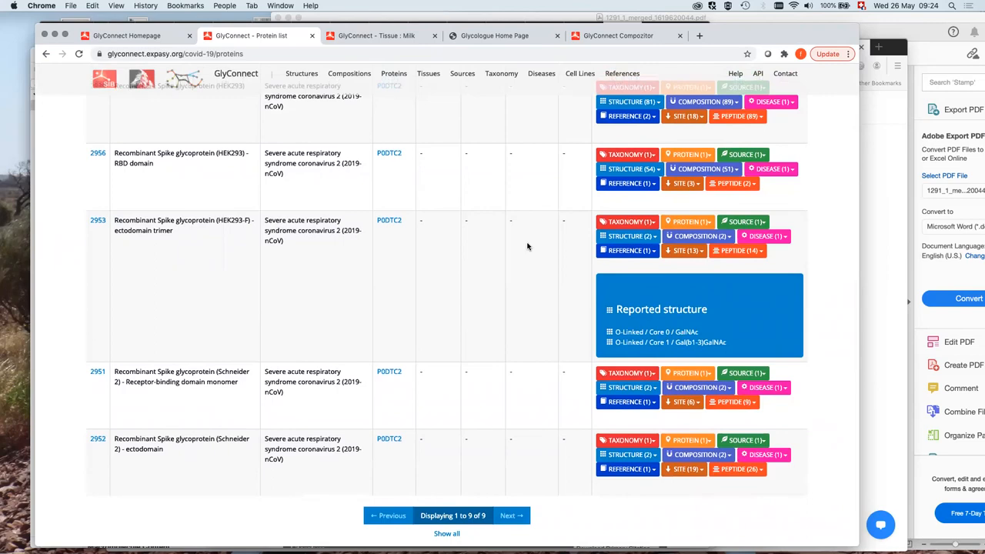
scroll("up", 3)
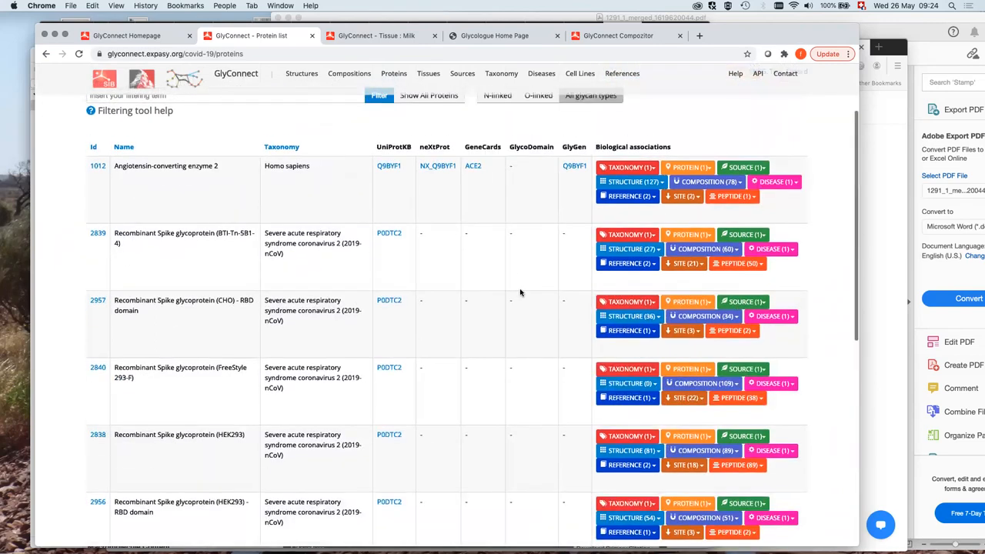
mouse_move(515, 230)
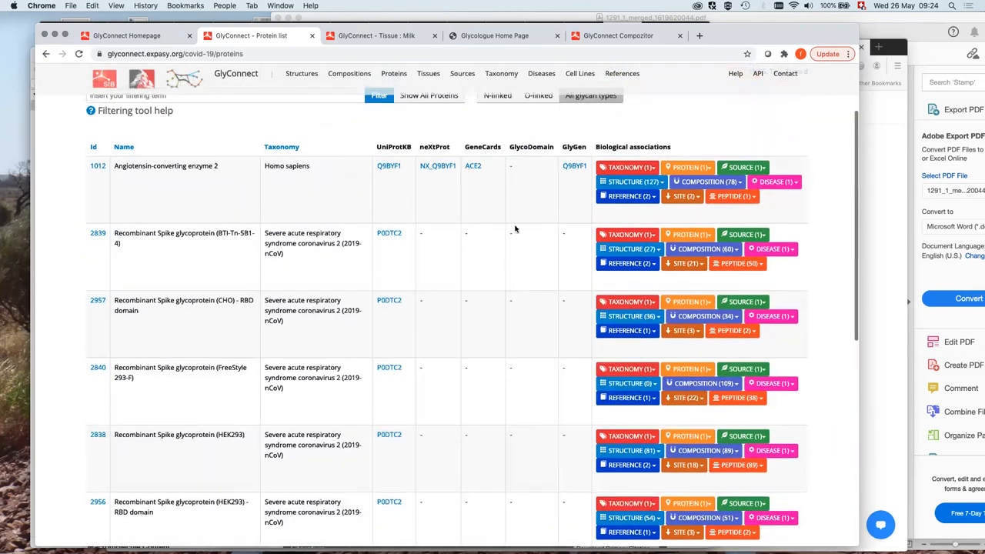
scroll("up", 3)
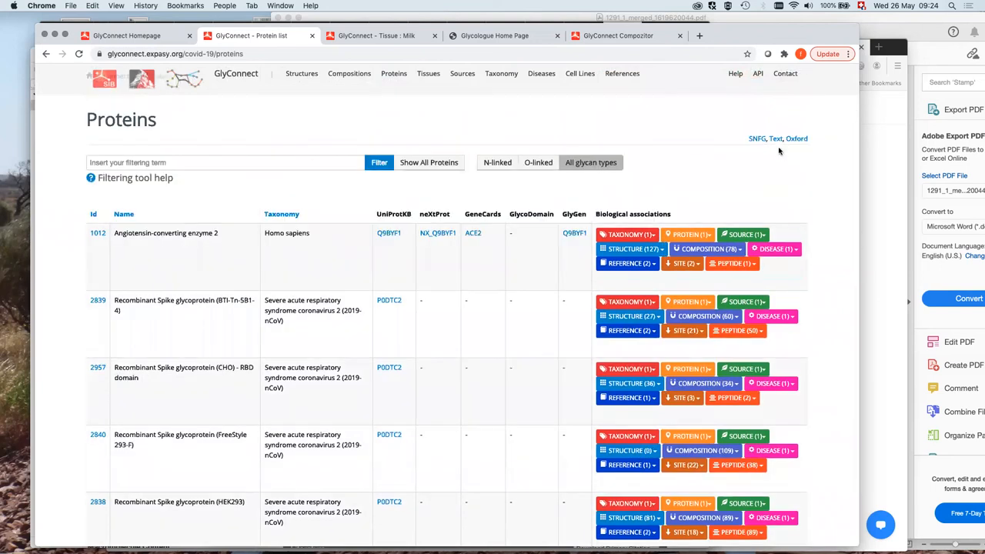
mouse_move(254, 53)
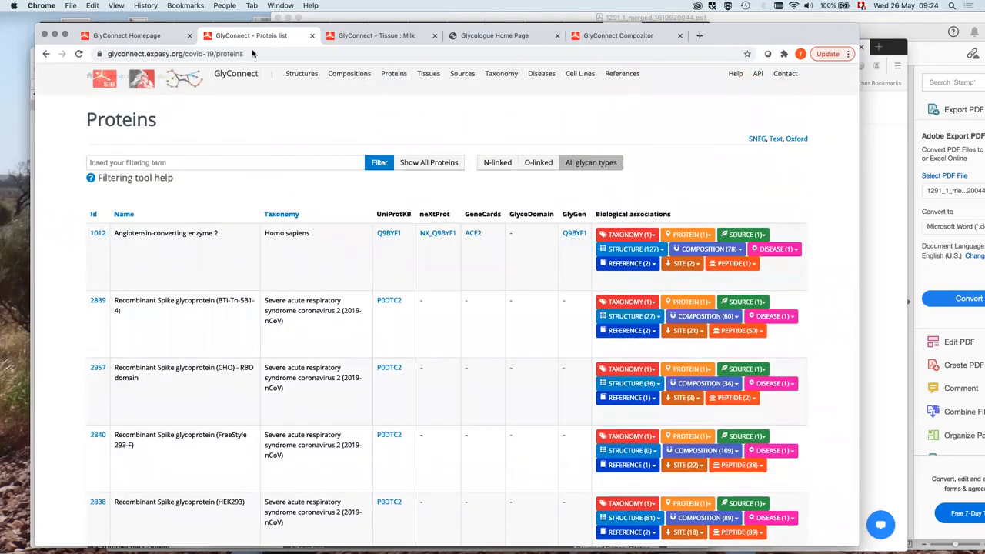
mouse_move(307, 56)
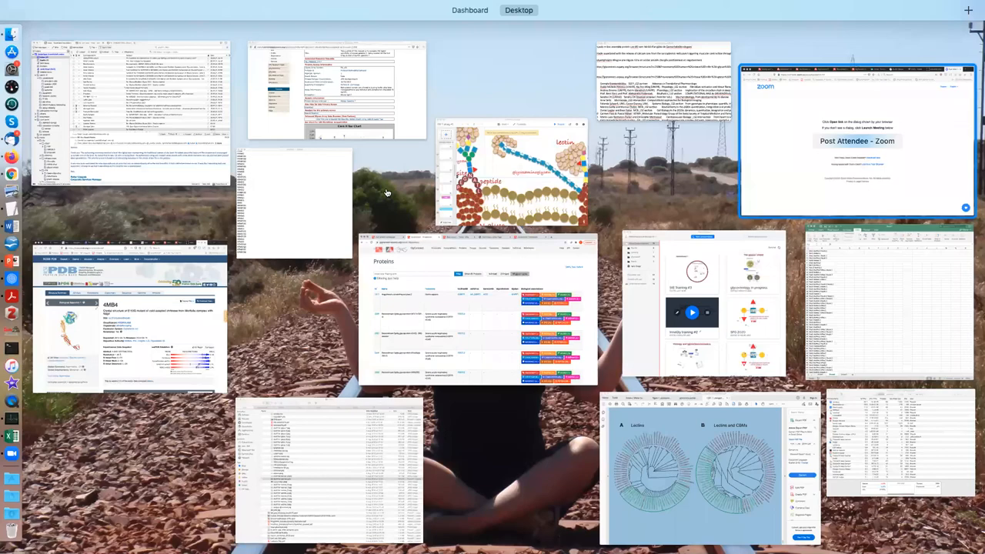
mouse_move(575, 177)
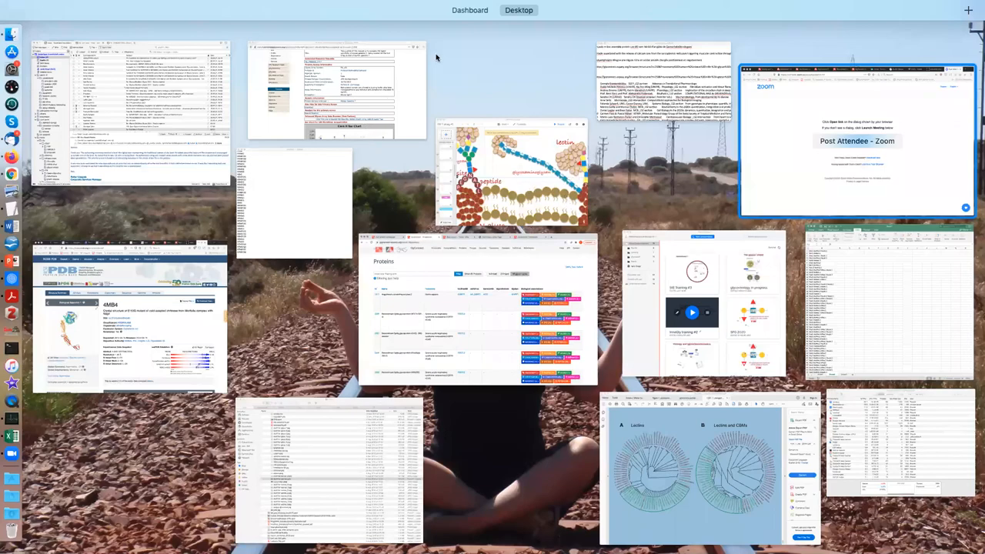
mouse_move(525, 58)
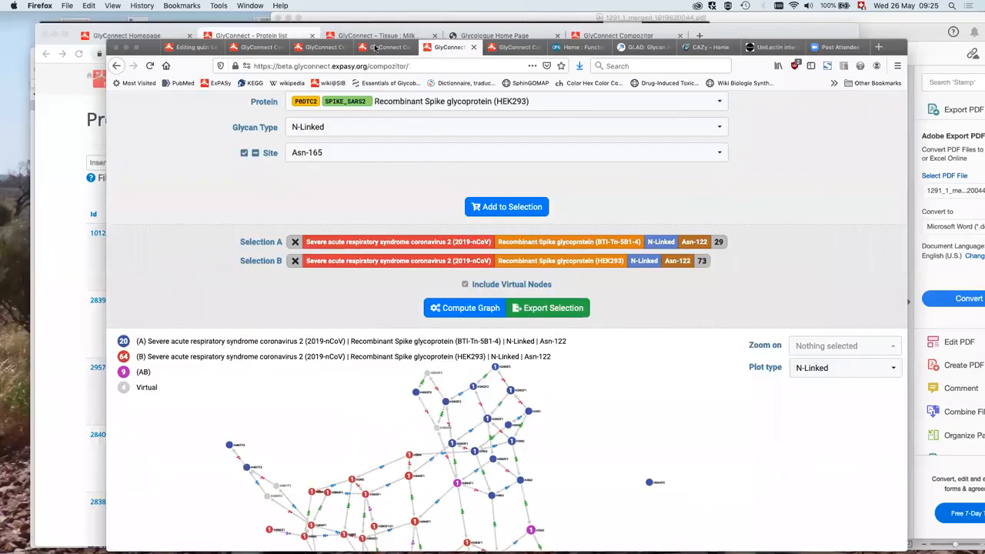
Scroll through the all-sites BTI-Tn-5B1-4 versus HEK293 comparison toward its 45/70/15 graph
scroll("up", 3)
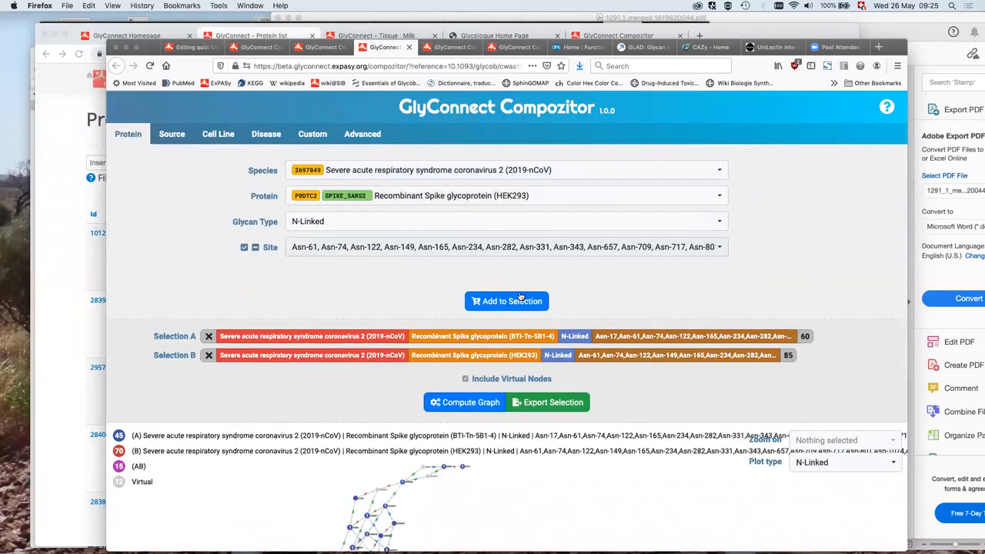
scroll("down", 3)
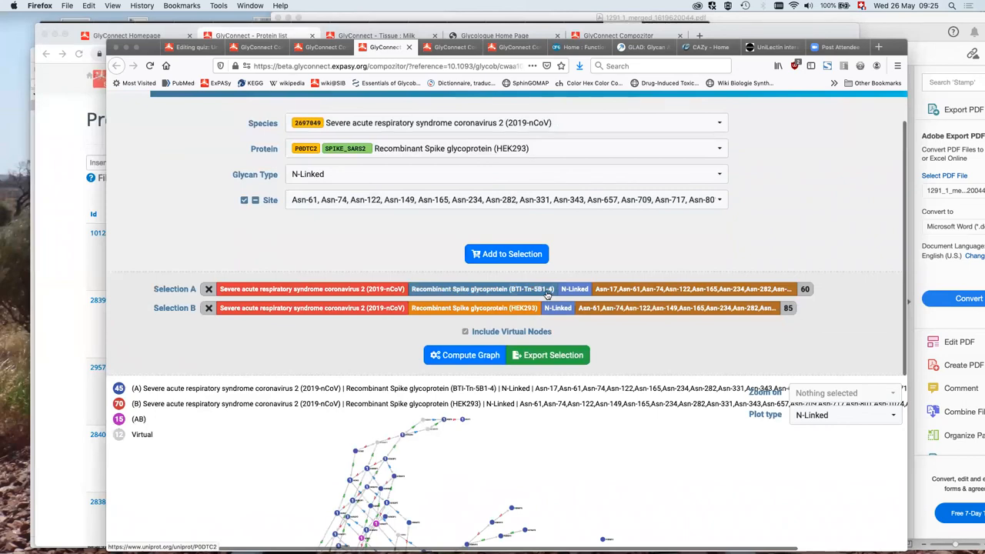
mouse_move(474, 307)
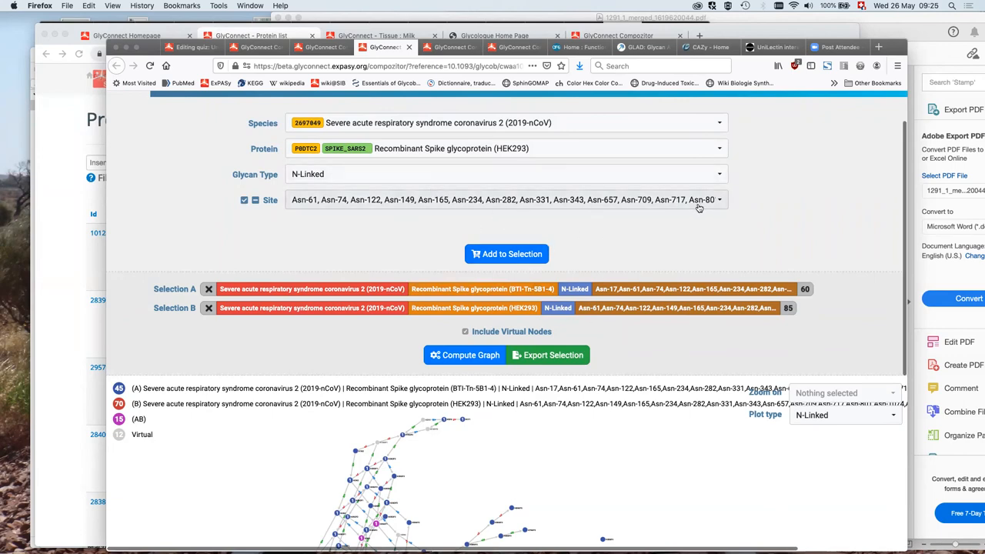
scroll("up", 3)
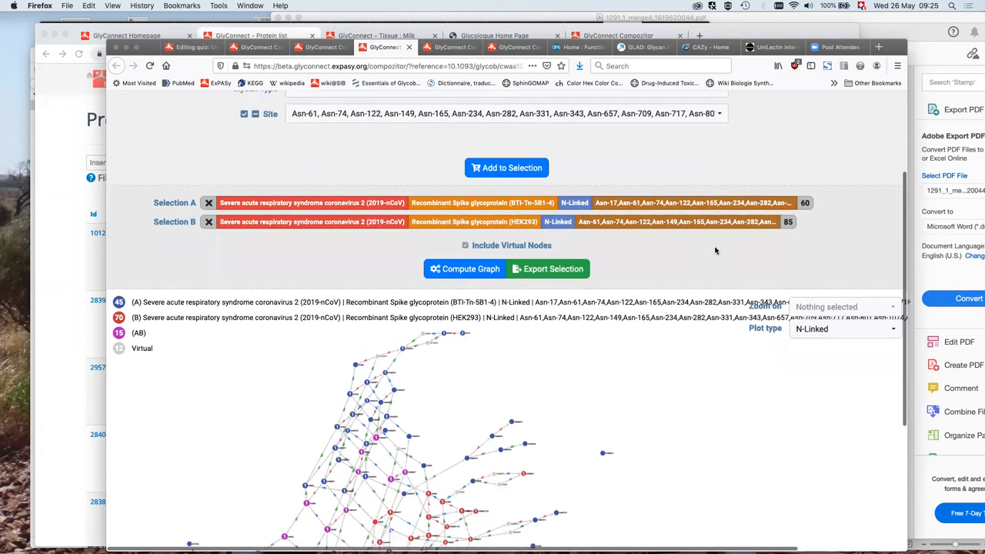
Scroll up through the Spike comparison's Inferred N-Linked Properties chart of 130 glycans
scroll("up", 3)
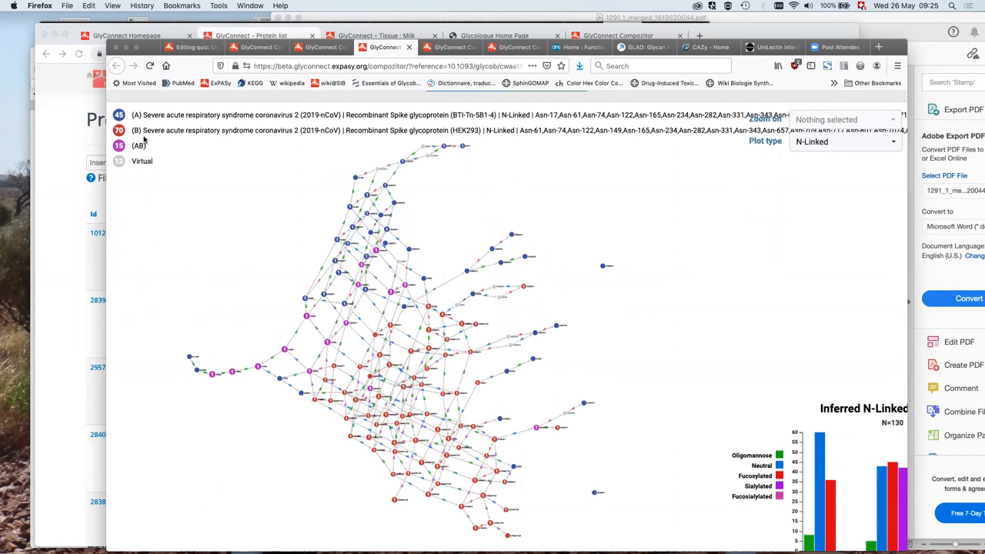
mouse_move(652, 196)
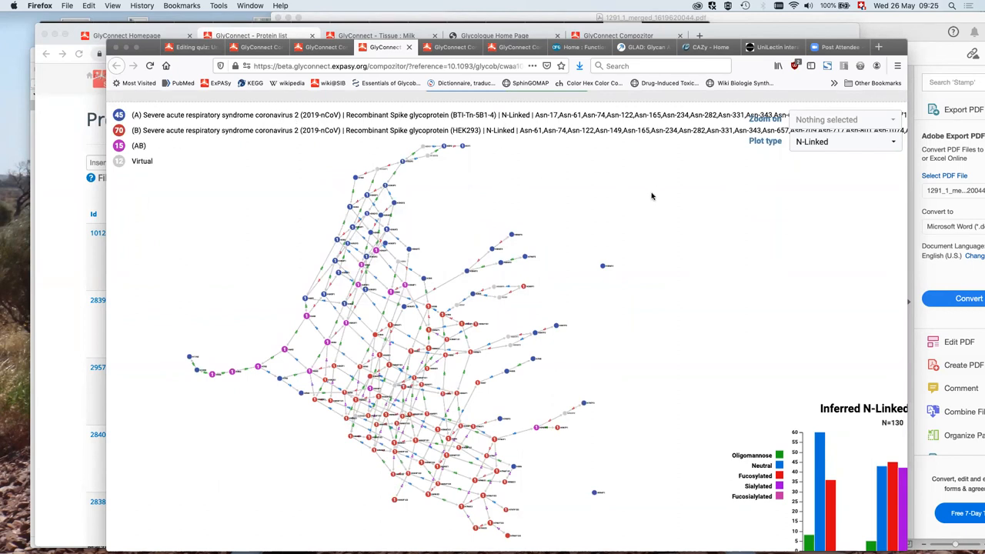
mouse_move(627, 206)
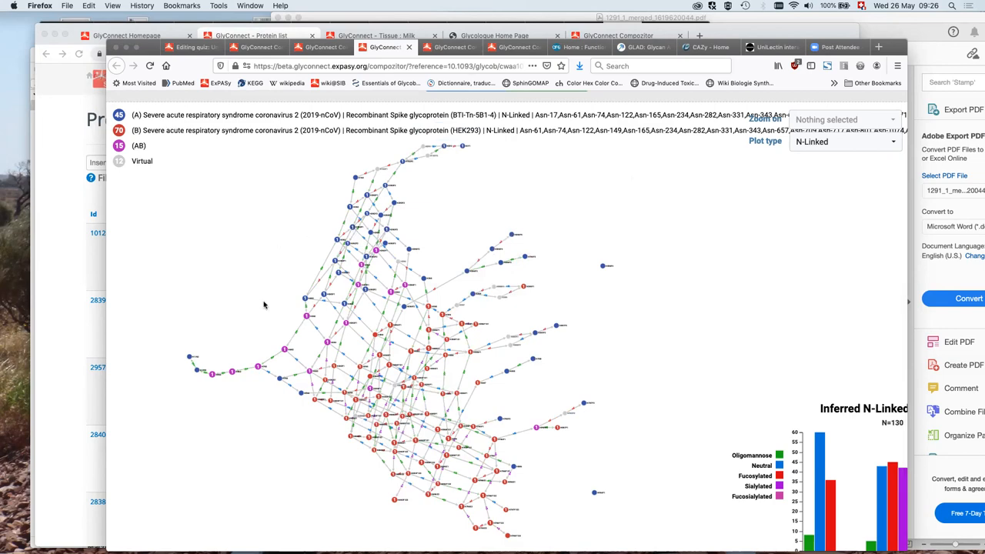
mouse_move(313, 330)
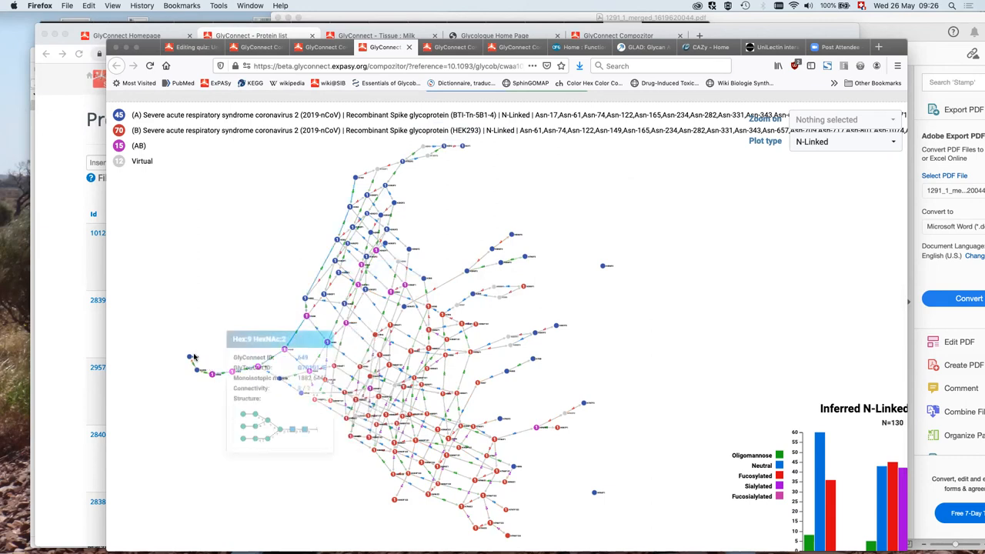
mouse_move(391, 143)
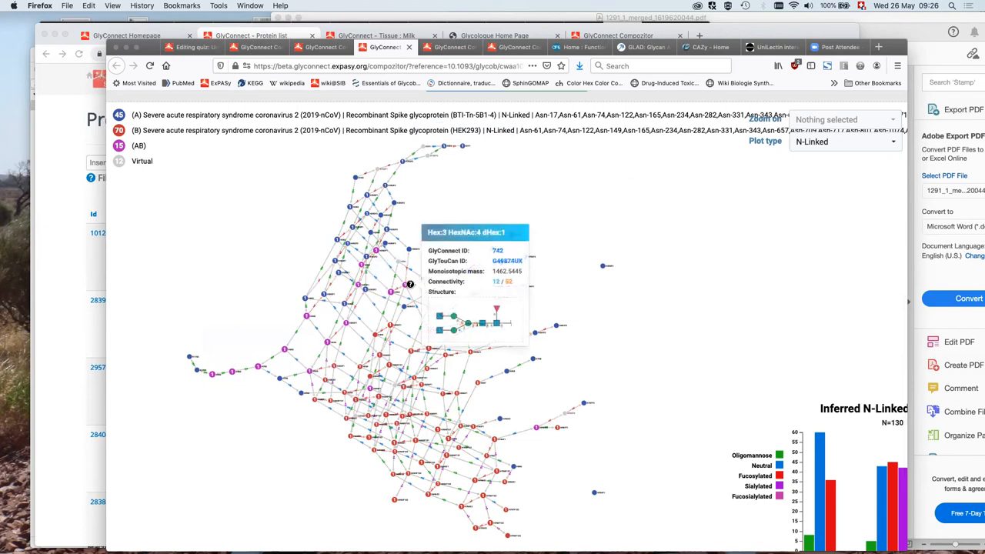
mouse_move(440, 206)
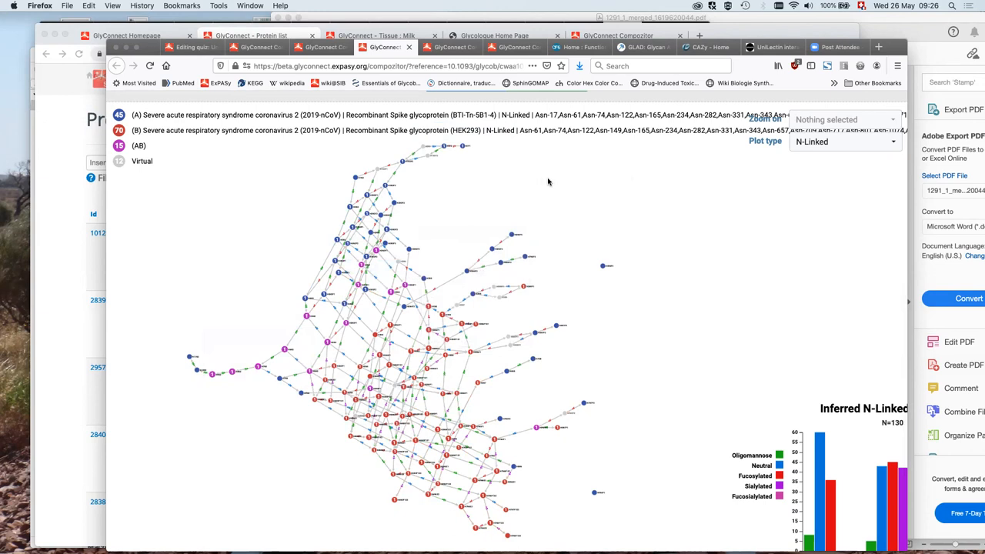
mouse_move(588, 202)
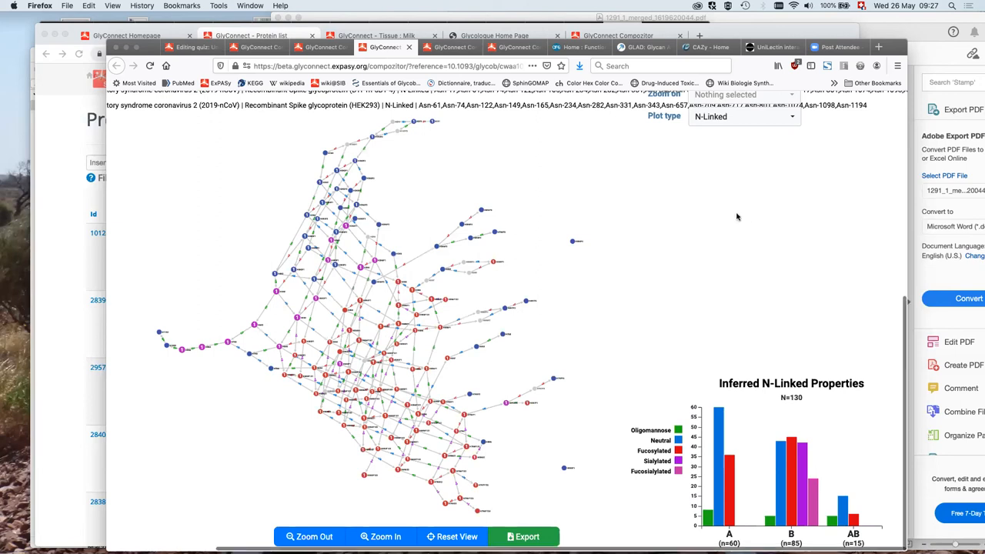
scroll("up", 3)
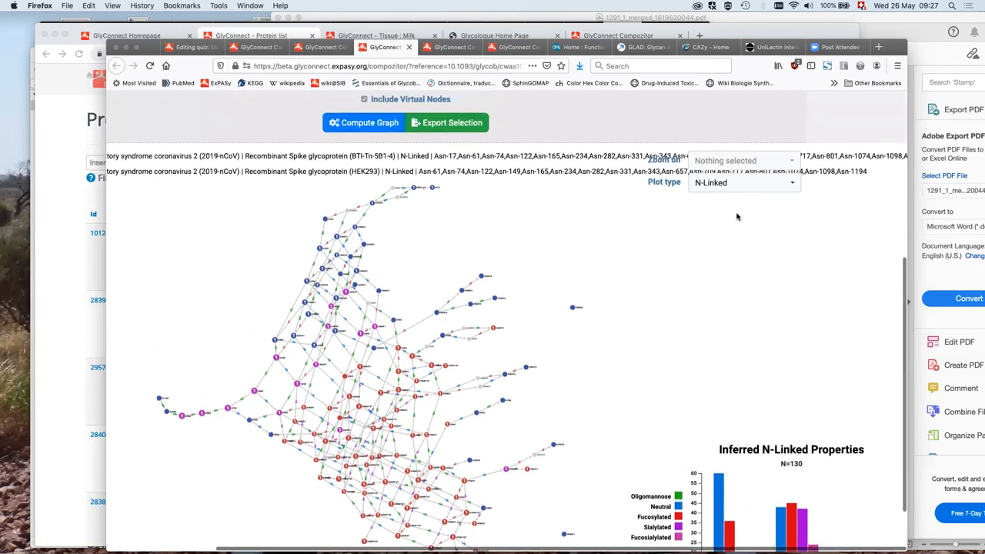
mouse_move(542, 113)
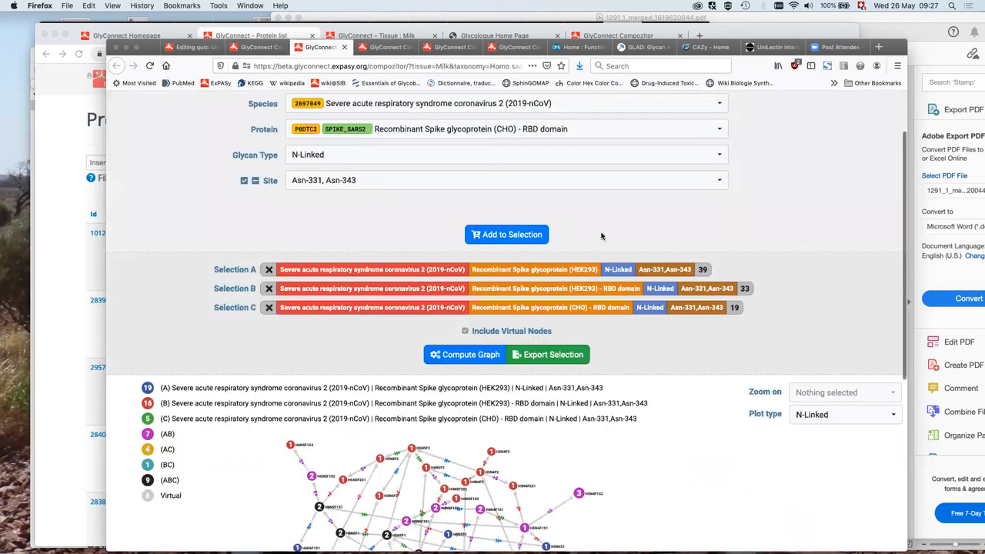
mouse_move(627, 229)
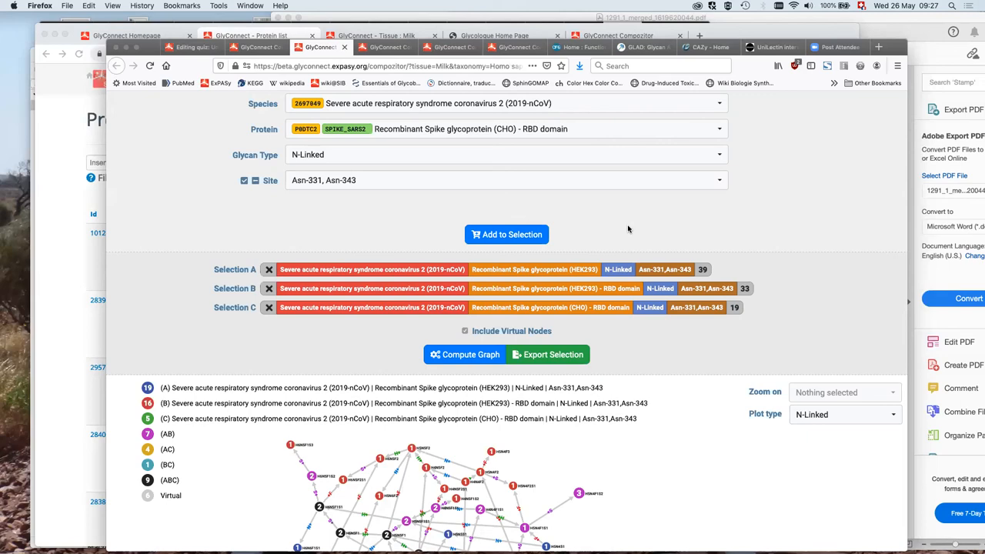
mouse_move(610, 206)
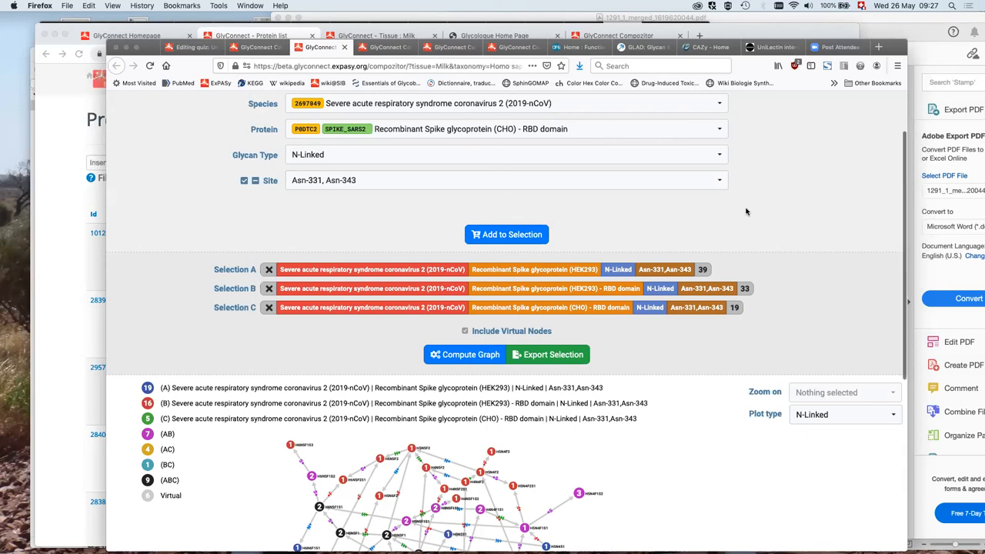
scroll("up", 3)
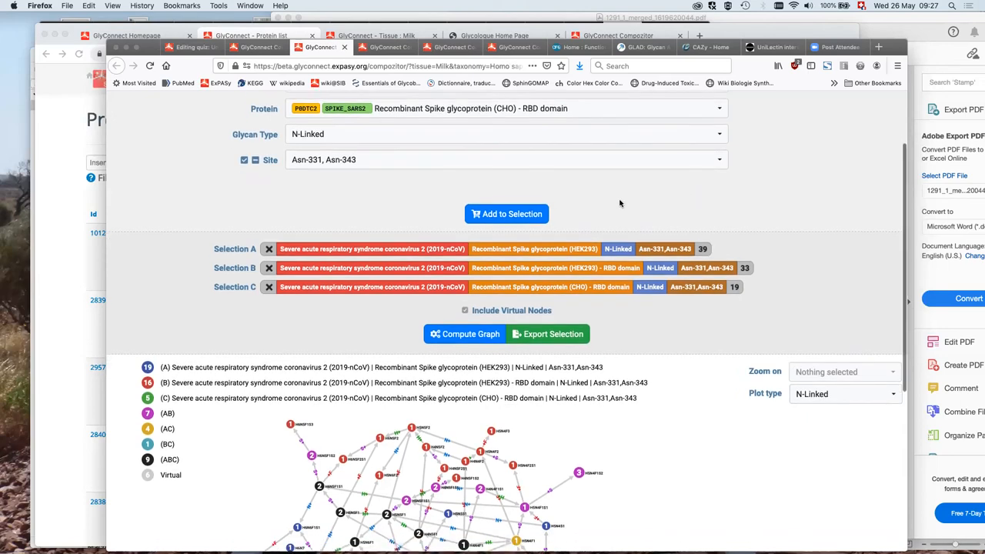
scroll("down", 3)
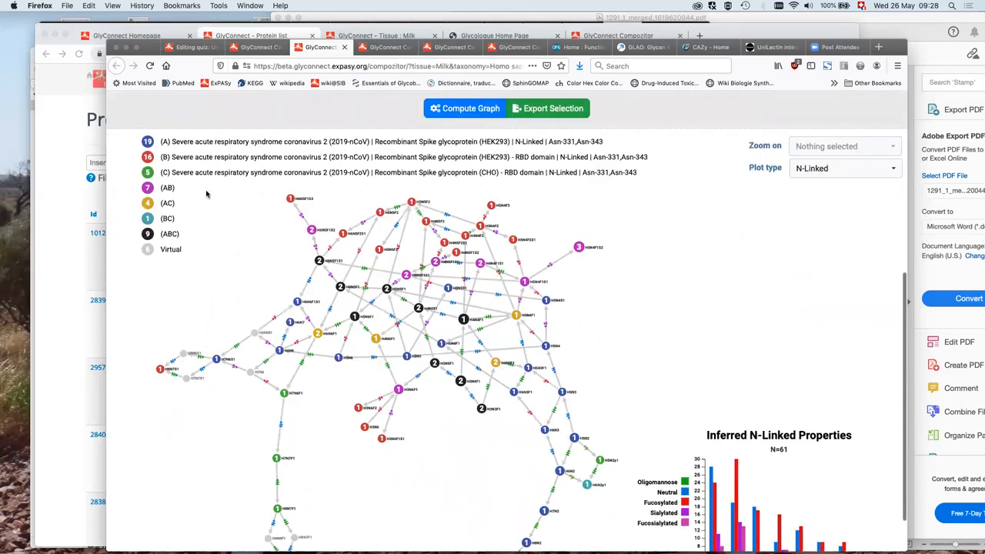
mouse_move(487, 141)
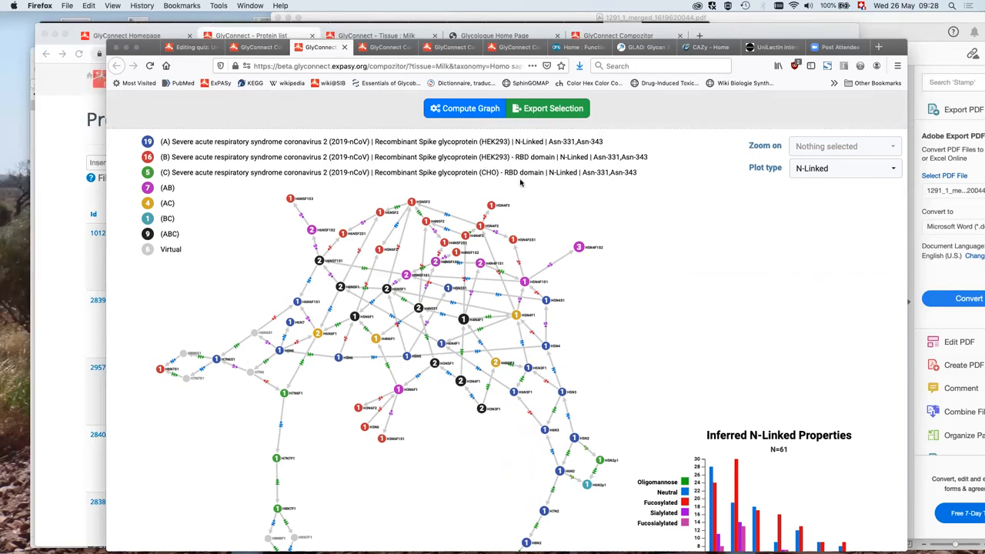
mouse_move(712, 303)
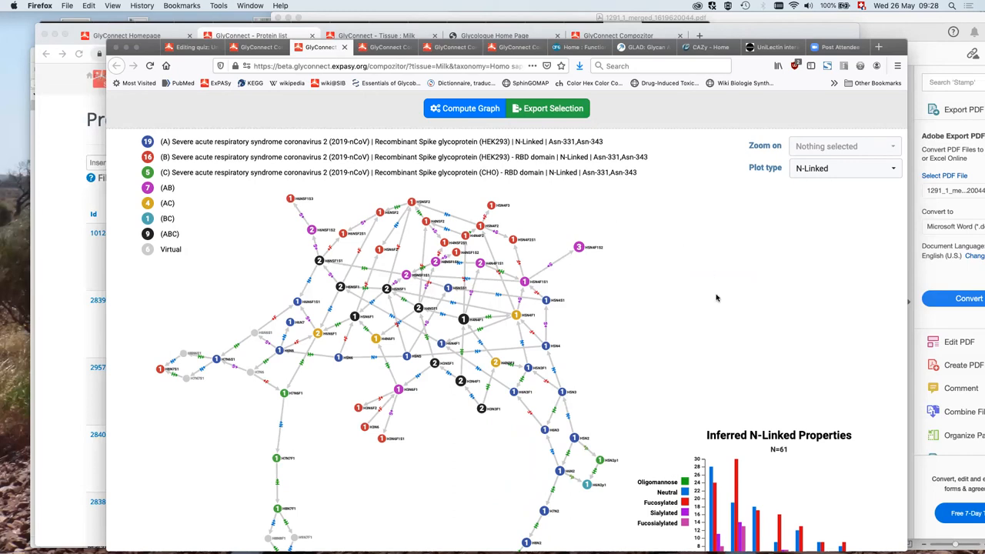
mouse_move(523, 413)
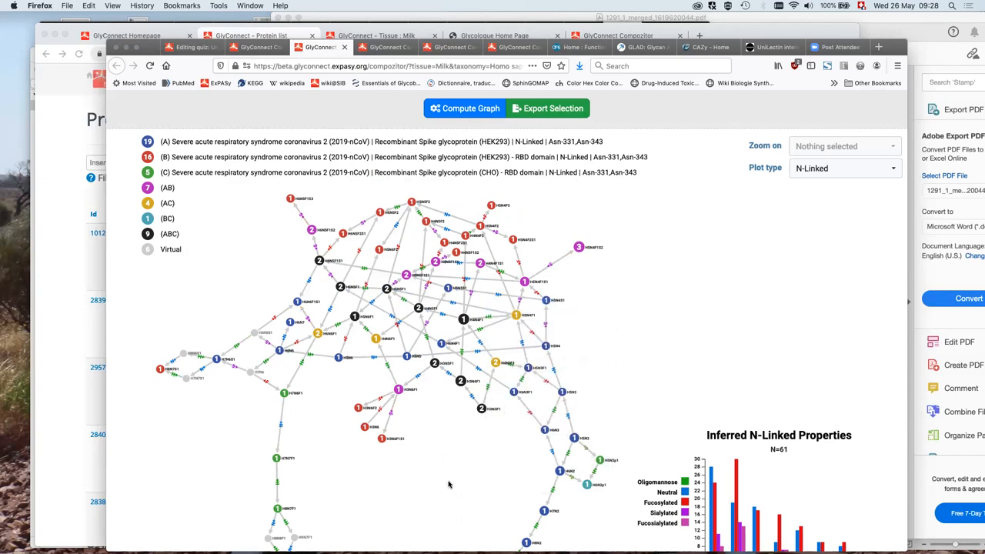
mouse_move(762, 353)
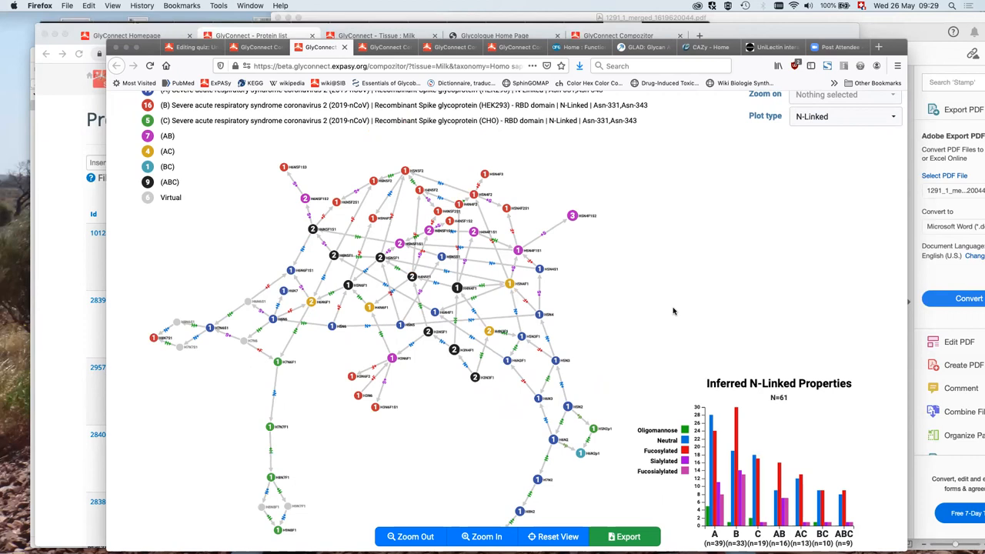
mouse_move(681, 225)
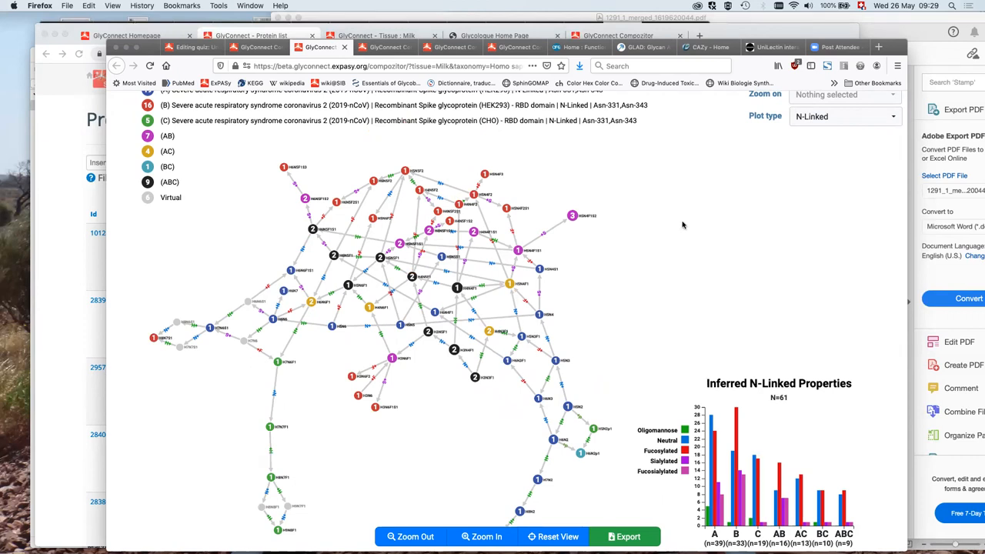
mouse_move(707, 179)
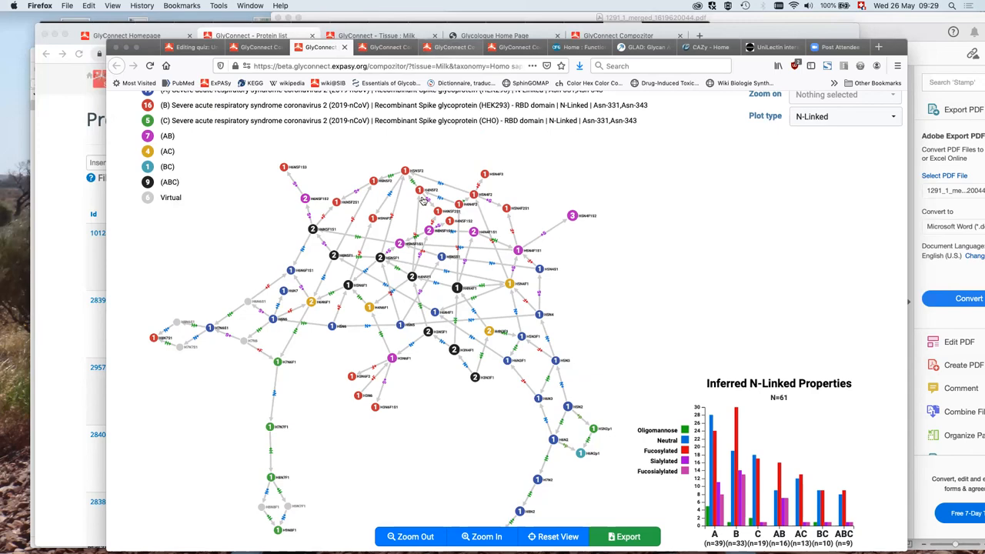
Scroll up the Asn-122 BTI-Tn-5B1-4 versus HEK293 comparison to its Inferred N-Linked Properties chart
scroll("up", 3)
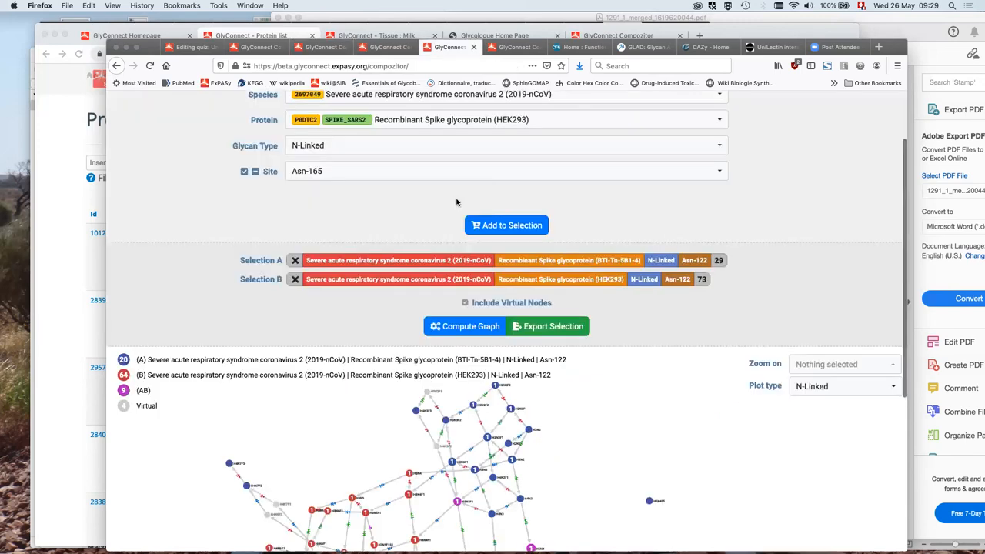
scroll("up", 3)
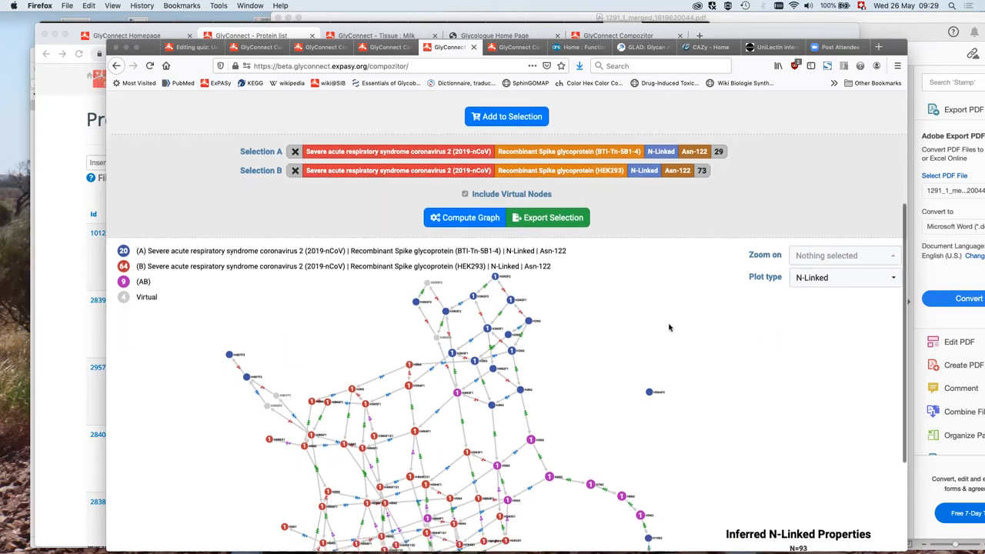
scroll("up", 3)
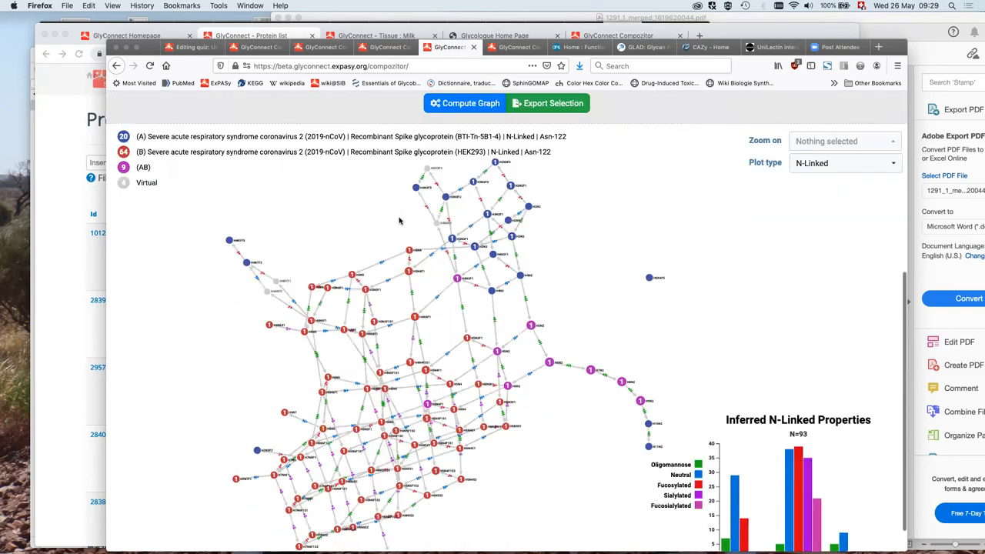
mouse_move(340, 216)
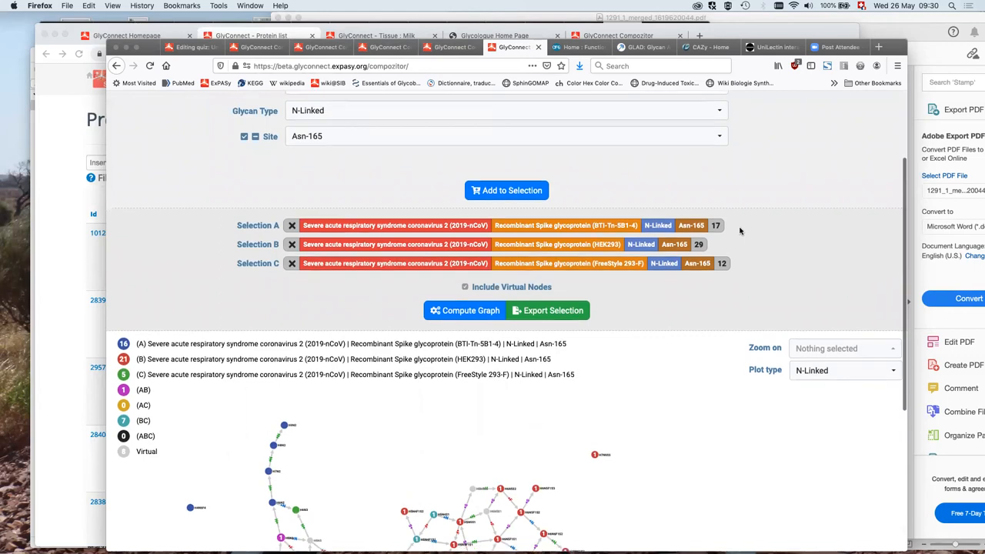
scroll("down", 3)
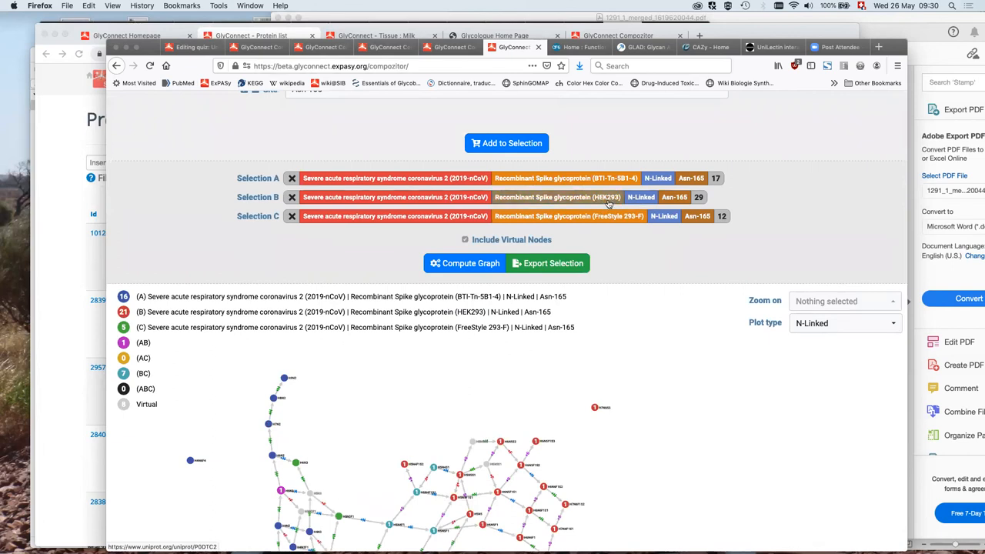
mouse_move(343, 131)
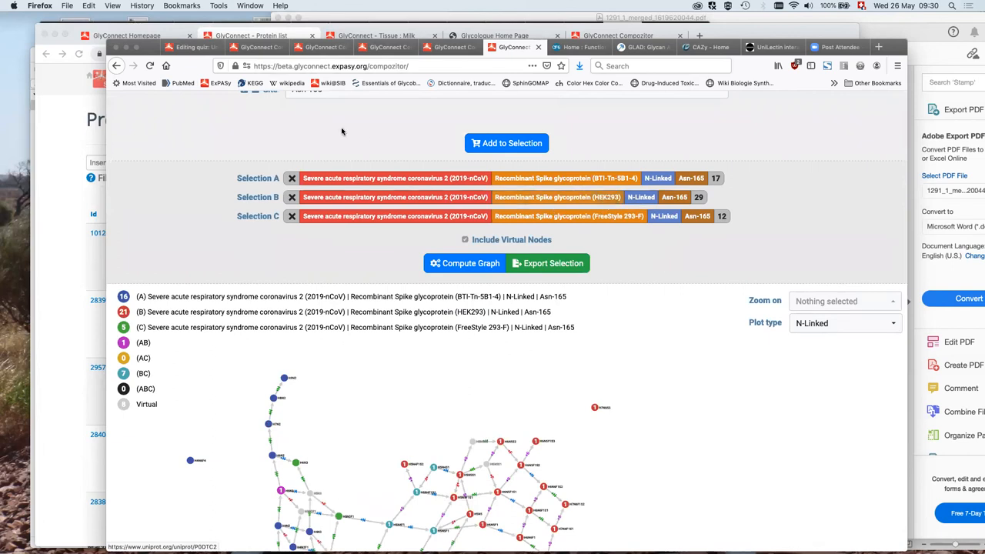
scroll("up", 3)
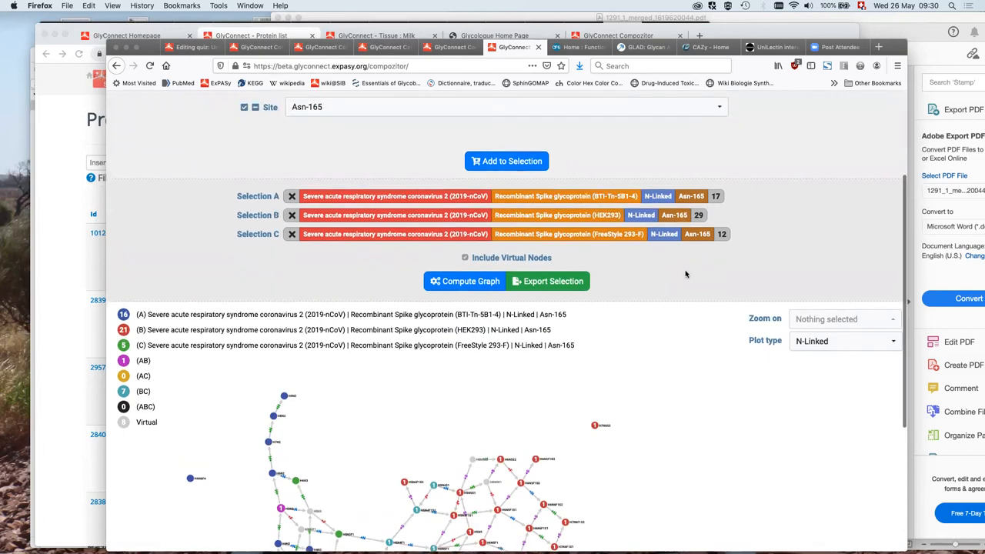
scroll("down", 3)
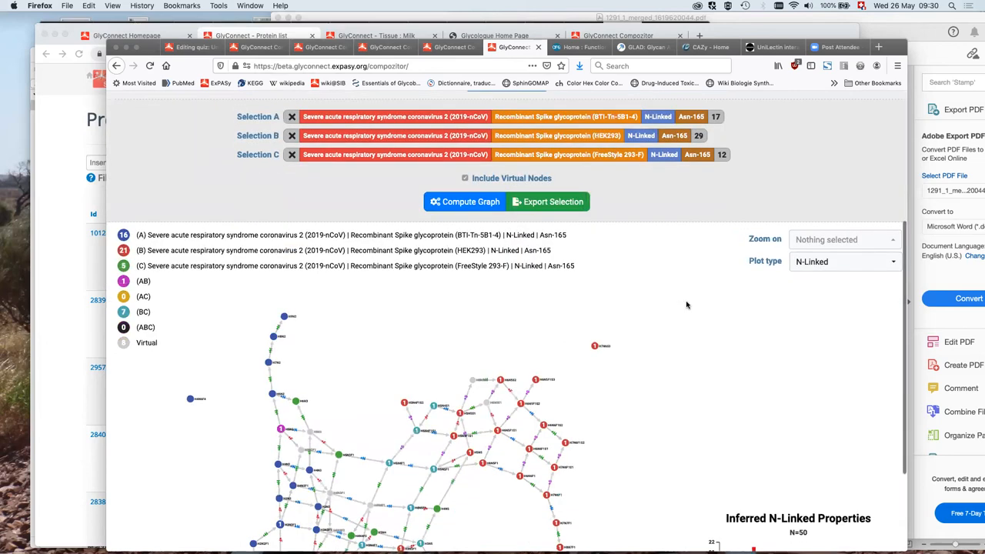
scroll("down", 3)
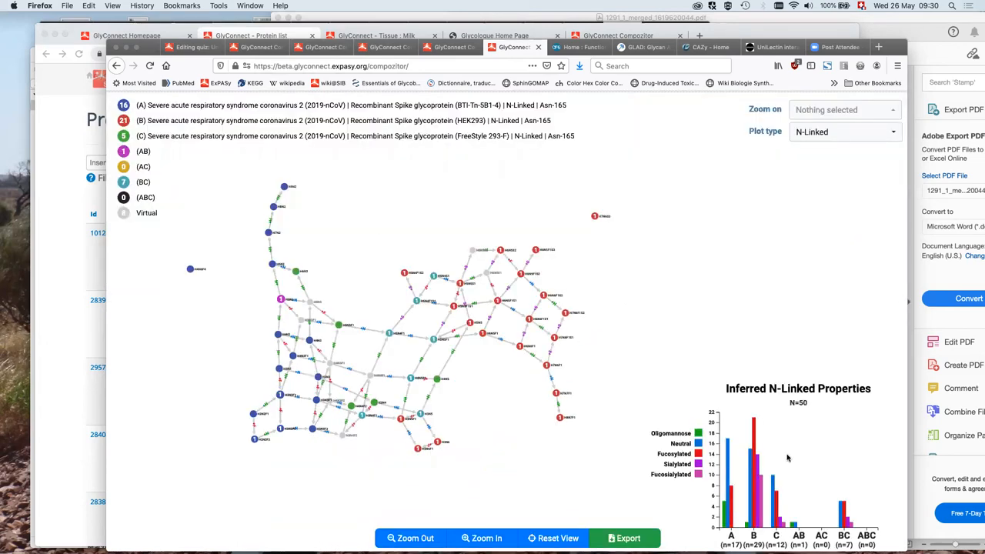
mouse_move(810, 448)
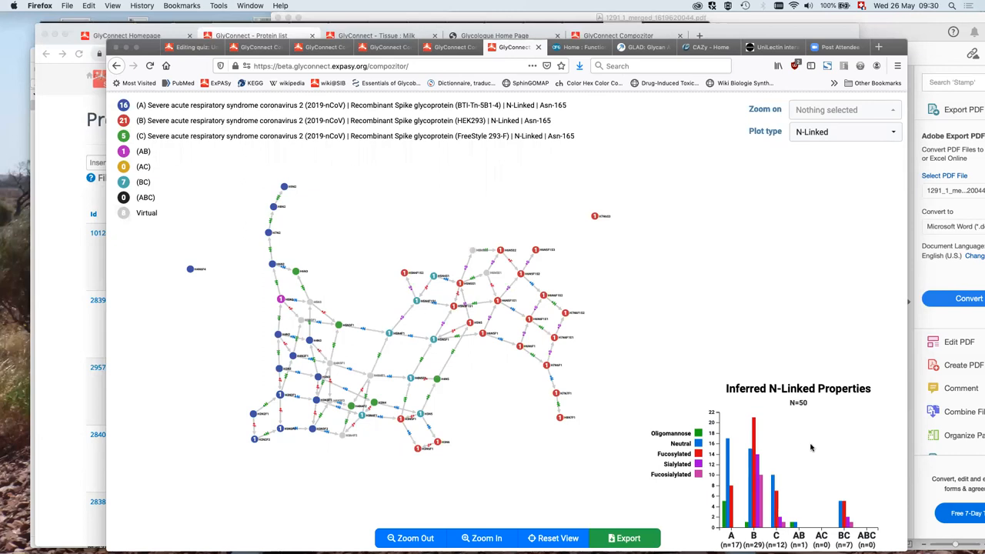
mouse_move(798, 447)
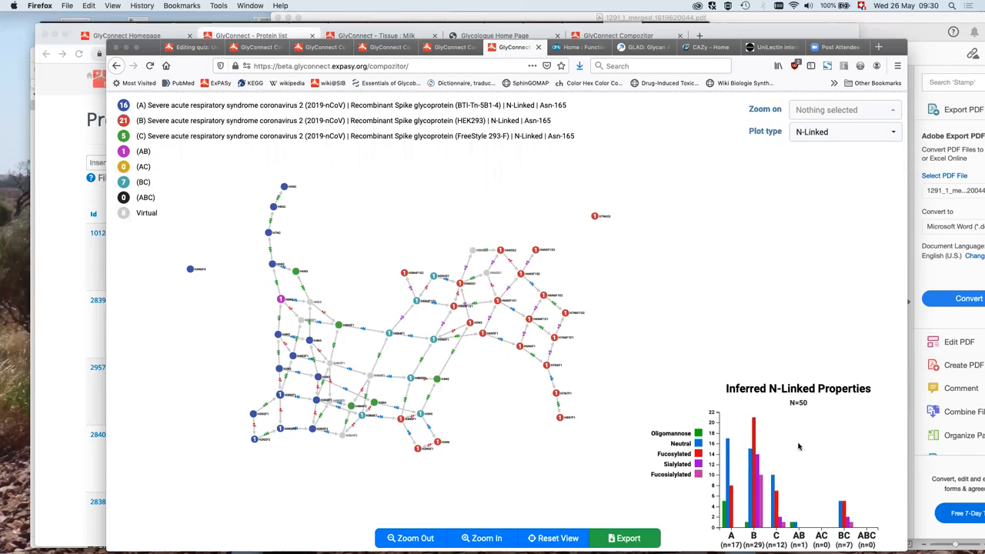
mouse_move(376, 207)
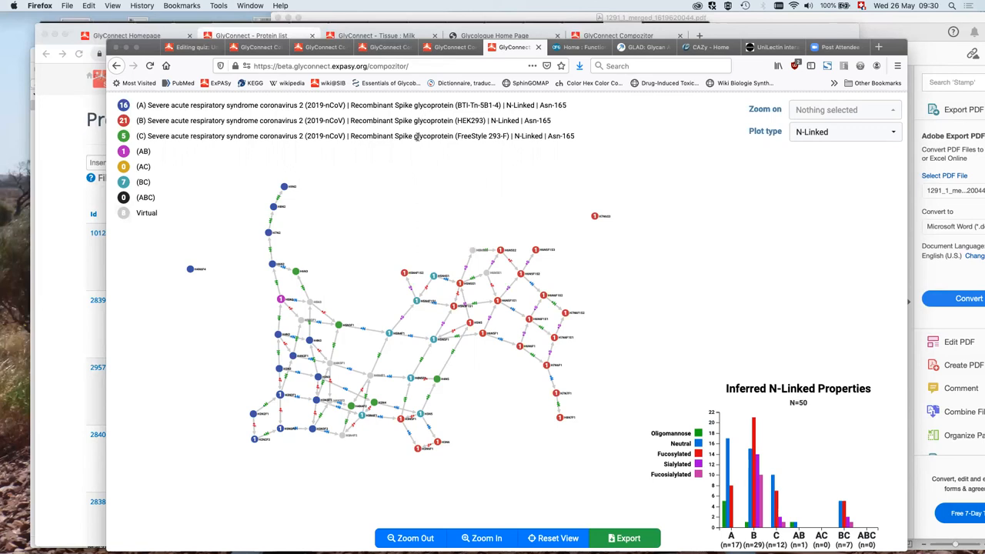
mouse_move(169, 161)
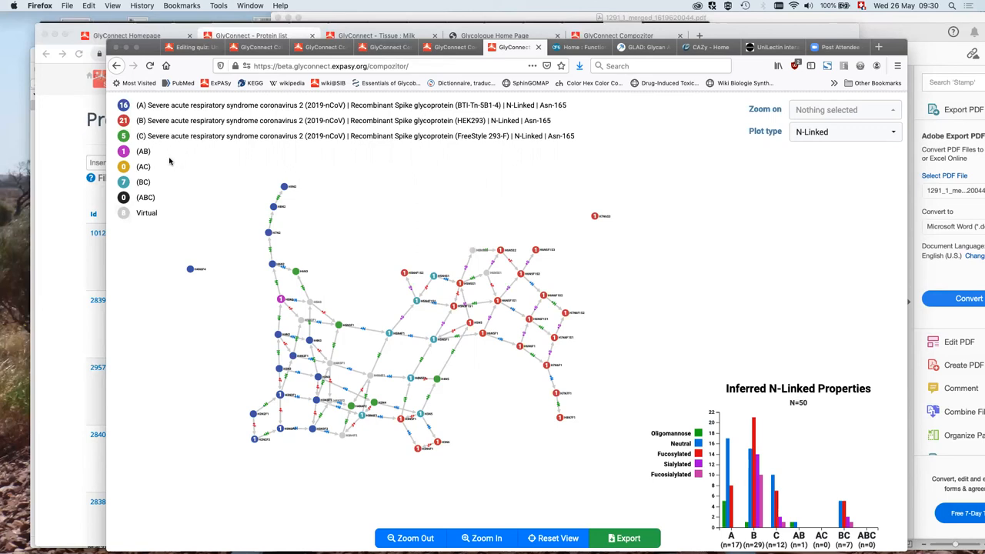
mouse_move(135, 182)
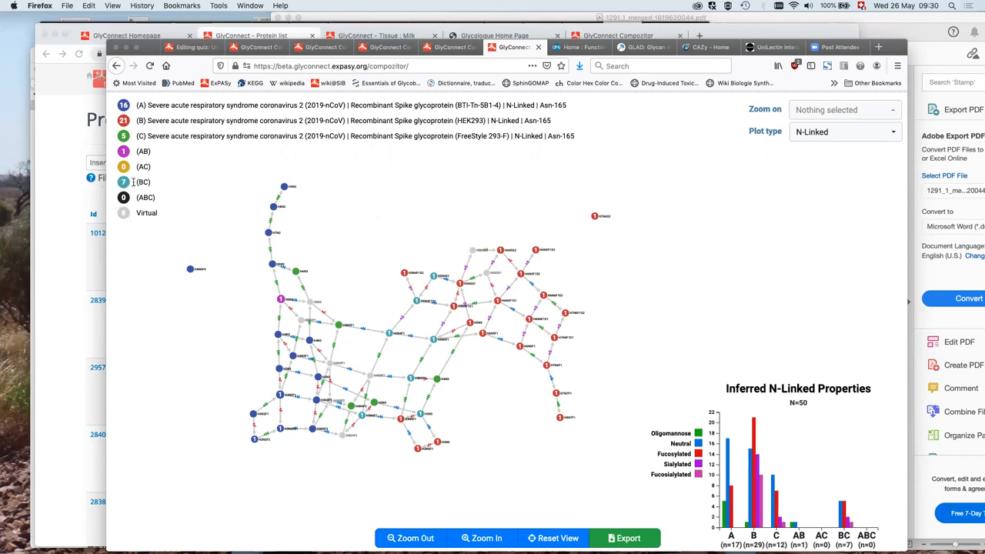
mouse_move(234, 184)
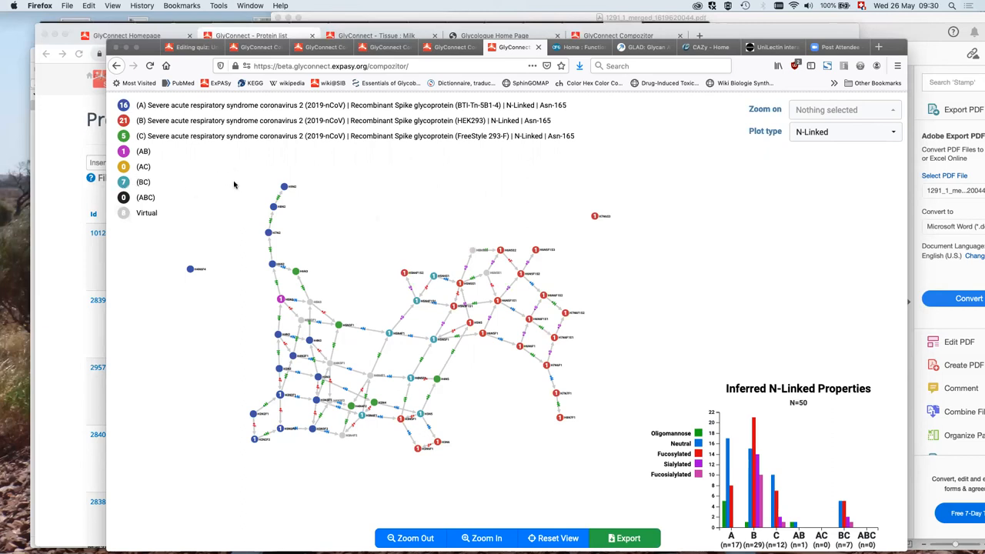
mouse_move(481, 136)
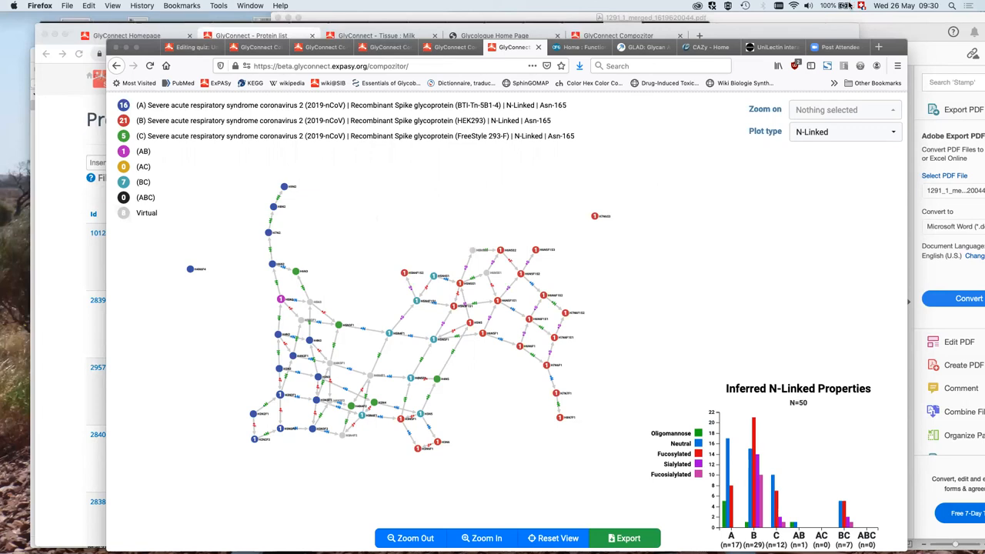
mouse_move(754, 174)
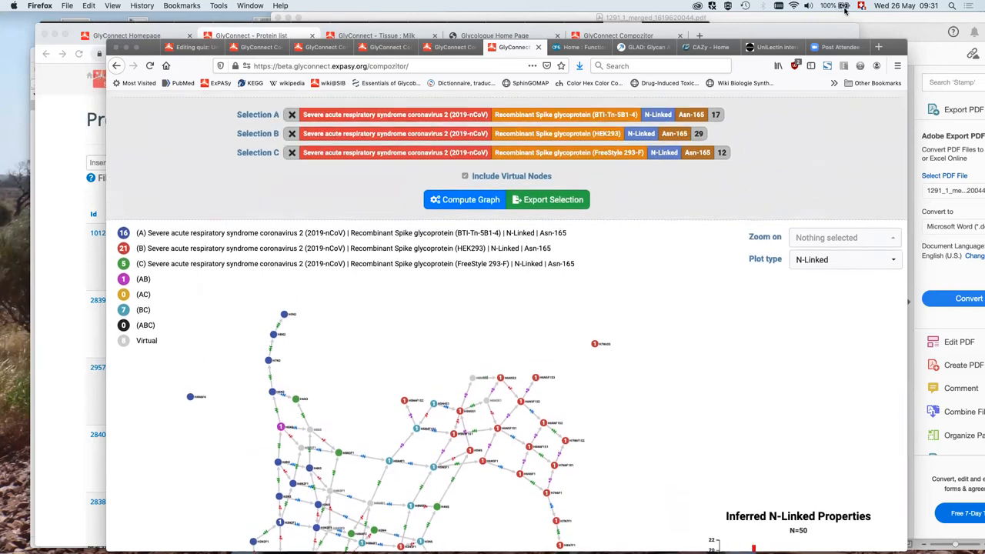
mouse_move(892, 253)
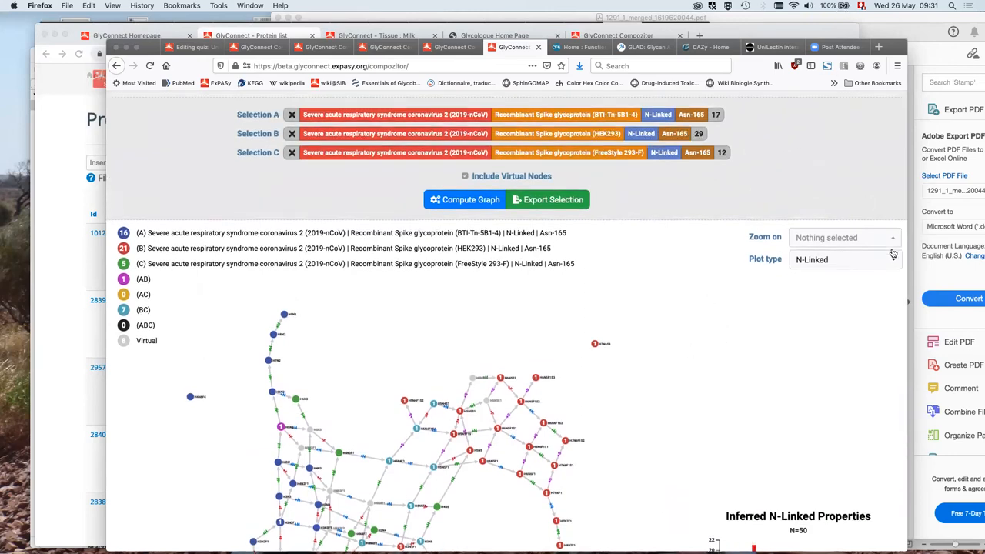
mouse_move(707, 216)
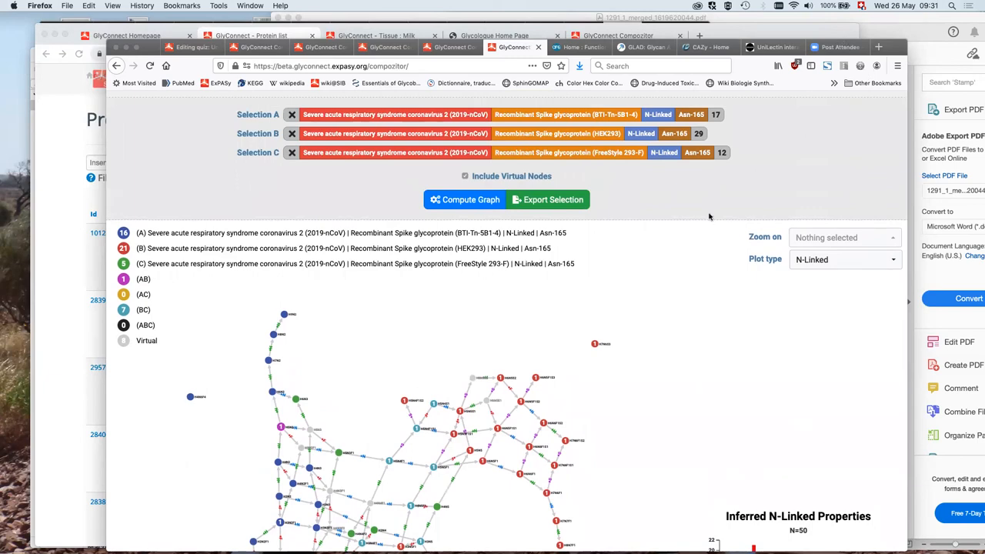
mouse_move(723, 208)
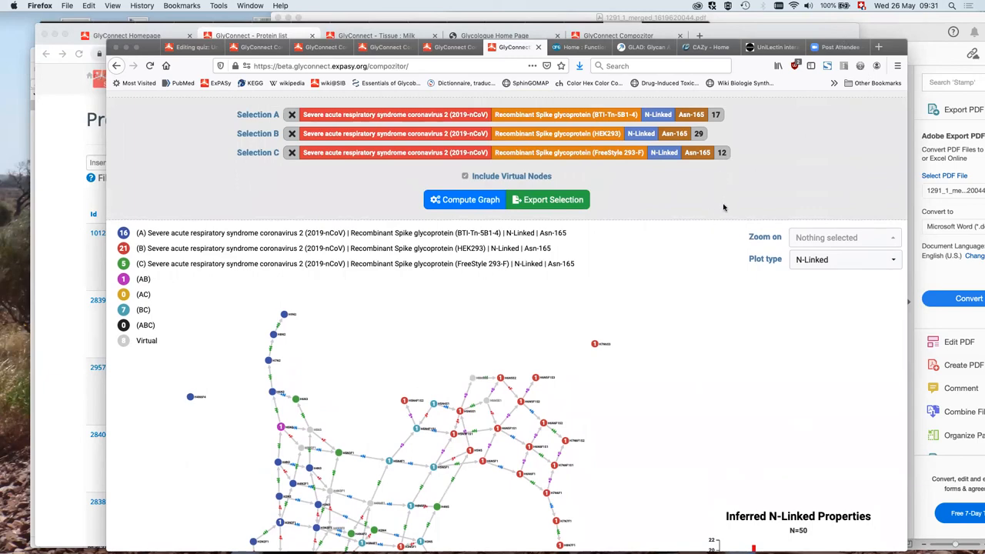
mouse_move(702, 208)
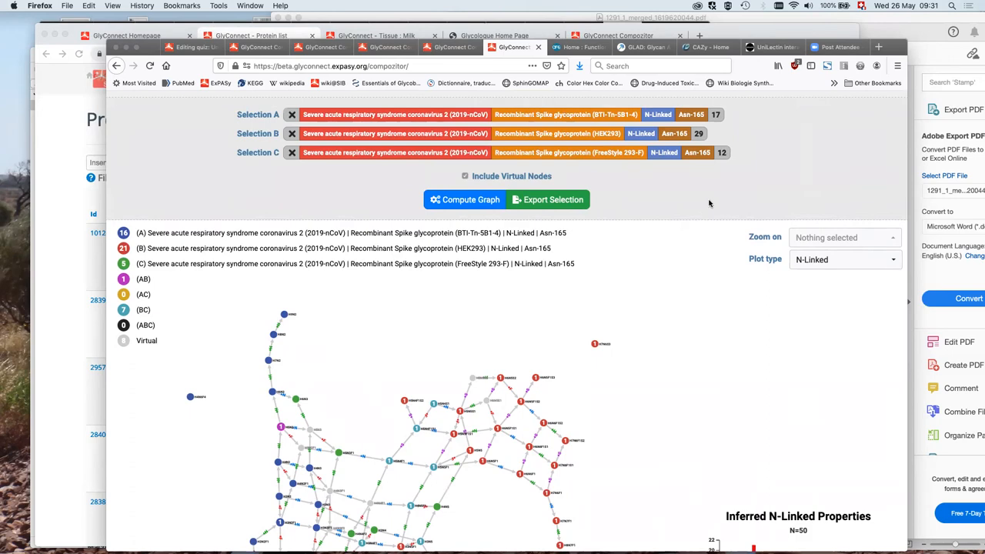
mouse_move(691, 282)
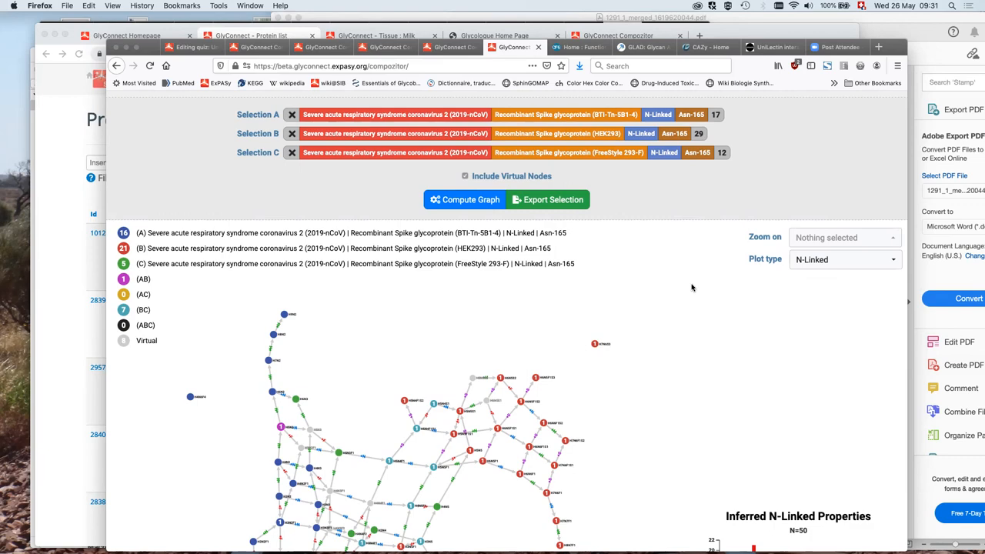
mouse_move(705, 267)
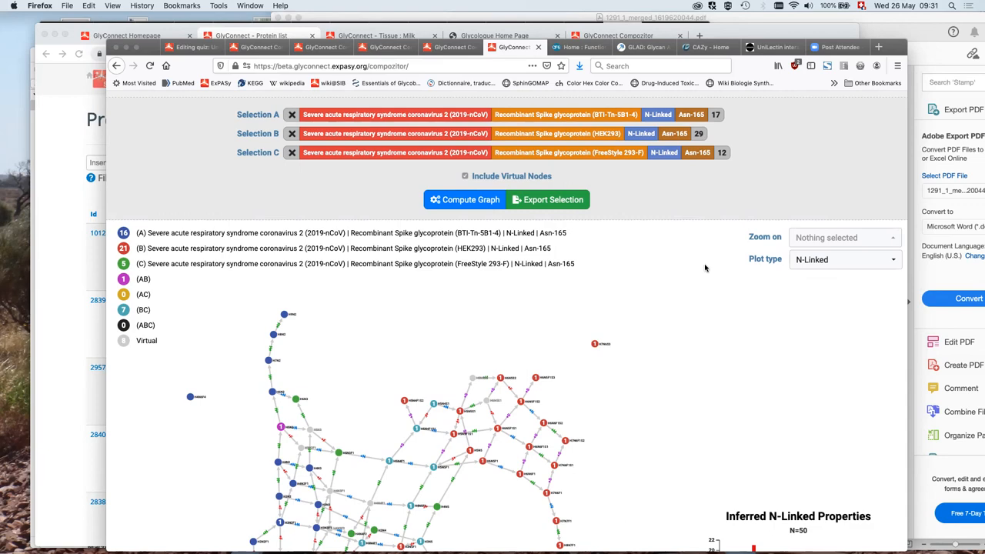
mouse_move(701, 232)
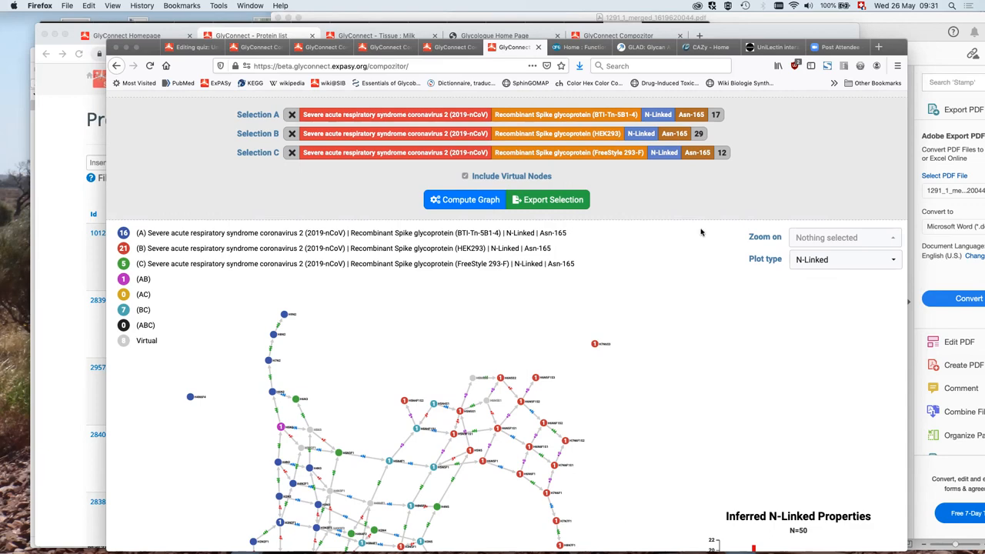
mouse_move(691, 248)
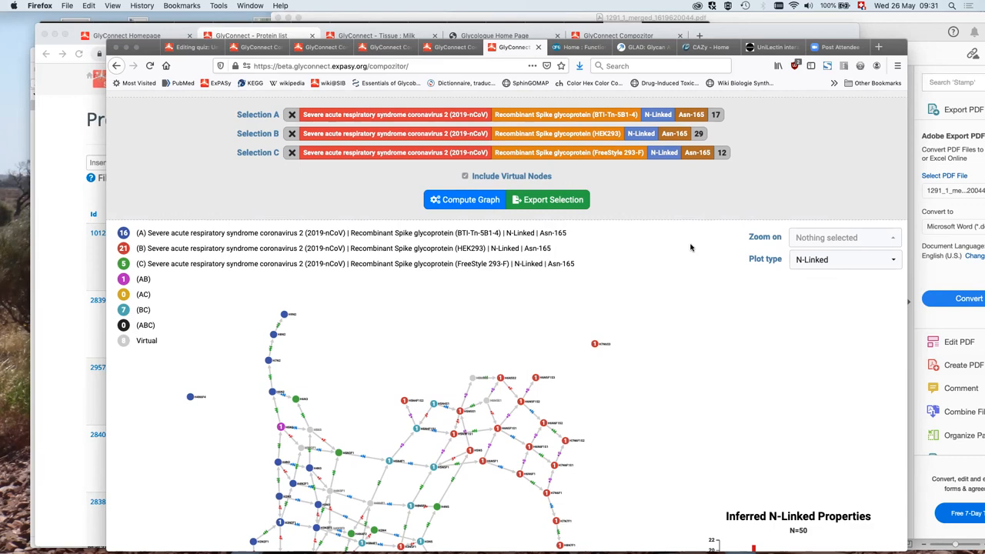
mouse_move(611, 174)
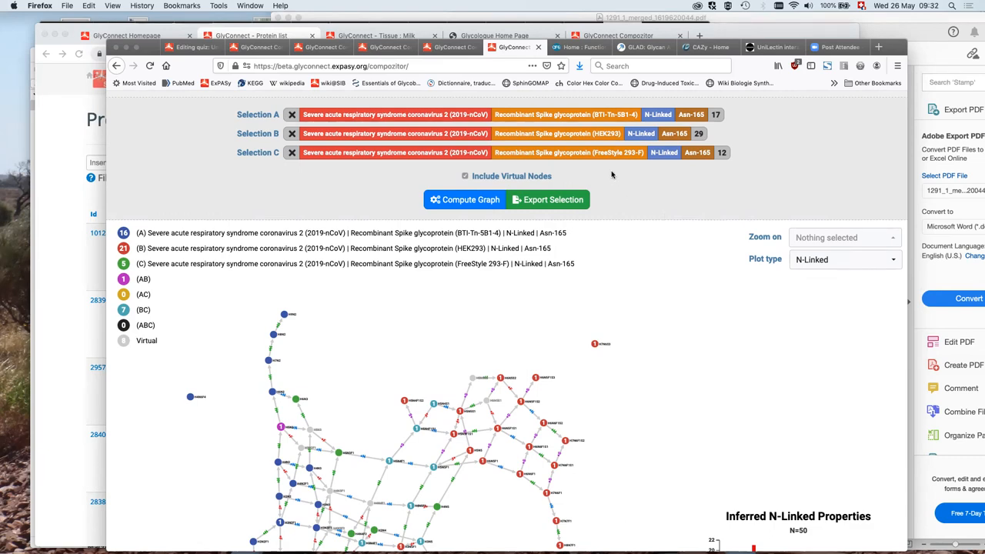
mouse_move(597, 178)
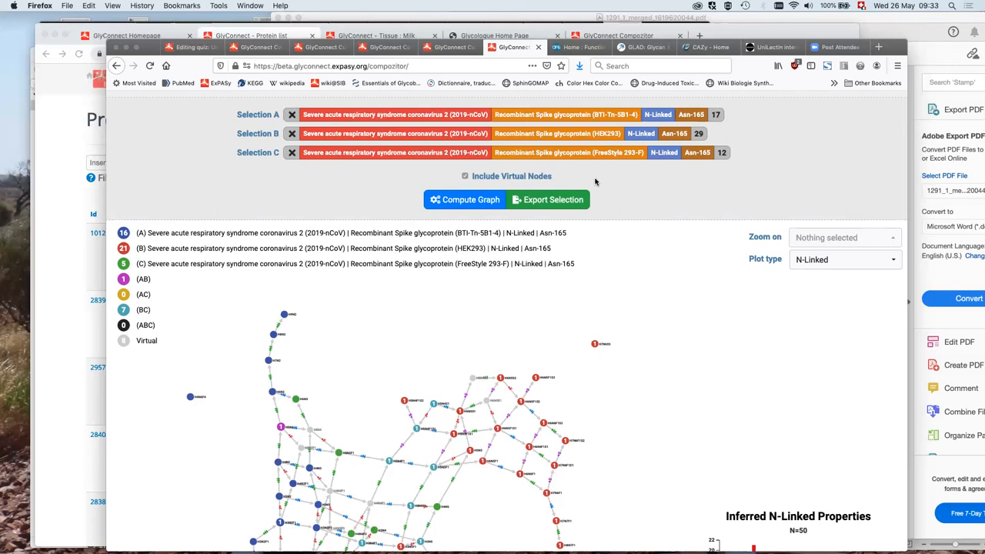
mouse_move(666, 289)
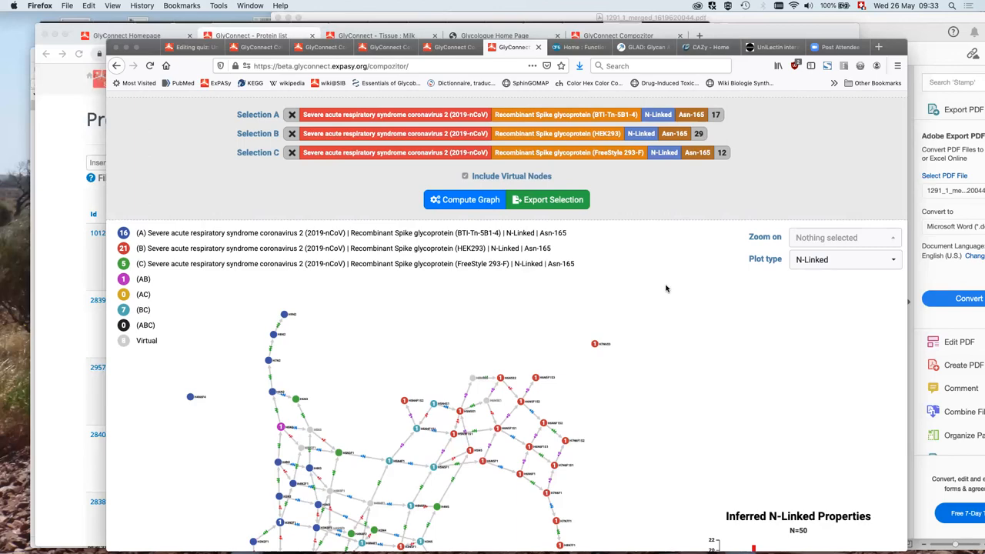
mouse_move(708, 298)
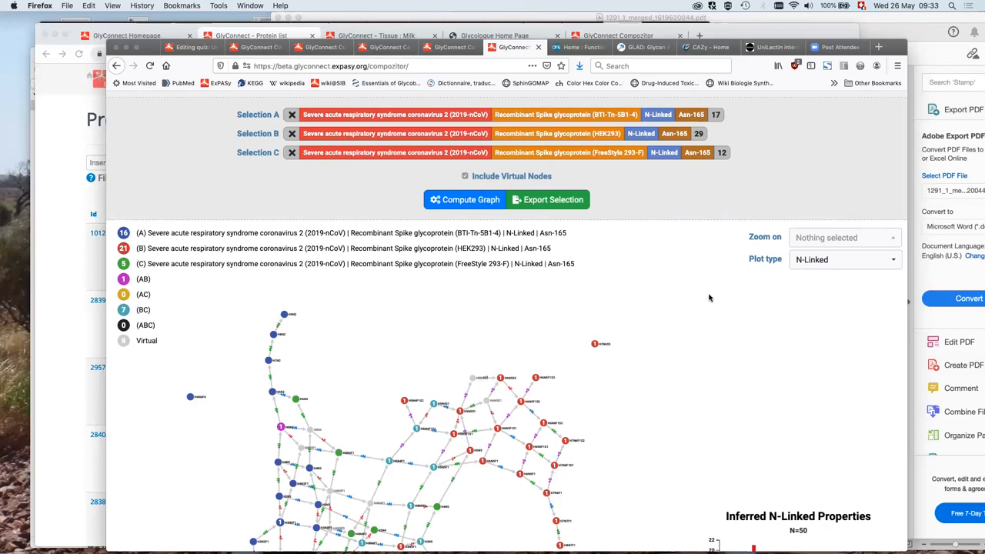
mouse_move(828, 53)
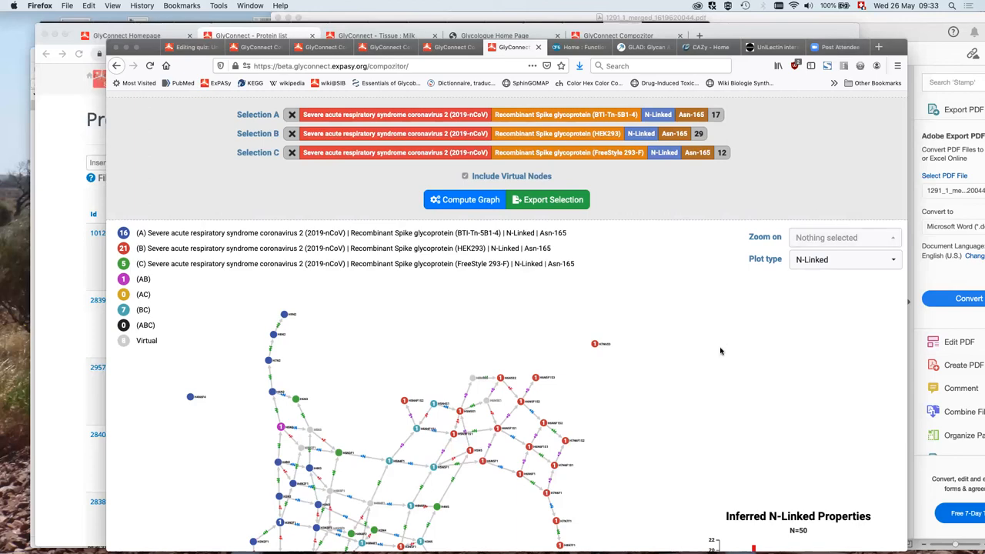
mouse_move(711, 356)
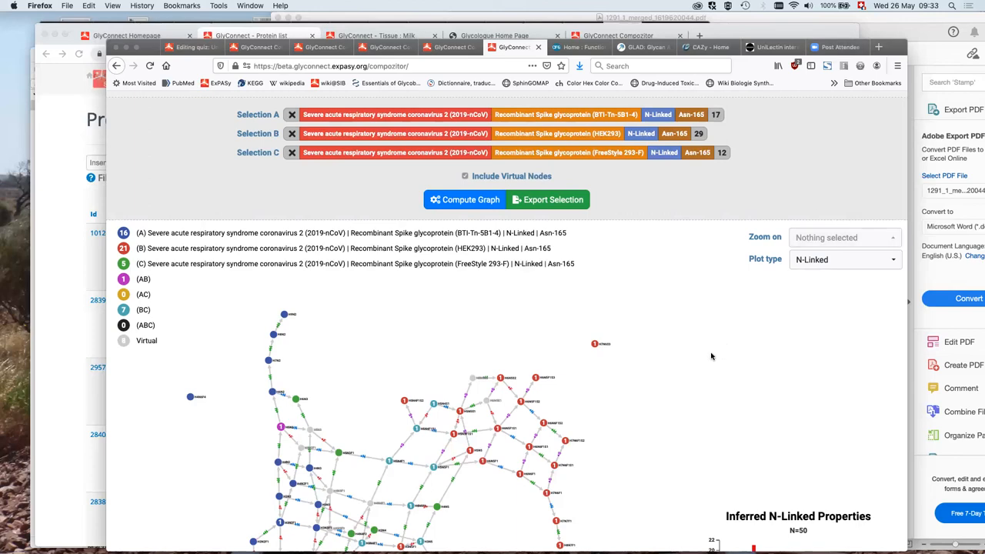
mouse_move(707, 316)
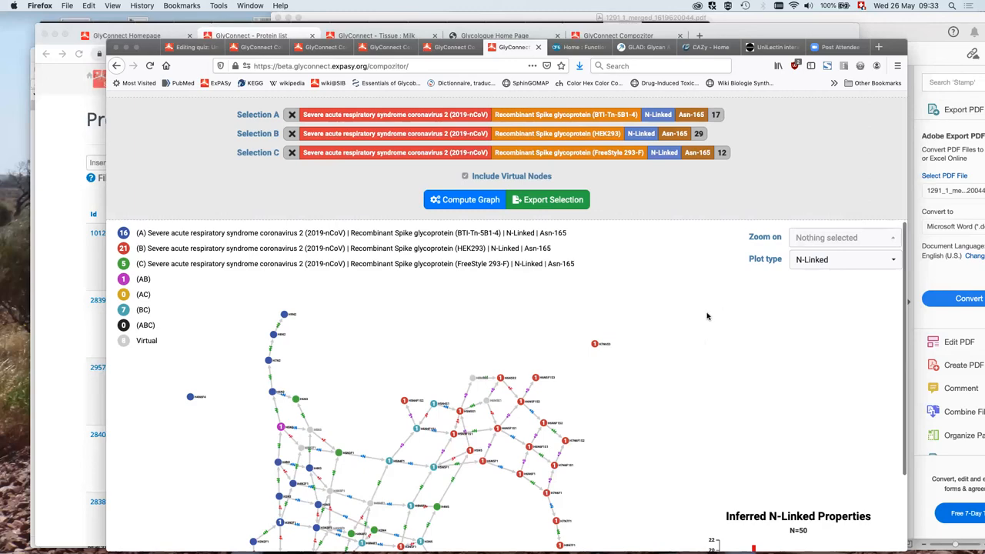
mouse_move(712, 216)
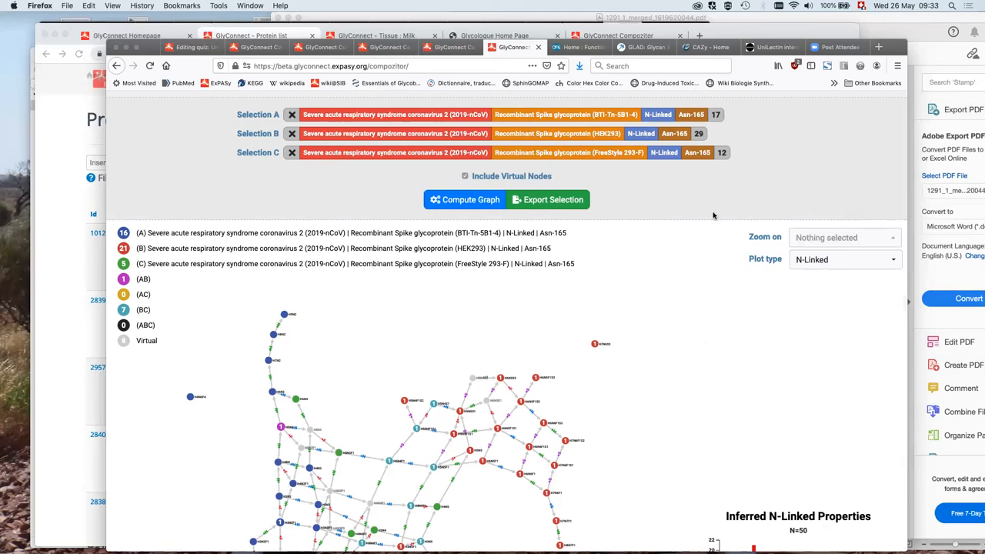
mouse_move(700, 310)
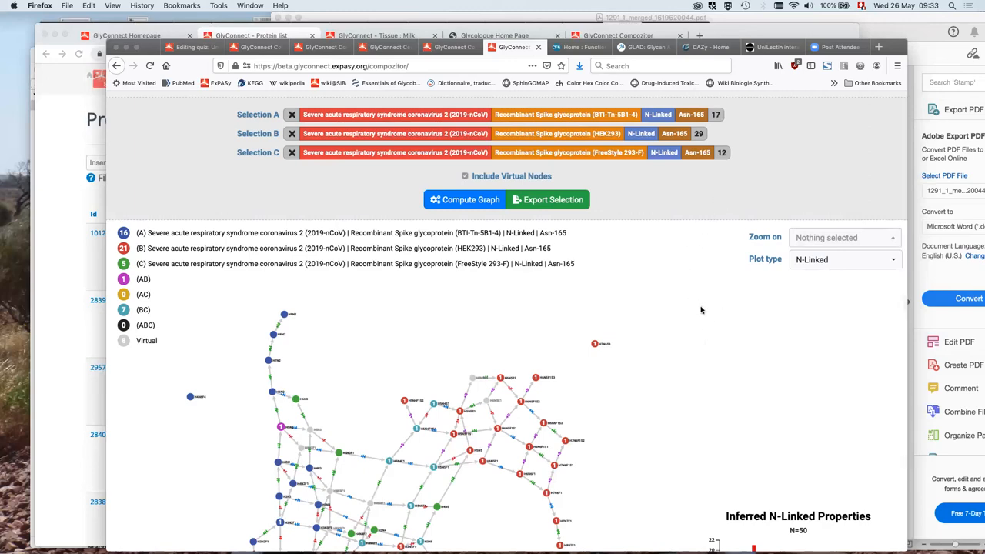
mouse_move(666, 354)
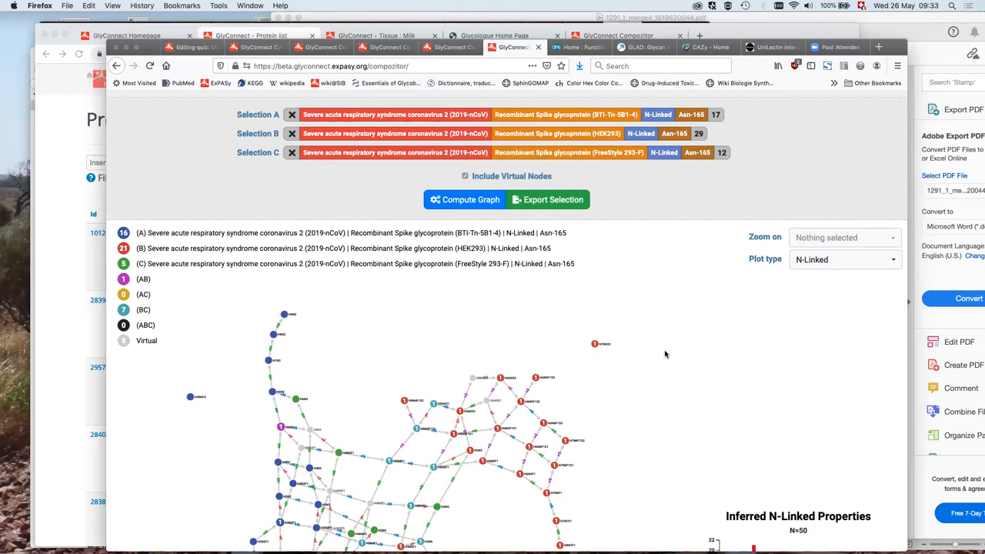
mouse_move(538, 305)
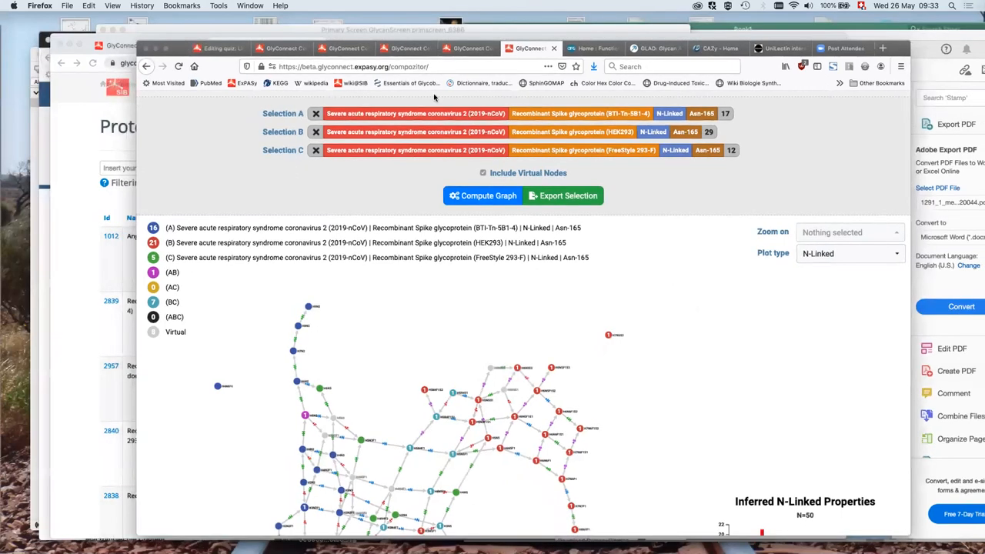
mouse_move(154, 44)
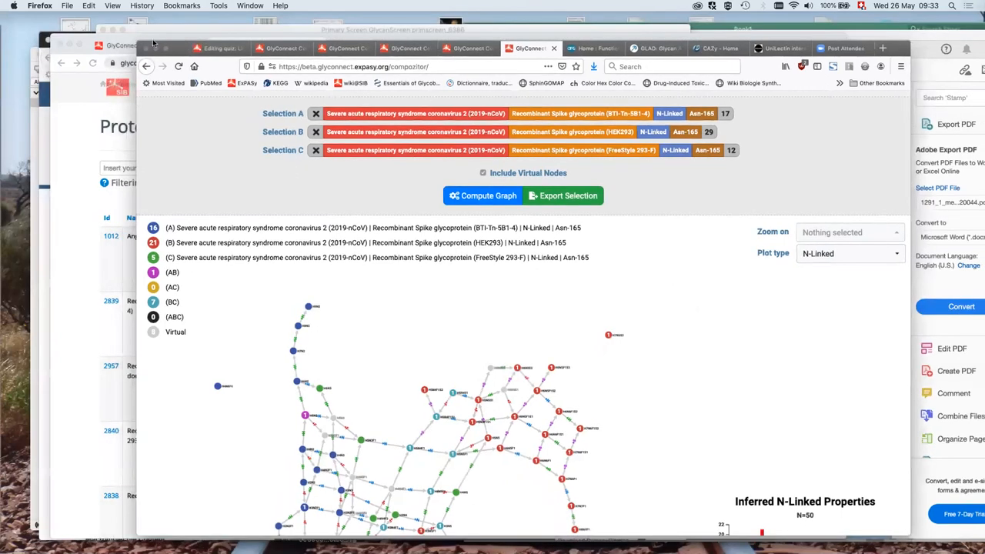
mouse_move(374, 401)
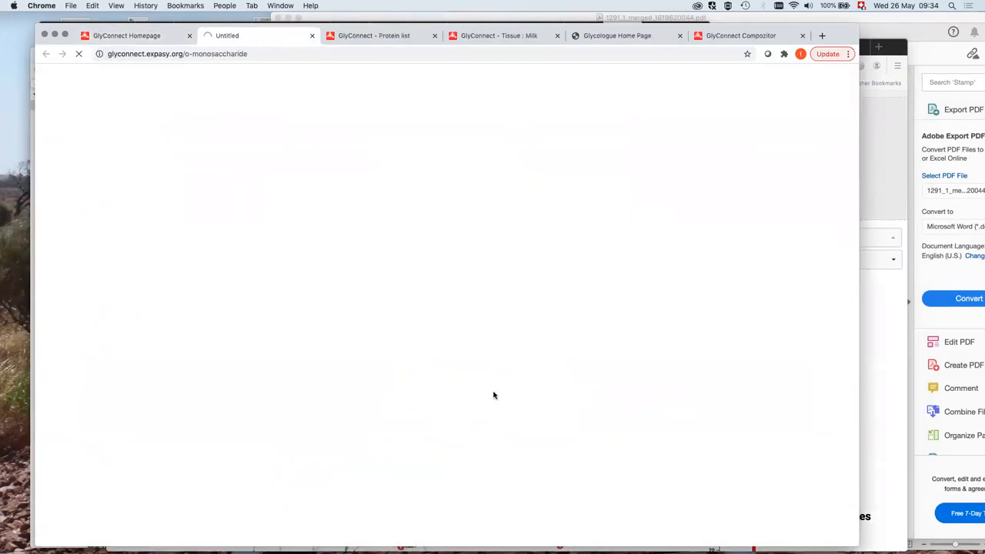
mouse_move(287, 299)
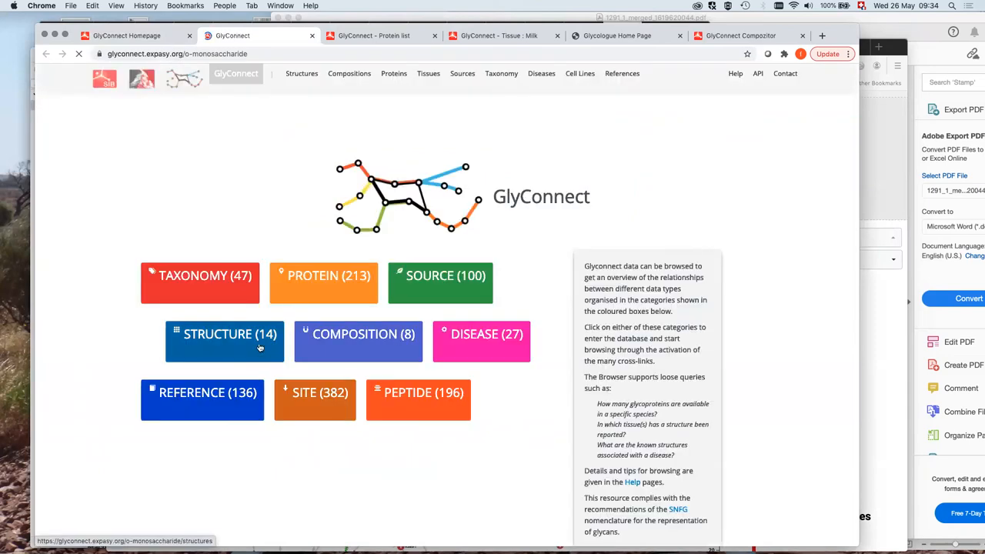
Open the O-monosaccharide structure list and show the species recorded for Fuc
left_click(229, 340)
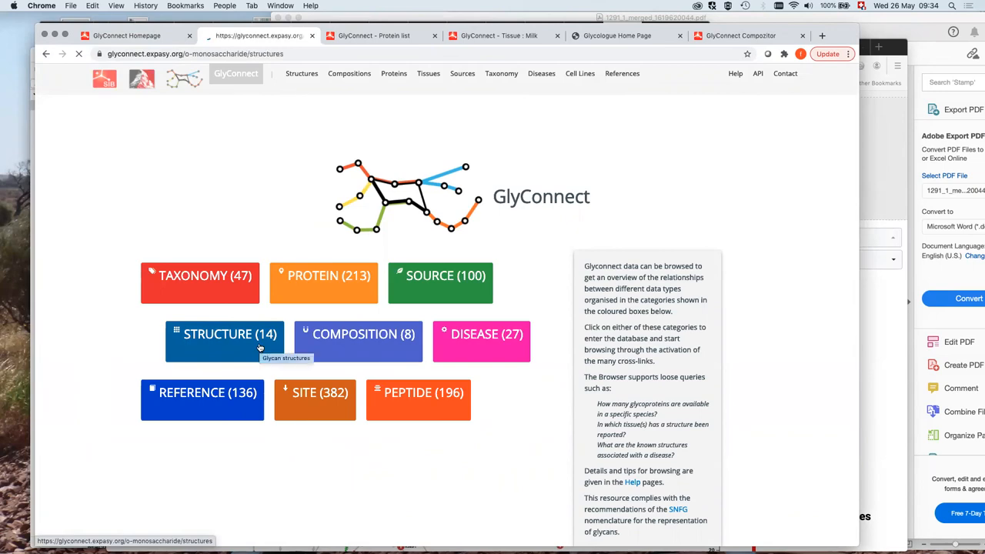
left_click(228, 339)
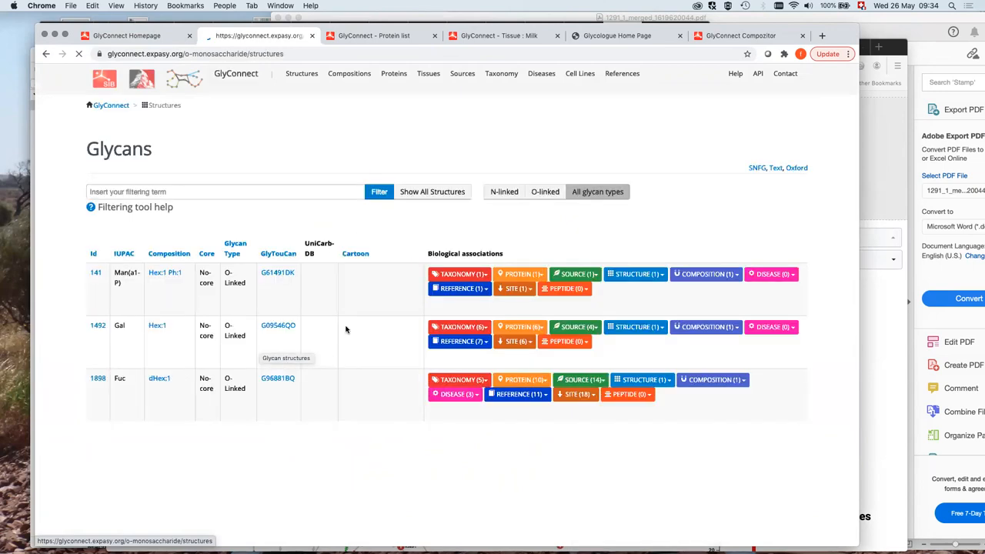
left_click(432, 191)
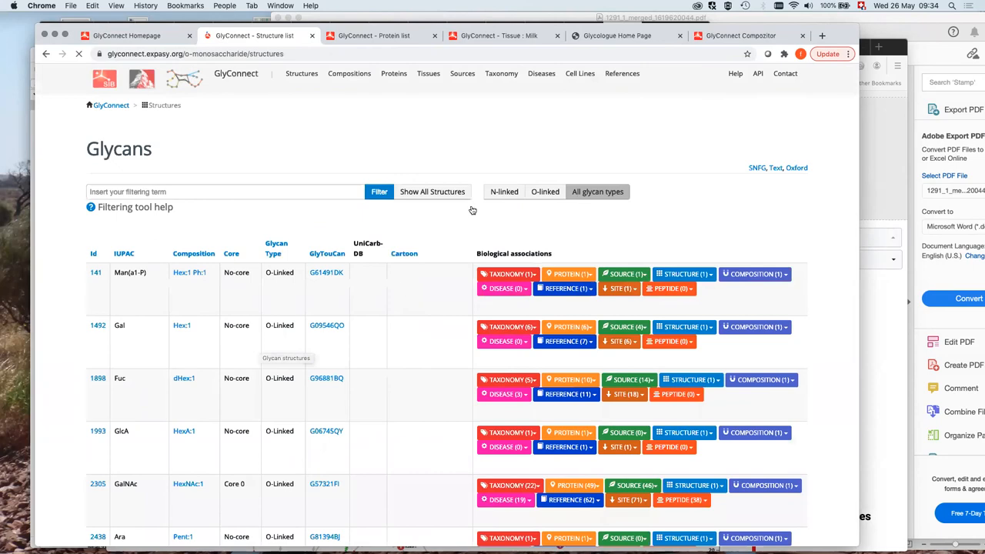
mouse_move(463, 235)
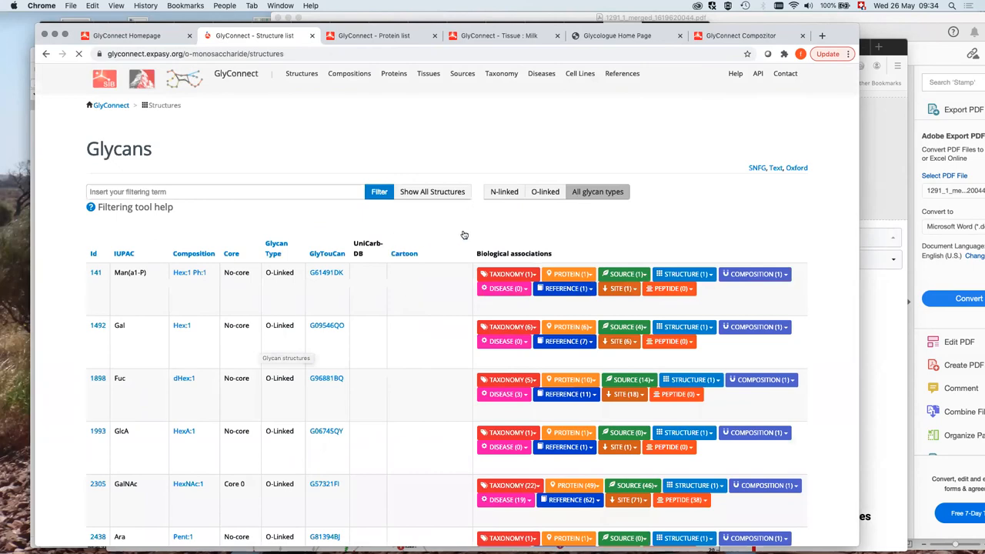
left_click(508, 214)
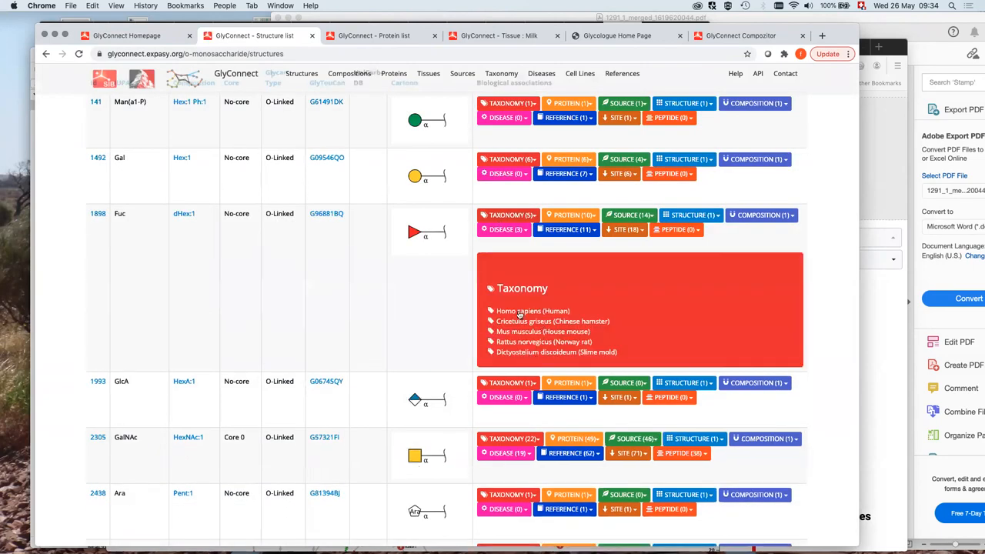
mouse_move(348, 310)
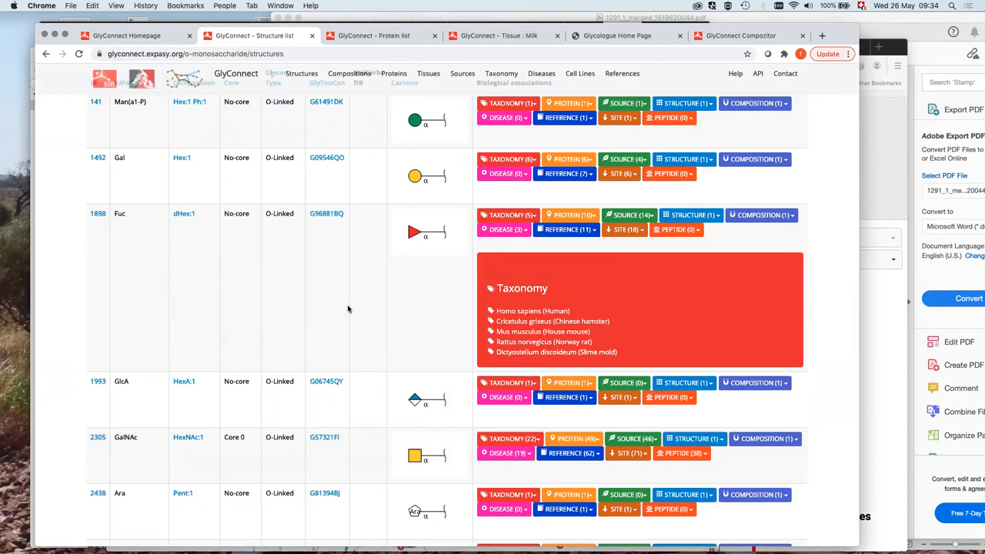
Scroll down and show the species recorded for structure 8849
scroll("down", 3)
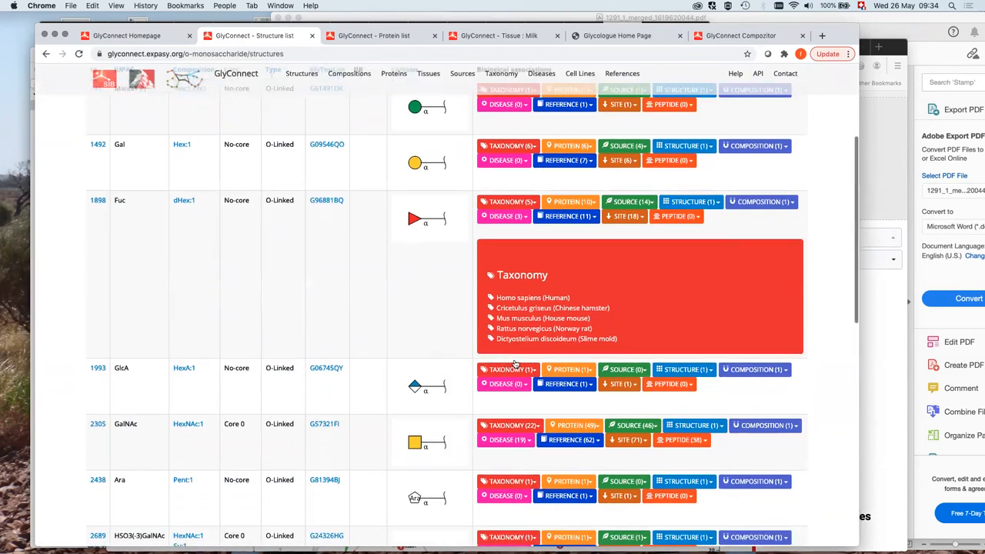
scroll("down", 3)
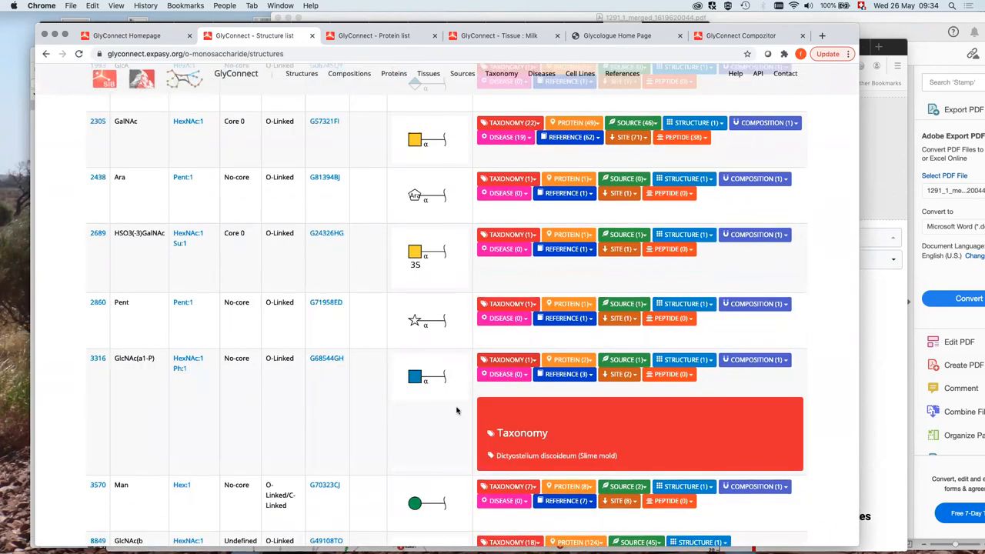
mouse_move(434, 434)
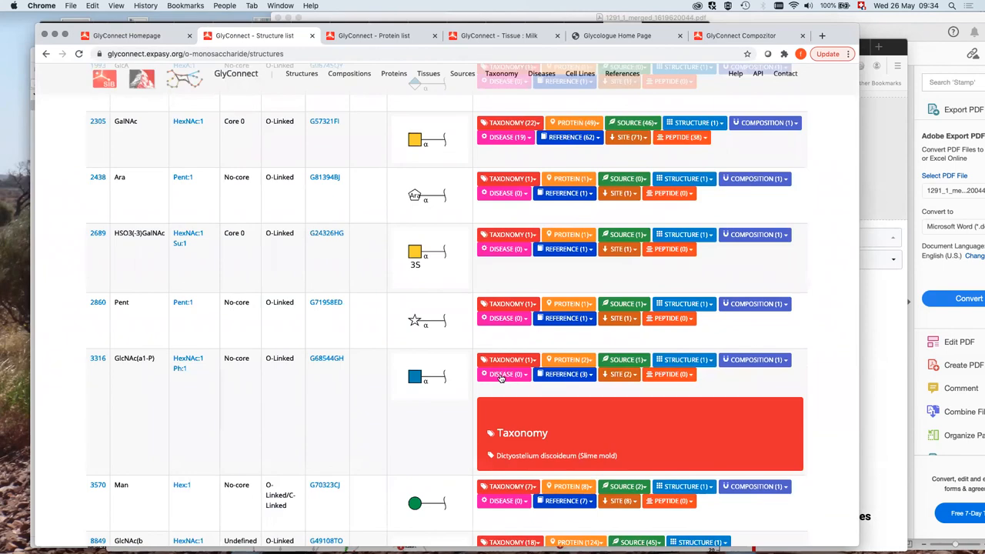
scroll("down", 3)
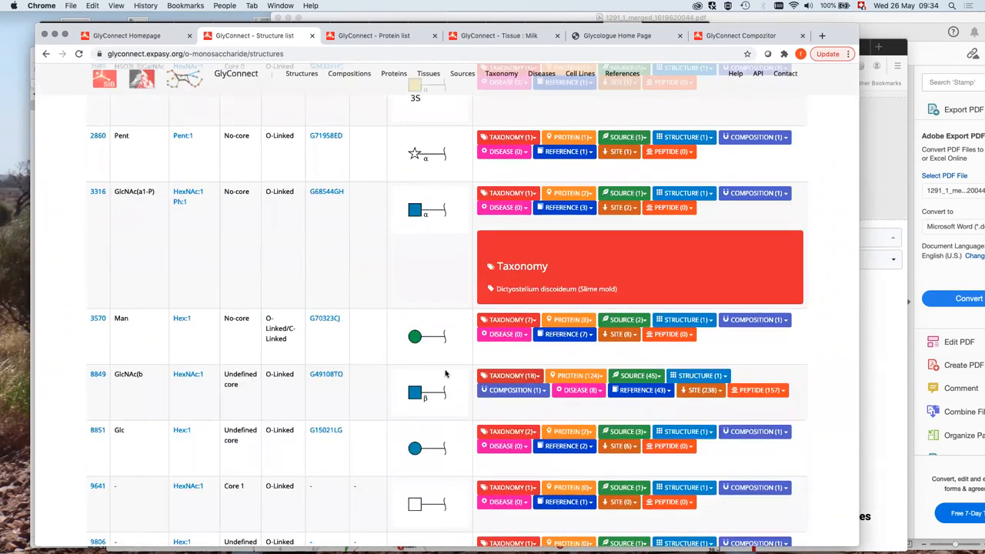
left_click(509, 375)
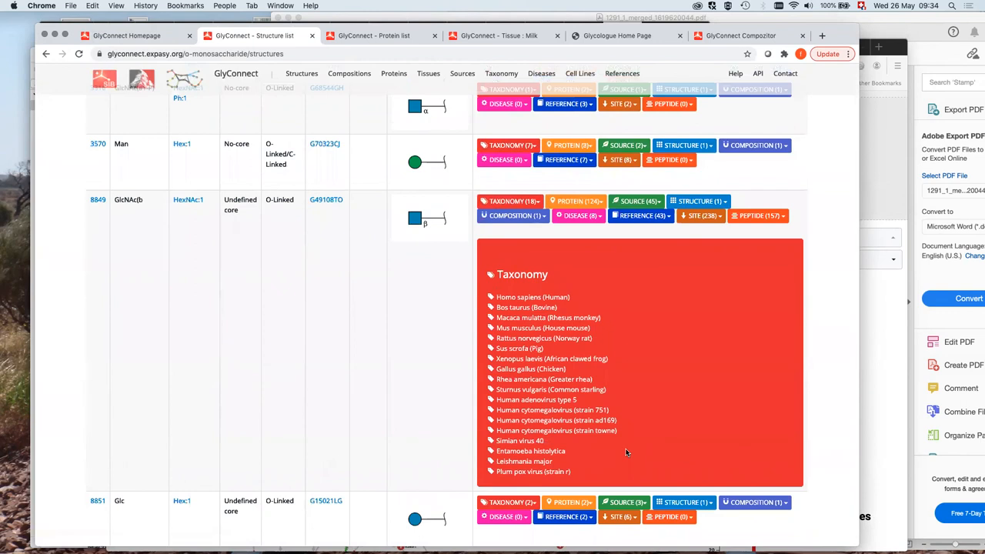
mouse_move(594, 455)
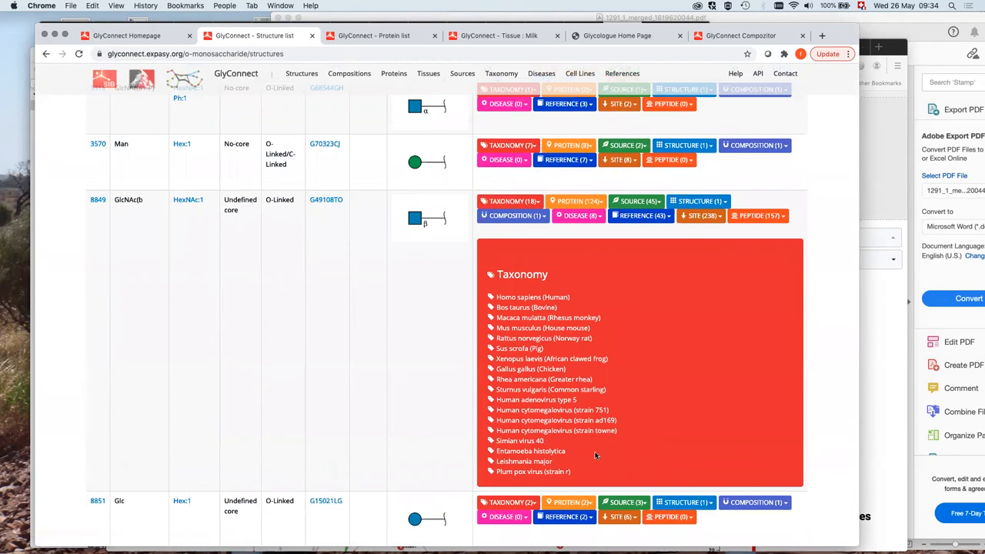
mouse_move(642, 363)
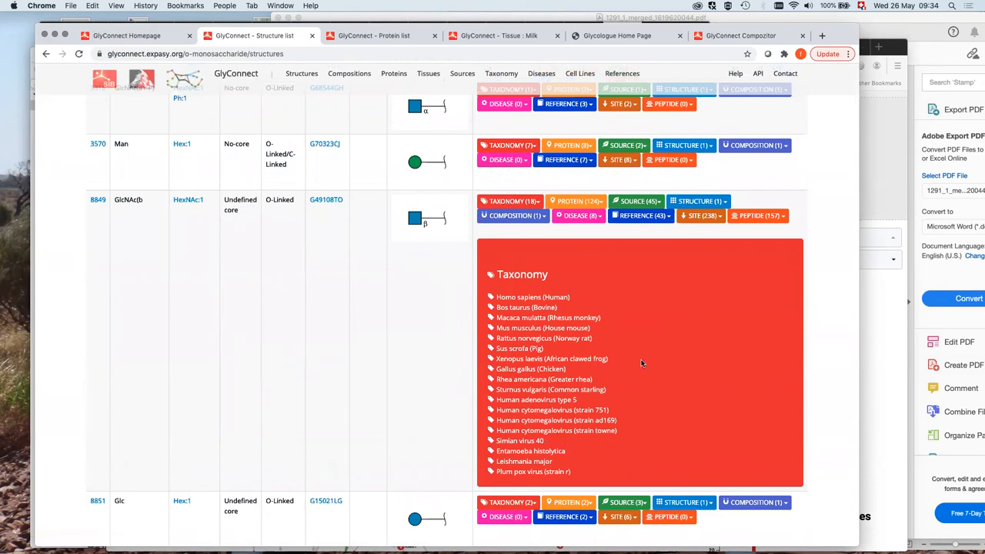
mouse_move(413, 341)
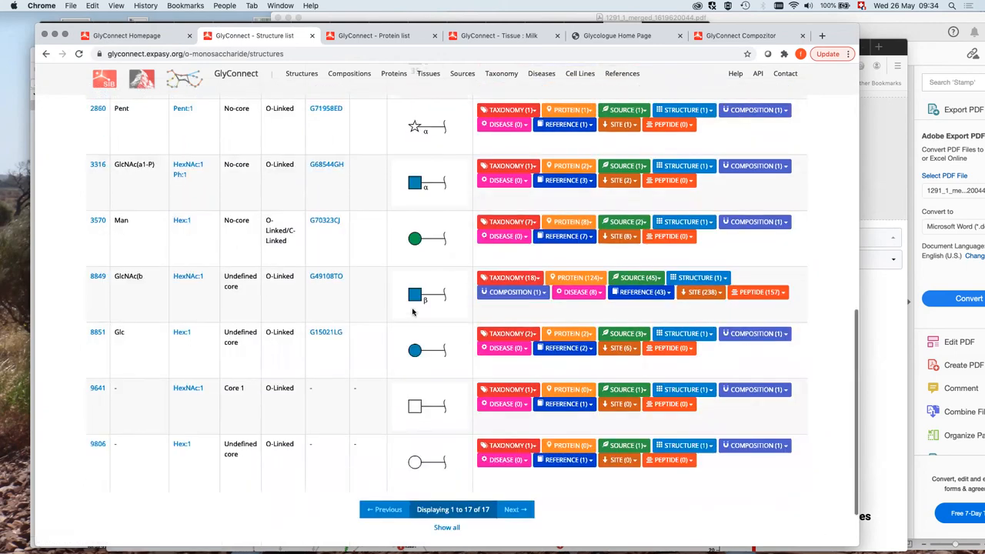
Show the species lists for structure 141 and for Man structure 3570
scroll("up", 3)
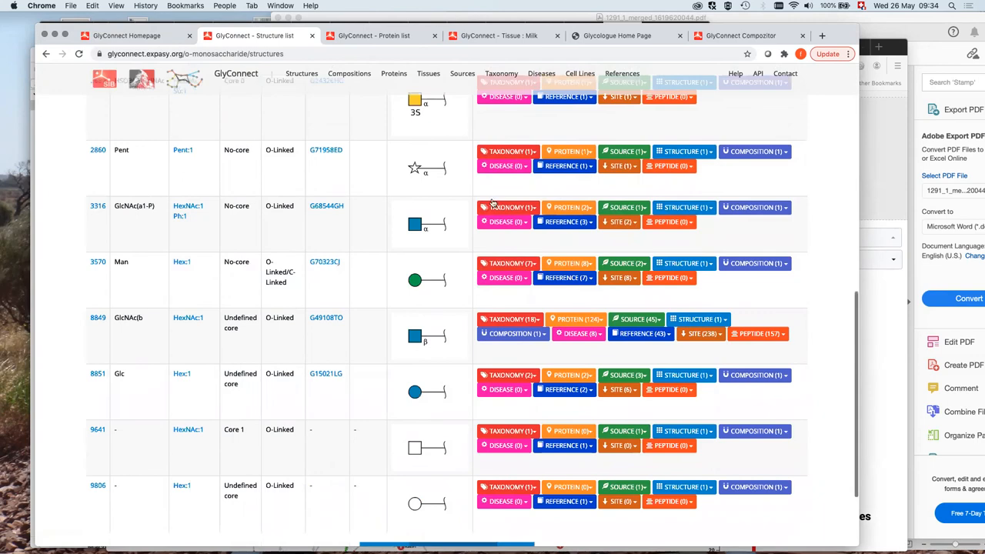
scroll("up", 3)
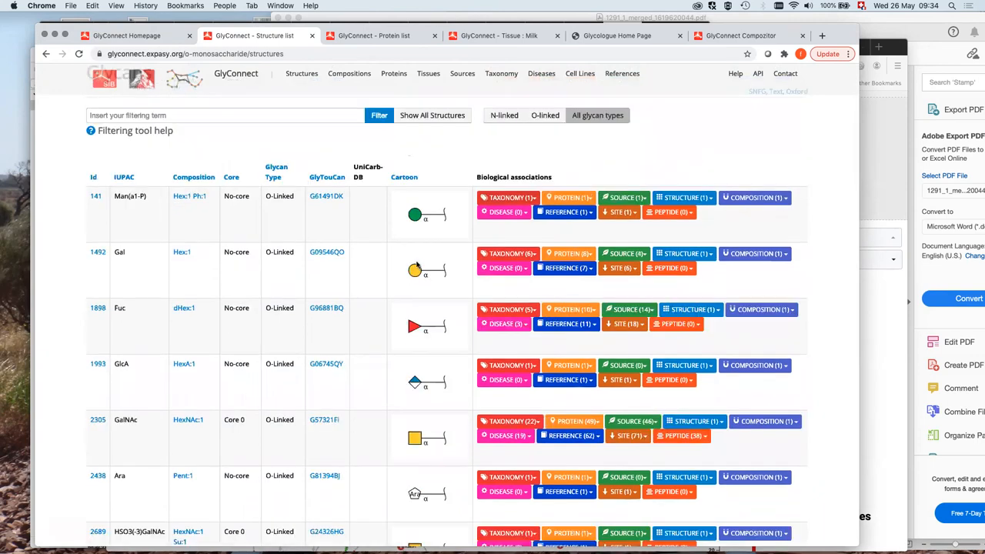
left_click(508, 198)
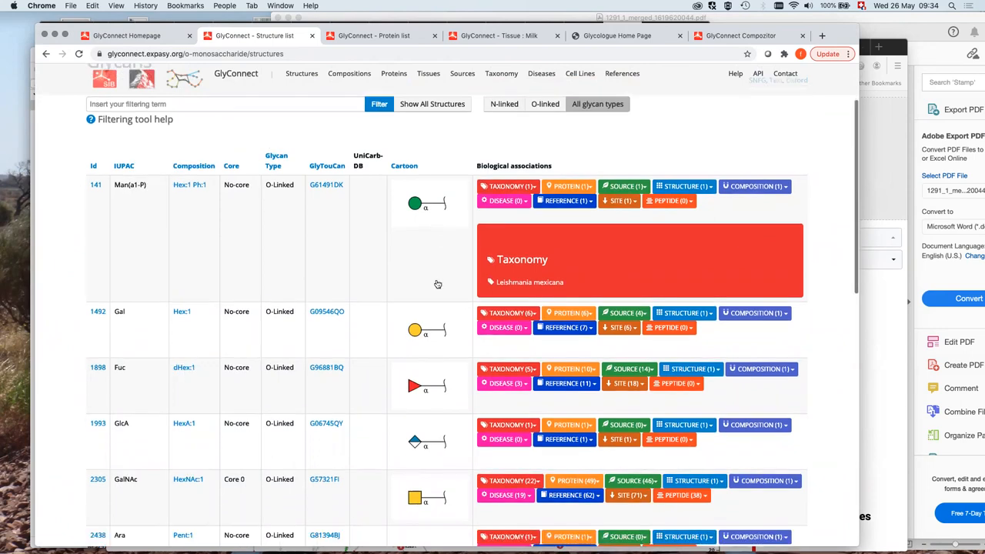
scroll("down", 3)
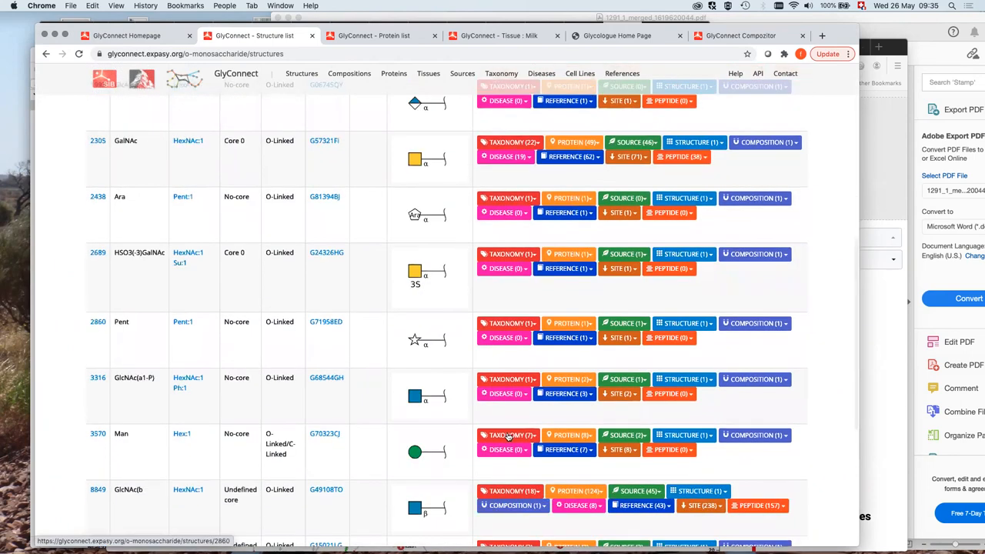
left_click(508, 435)
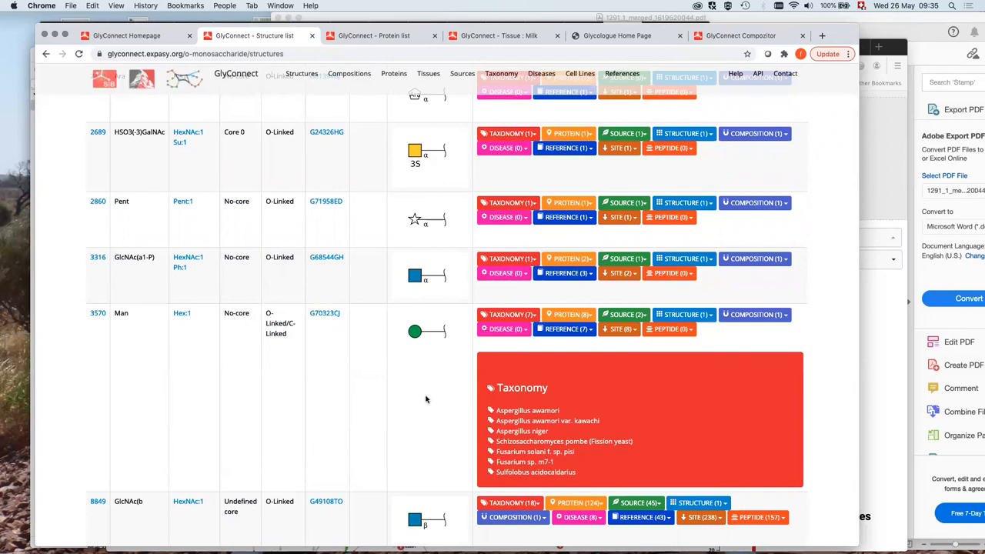
mouse_move(443, 388)
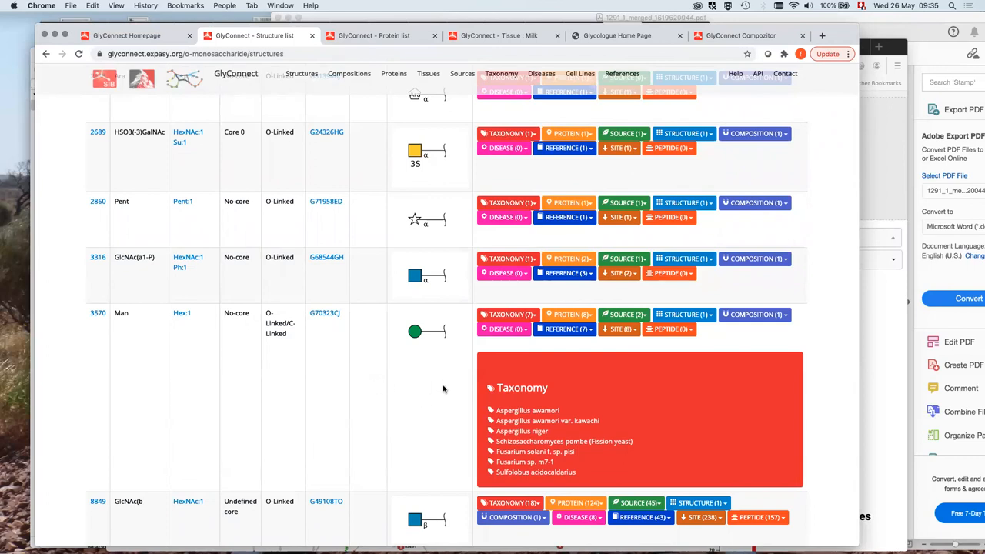
mouse_move(299, 316)
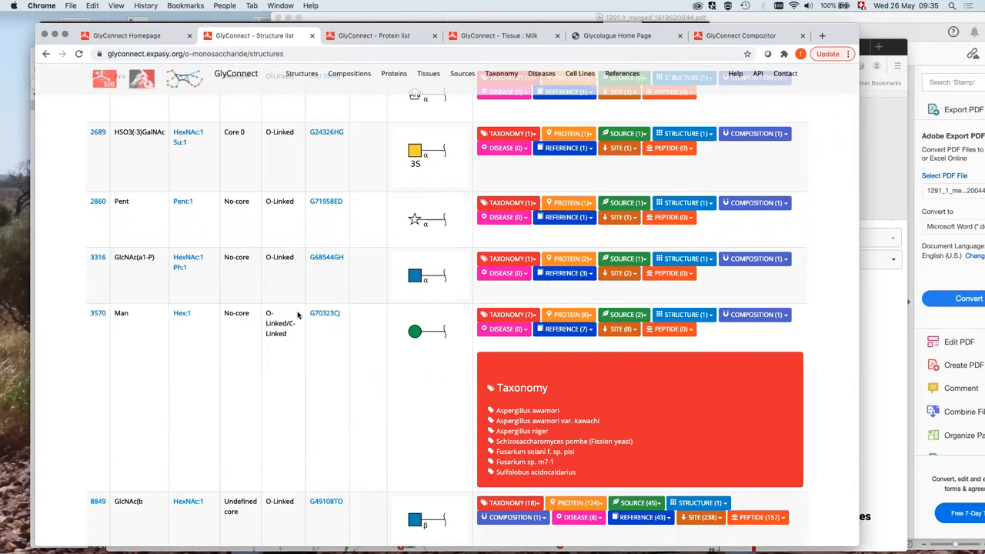
mouse_move(388, 375)
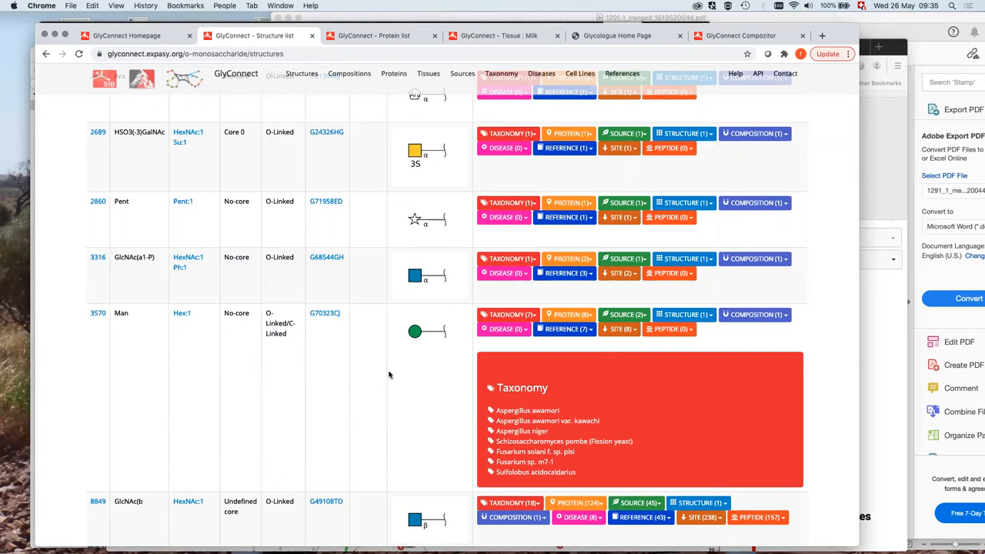
Open the detail page for Man structure 3570
scroll("up", 3)
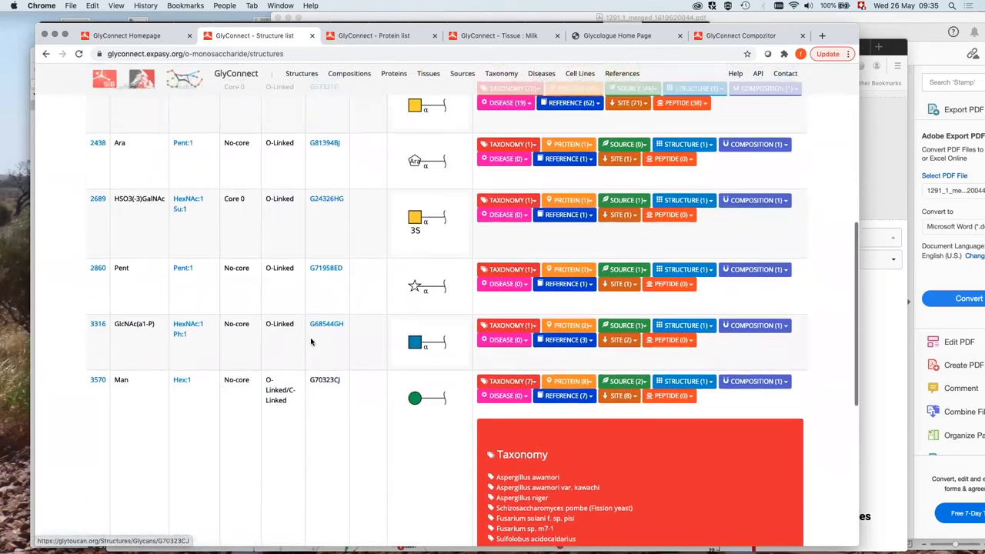
scroll("up", 3)
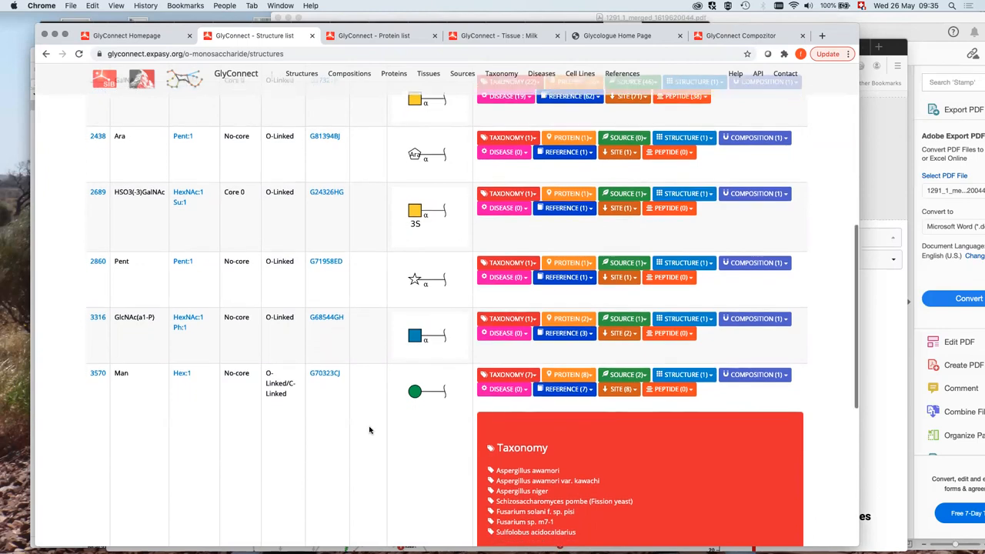
scroll("up", 3)
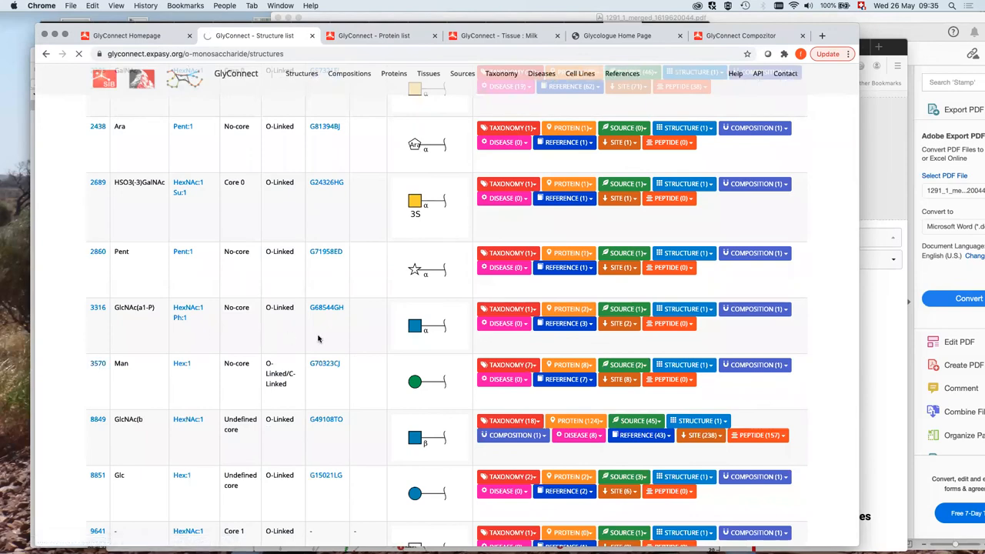
mouse_move(123, 358)
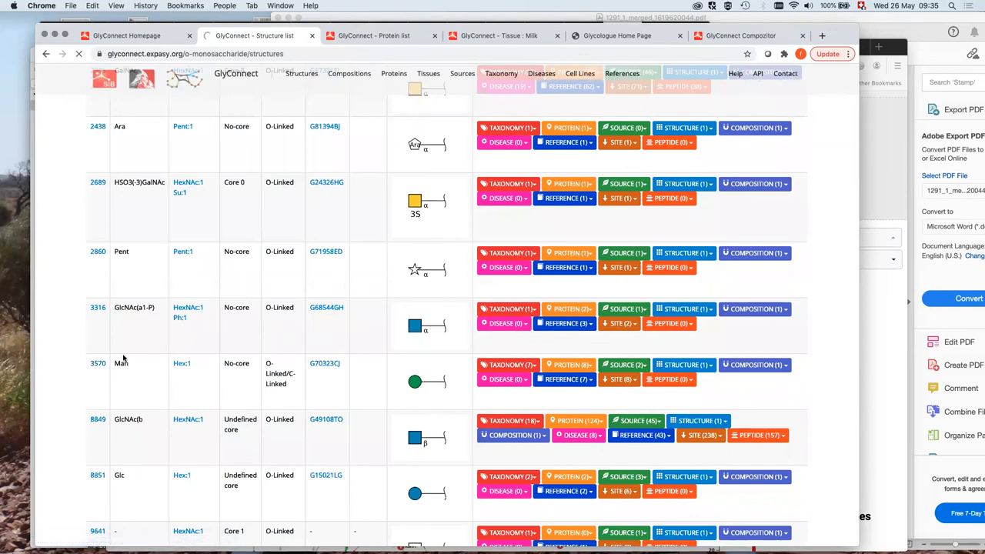
left_click(98, 364)
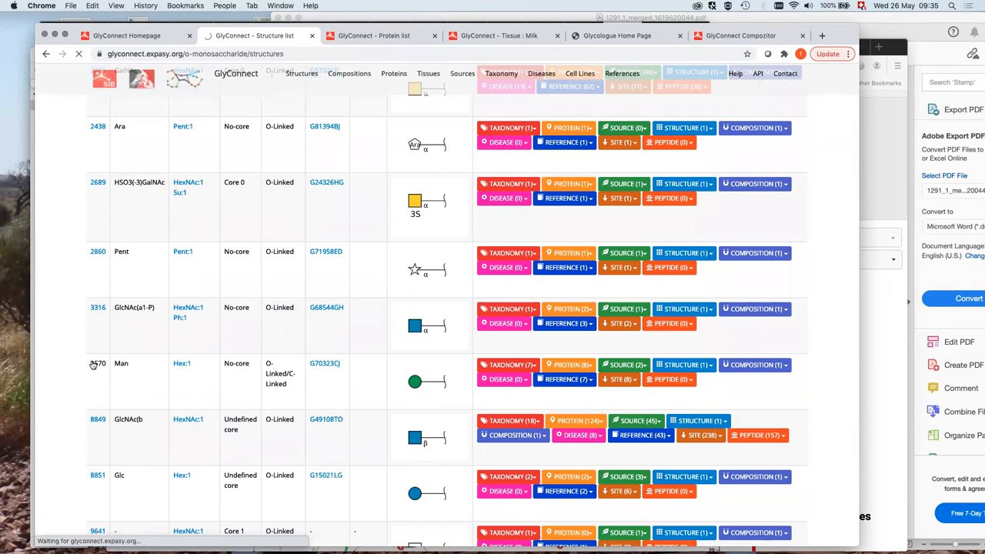
mouse_move(369, 374)
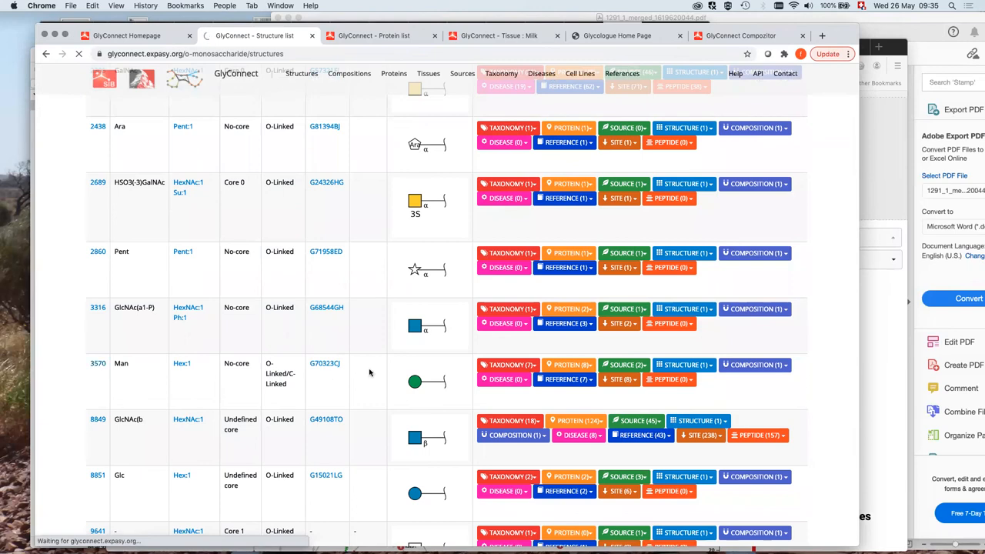
mouse_move(447, 373)
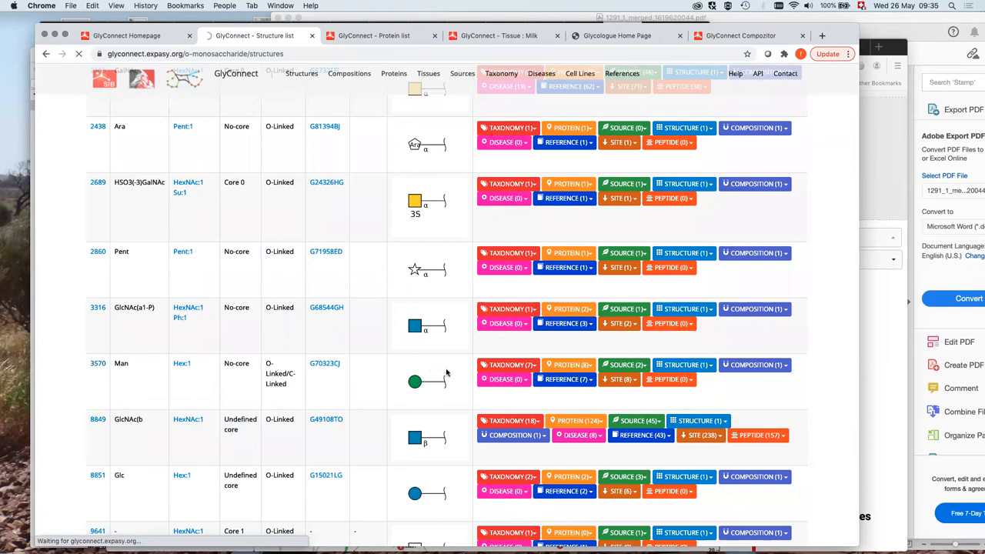
mouse_move(234, 382)
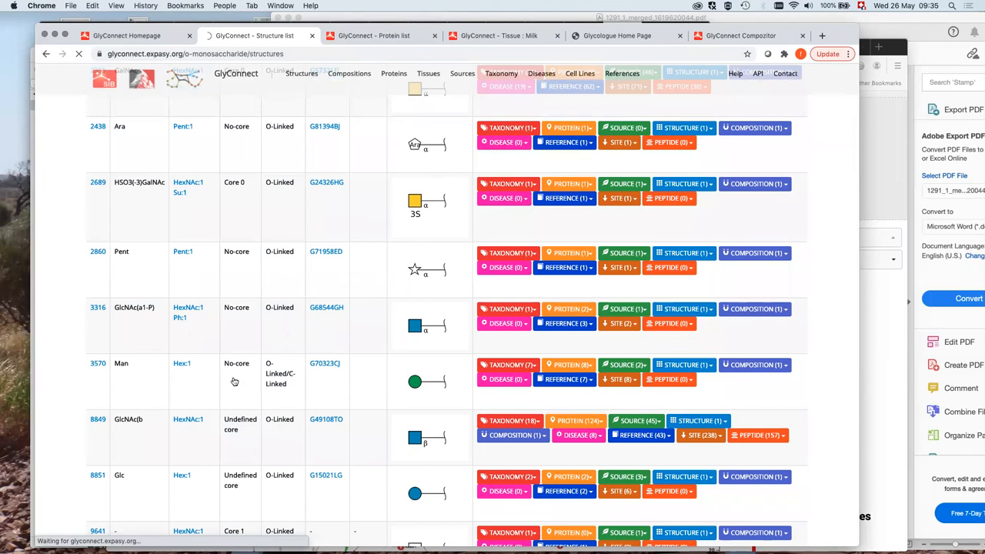
mouse_move(463, 373)
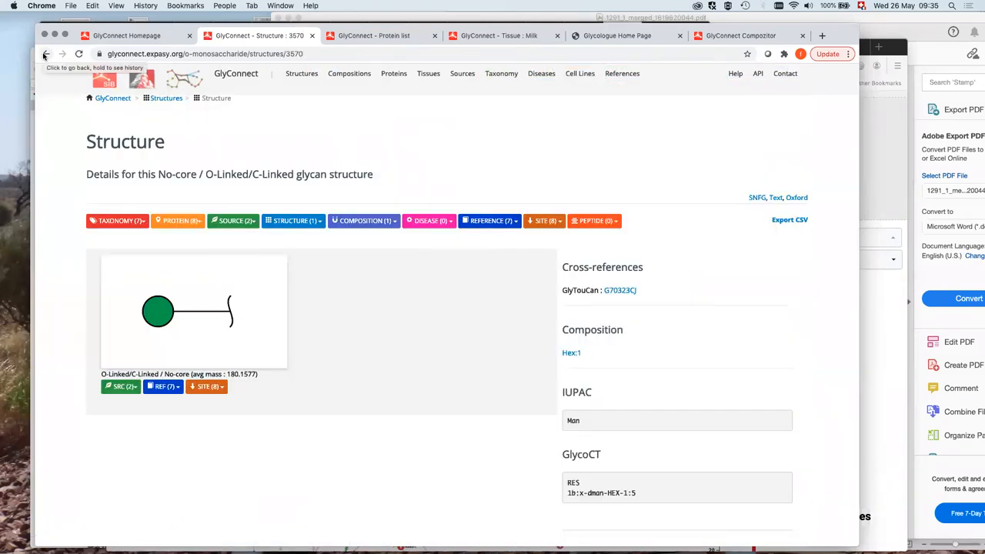
Return from the Man 3570 page to the structure list, then close that tab to reach the homepage
left_click(45, 54)
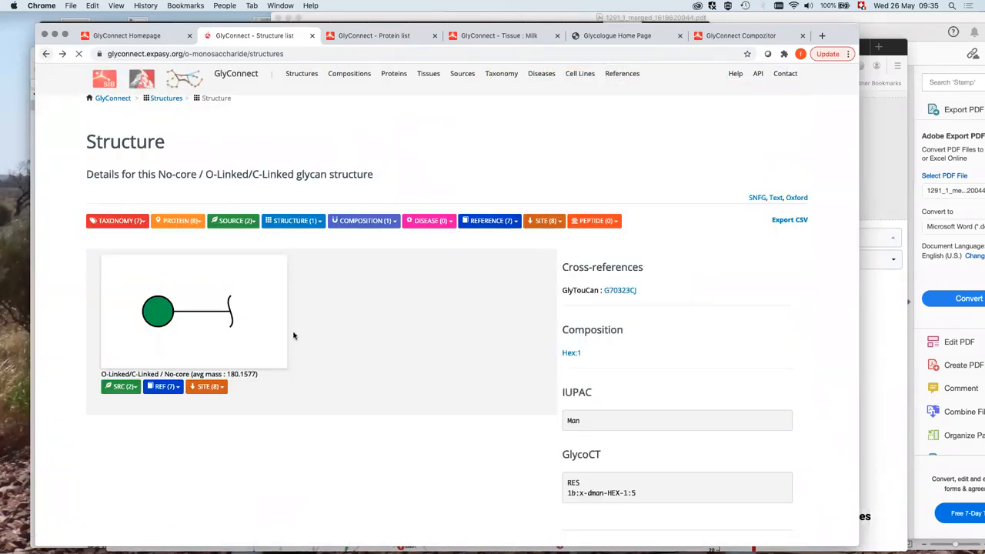
left_click(167, 98)
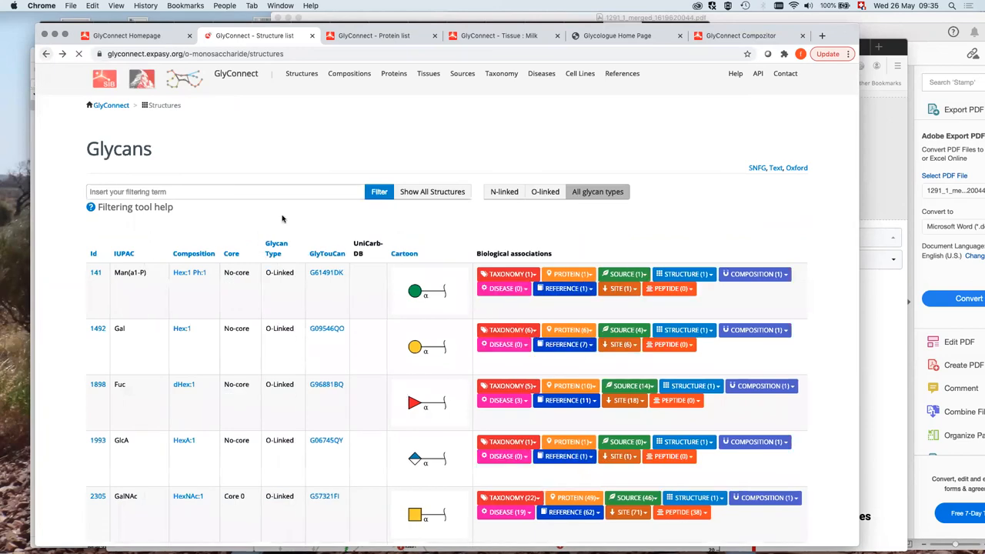
scroll("down", 3)
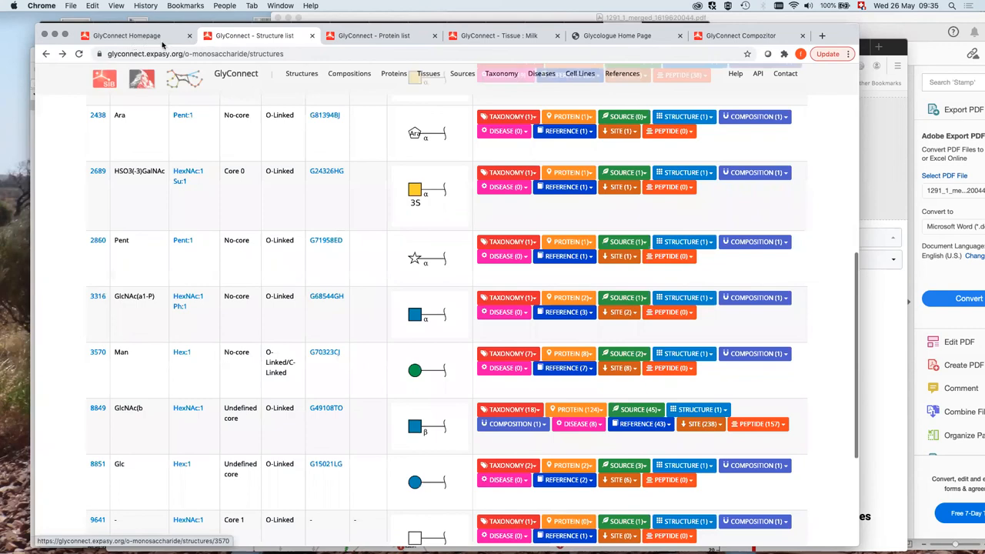
scroll("up", 3)
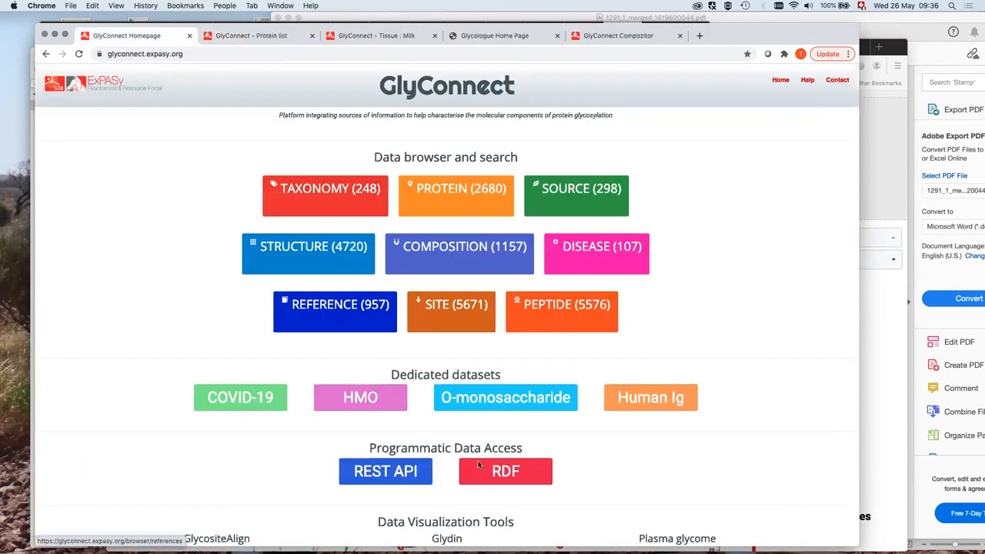
Open the Human Ig dataset overview and its REFERENCE (62) list
left_click(650, 397)
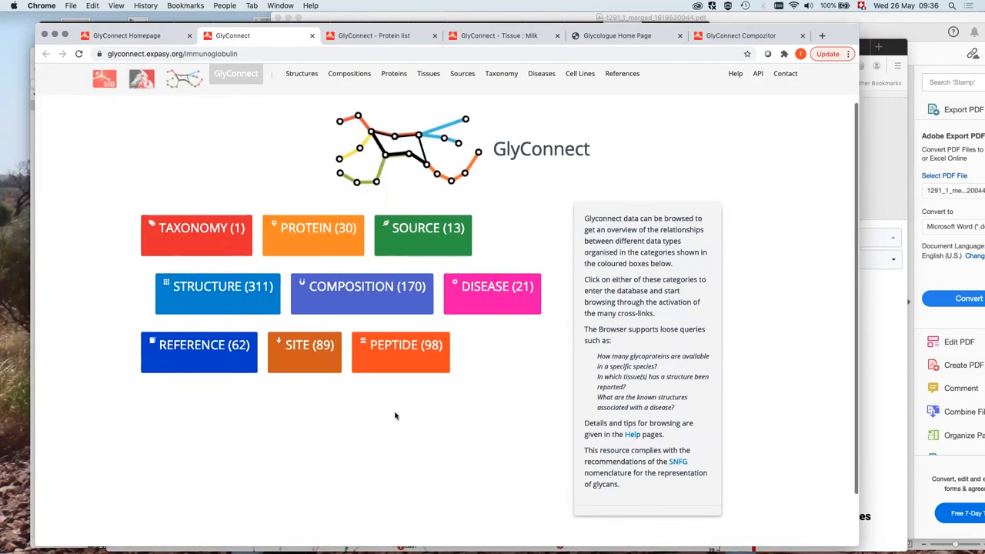
mouse_move(290, 401)
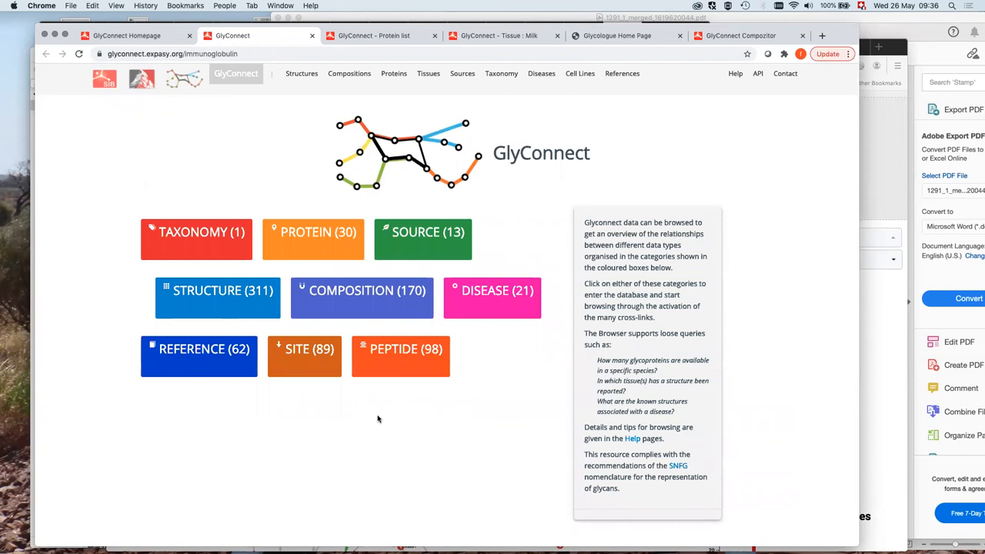
mouse_move(274, 413)
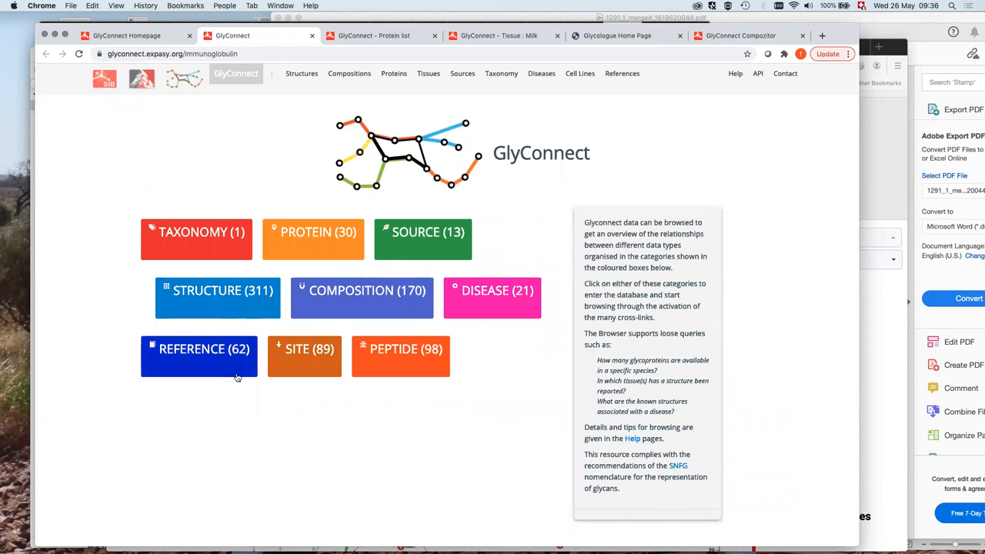
left_click(199, 348)
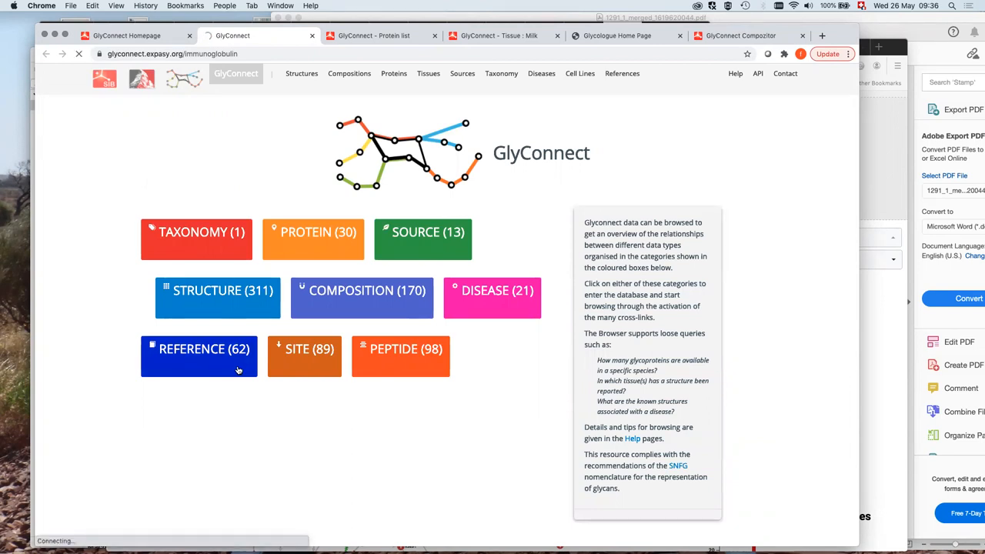
Load the Human Ig references and scroll through the papers from 2021 back to 2015
left_click(198, 355)
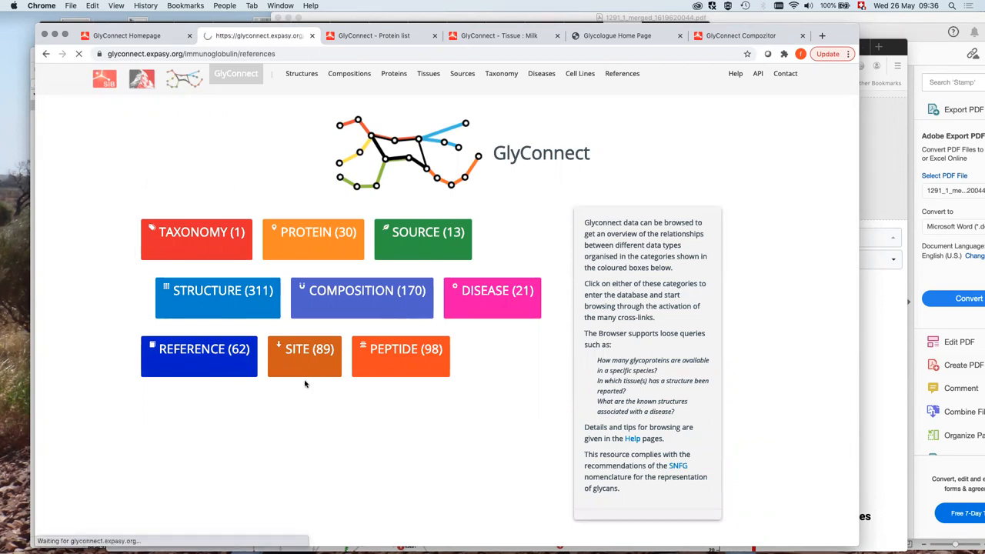
left_click(199, 356)
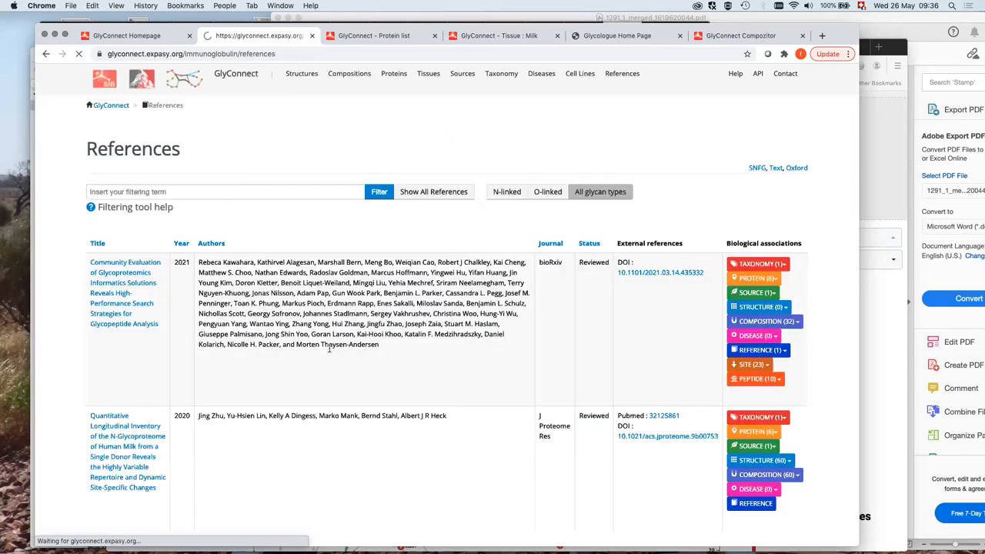
scroll("down", 3)
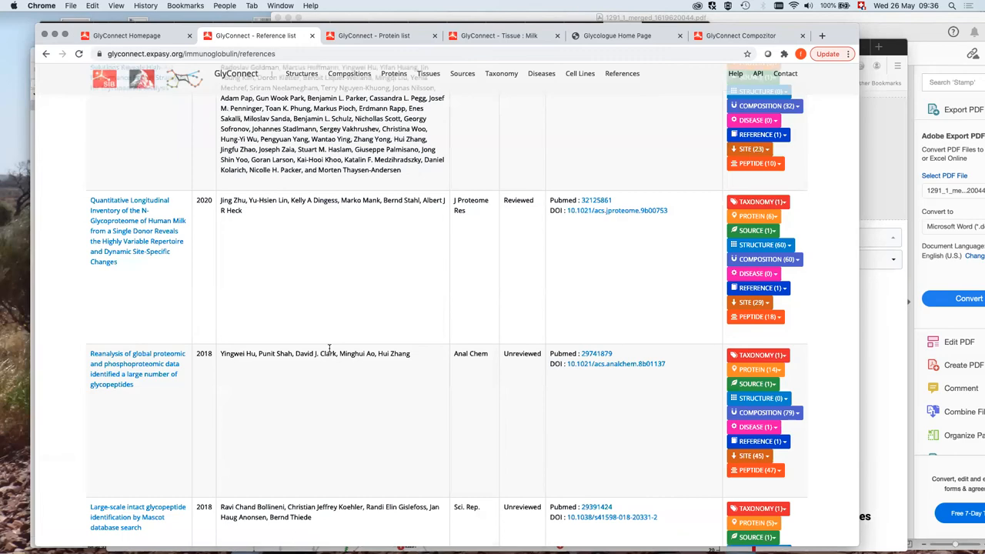
scroll("up", 3)
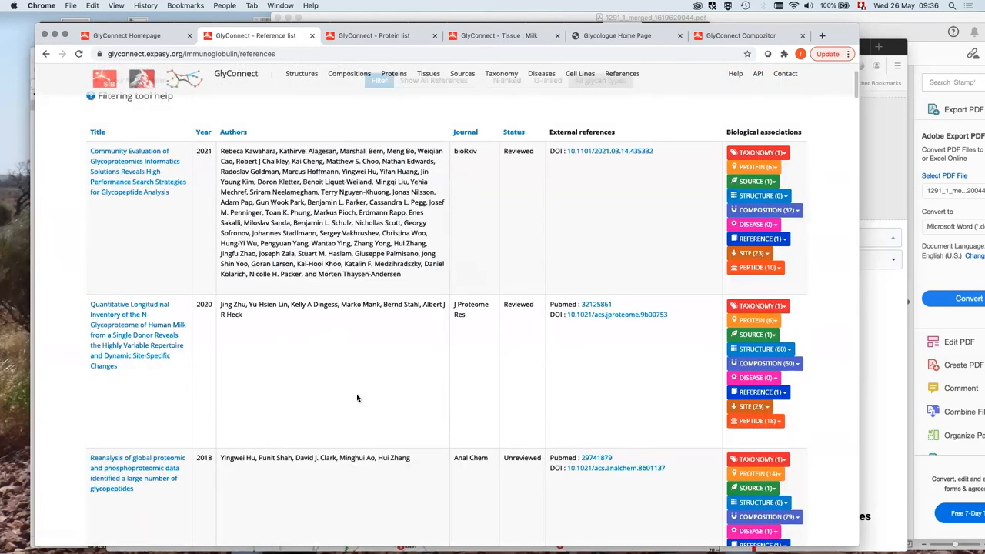
scroll("down", 3)
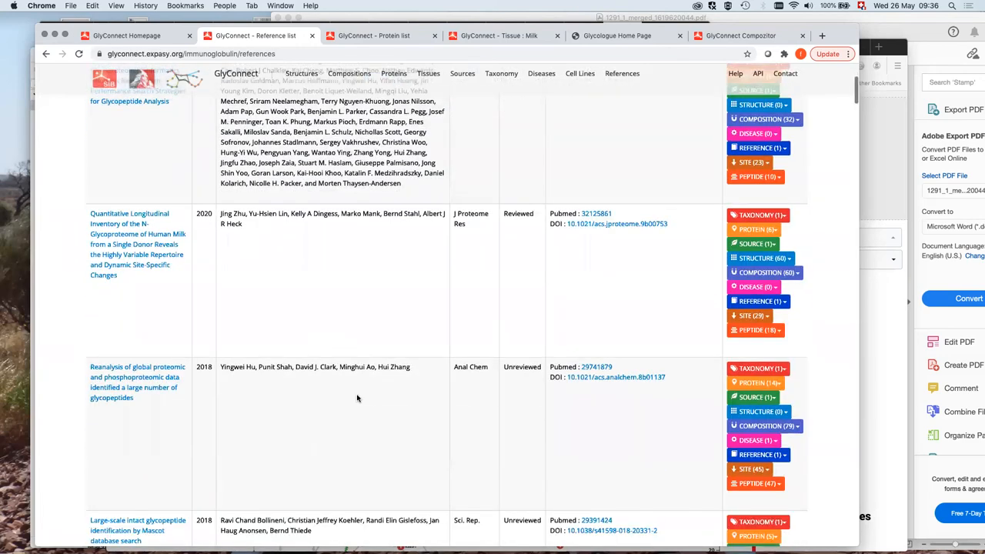
scroll("down", 3)
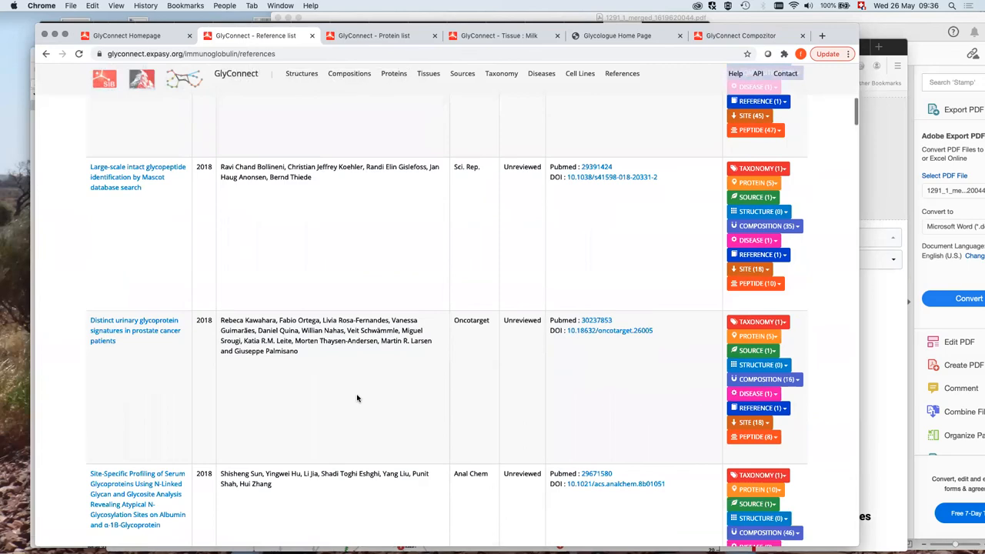
scroll("down", 3)
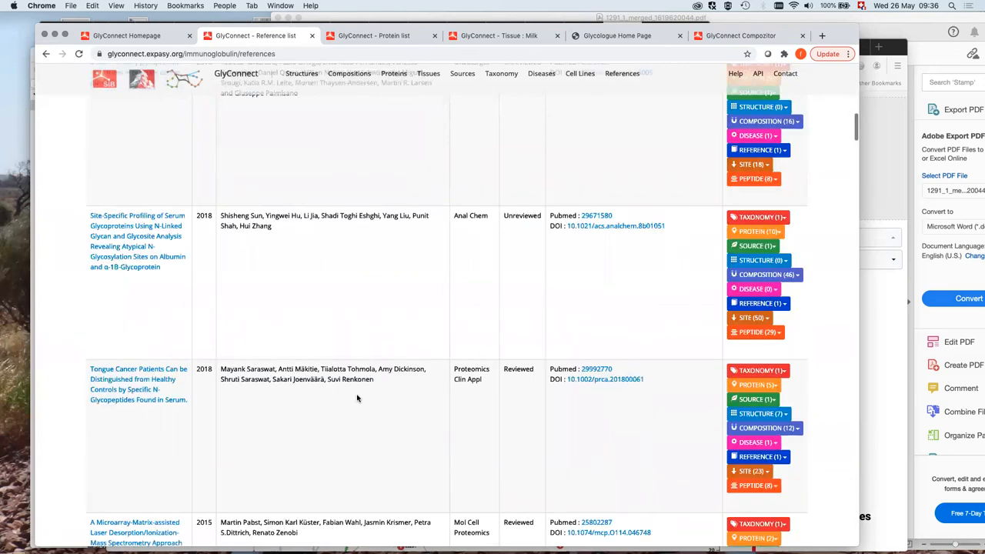
scroll("down", 3)
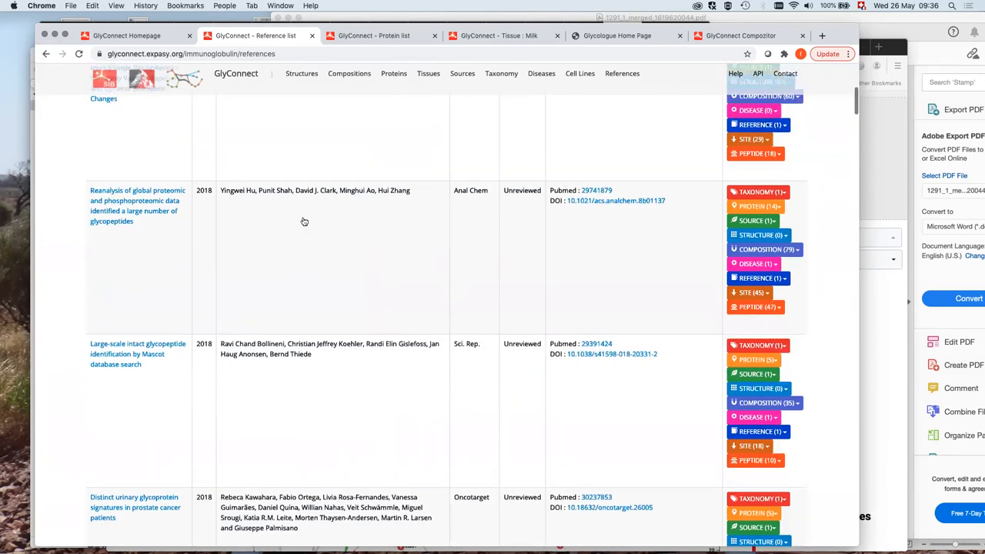
scroll("up", 3)
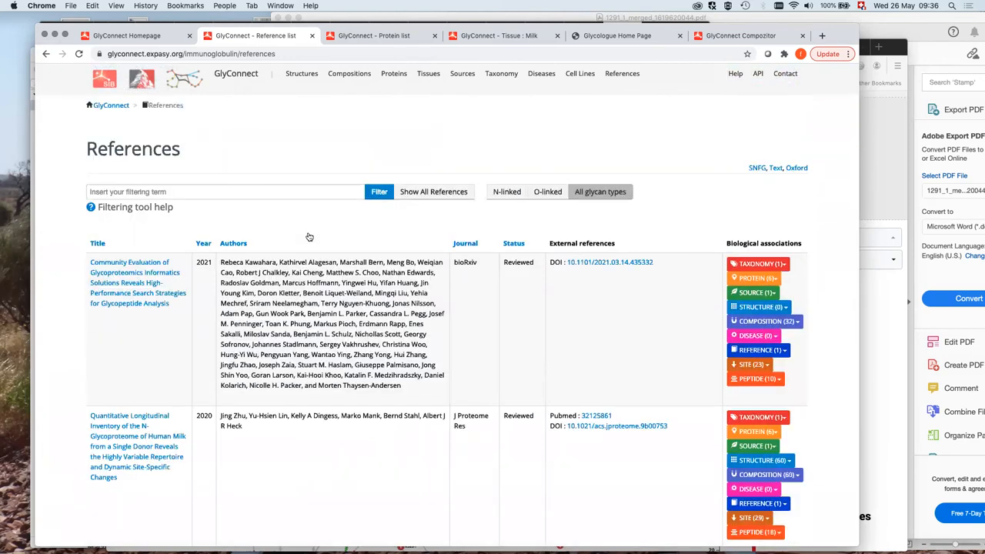
Open the Human Ig PROTEIN (30) list and expand Immunoglobulin gamma's REFERENCE (12) papers
left_click(235, 73)
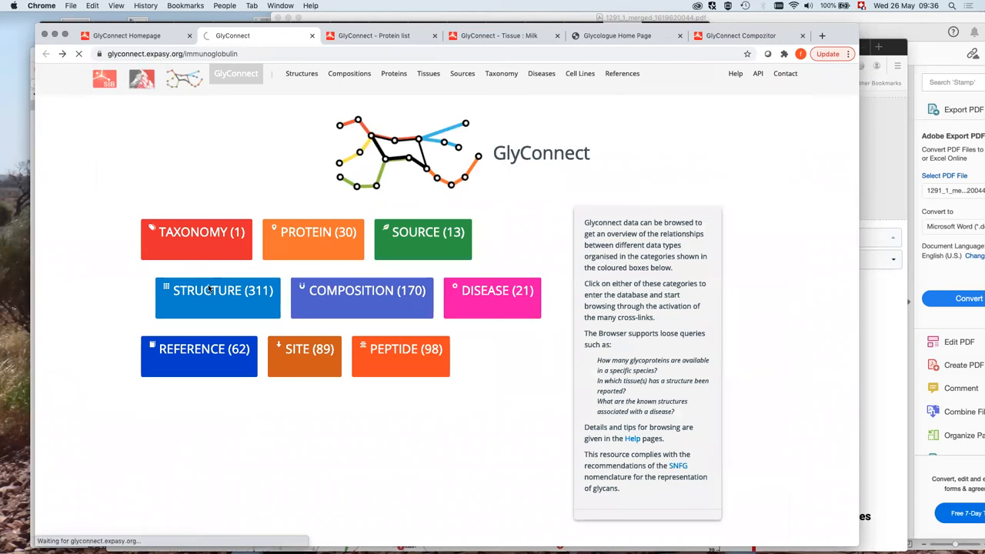
left_click(312, 231)
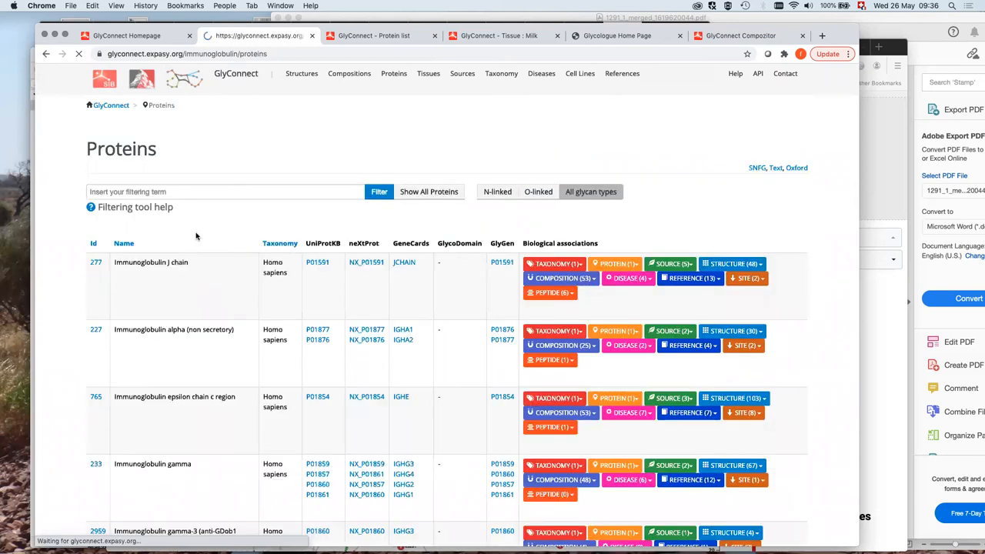
mouse_move(219, 353)
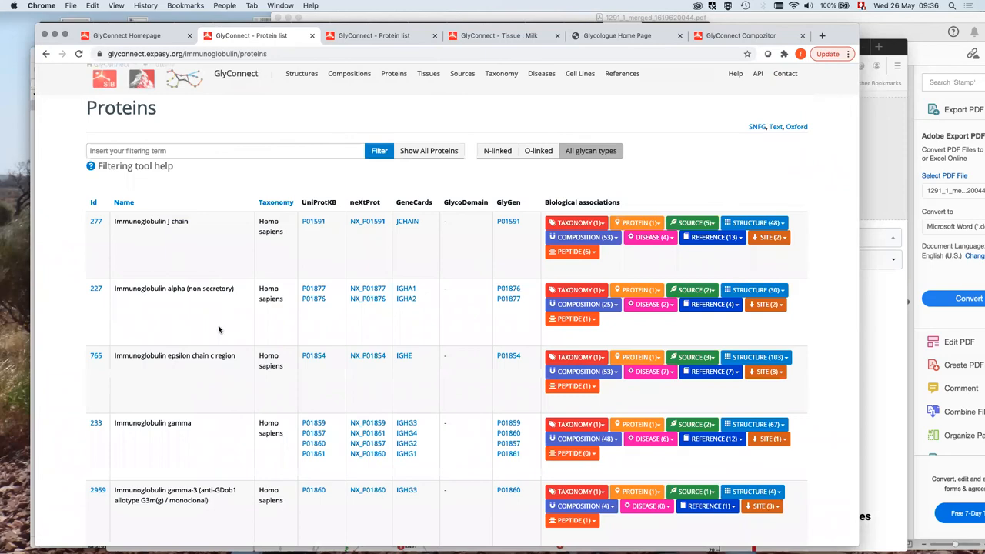
scroll("down", 3)
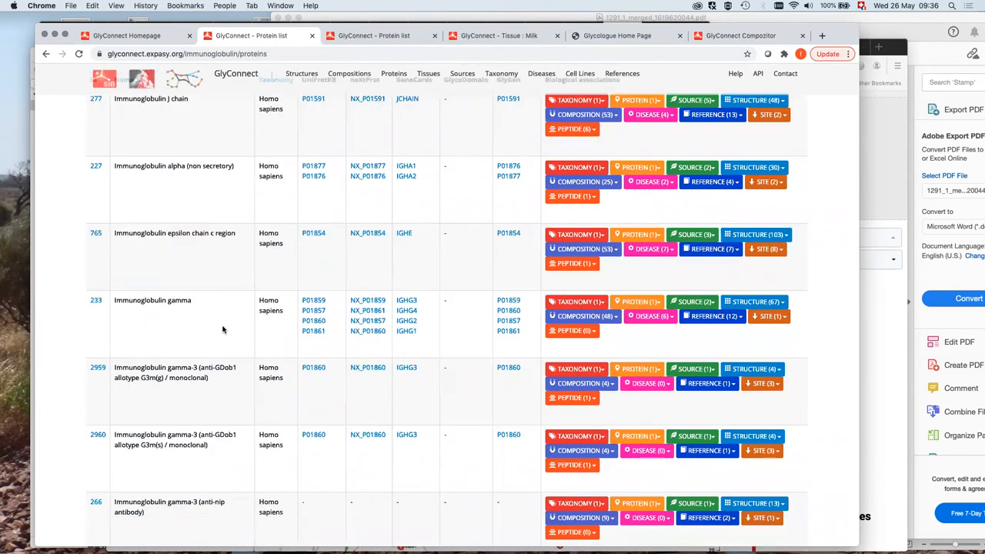
scroll("up", 3)
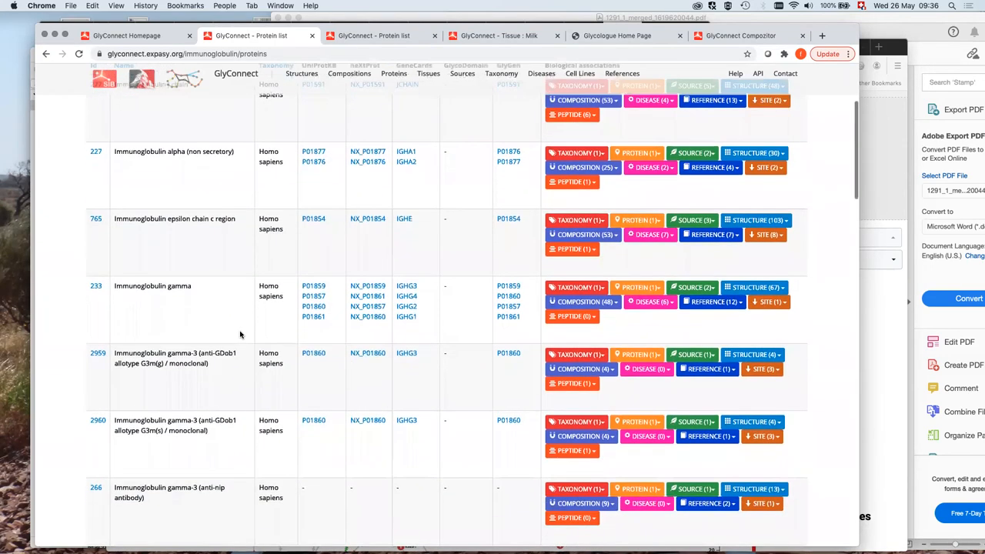
scroll("down", 3)
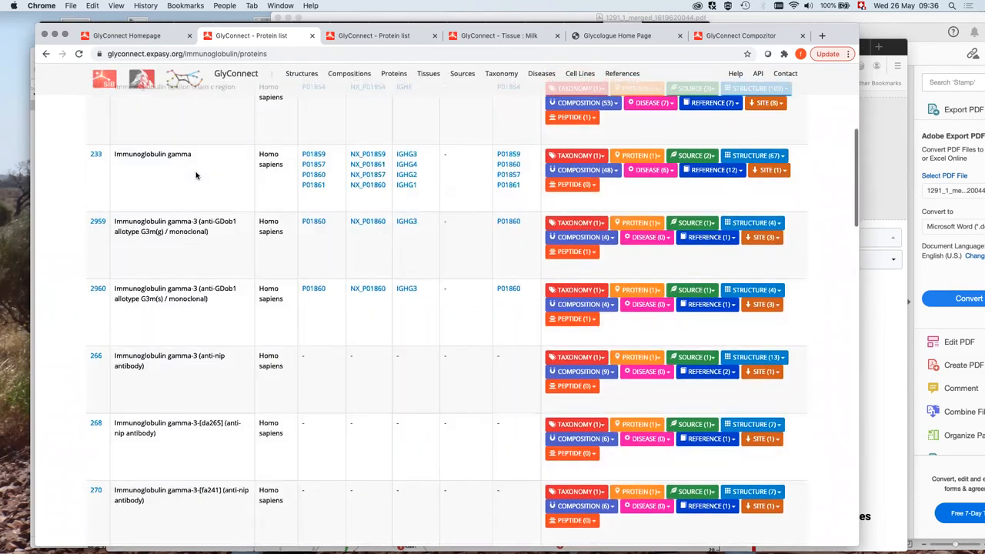
scroll("up", 3)
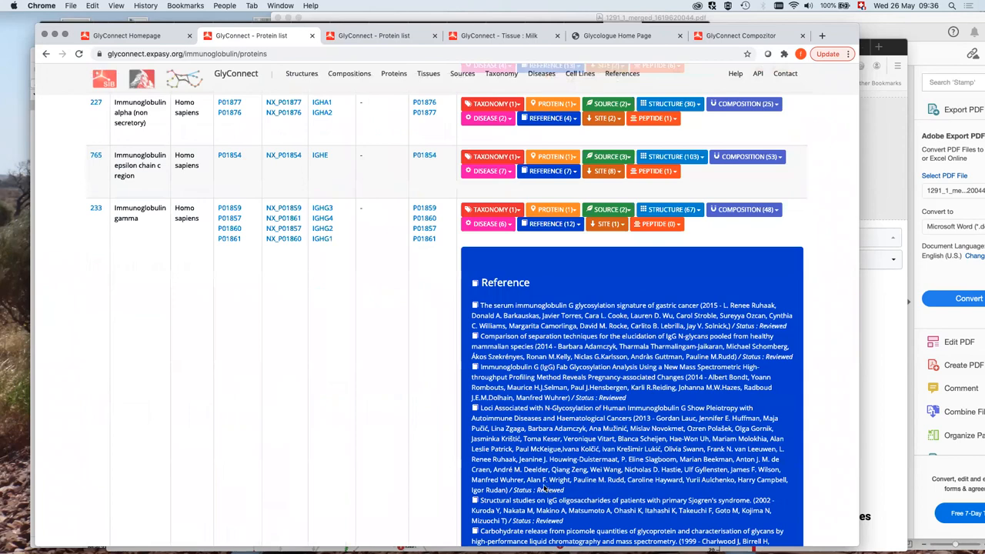
Scroll through Immunoglobulin gamma's REFERENCE (12) dropdown before collapsing it
scroll("down", 3)
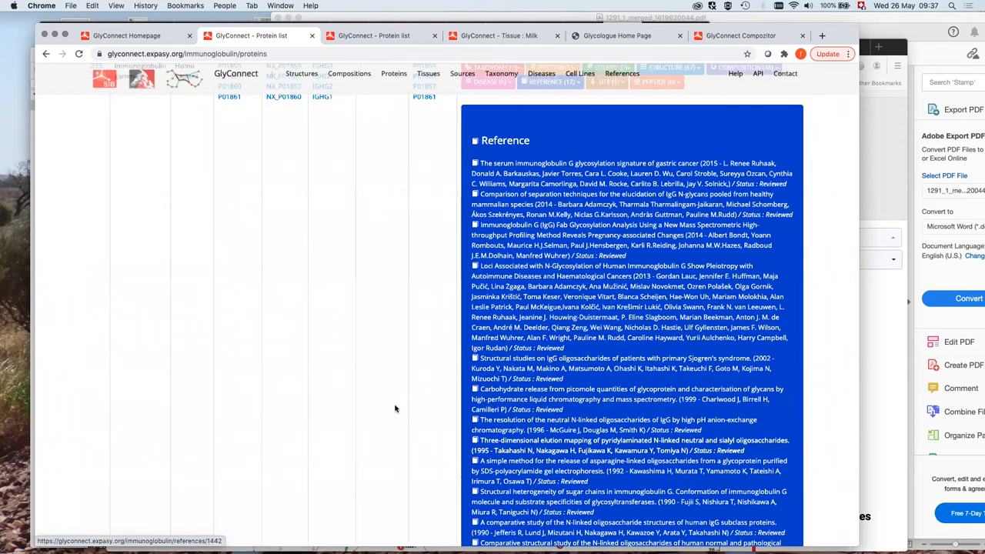
scroll("down", 3)
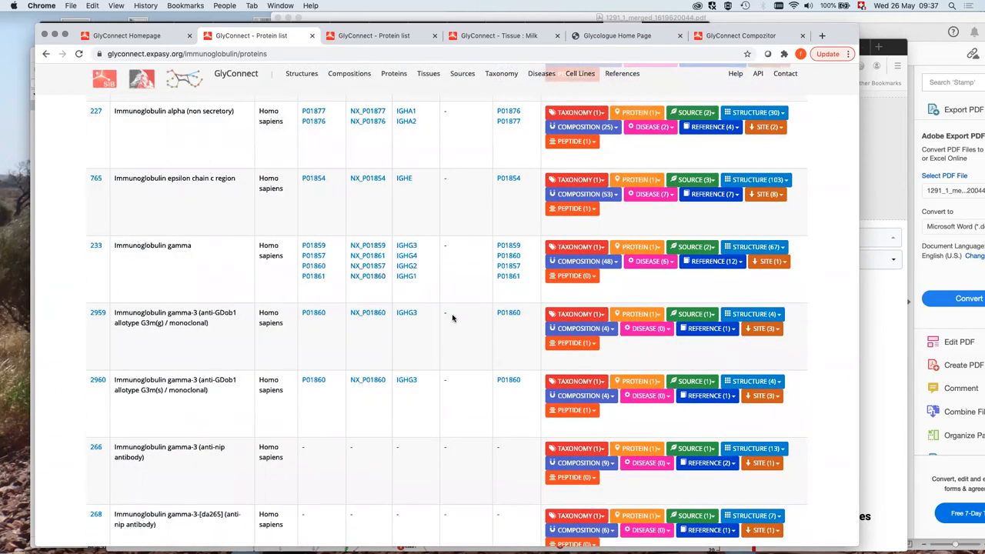
mouse_move(418, 323)
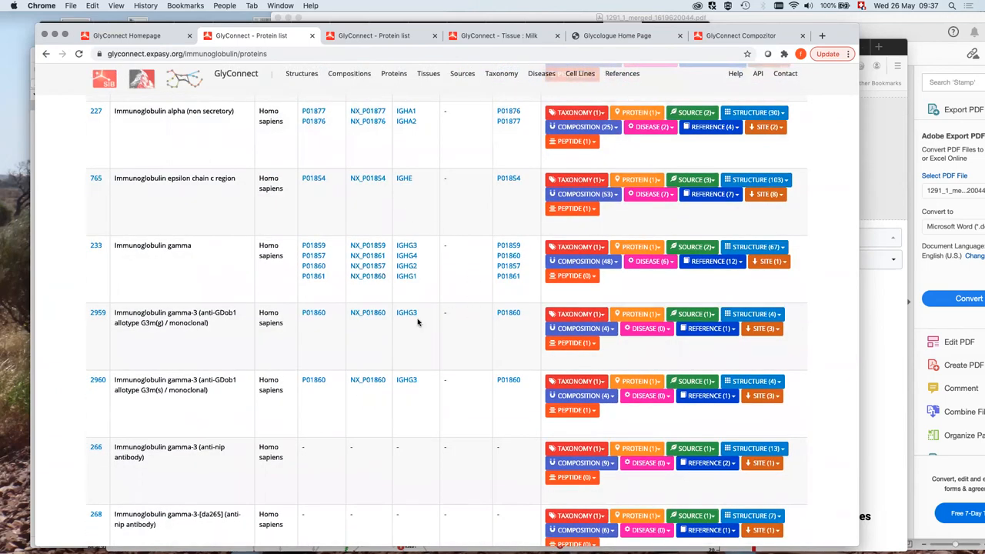
mouse_move(461, 304)
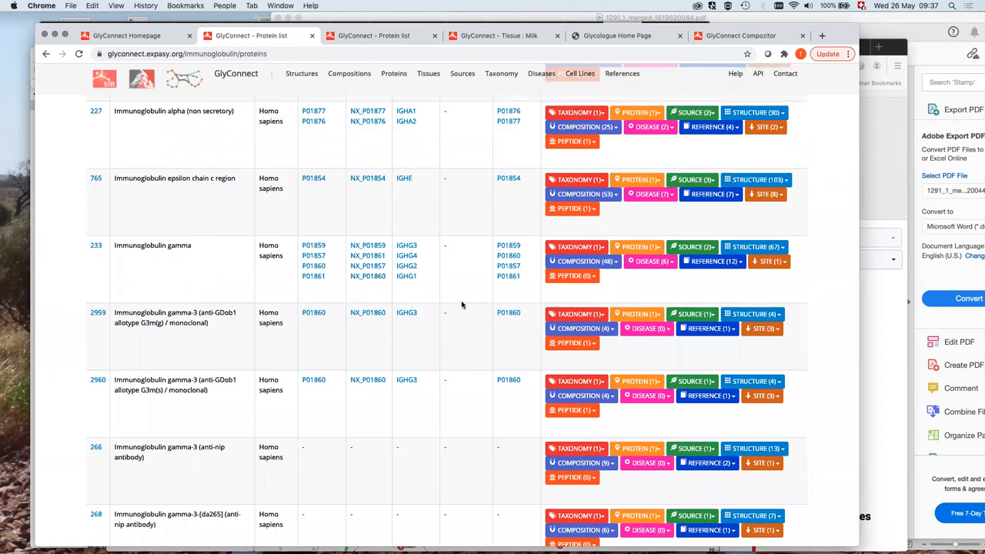
scroll("down", 3)
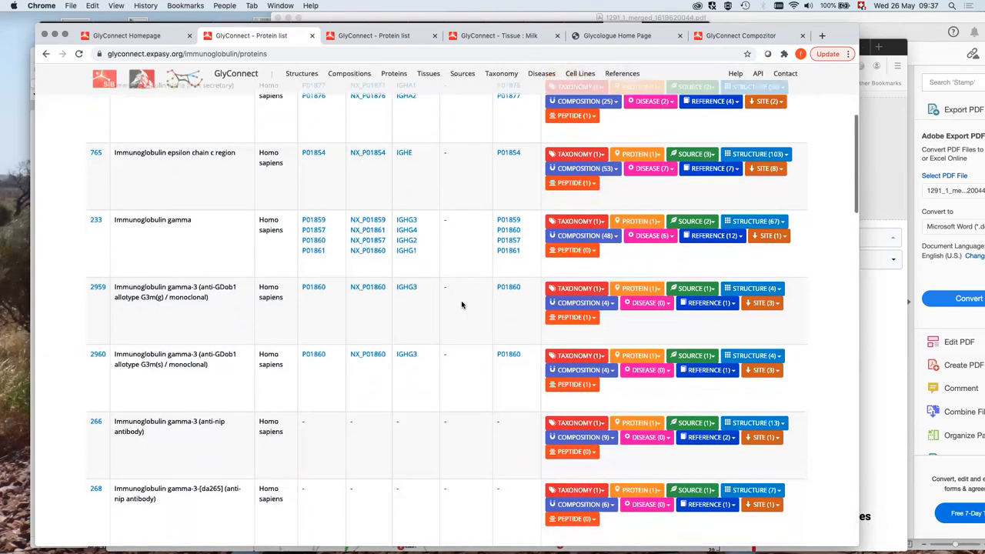
scroll("up", 3)
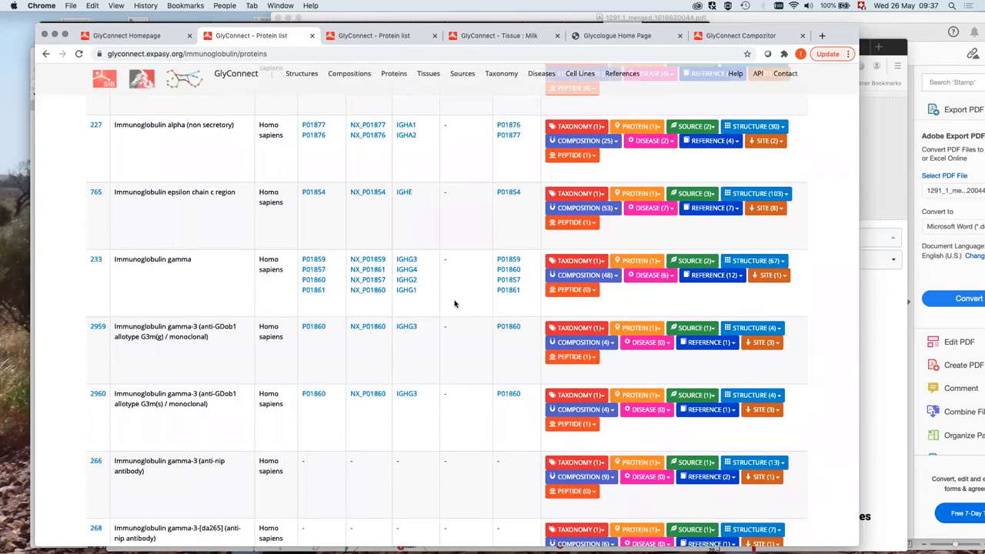
scroll("up", 3)
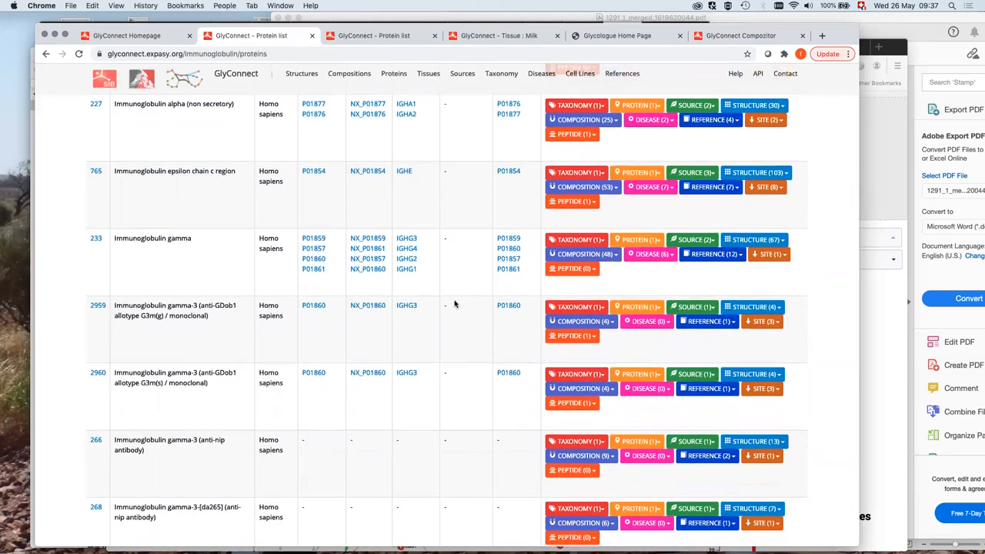
scroll("down", 3)
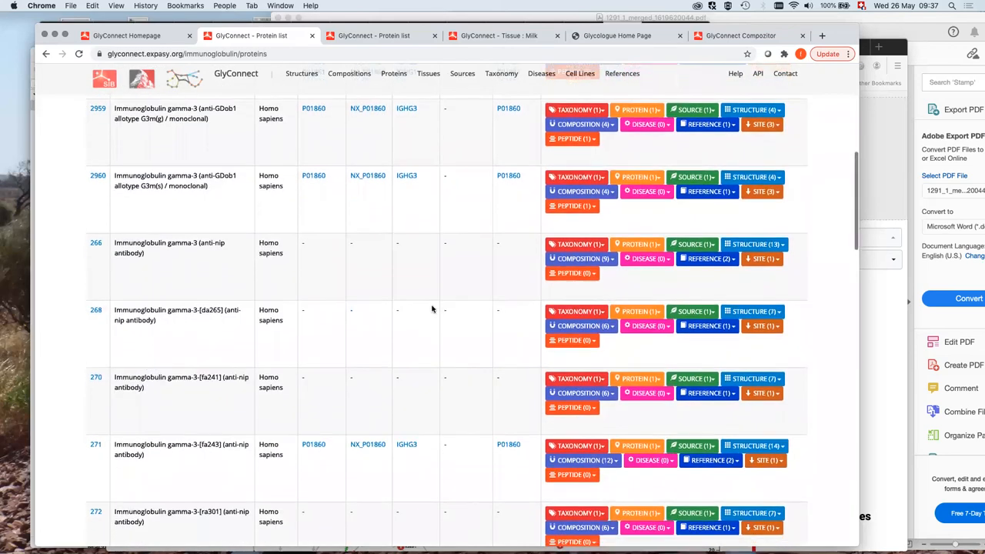
scroll("down", 3)
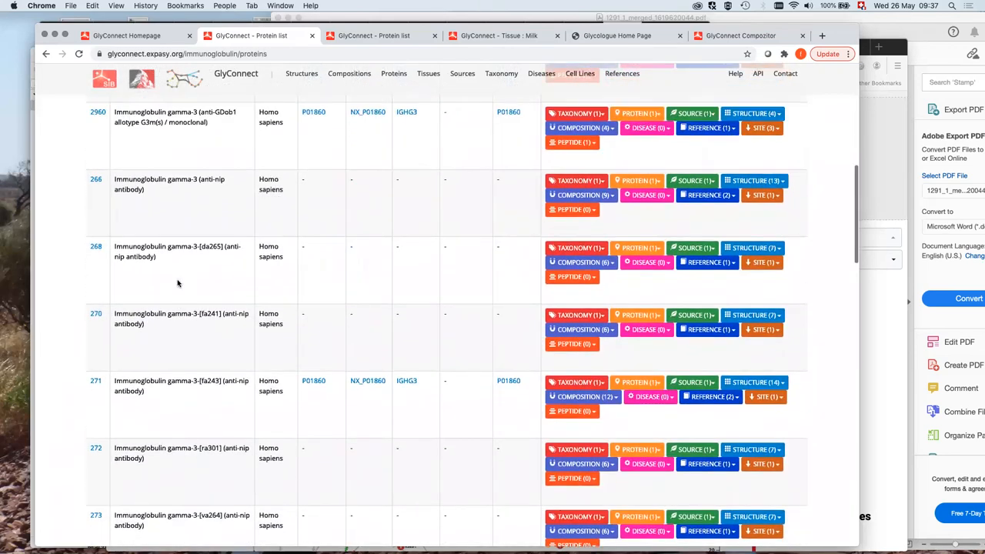
scroll("up", 3)
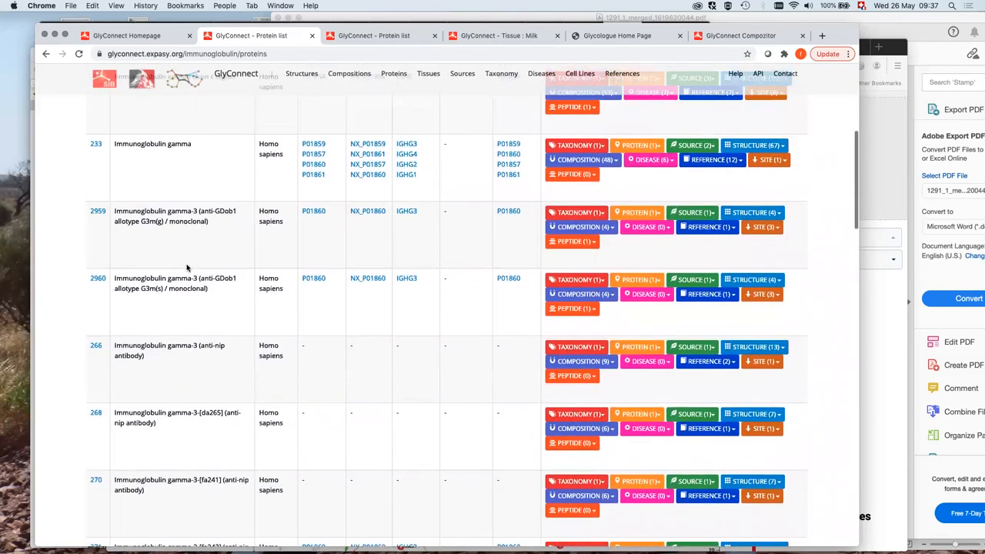
scroll("down", 3)
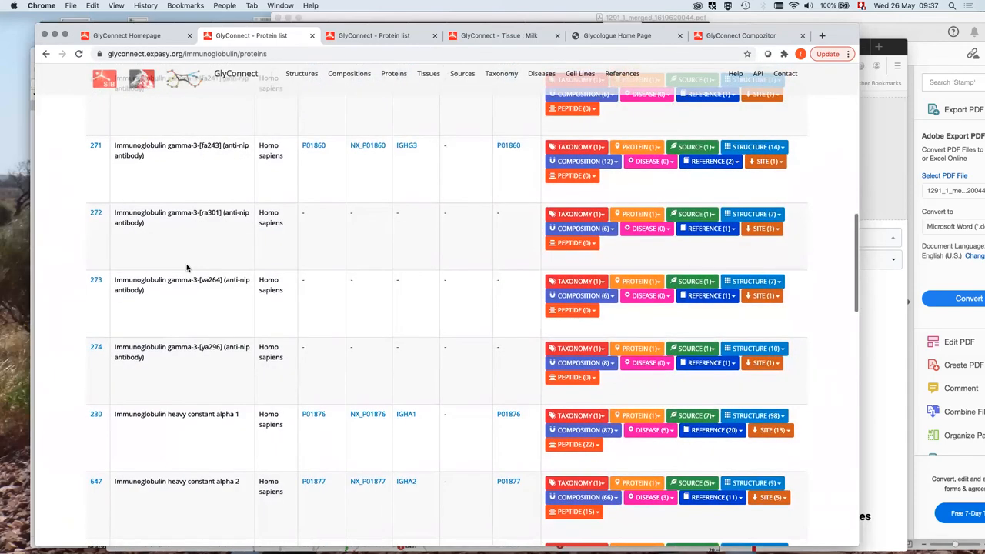
scroll("down", 3)
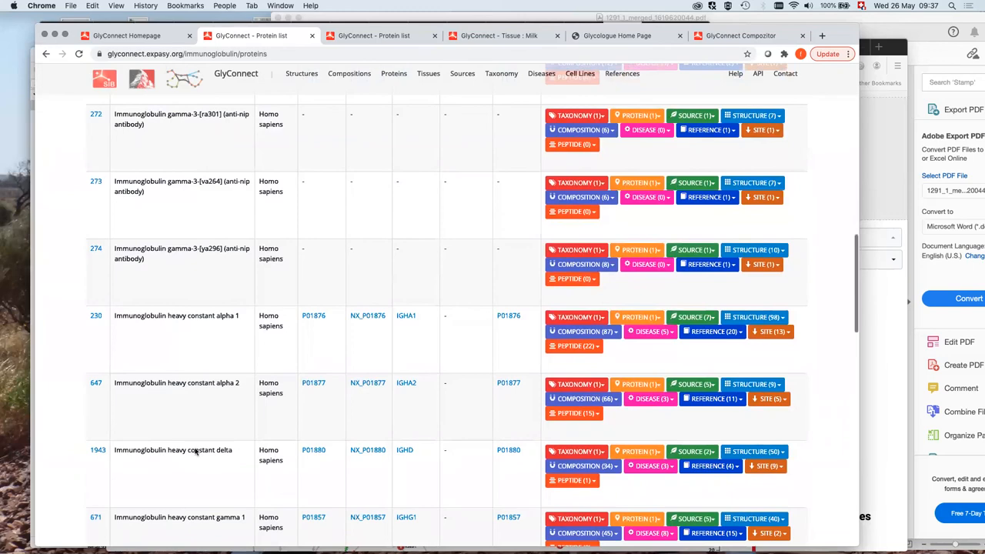
scroll("down", 3)
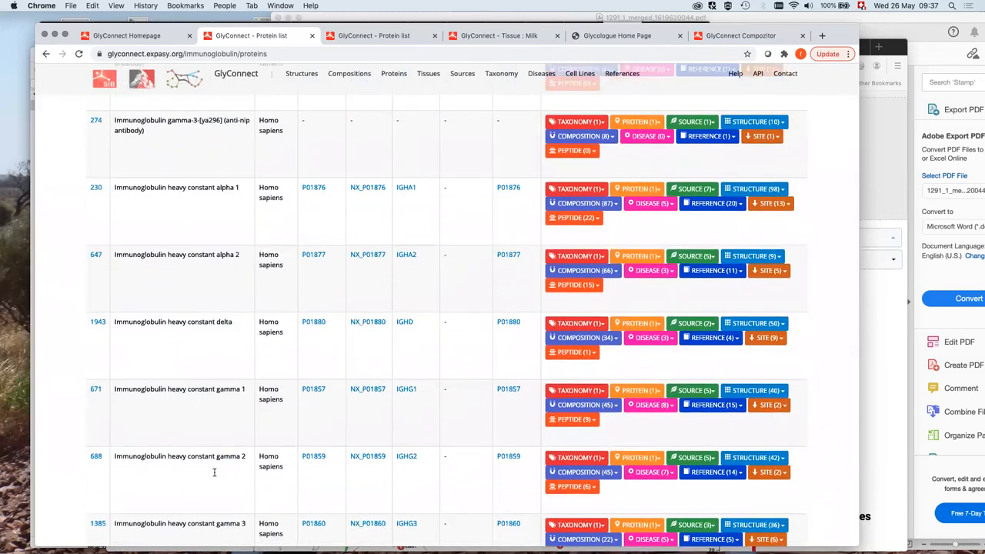
scroll("down", 3)
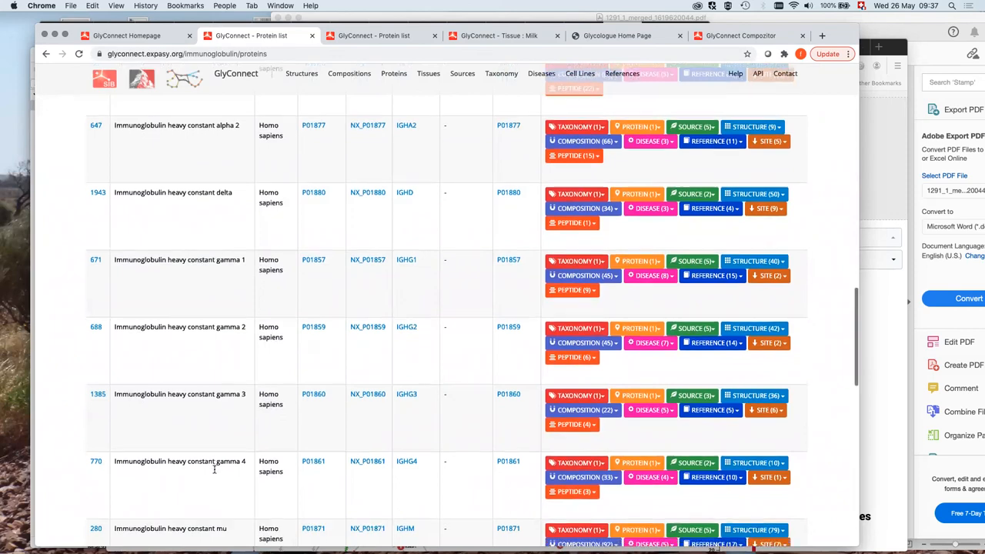
scroll("up", 3)
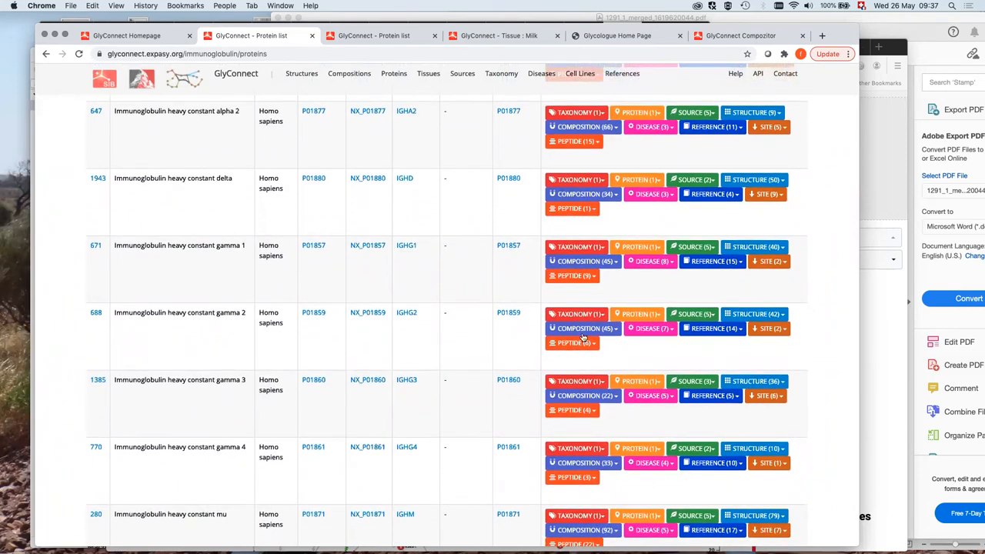
mouse_move(687, 296)
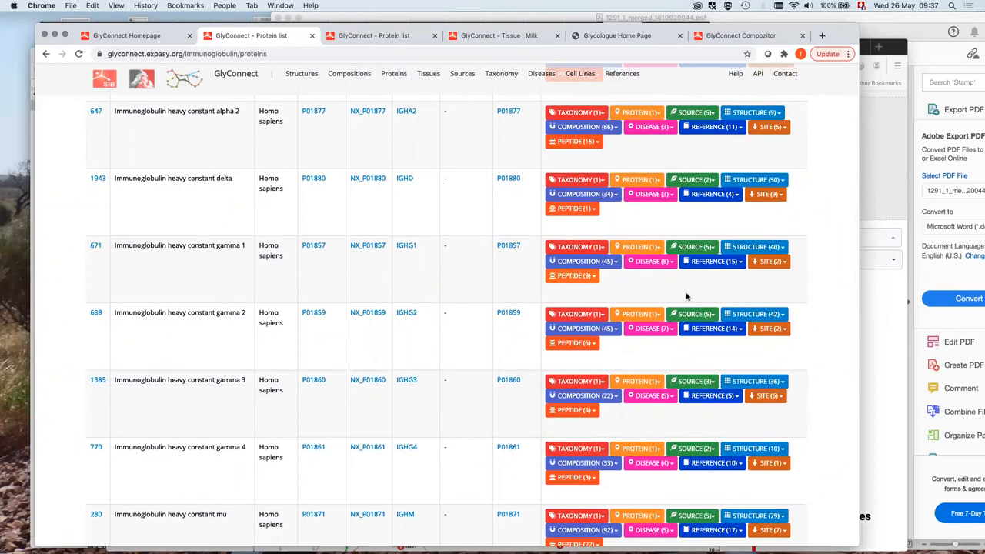
mouse_move(603, 275)
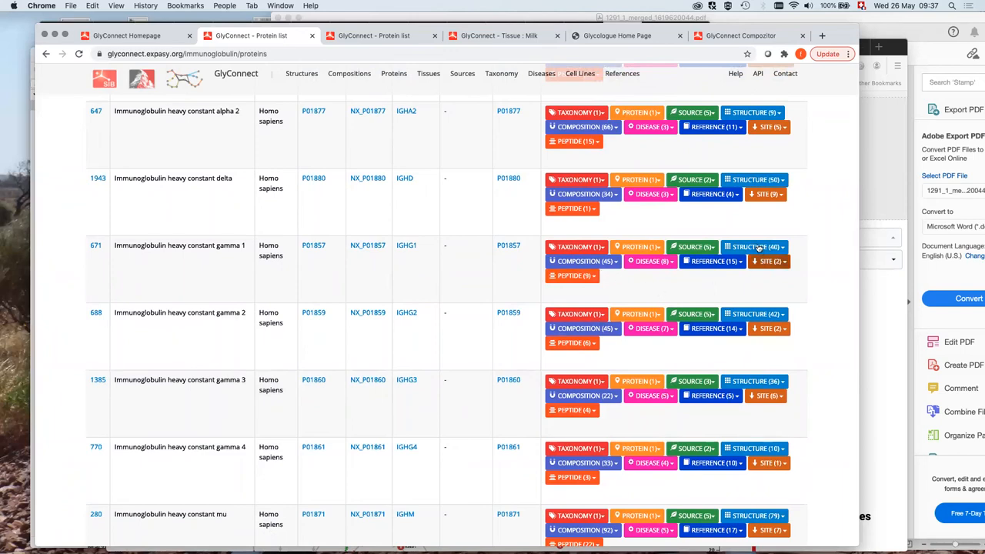
scroll("up", 3)
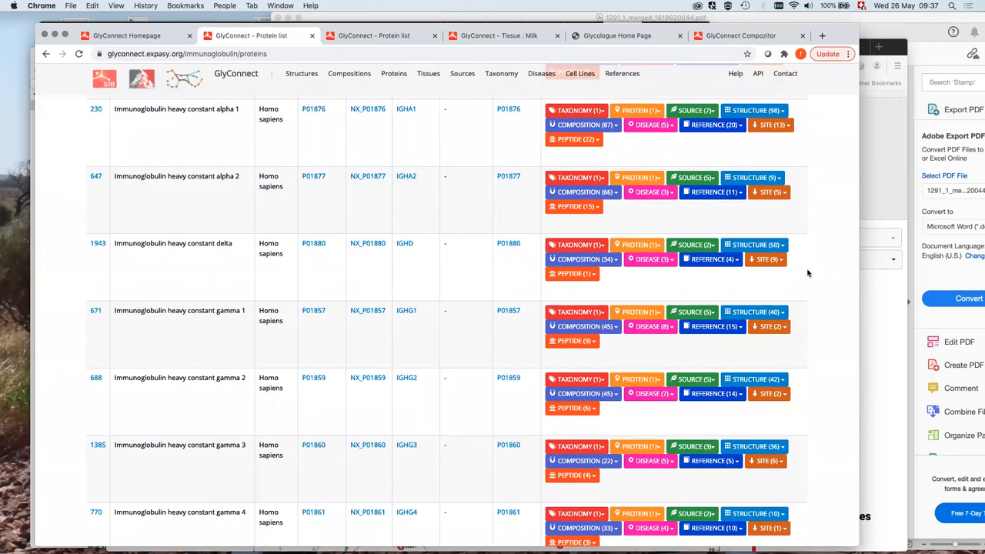
scroll("down", 3)
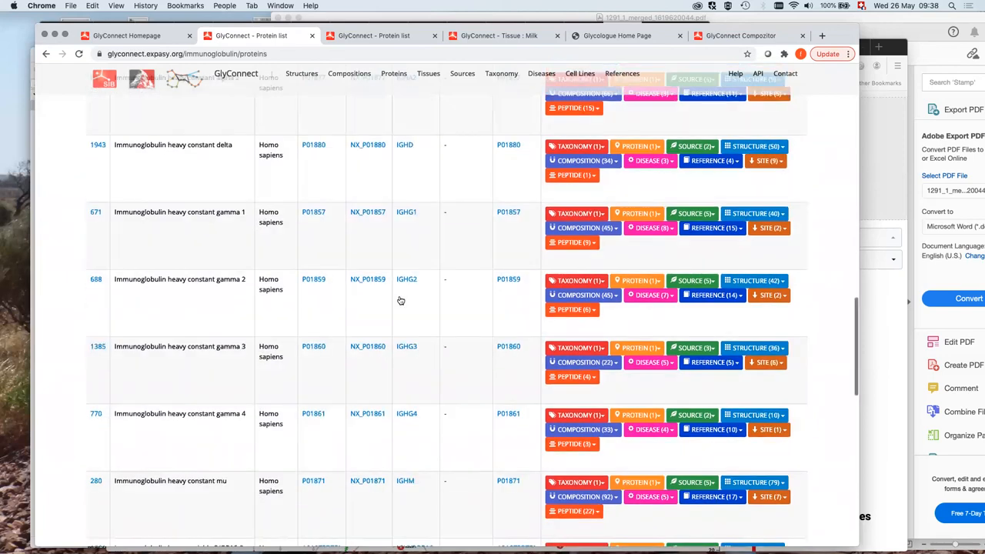
scroll("down", 3)
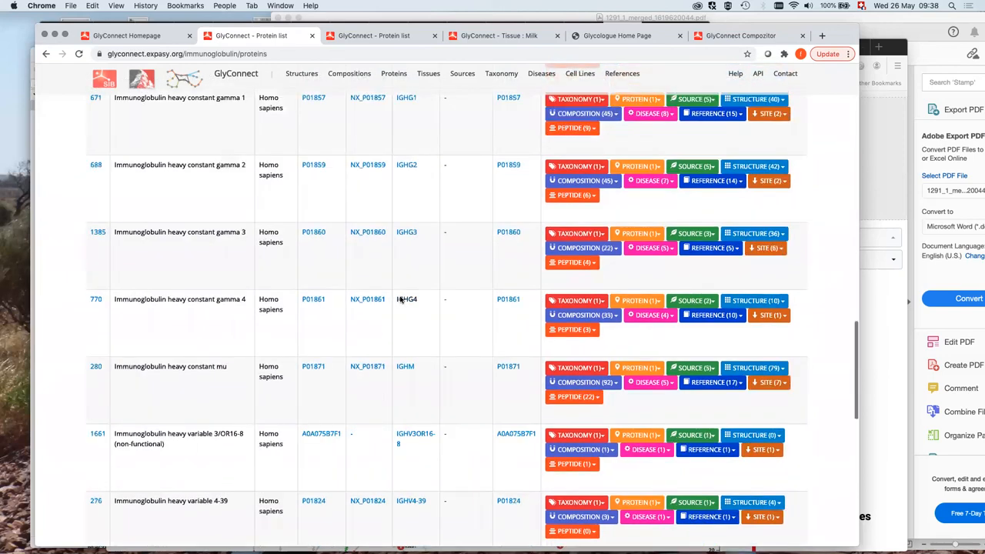
scroll("down", 3)
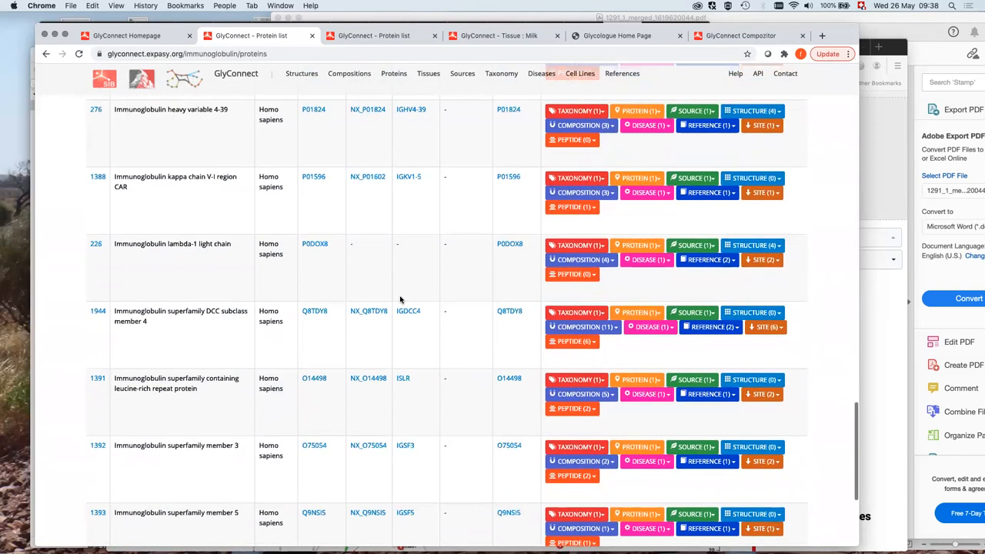
scroll("down", 3)
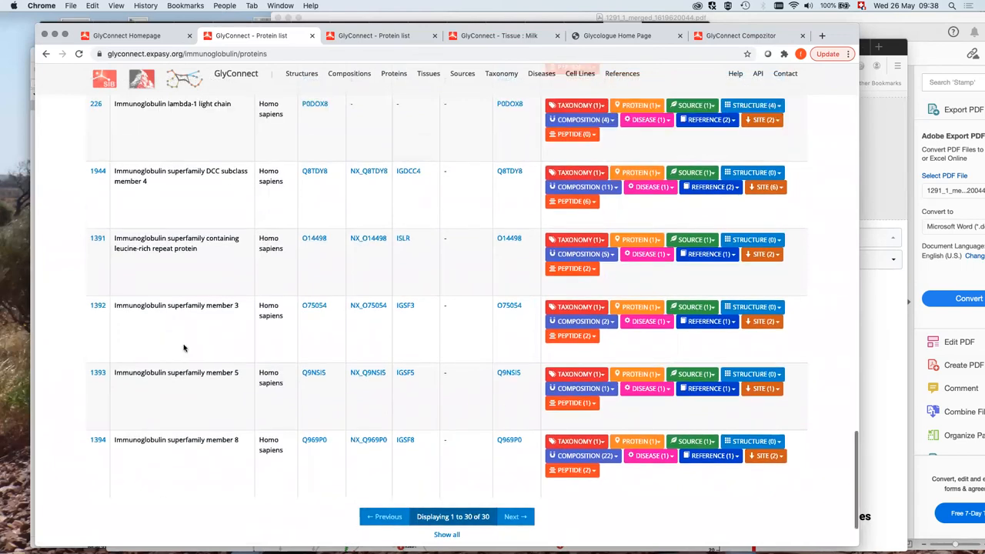
scroll("up", 3)
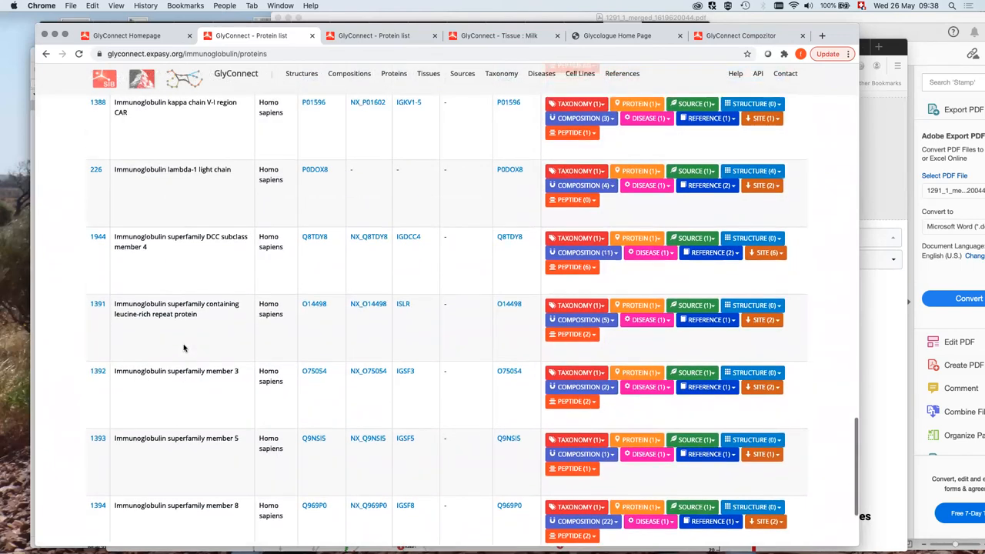
scroll("up", 3)
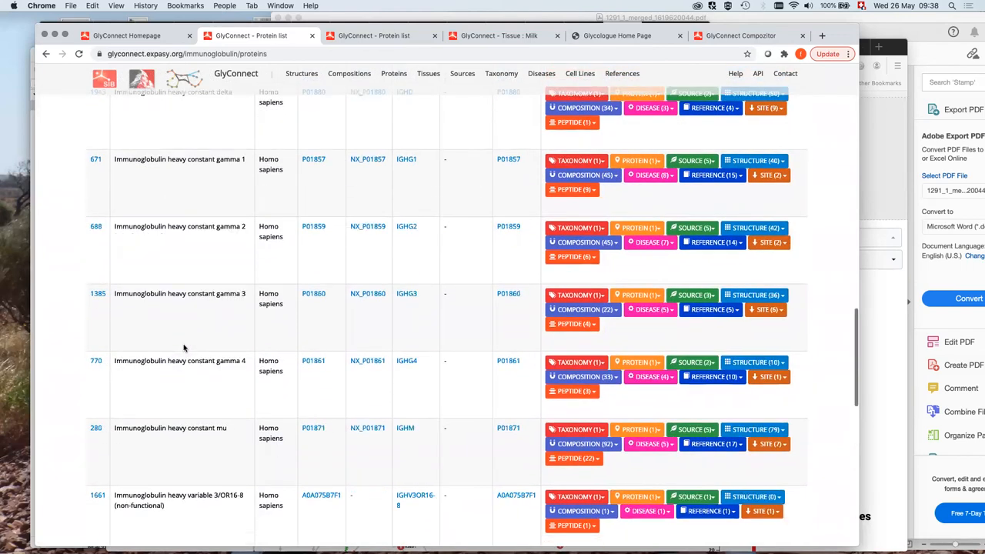
scroll("up", 3)
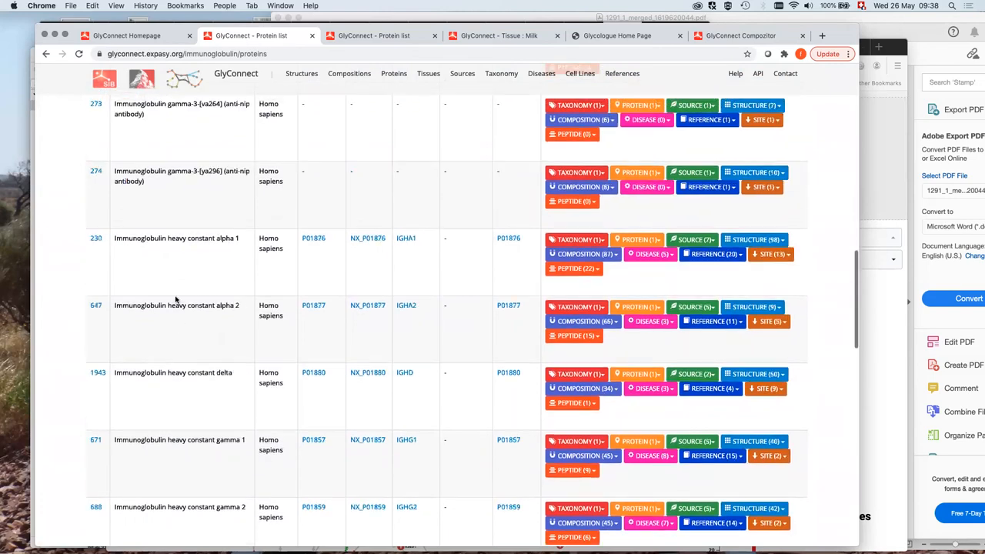
scroll("up", 3)
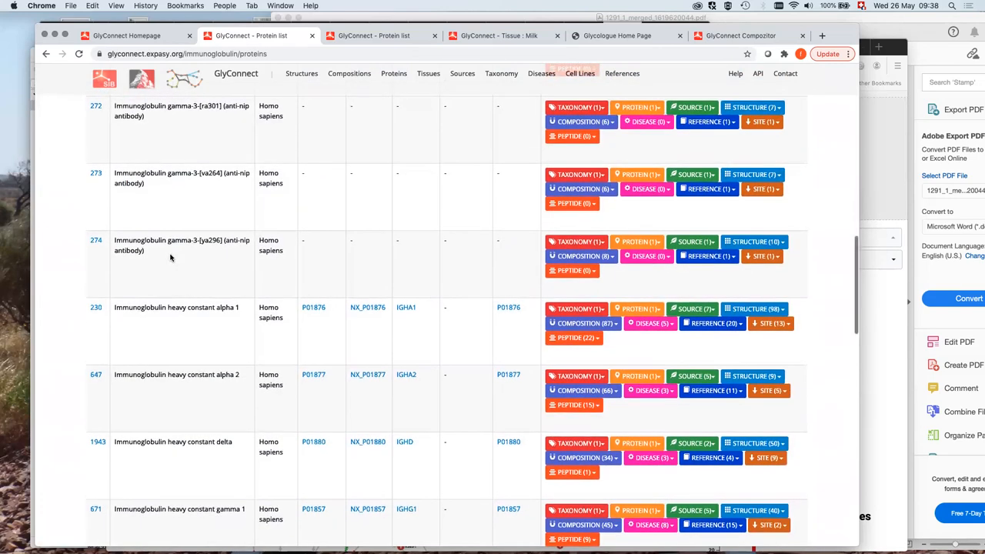
scroll("up", 3)
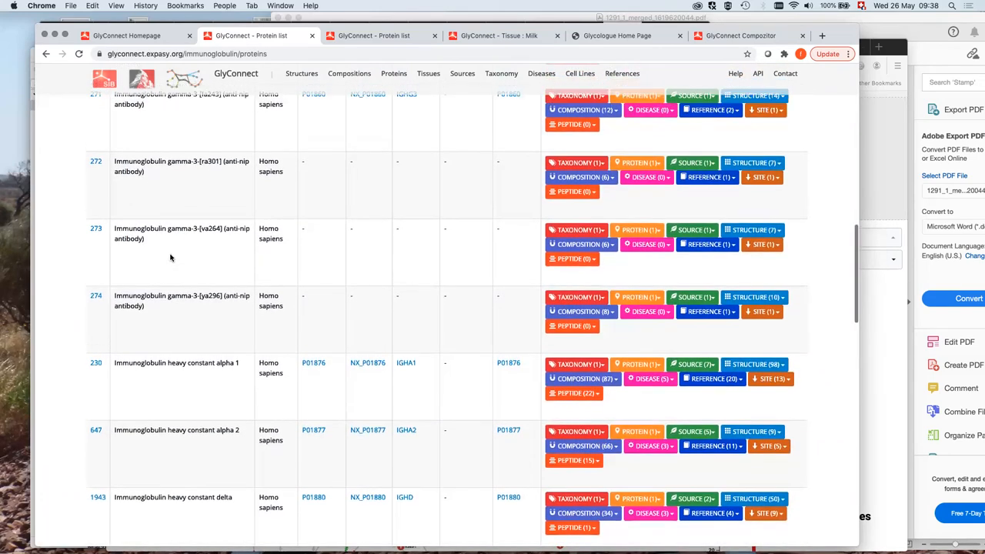
scroll("up", 3)
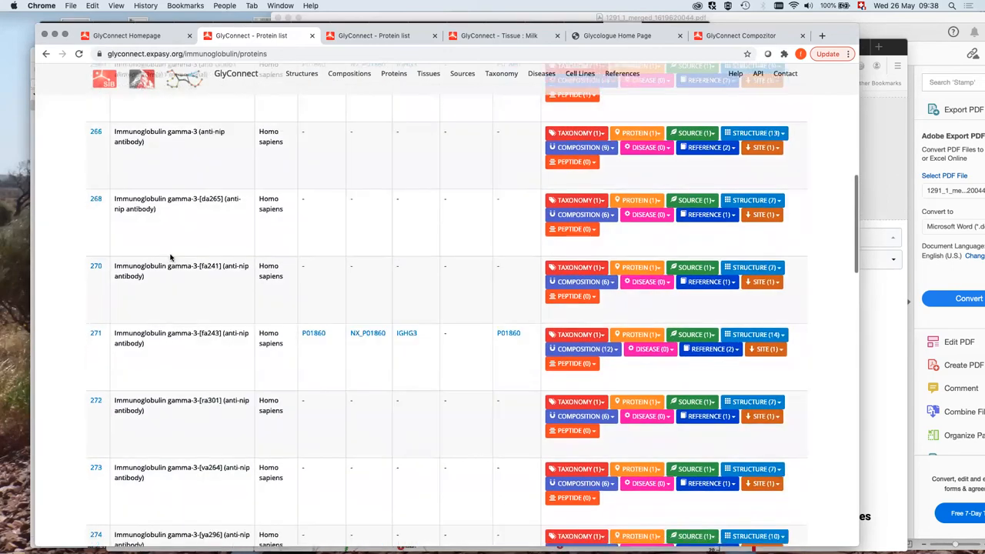
scroll("up", 3)
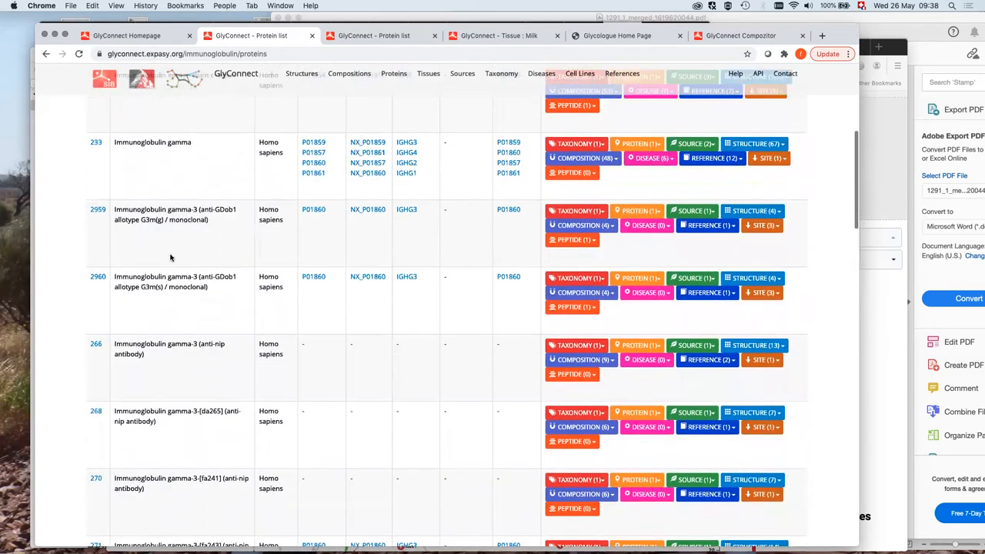
scroll("up", 3)
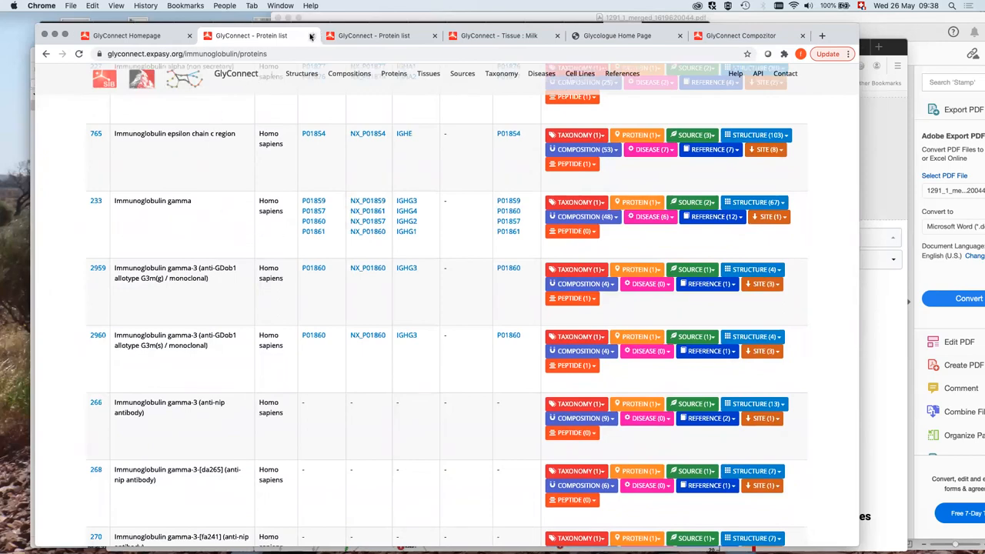
mouse_move(254, 35)
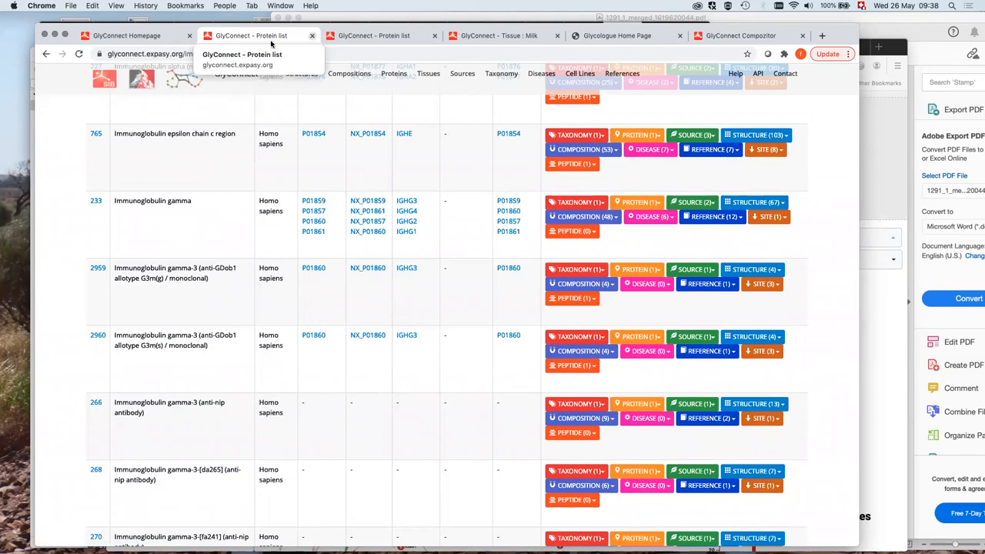
mouse_move(366, 418)
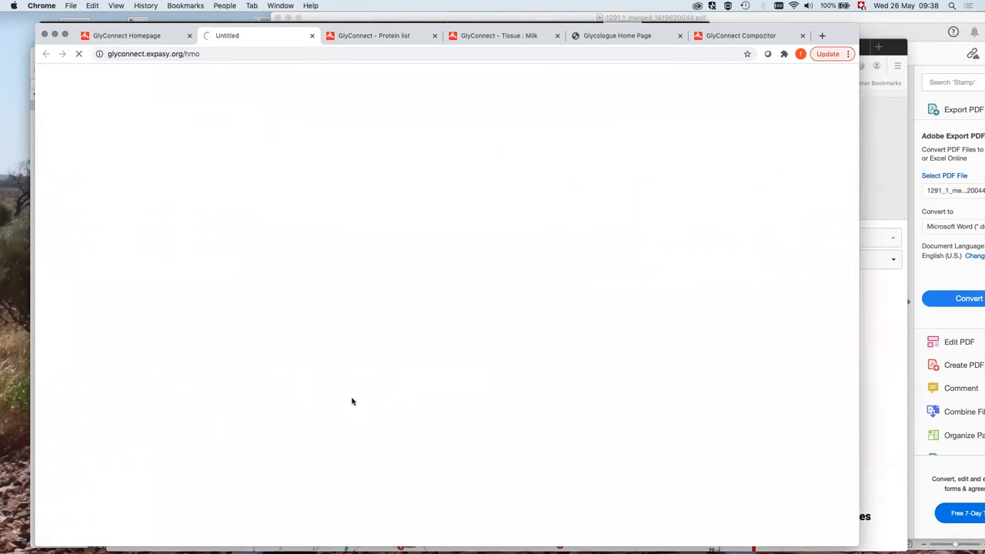
mouse_move(436, 180)
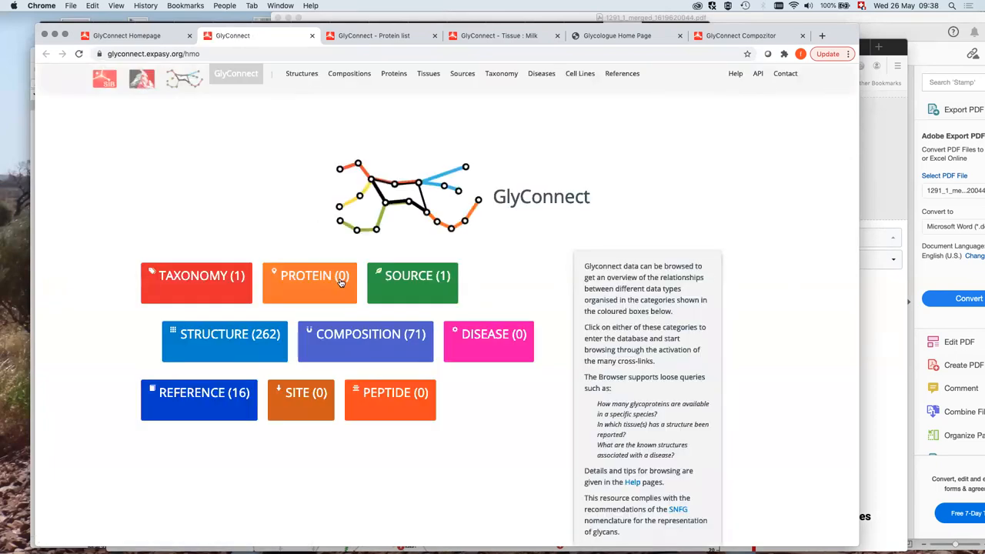
mouse_move(290, 195)
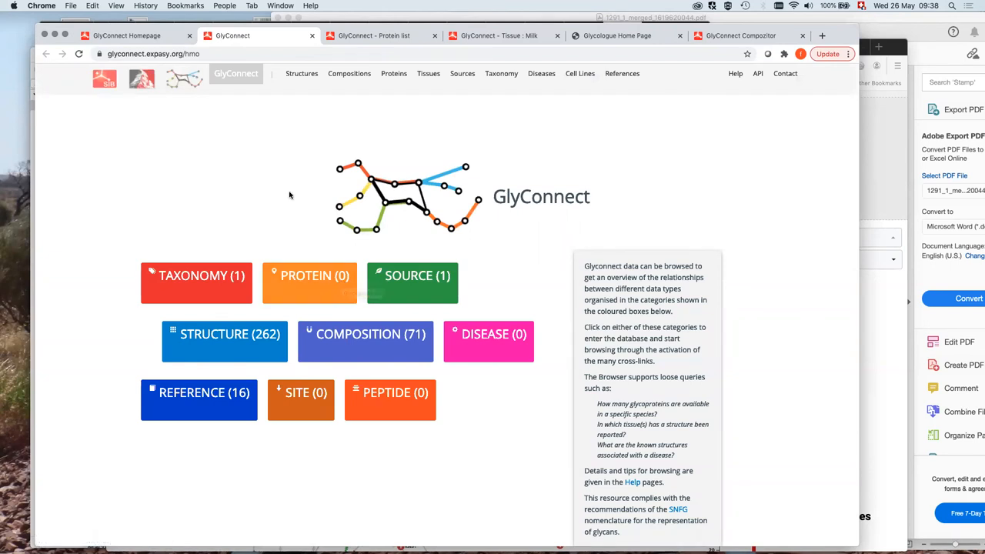
mouse_move(439, 140)
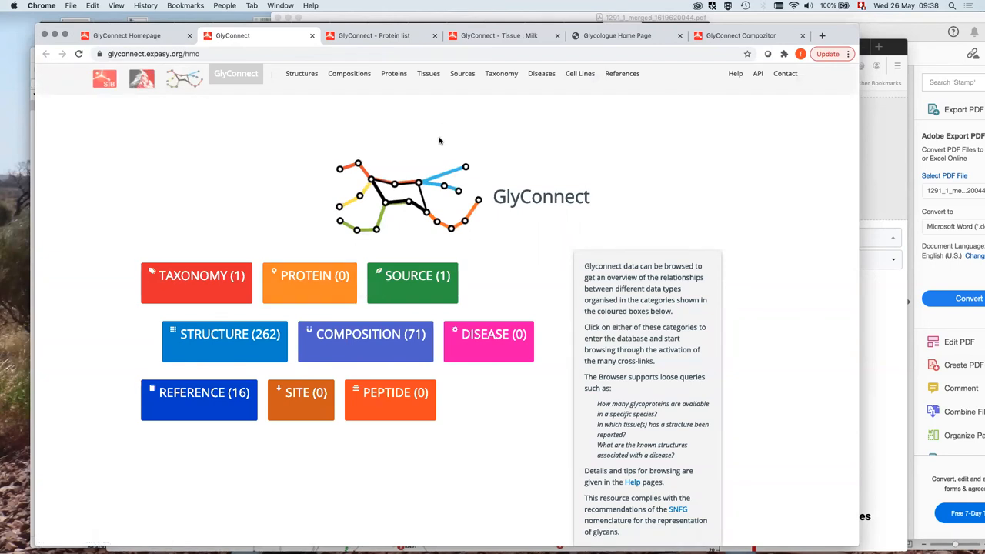
mouse_move(246, 142)
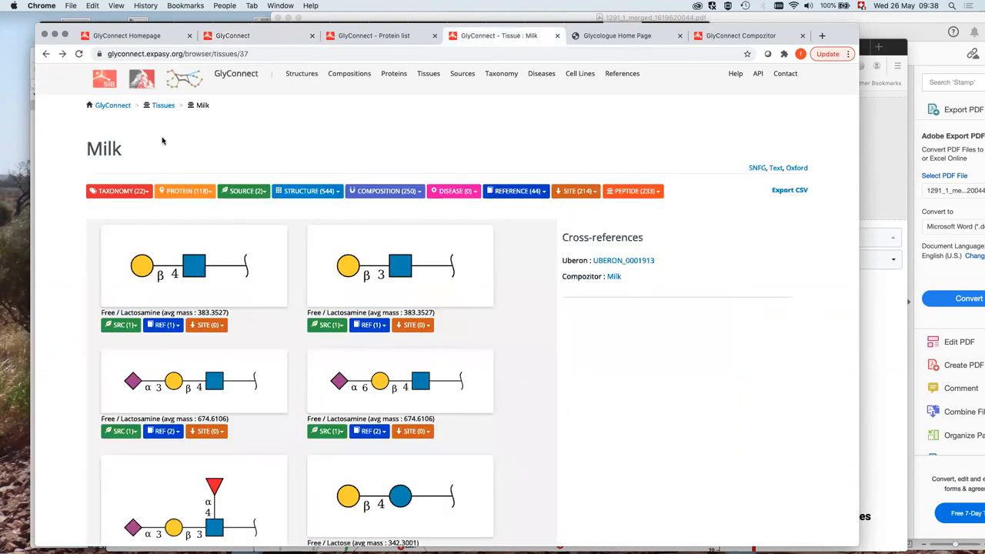
mouse_move(274, 128)
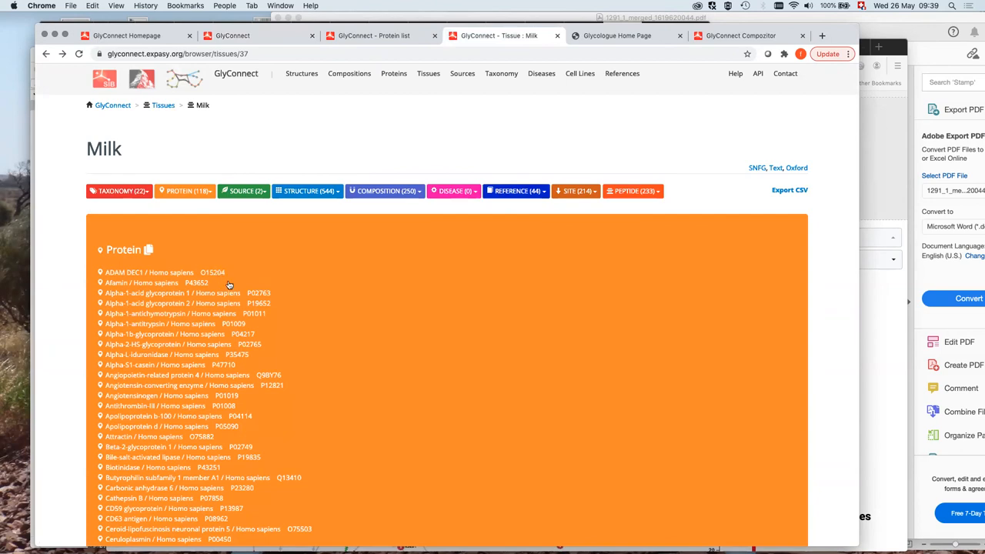
mouse_move(204, 299)
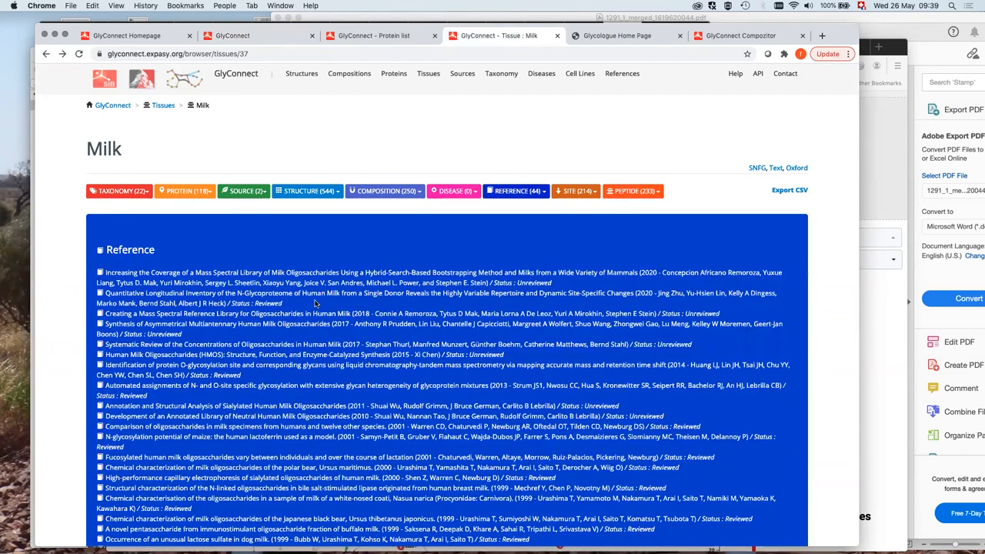
mouse_move(405, 245)
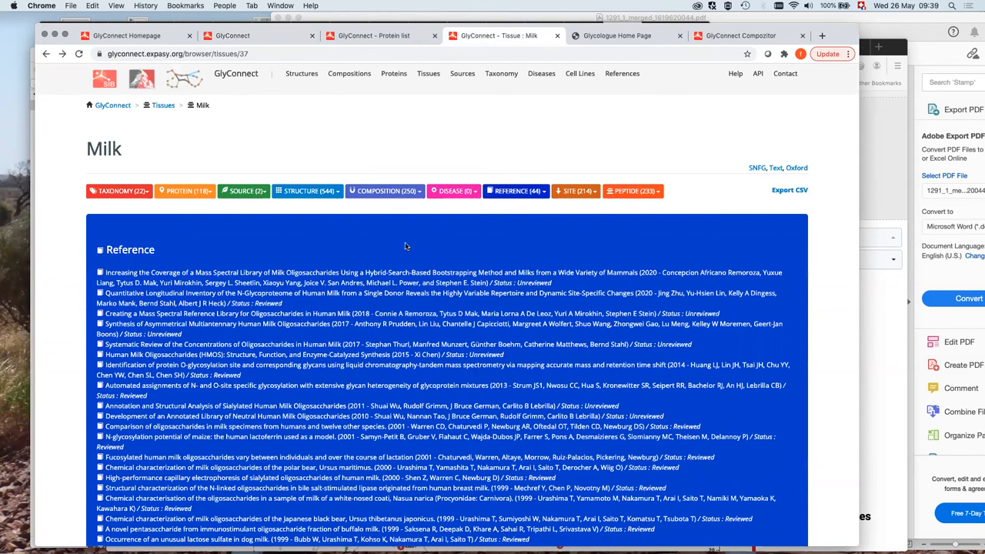
mouse_move(488, 280)
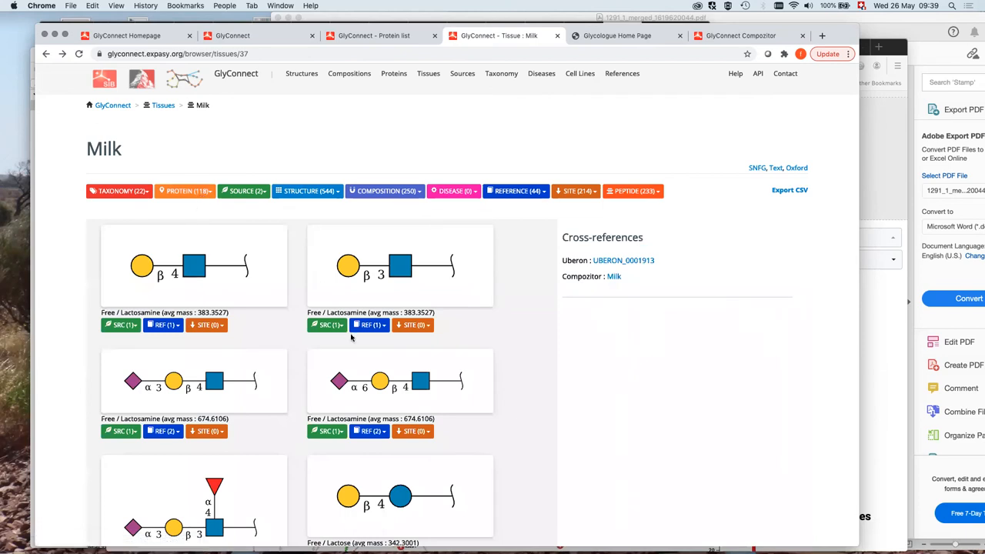
left_click(184, 174)
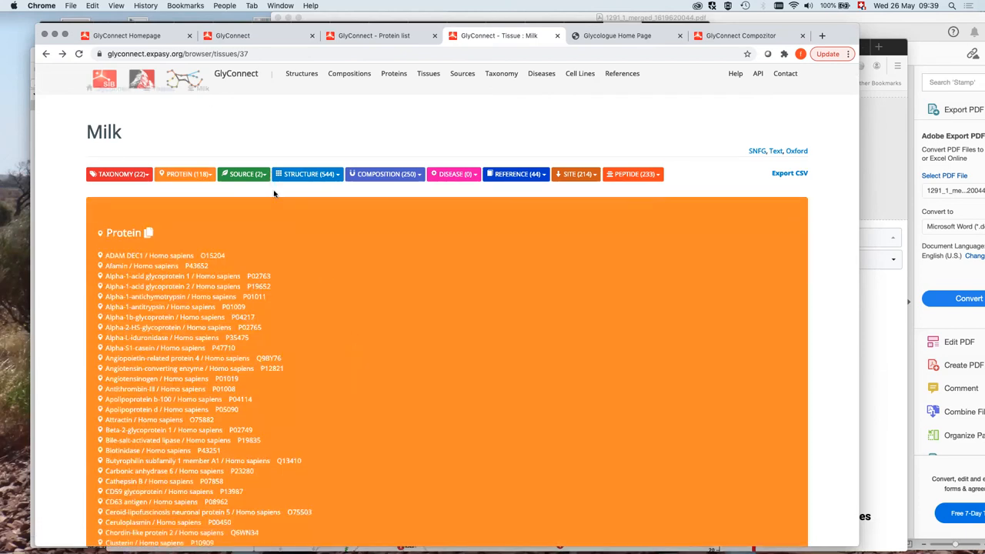
left_click(306, 174)
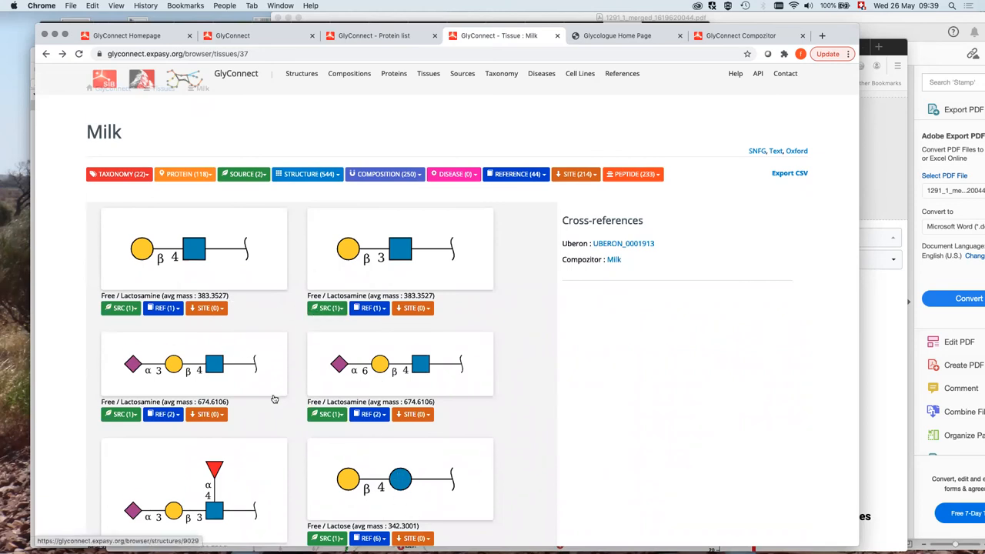
scroll("down", 3)
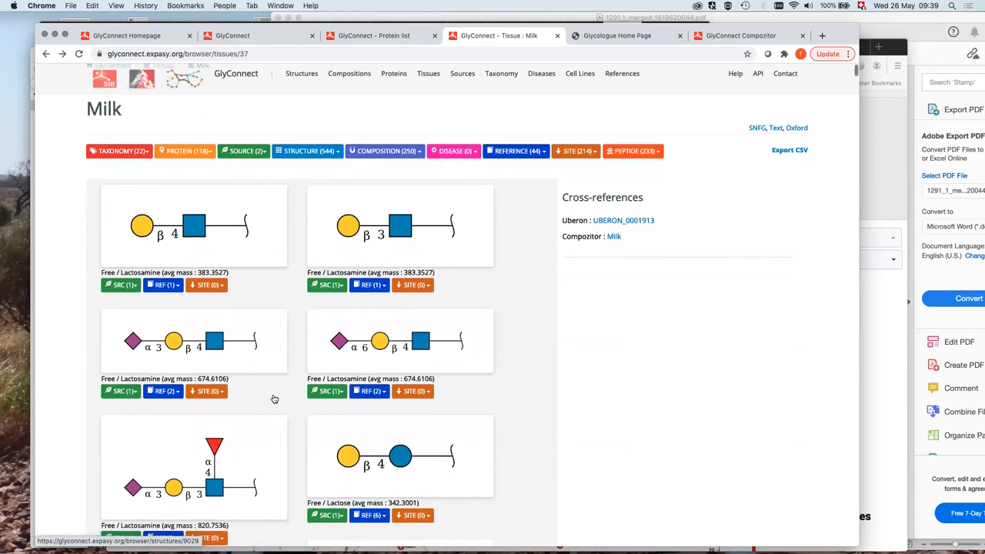
scroll("up", 3)
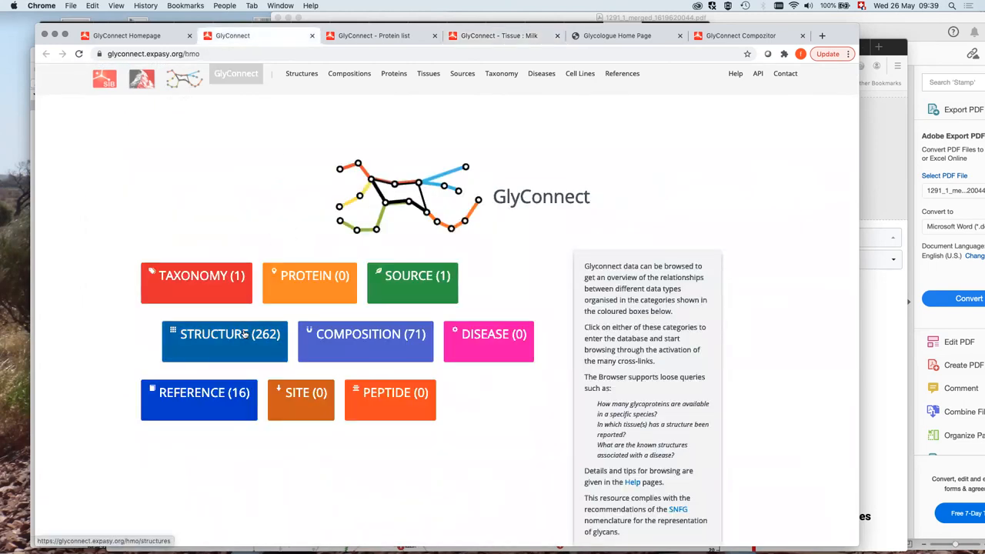
Open the HMO STRUCTURE (262) list and scroll through entries such as 1099, 1109, 1144 and 1284
left_click(224, 334)
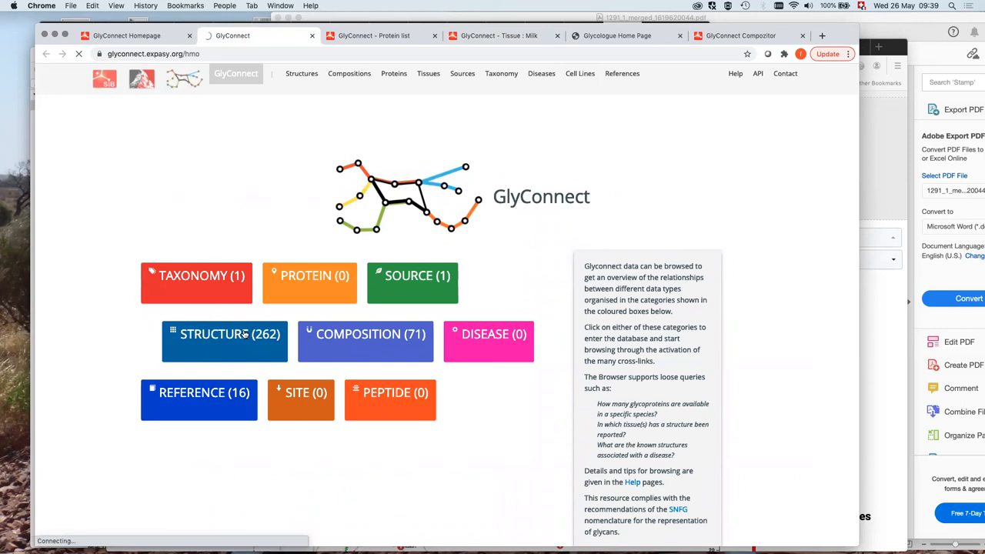
left_click(224, 341)
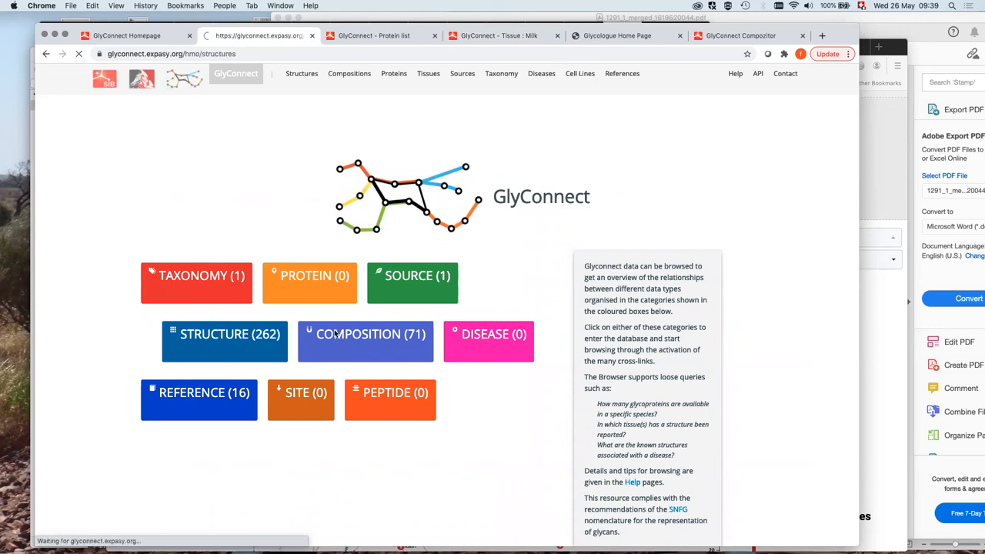
left_click(224, 340)
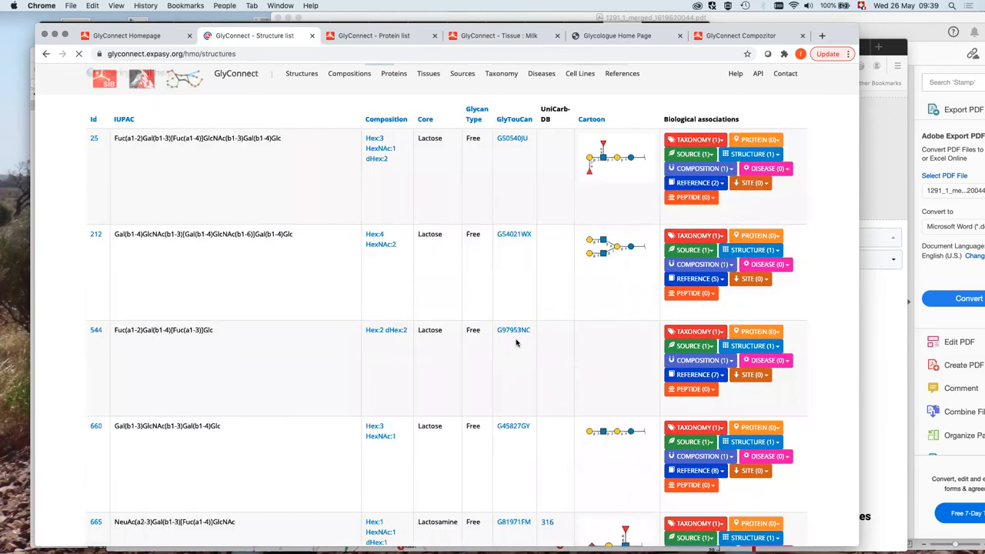
scroll("down", 3)
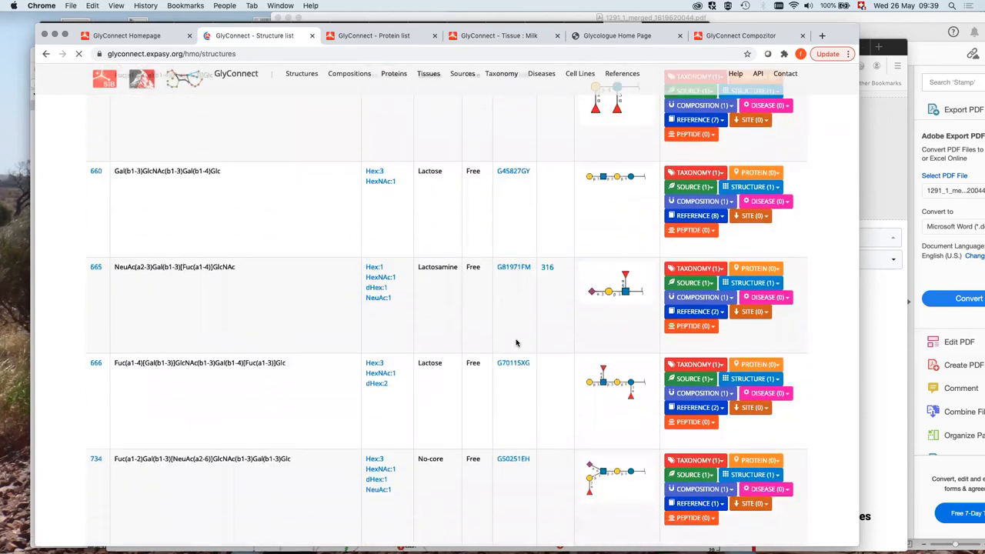
scroll("down", 3)
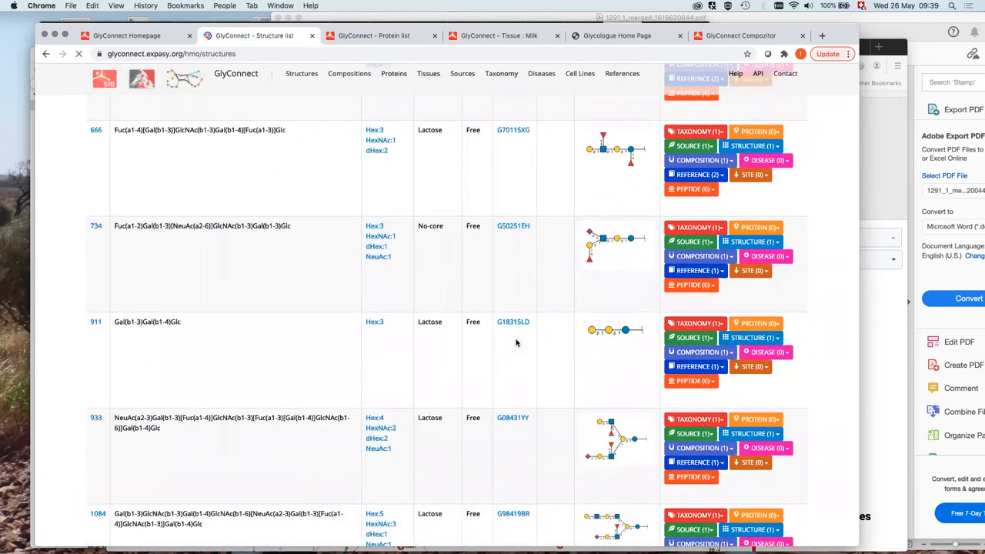
scroll("down", 3)
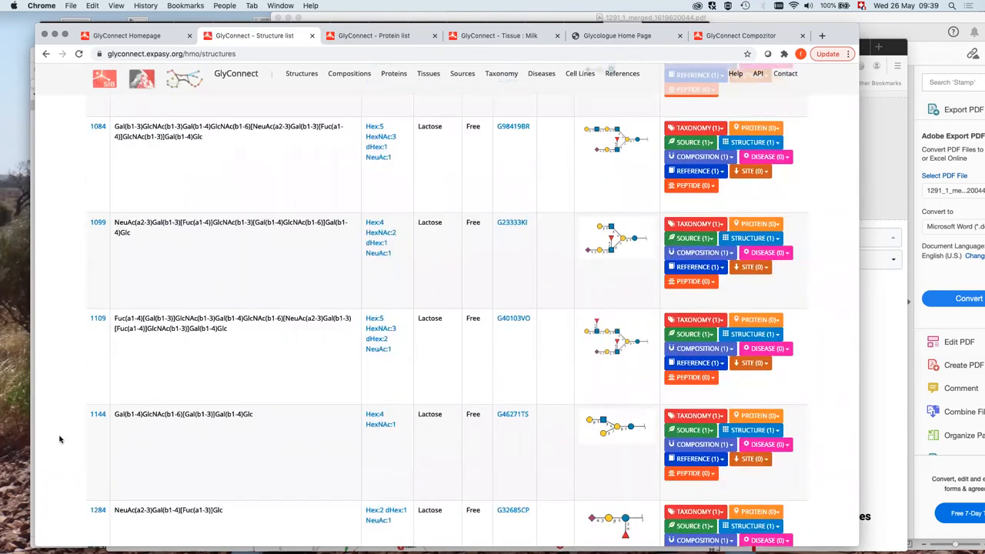
scroll("down", 3)
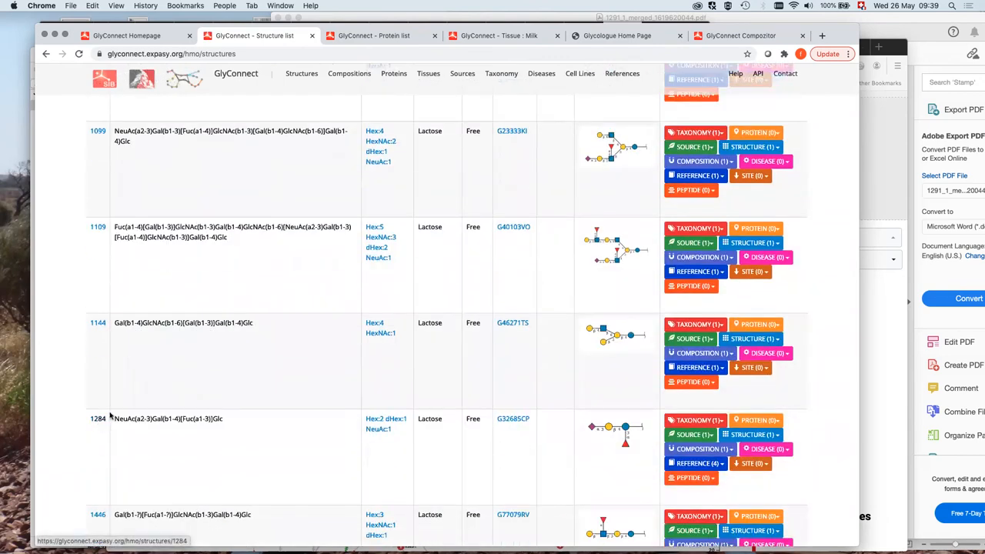
left_click(98, 418)
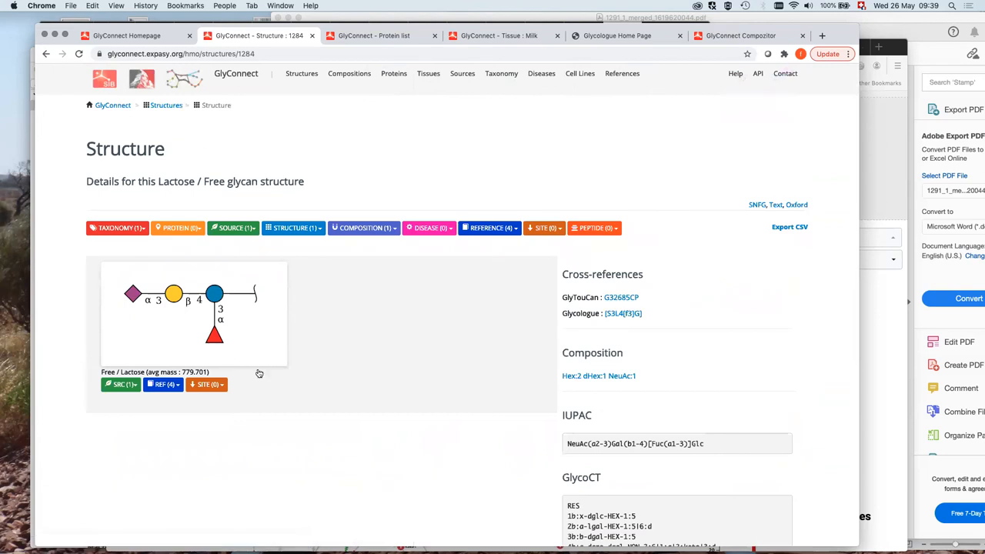
mouse_move(475, 406)
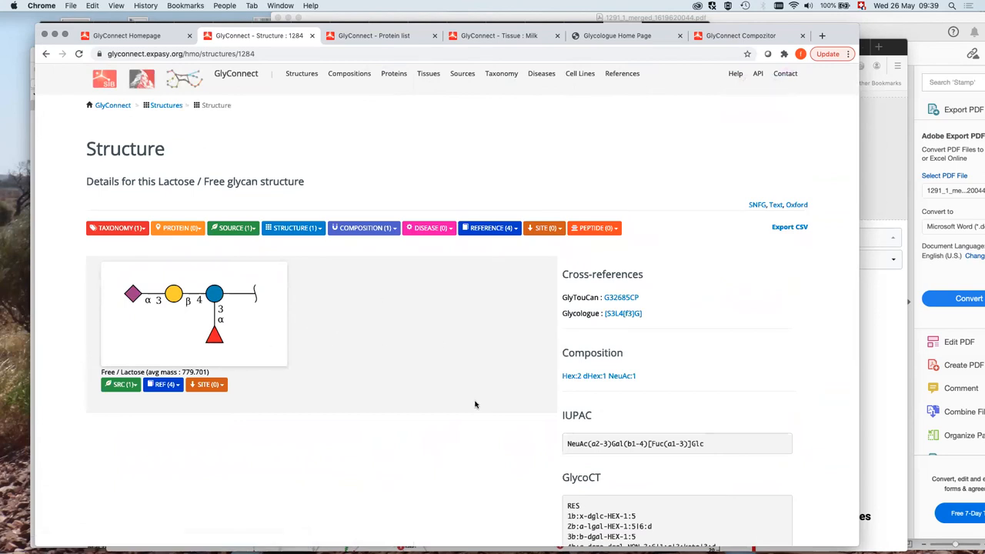
mouse_move(490, 227)
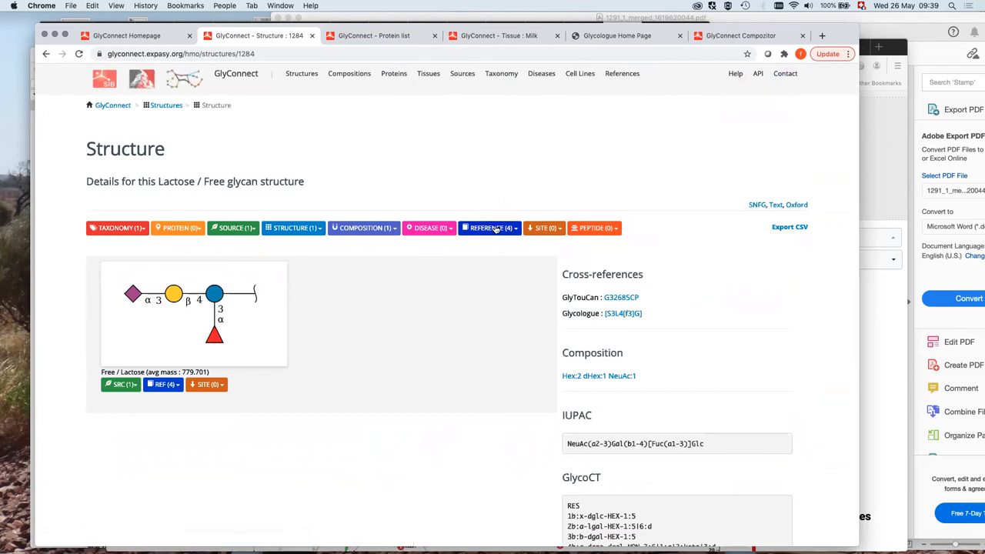
left_click(489, 228)
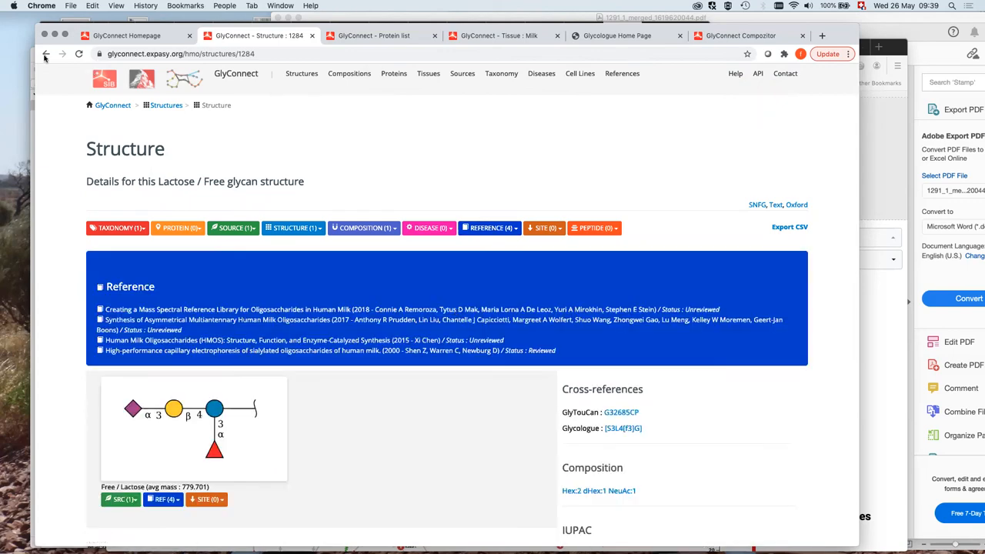
left_click(45, 54)
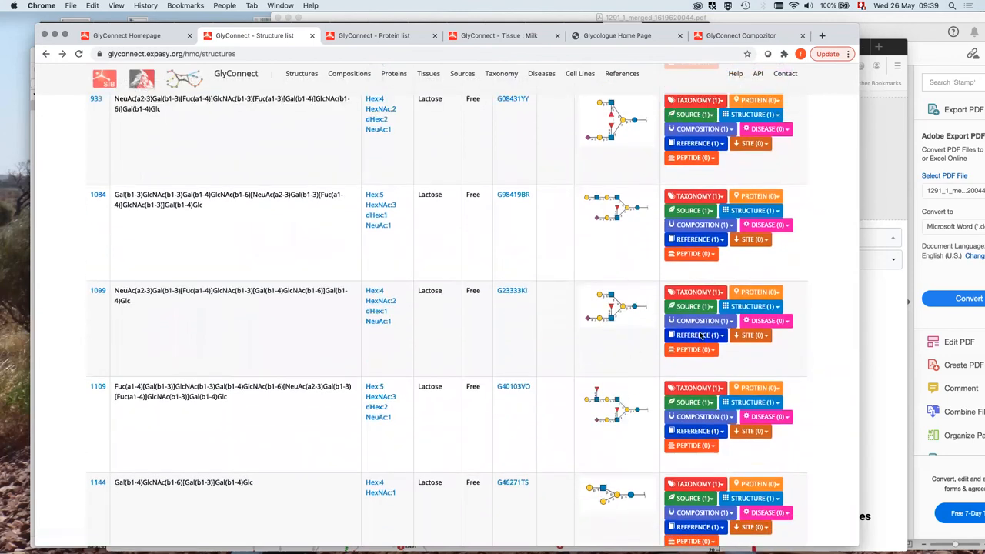
mouse_move(677, 419)
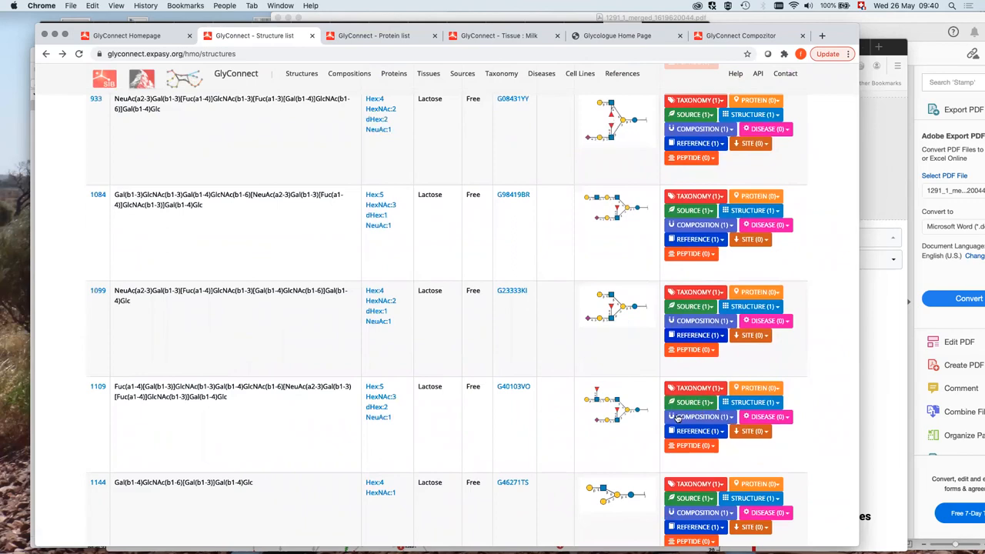
Show references for structures 1099 and 1284, then open 1284's Glycologue link [S3L4[f3]G]
left_click(694, 334)
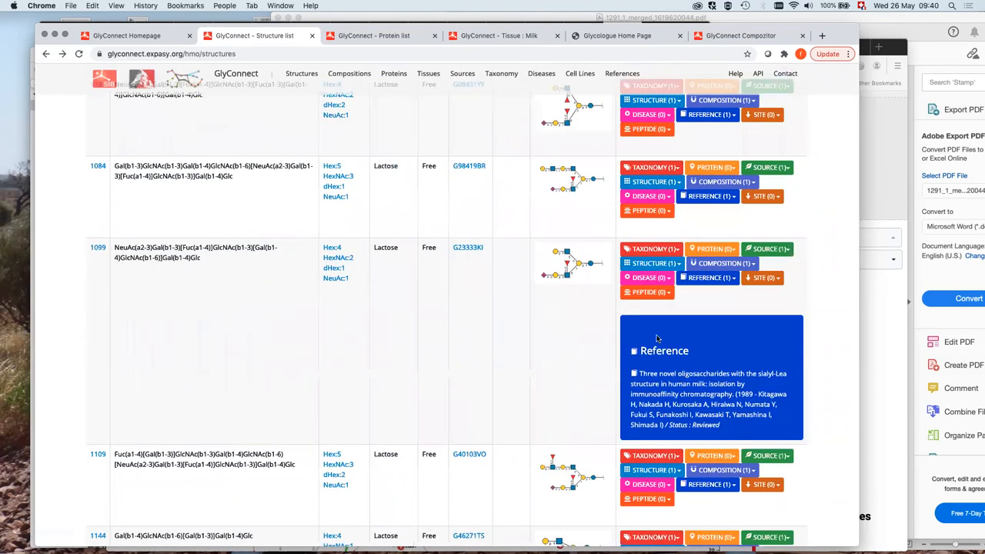
mouse_move(696, 355)
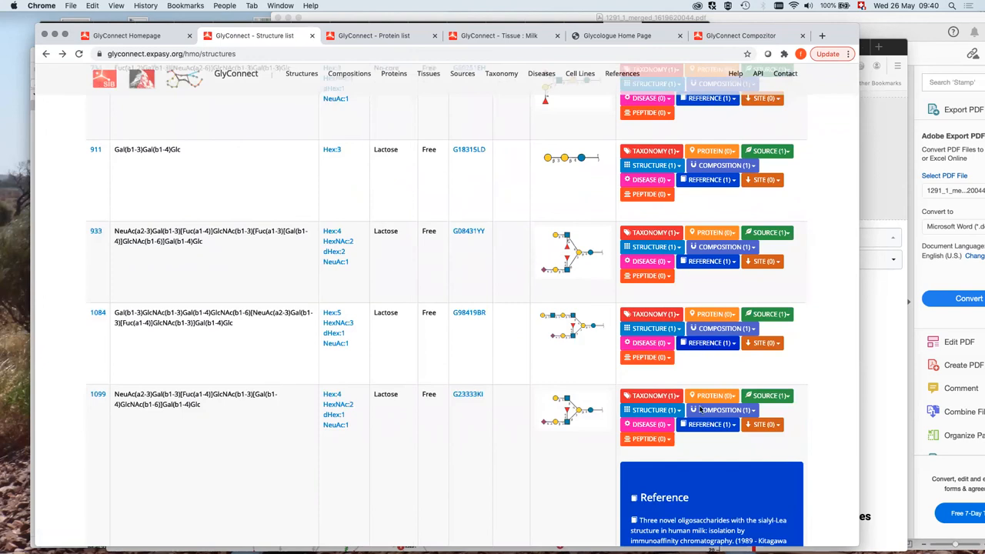
scroll("down", 3)
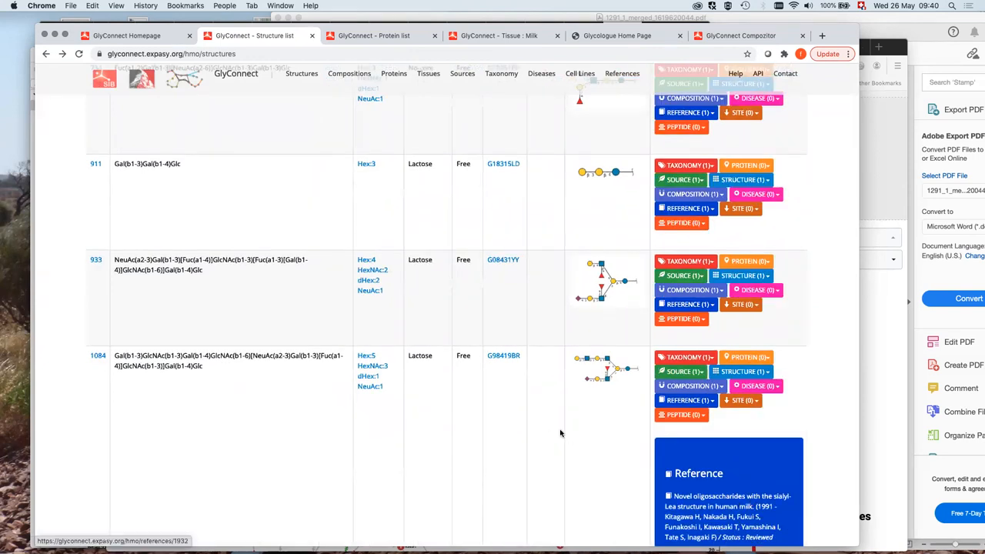
scroll("down", 3)
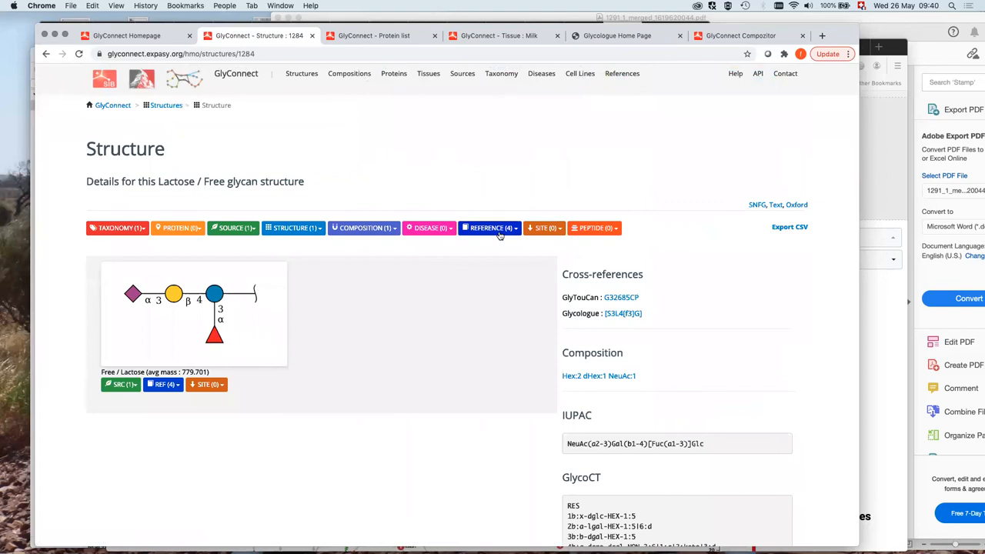
left_click(489, 228)
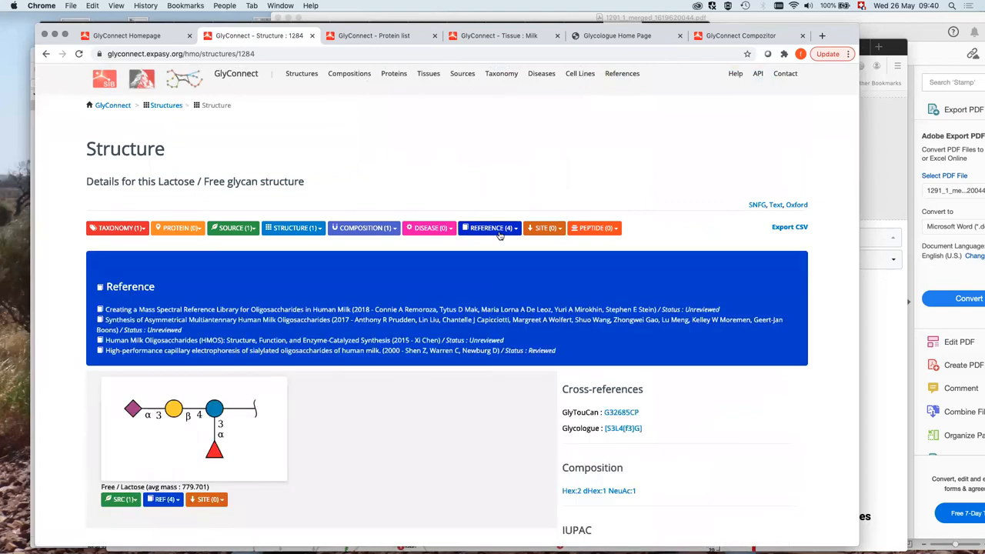
left_click(489, 228)
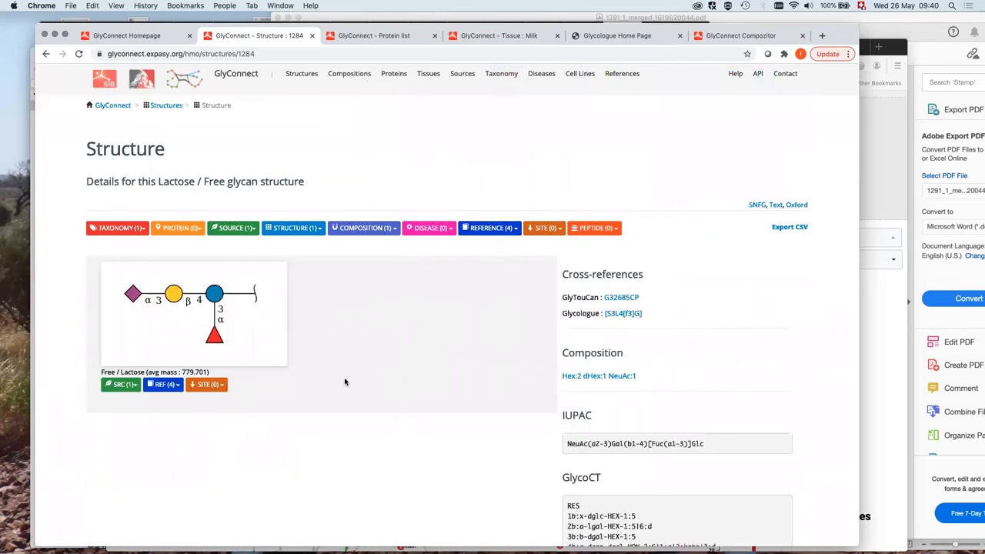
mouse_move(330, 342)
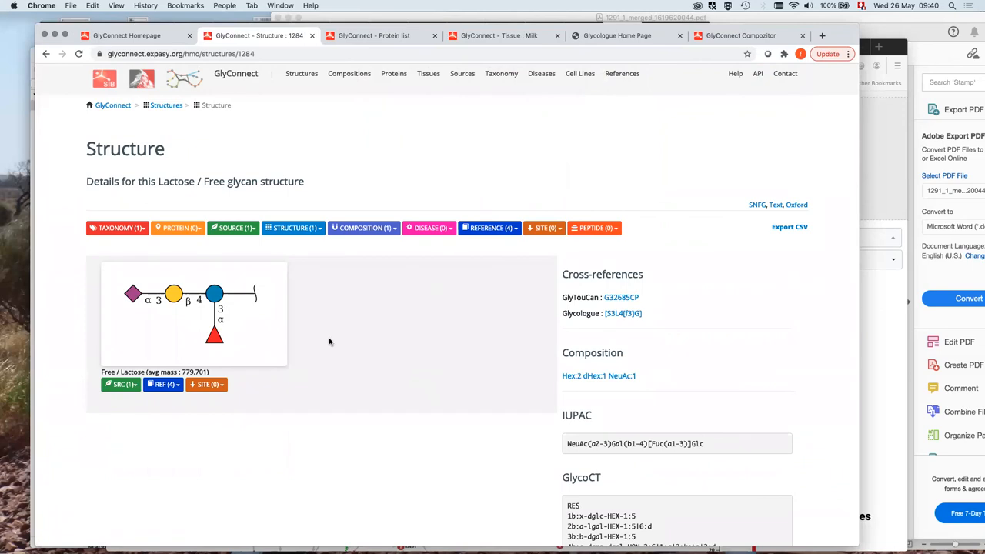
mouse_move(519, 380)
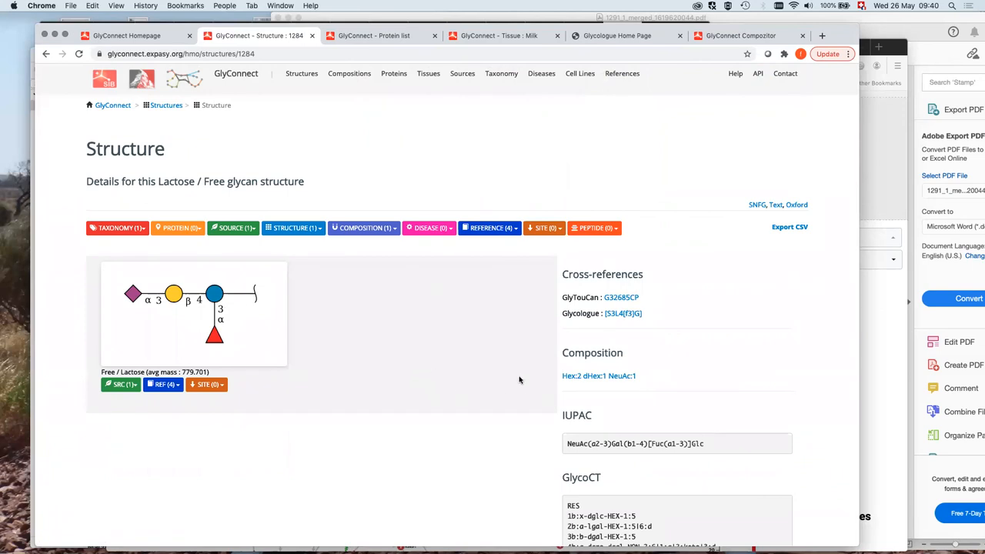
mouse_move(622, 313)
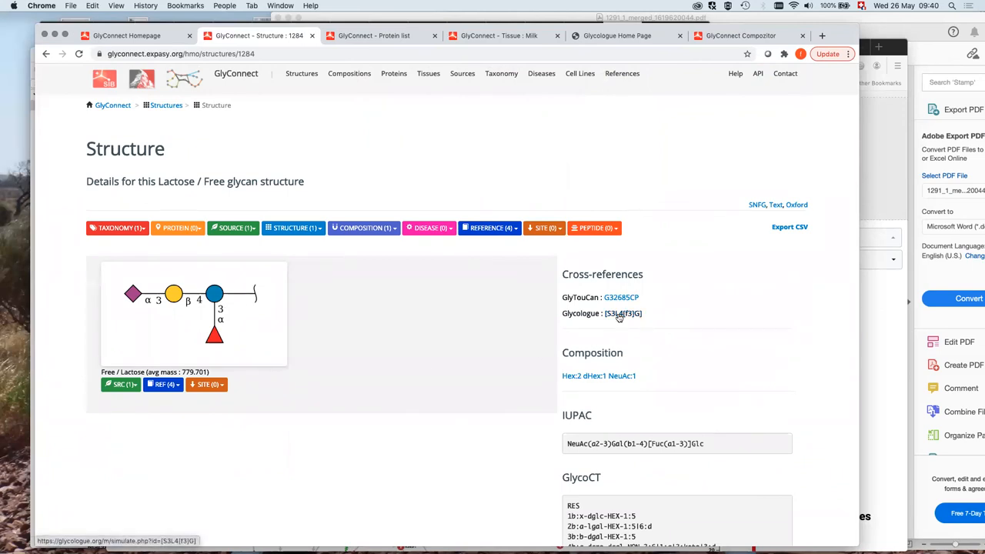
left_click(621, 313)
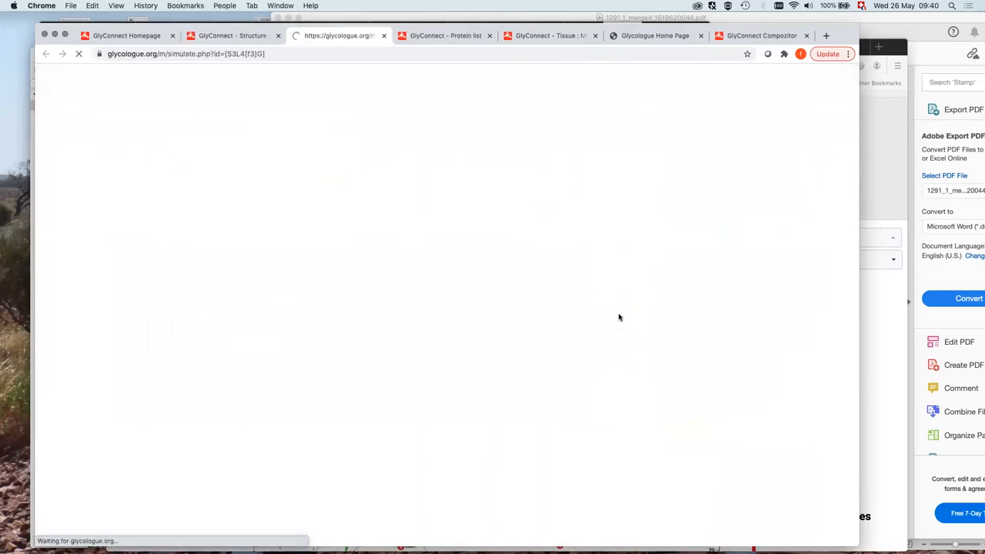
mouse_move(516, 255)
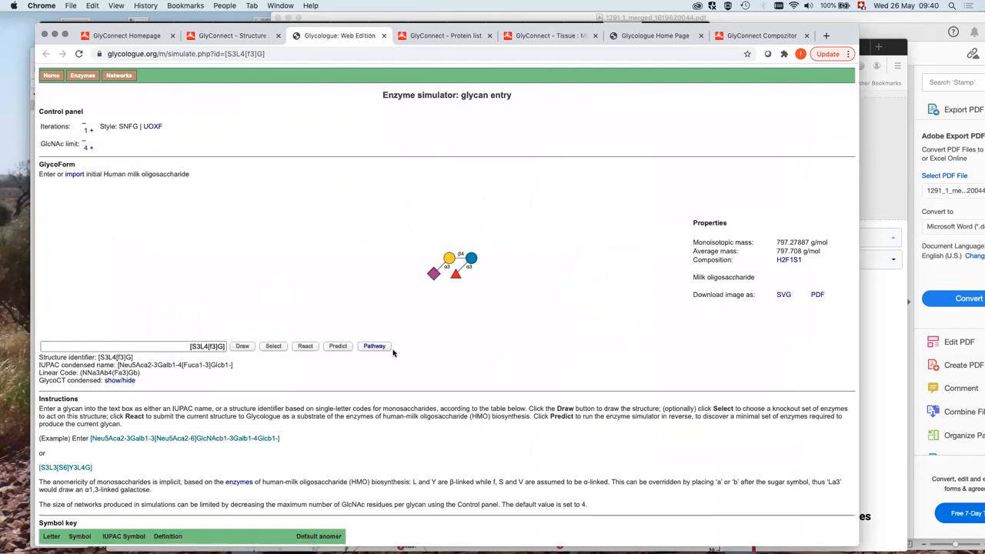
mouse_move(429, 361)
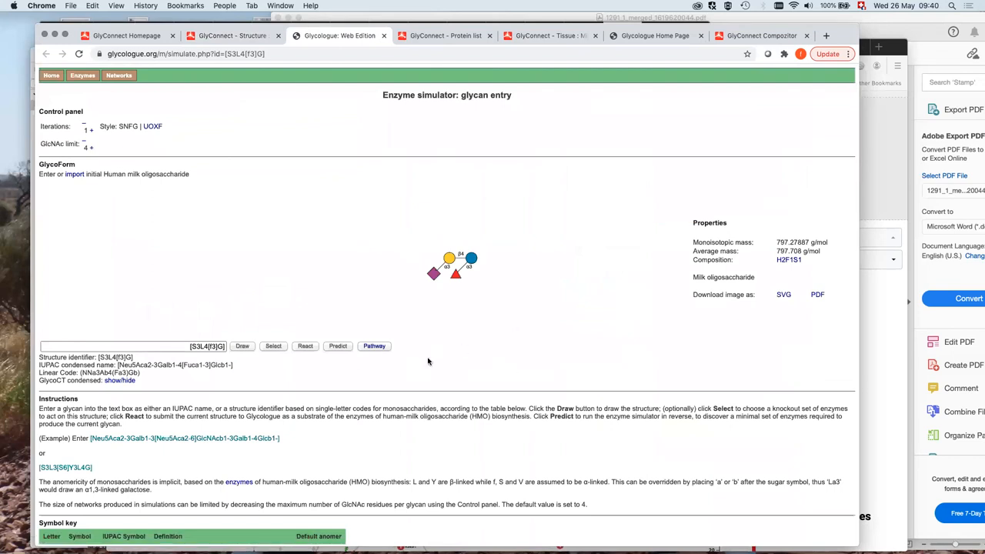
mouse_move(373, 354)
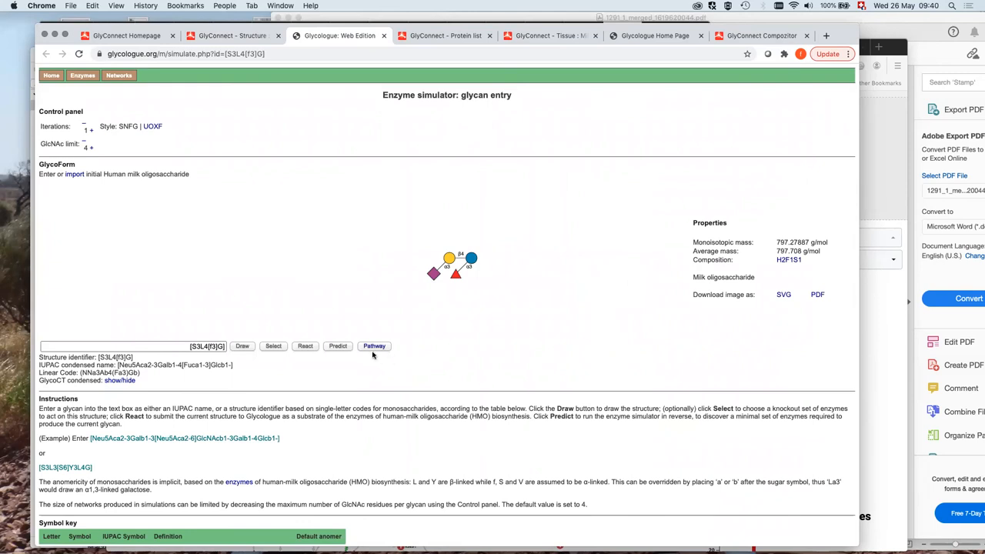
mouse_move(367, 356)
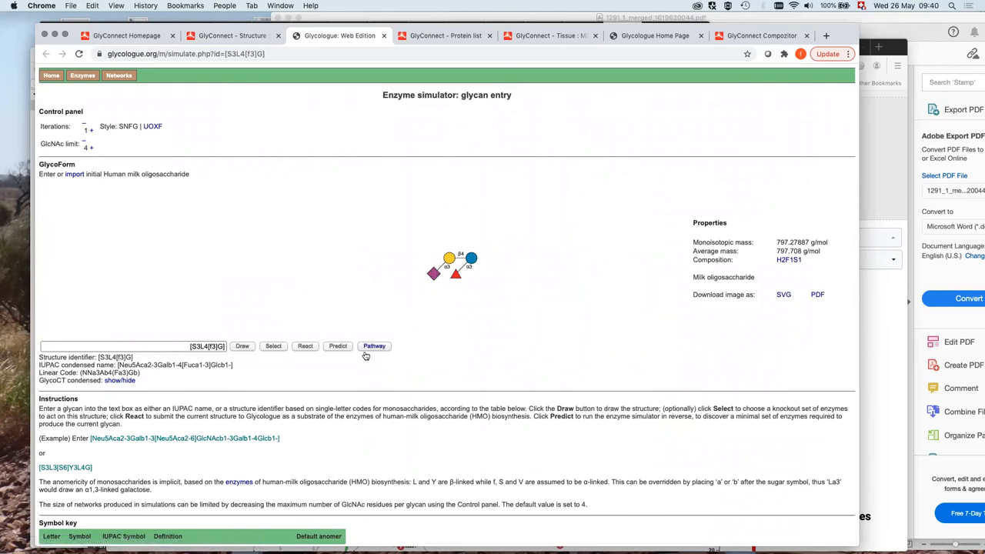
mouse_move(375, 345)
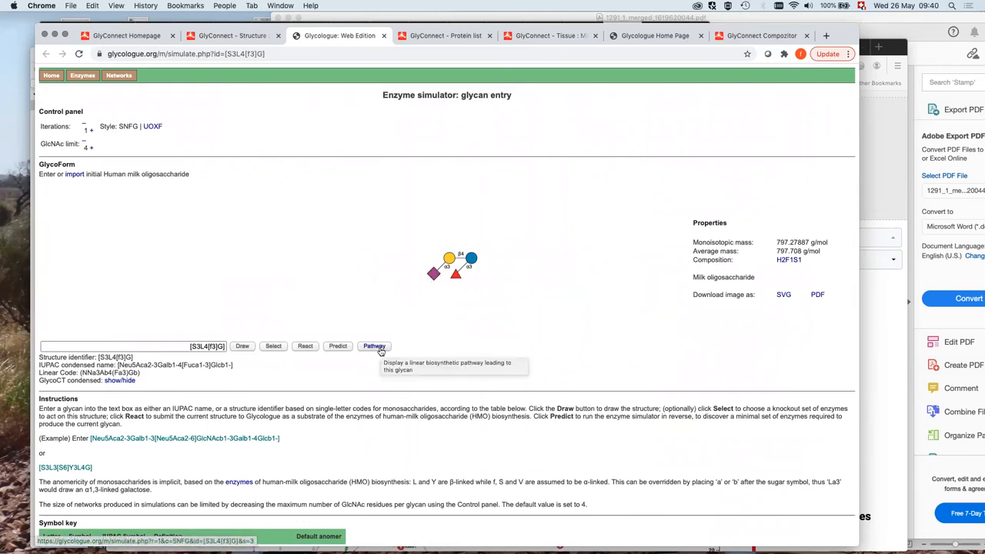
Request the biosynthetic pathway for S3L4[f3]G in the Glycologue enzyme simulator
left_click(373, 345)
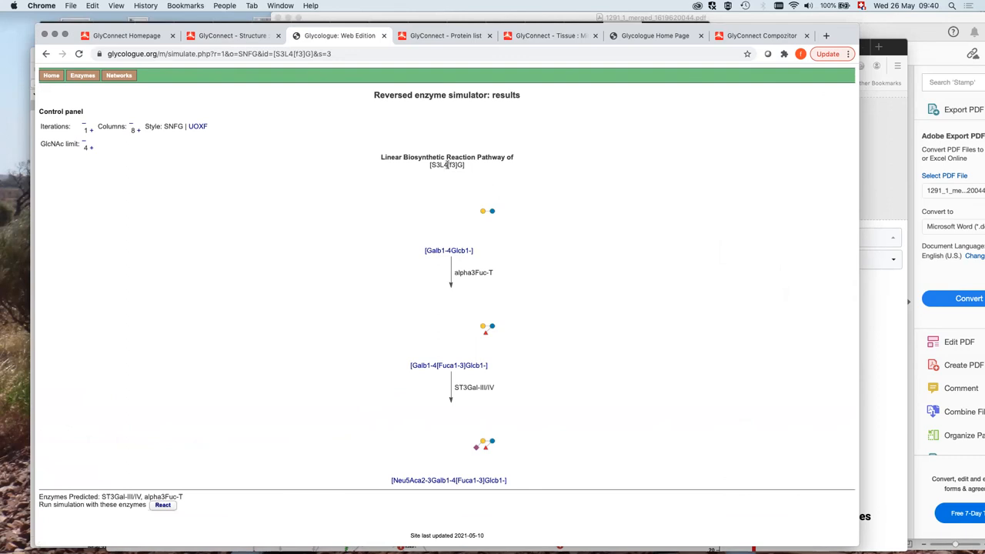
mouse_move(441, 269)
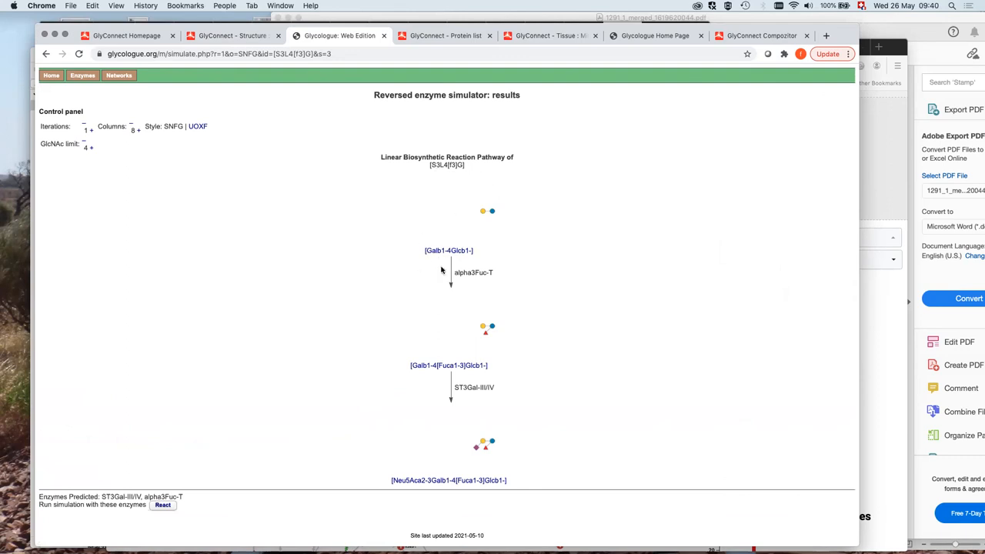
mouse_move(421, 263)
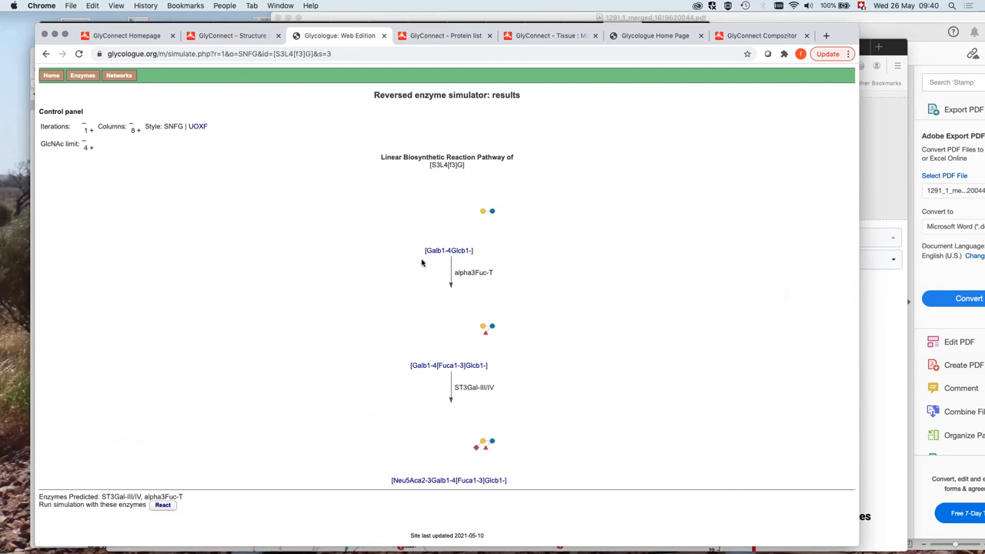
mouse_move(452, 272)
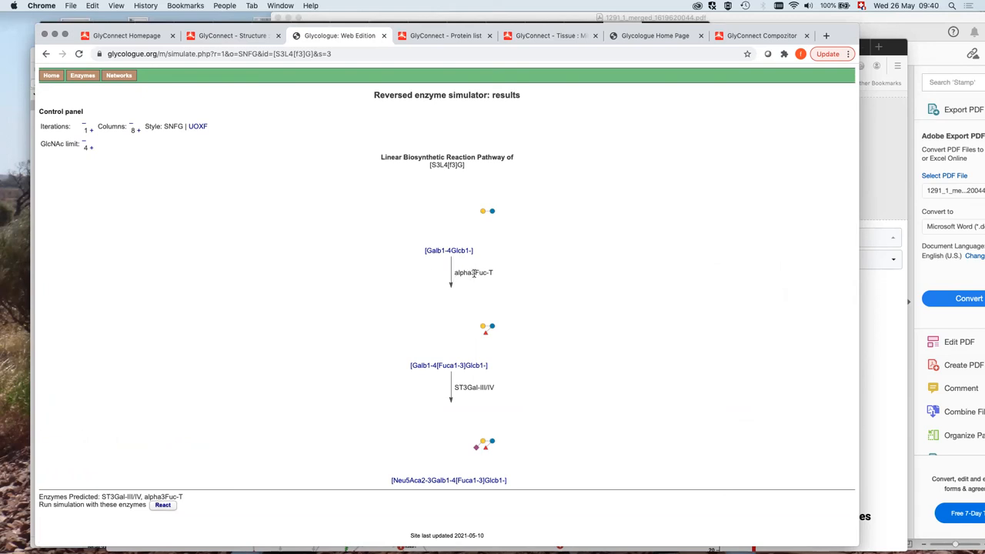
mouse_move(496, 300)
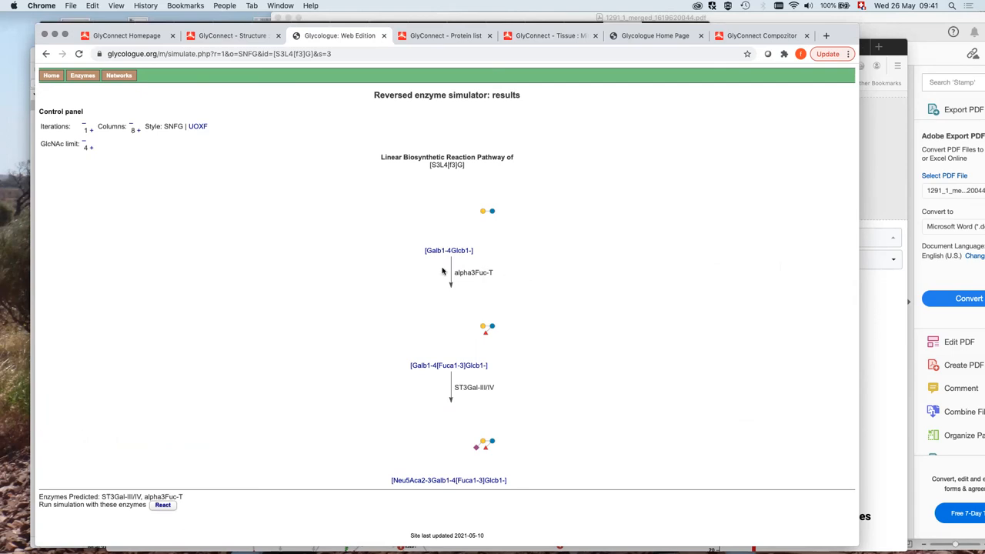
mouse_move(492, 363)
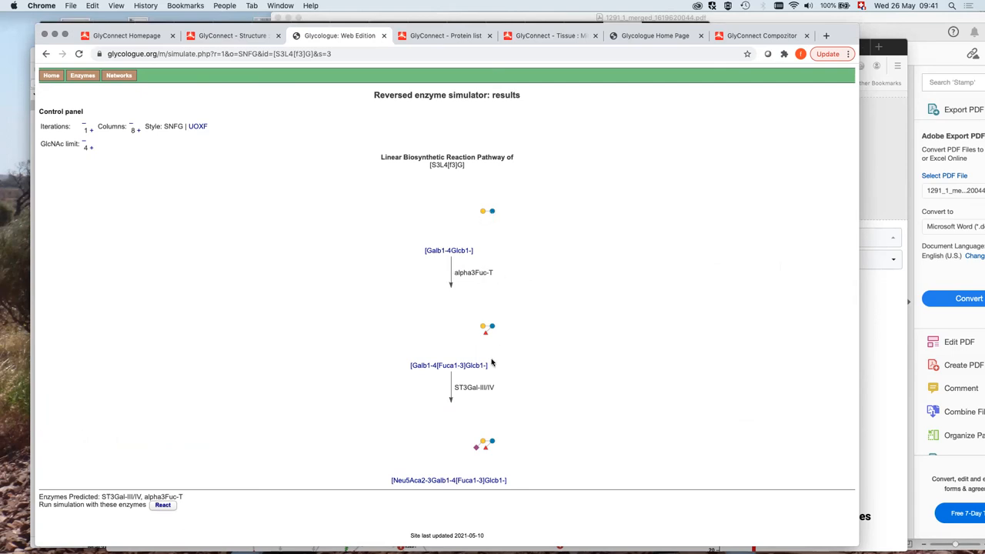
mouse_move(477, 394)
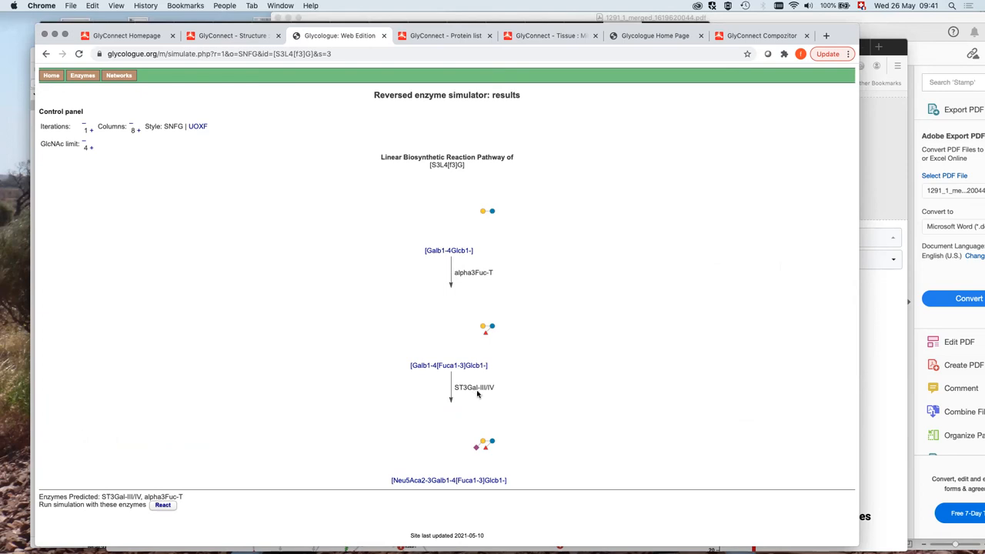
mouse_move(501, 453)
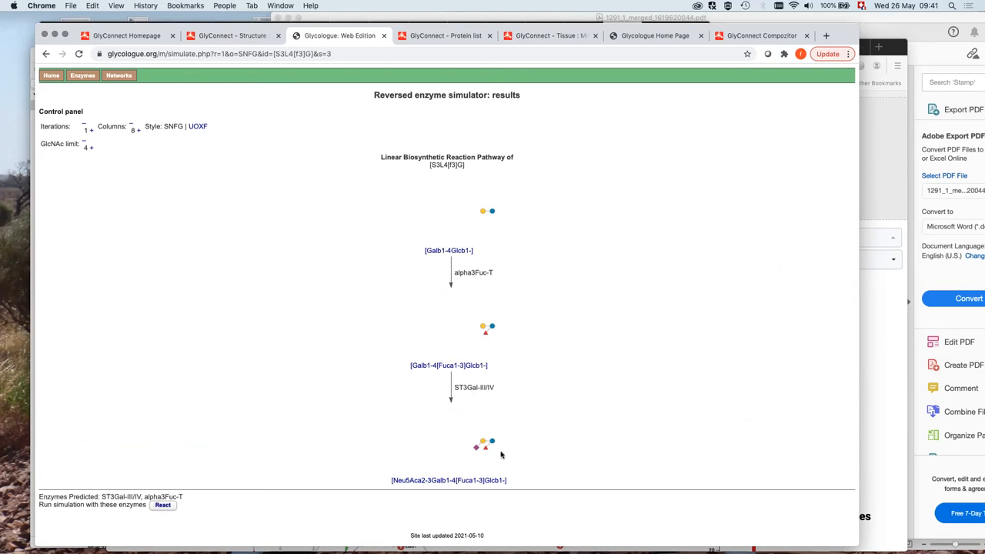
mouse_move(540, 397)
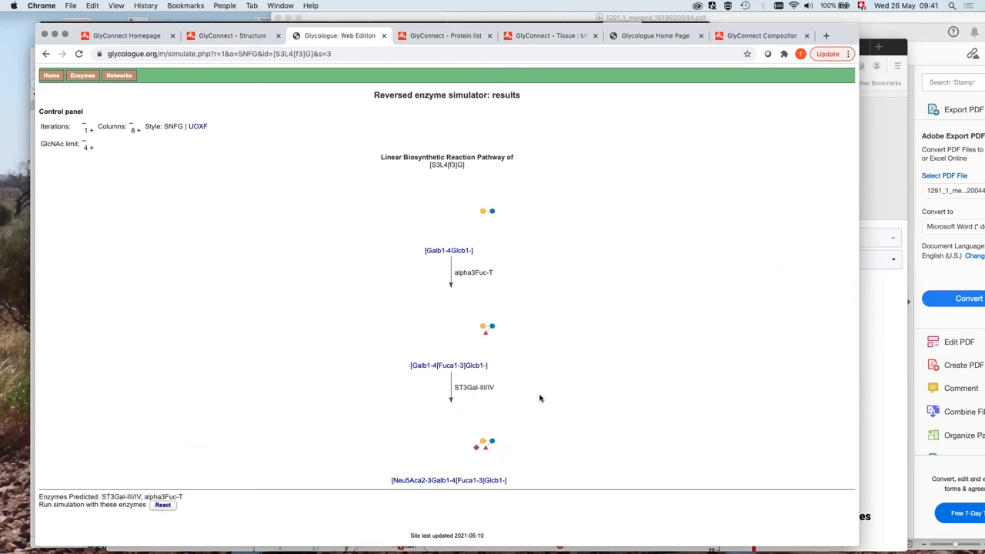
Leave the S3L4[f3]G pathway results (alpha3Fuc-T, ST3Gal-III/IV) for Glycologue's enzymes list
left_click(82, 75)
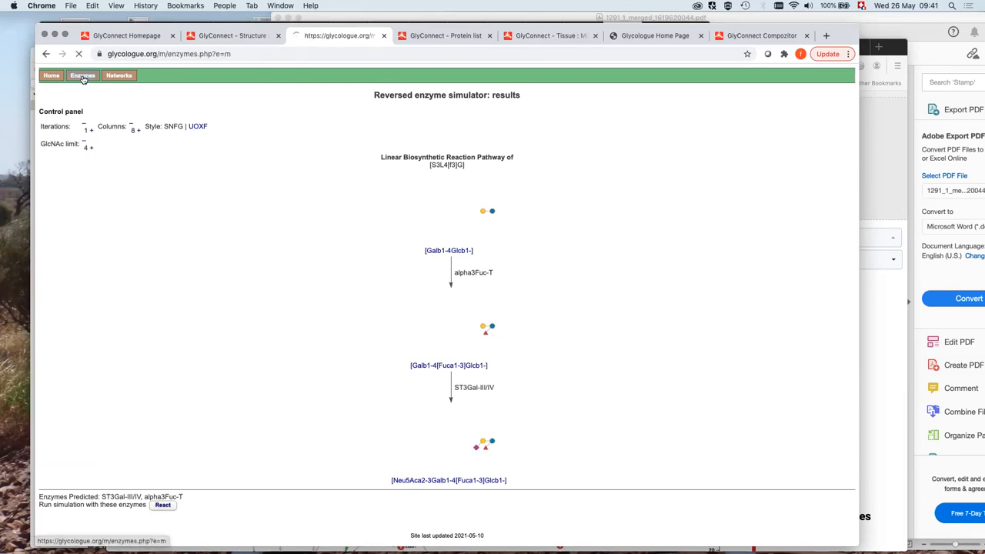
Review the HMO biosynthesis enzymes table, then return to the GlyConnect homepage
left_click(81, 74)
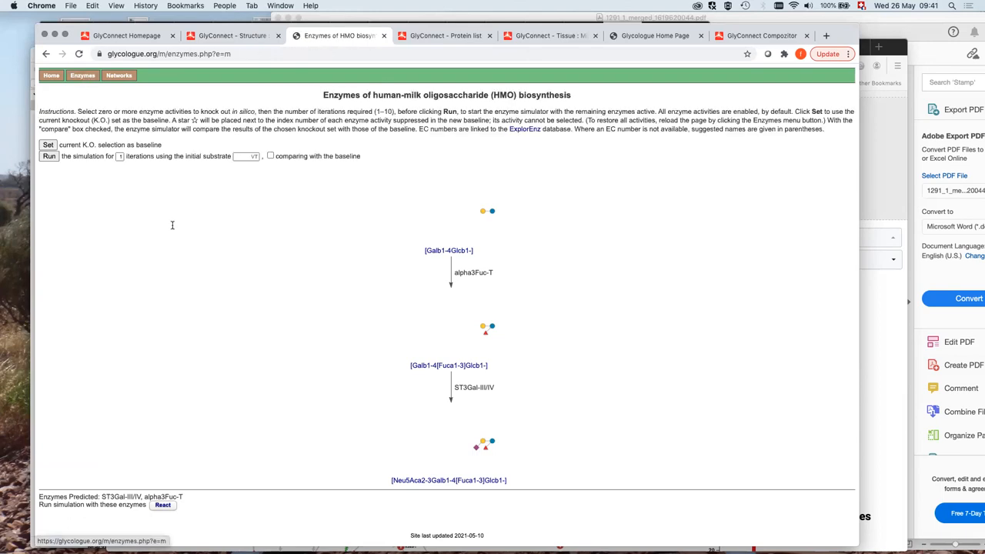
left_click(82, 75)
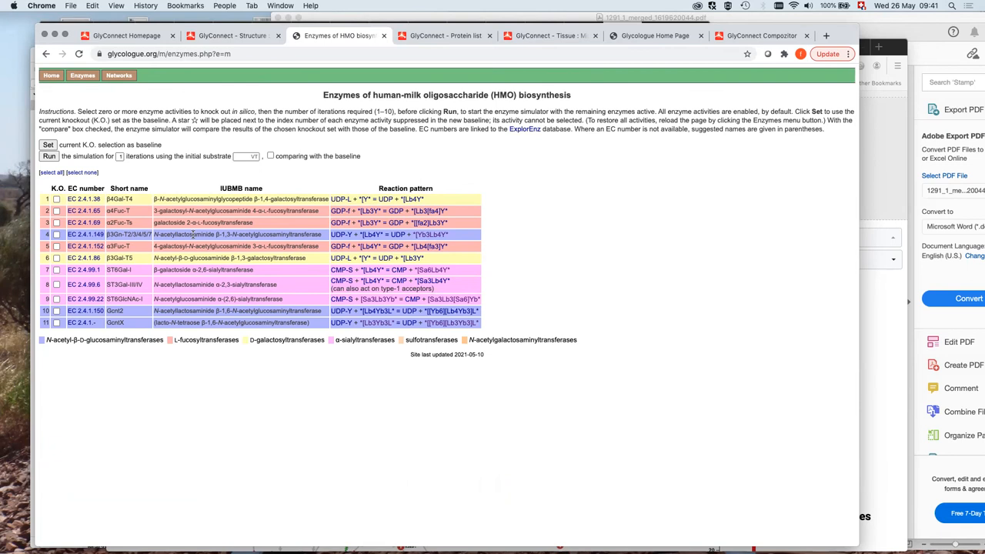
mouse_move(297, 343)
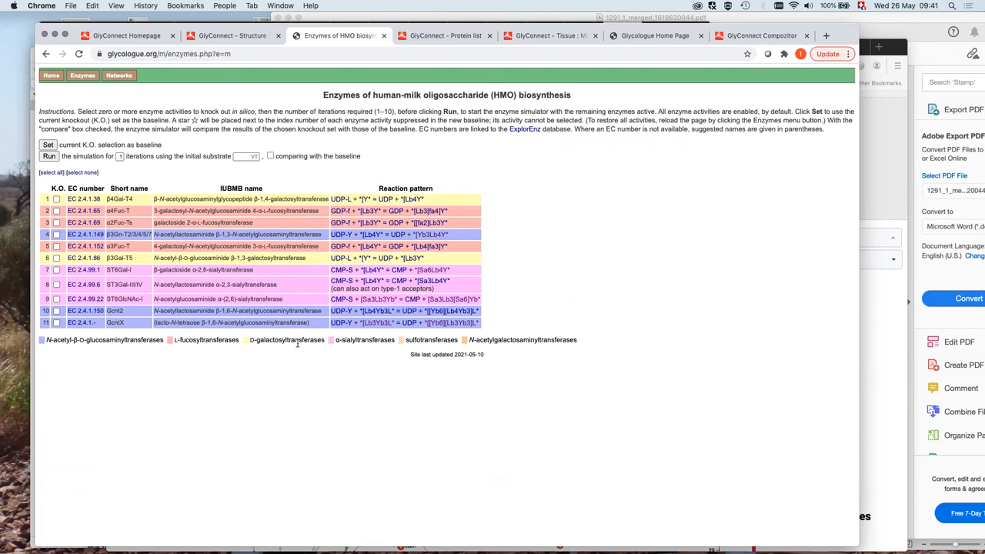
mouse_move(313, 423)
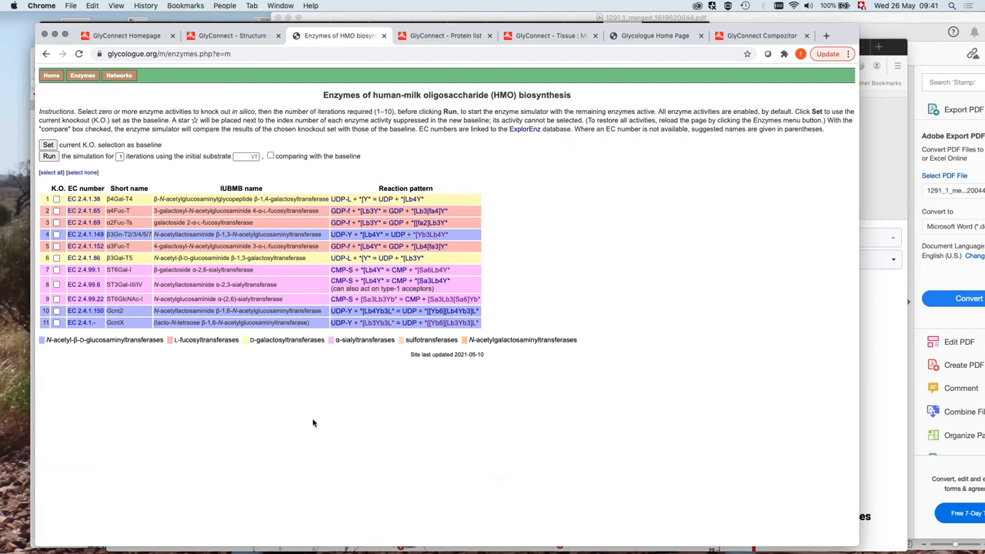
mouse_move(288, 275)
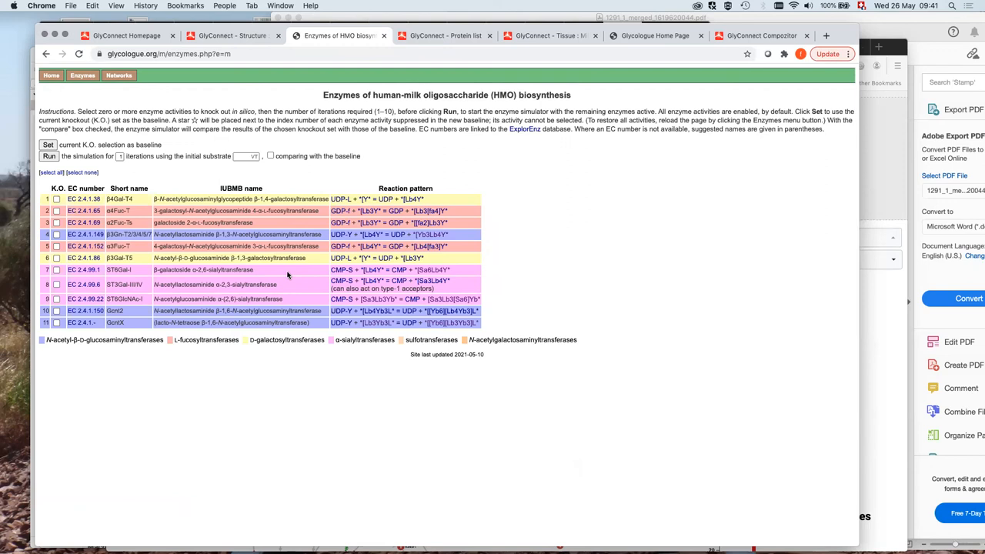
mouse_move(300, 288)
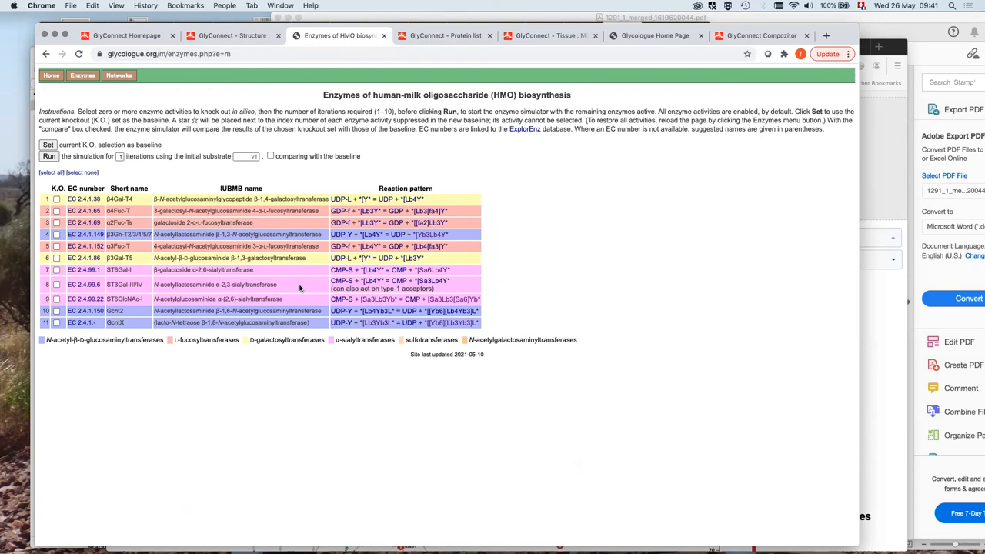
mouse_move(264, 269)
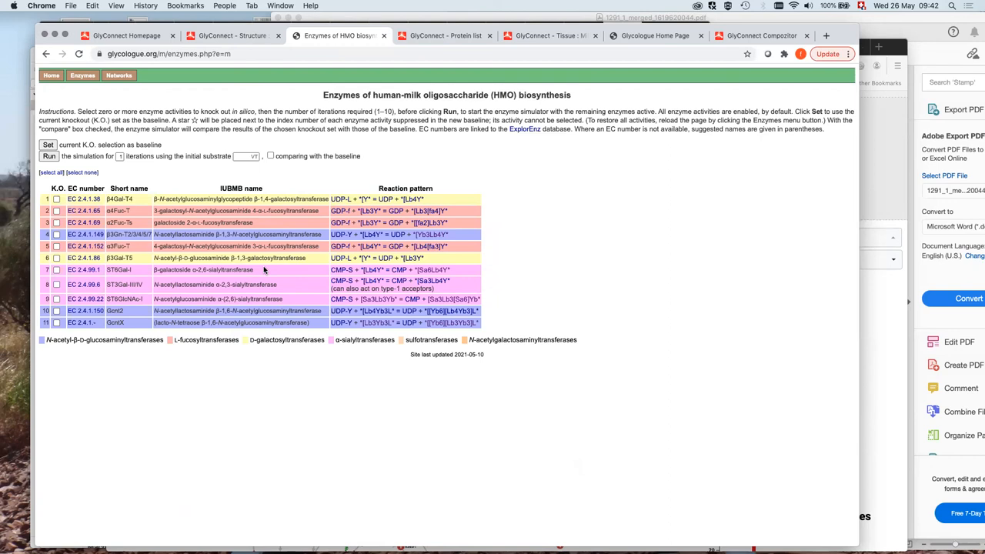
mouse_move(280, 416)
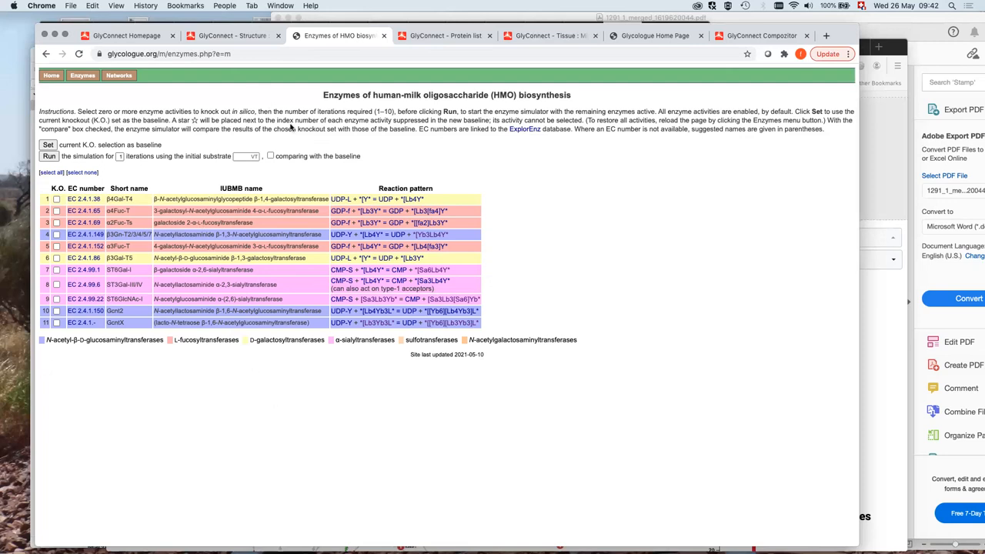
mouse_move(231, 35)
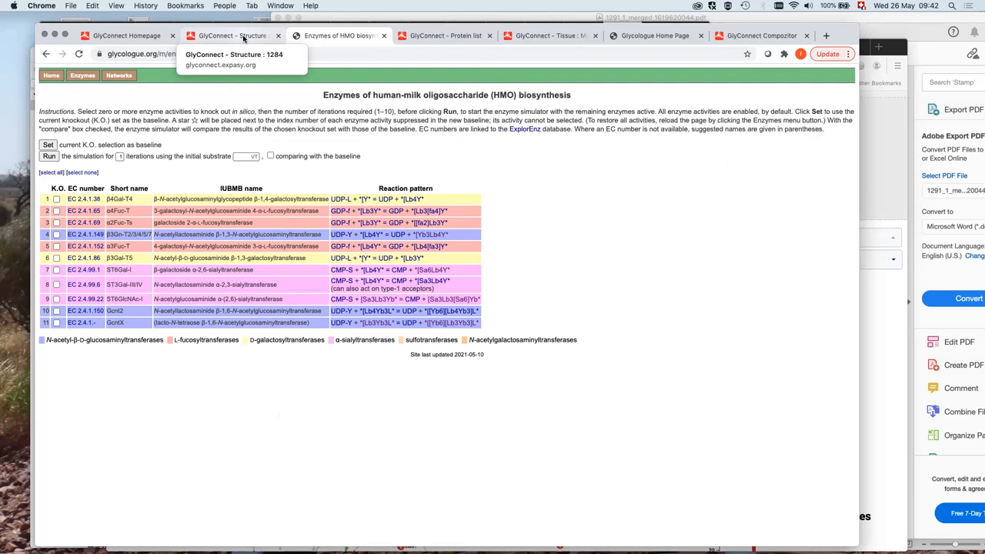
mouse_move(641, 353)
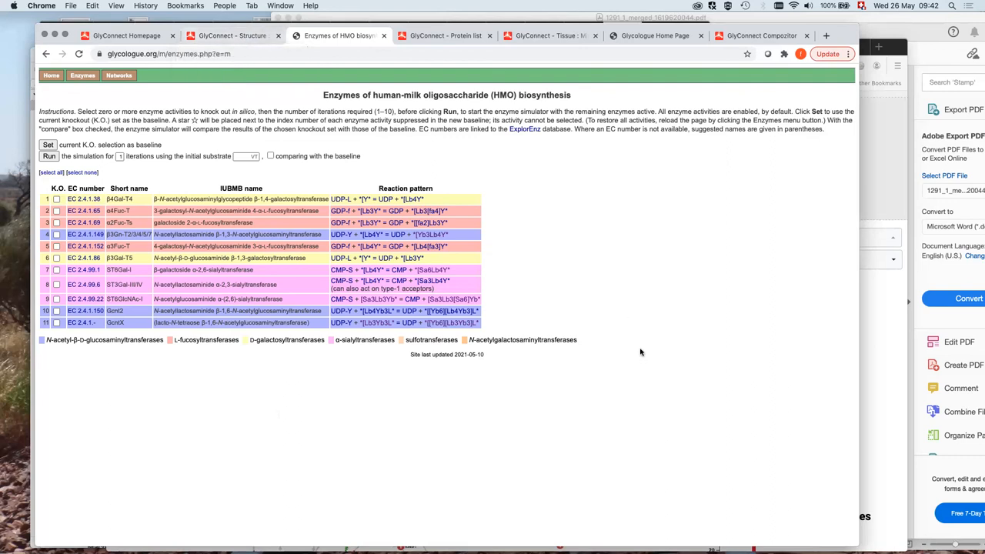
mouse_move(622, 352)
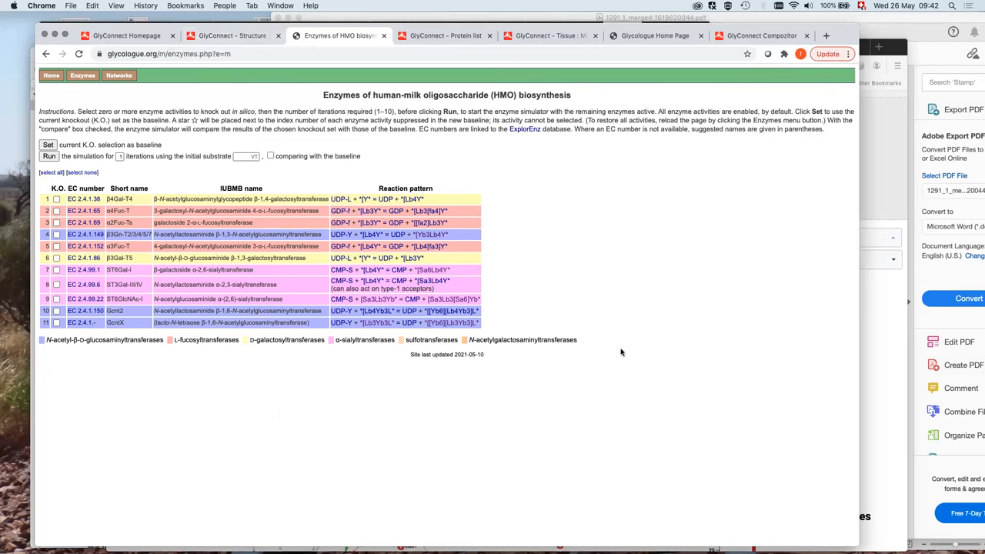
mouse_move(613, 295)
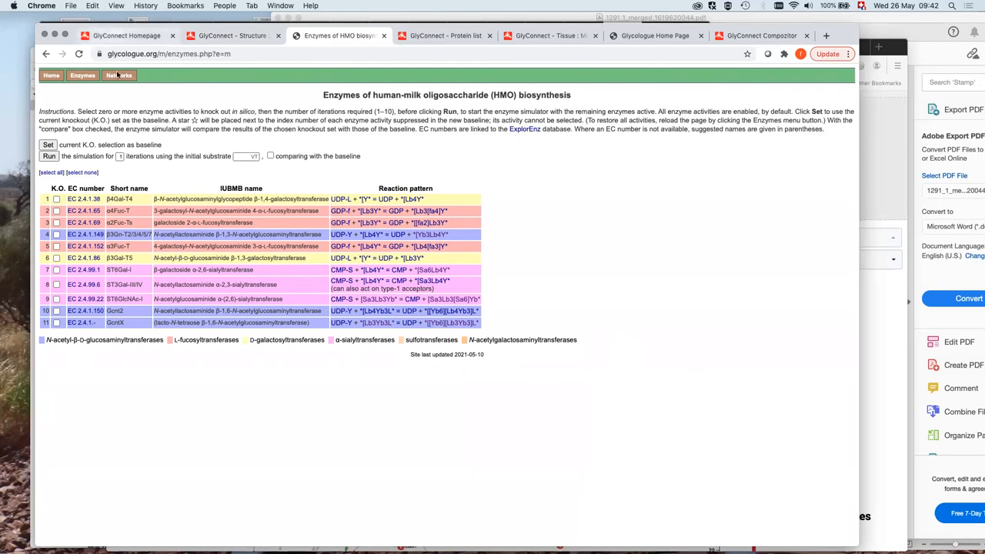
left_click(126, 36)
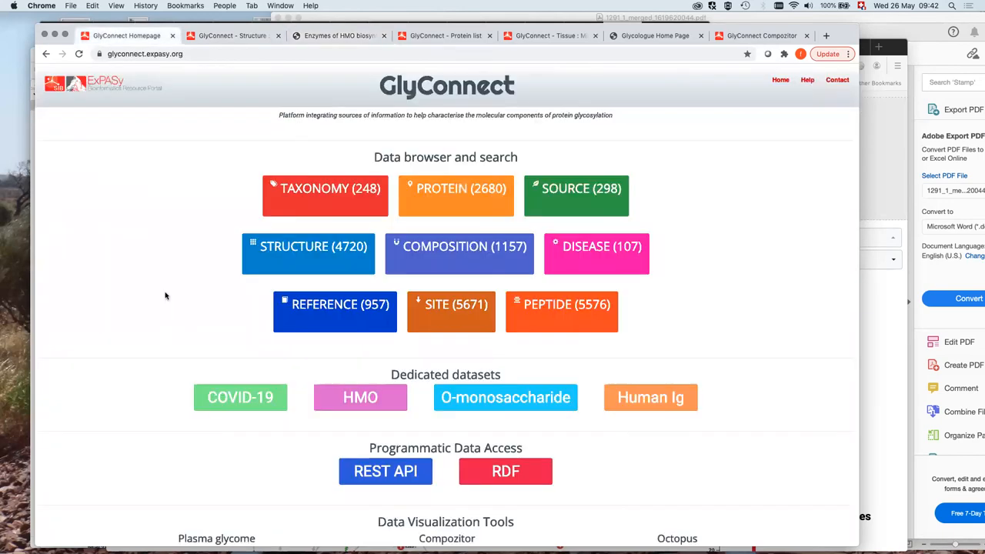
scroll("down", 3)
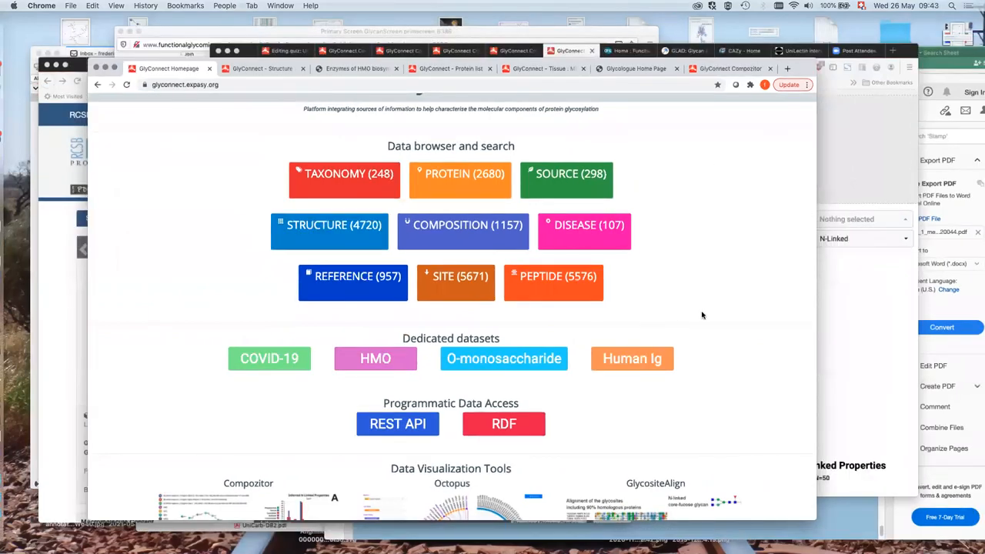
mouse_move(671, 277)
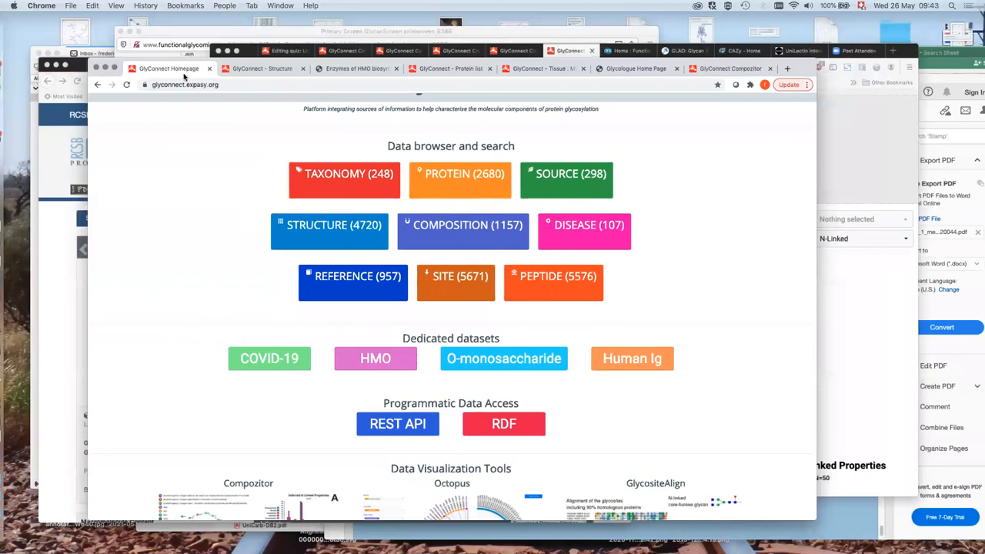
mouse_move(159, 108)
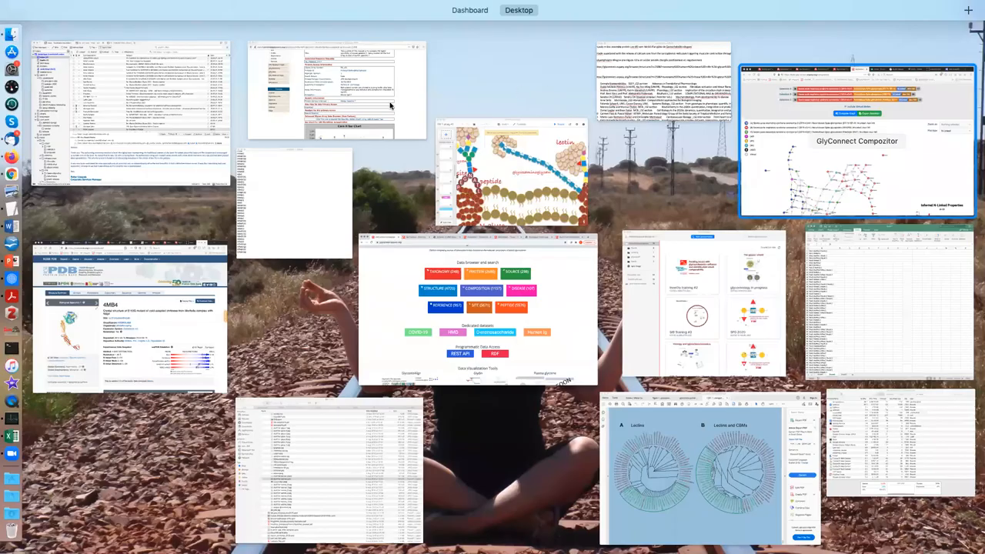
mouse_move(138, 52)
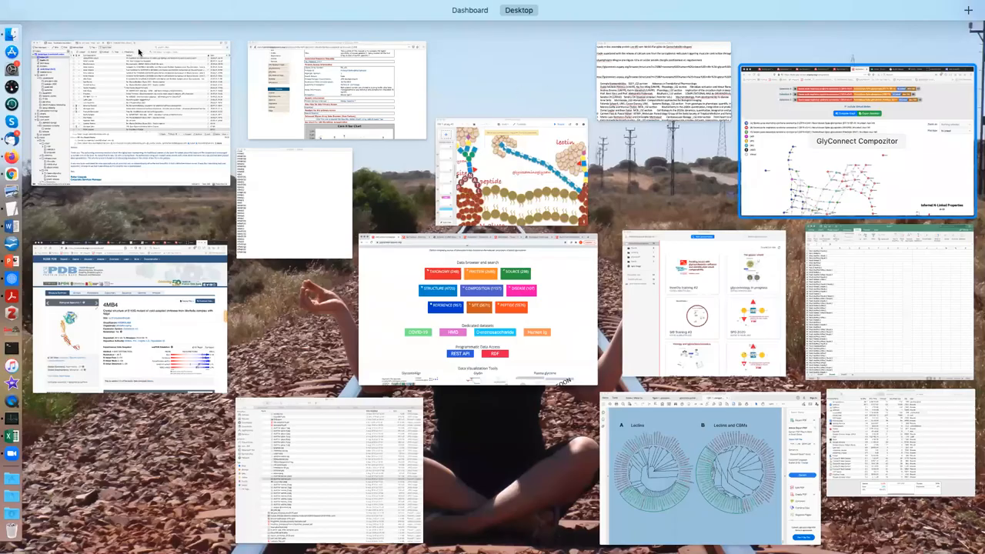
mouse_move(352, 213)
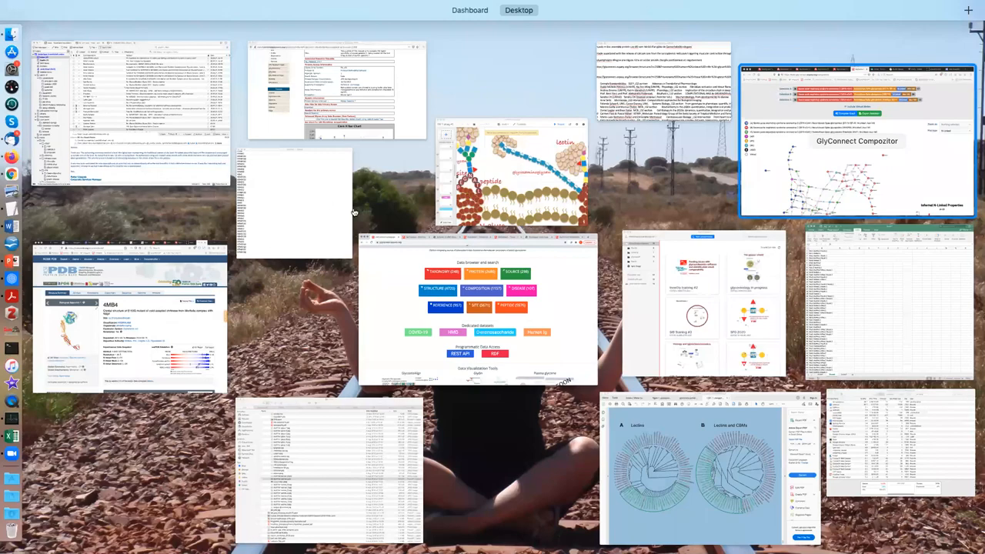
mouse_move(380, 223)
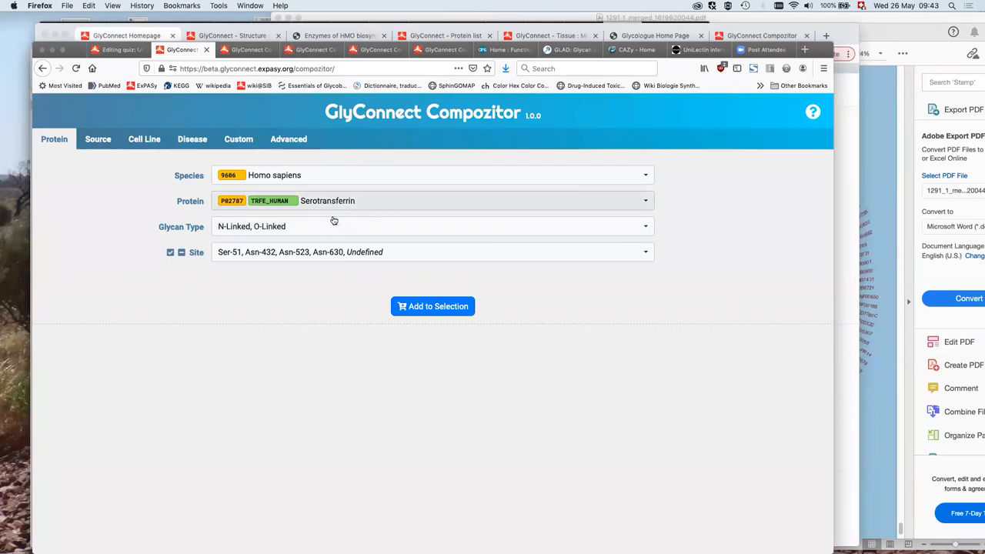
Exclude O-linked glycans, add the 64 serotransferrin N-glycans as Selection A, and compute the graph
left_click(430, 225)
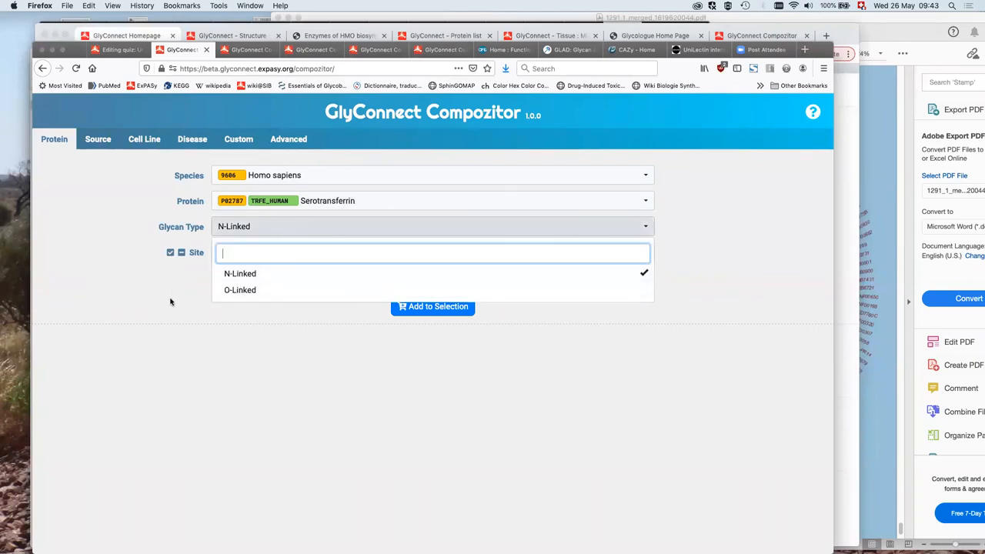
left_click(432, 306)
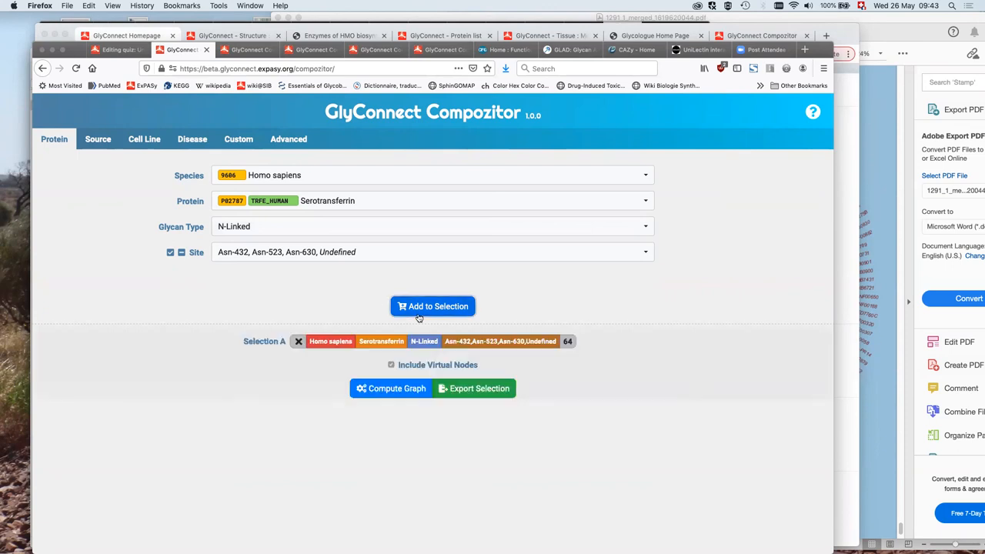
mouse_move(452, 365)
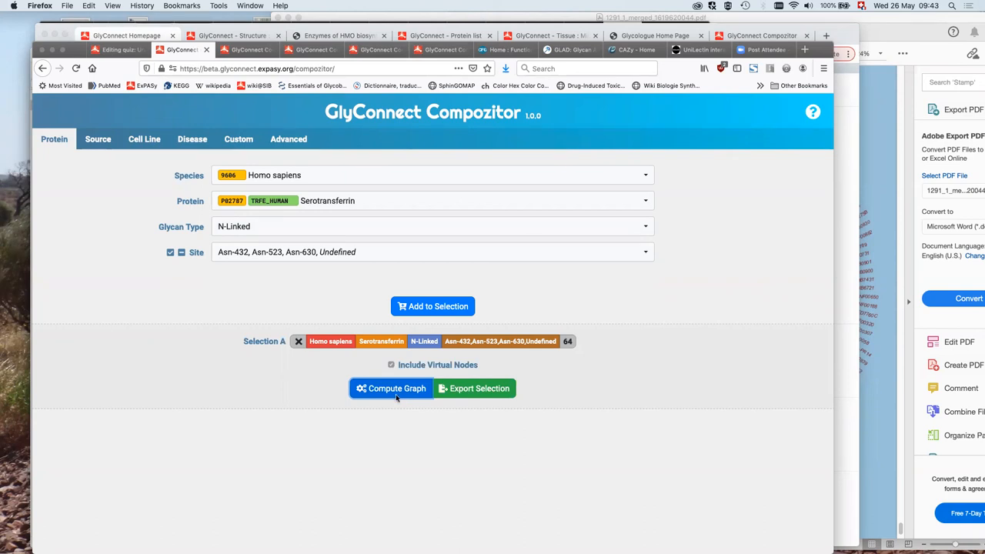
left_click(391, 388)
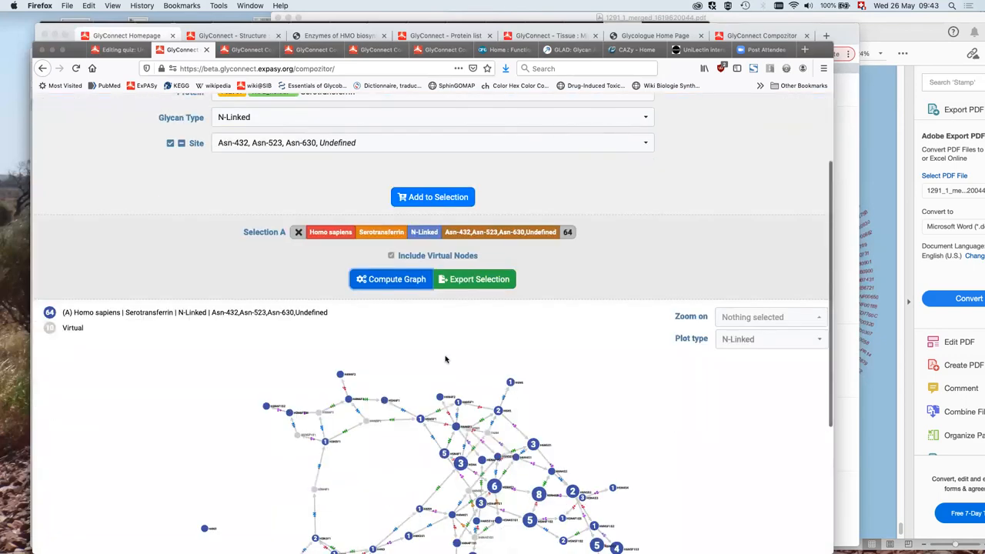
scroll("down", 3)
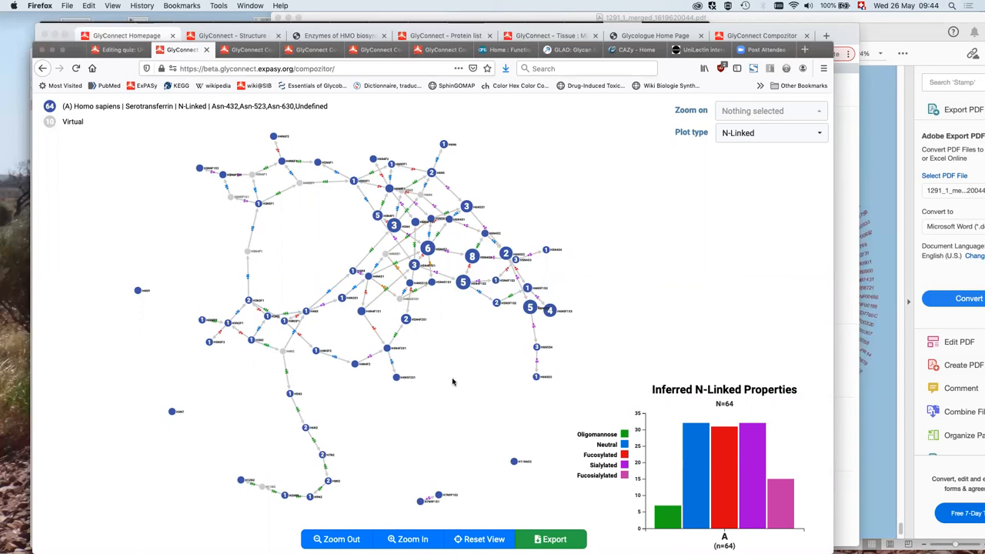
mouse_move(470, 376)
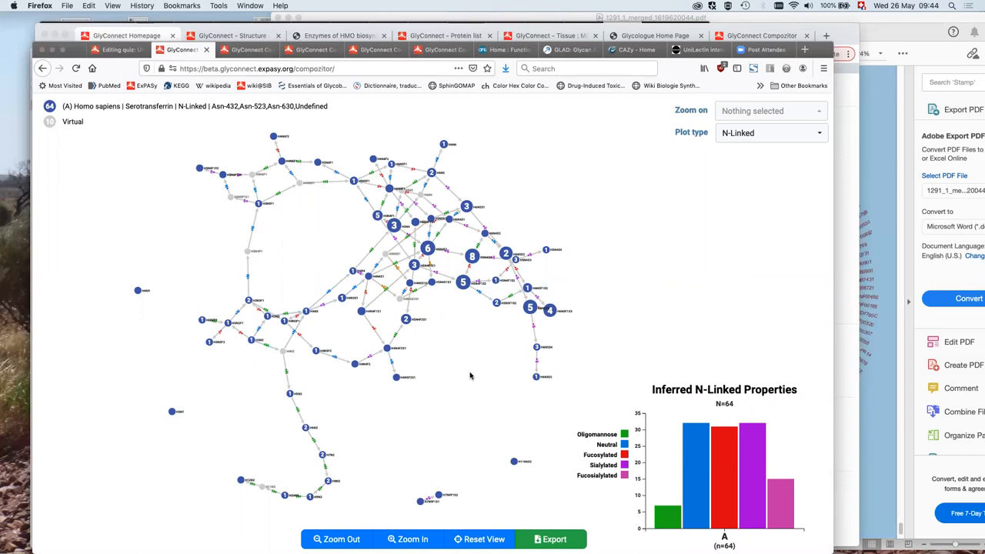
mouse_move(485, 390)
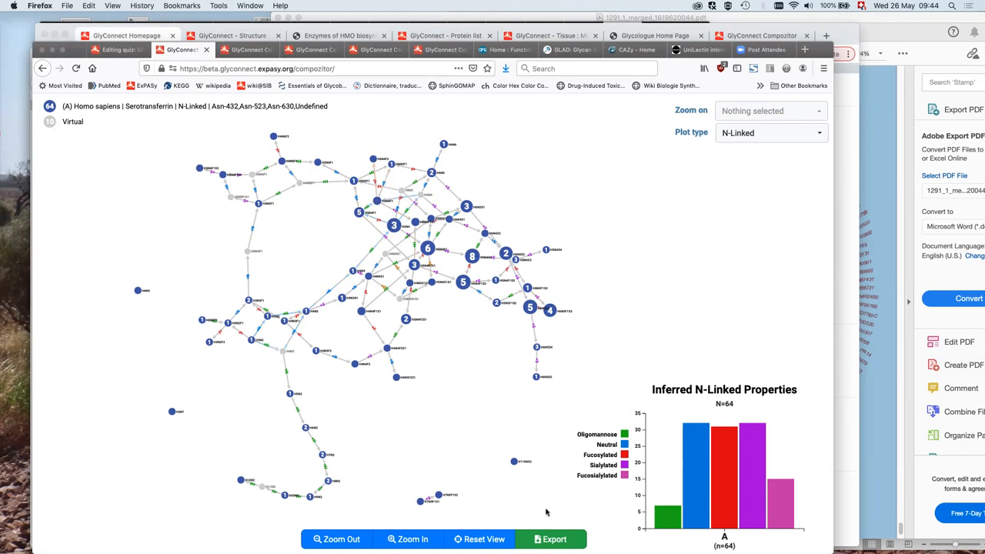
mouse_move(445, 260)
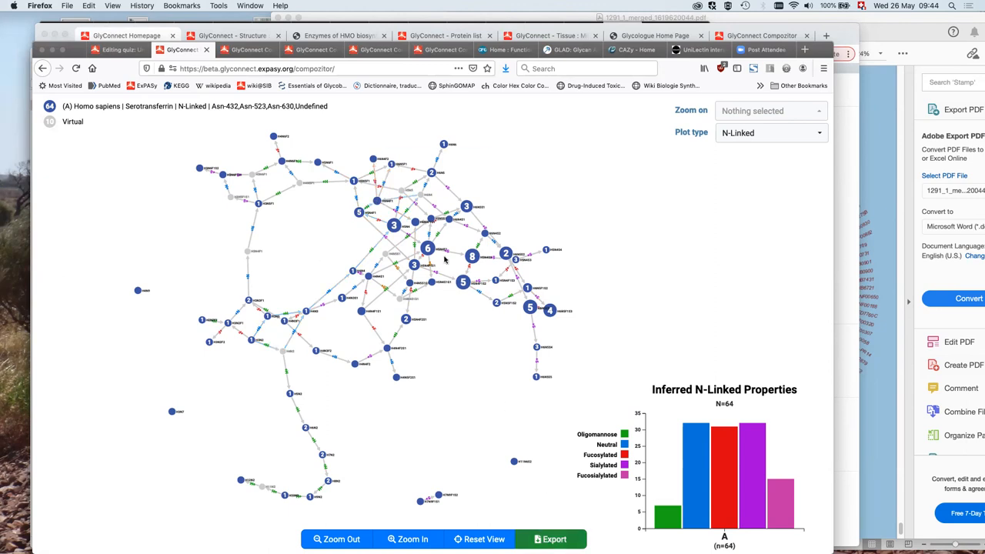
Copy the 'Virtual only' node compositions from the Export dialog, then close it
left_click(549, 539)
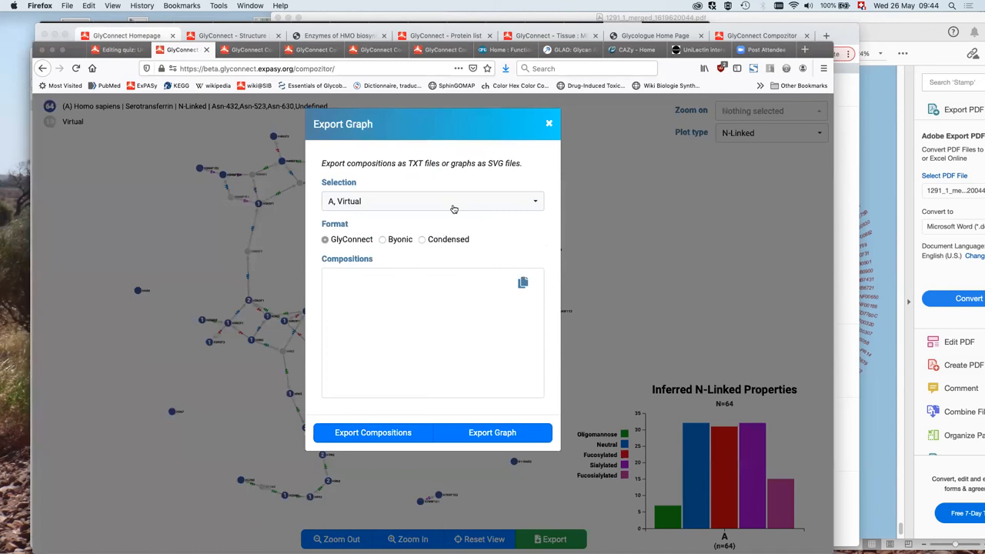
left_click(454, 201)
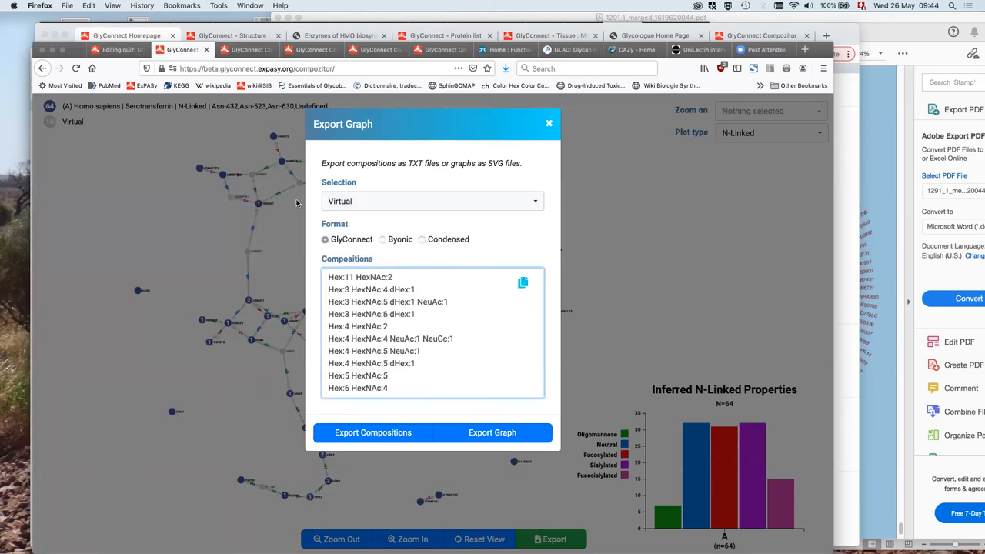
left_click(523, 283)
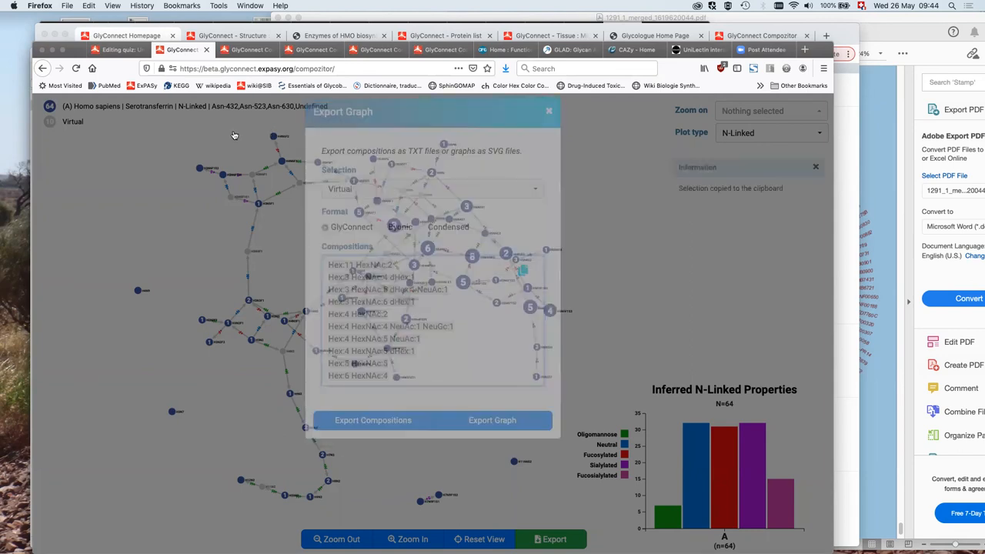
left_click(549, 111)
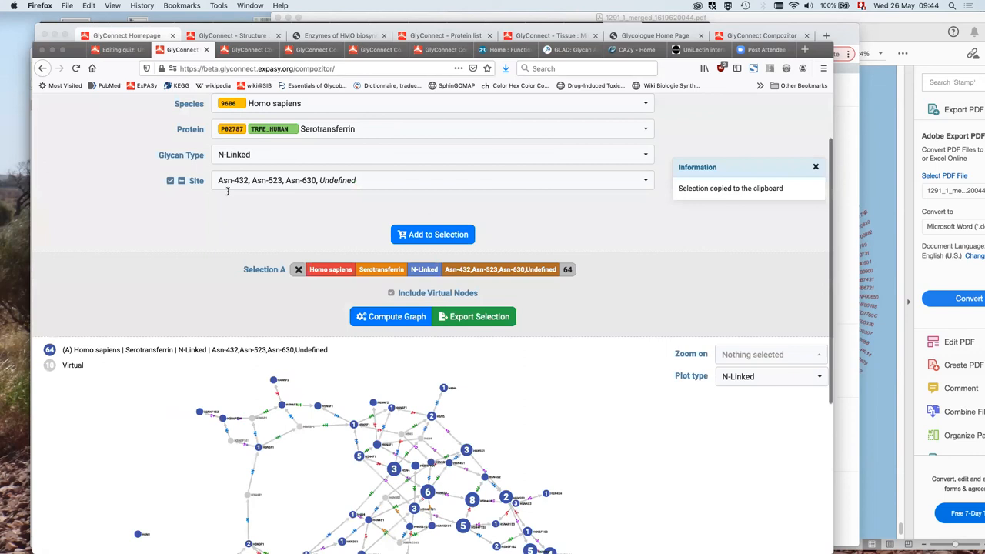
Add the ten pasted virtual-node compositions as N-linked custom Selection B named '10 VN'
left_click(239, 134)
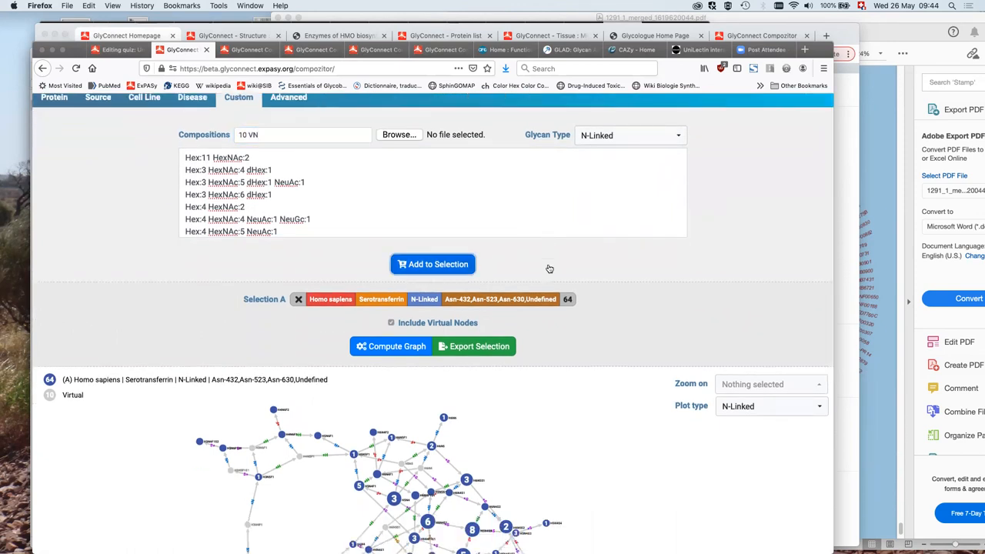
mouse_move(536, 261)
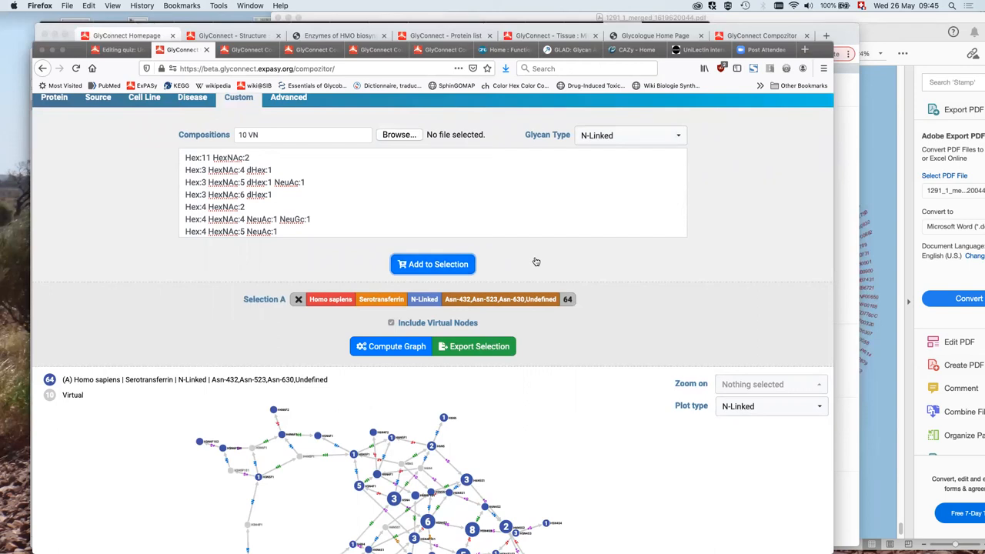
mouse_move(535, 261)
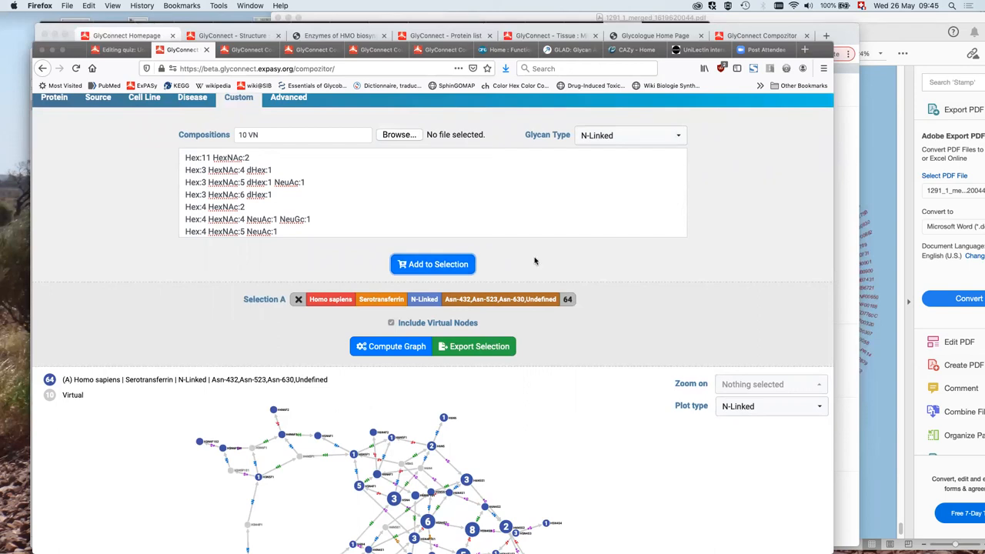
left_click(433, 264)
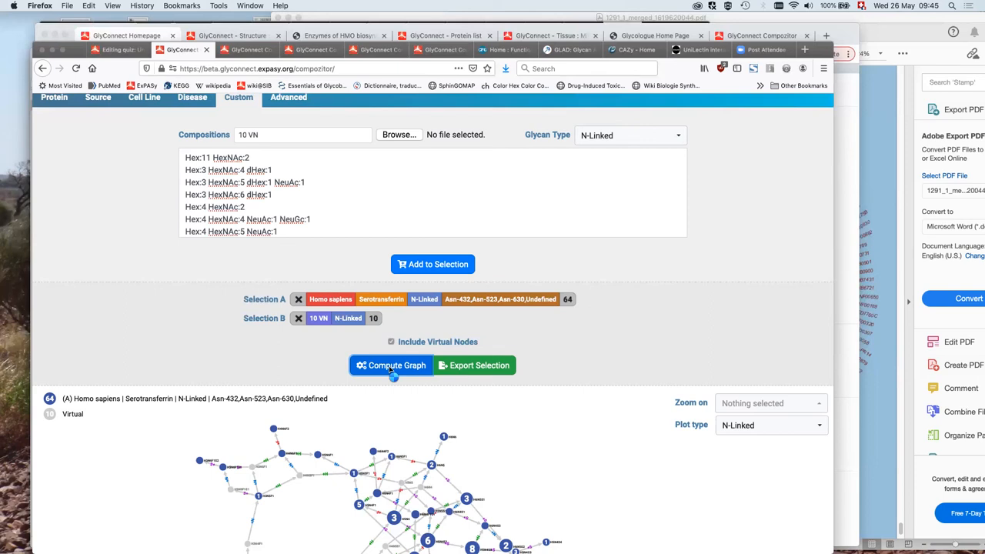
mouse_move(396, 401)
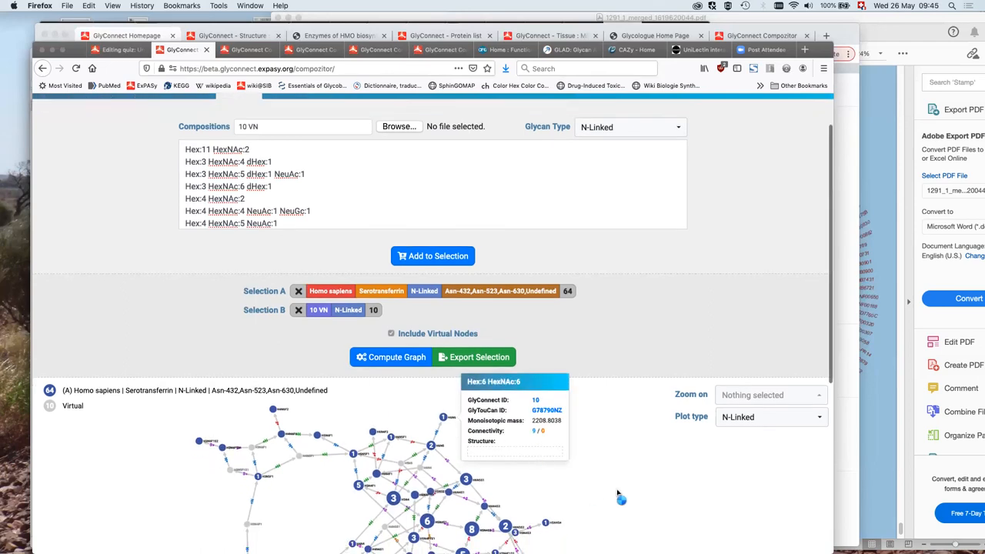
scroll("down", 3)
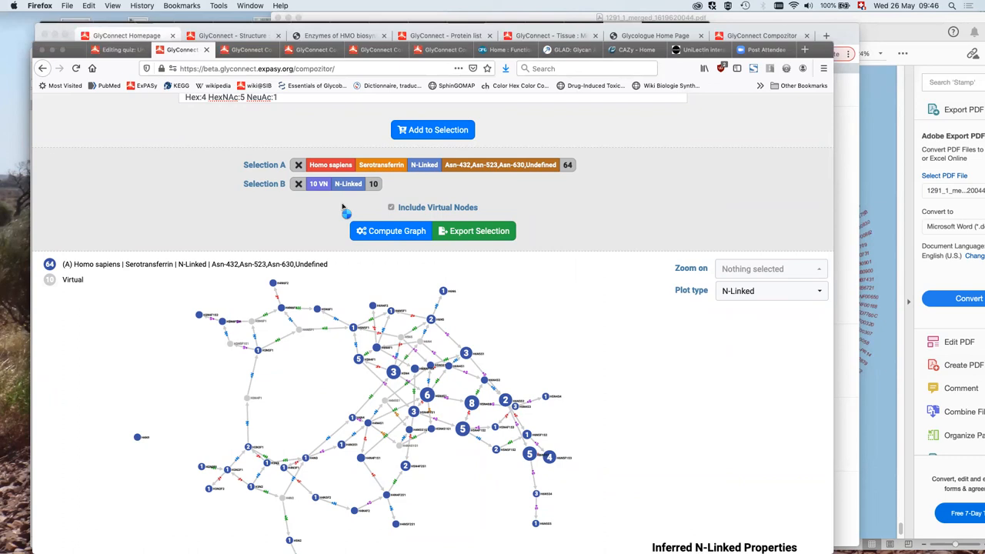
mouse_move(73, 48)
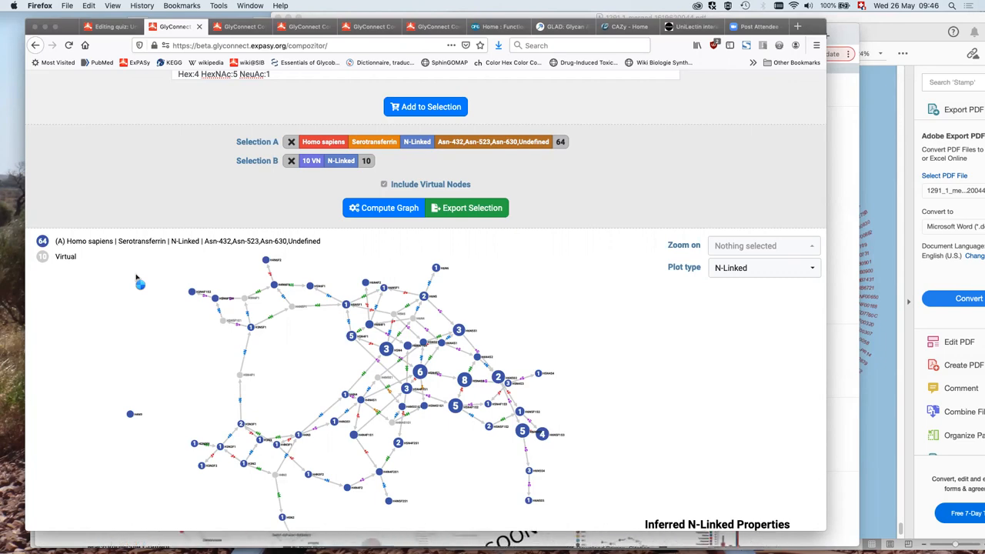
mouse_move(153, 279)
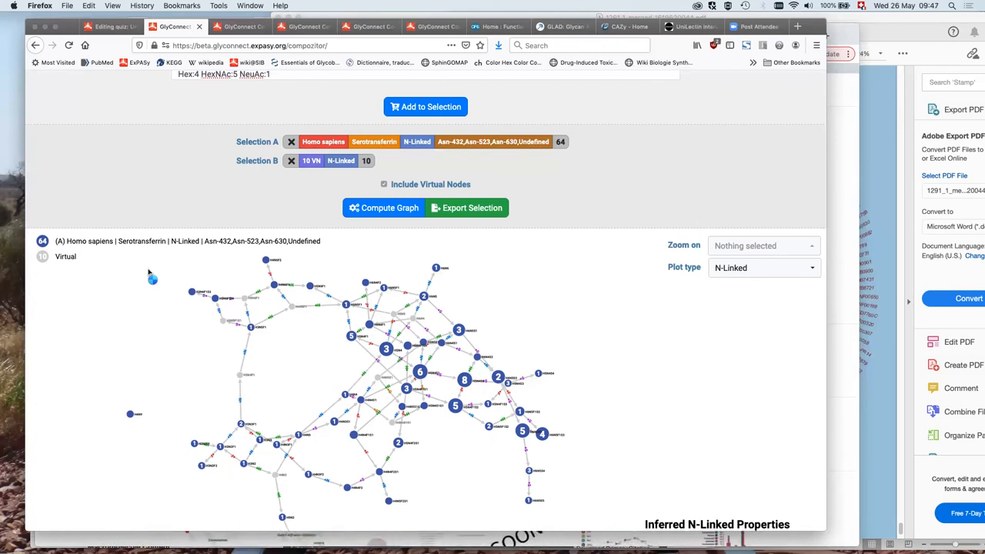
mouse_move(119, 207)
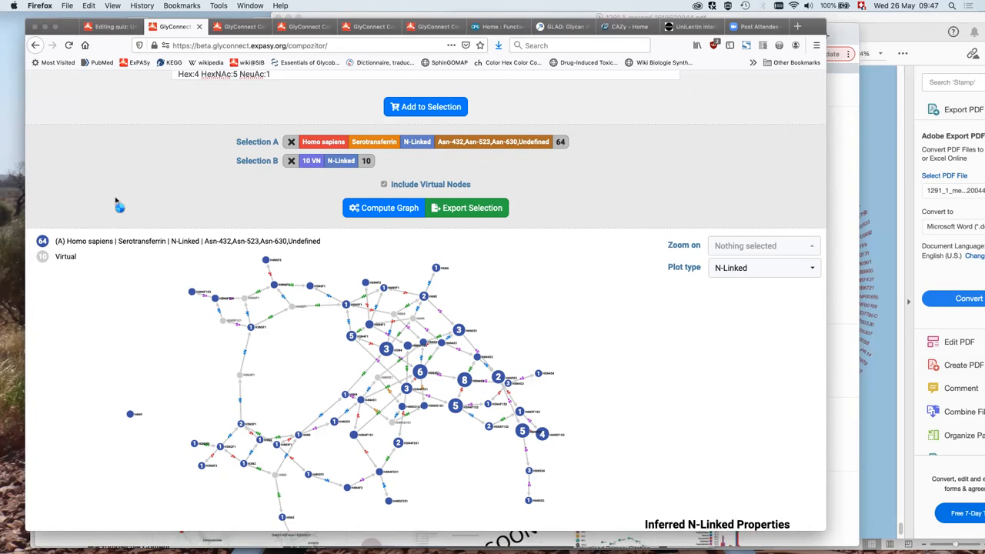
mouse_move(116, 202)
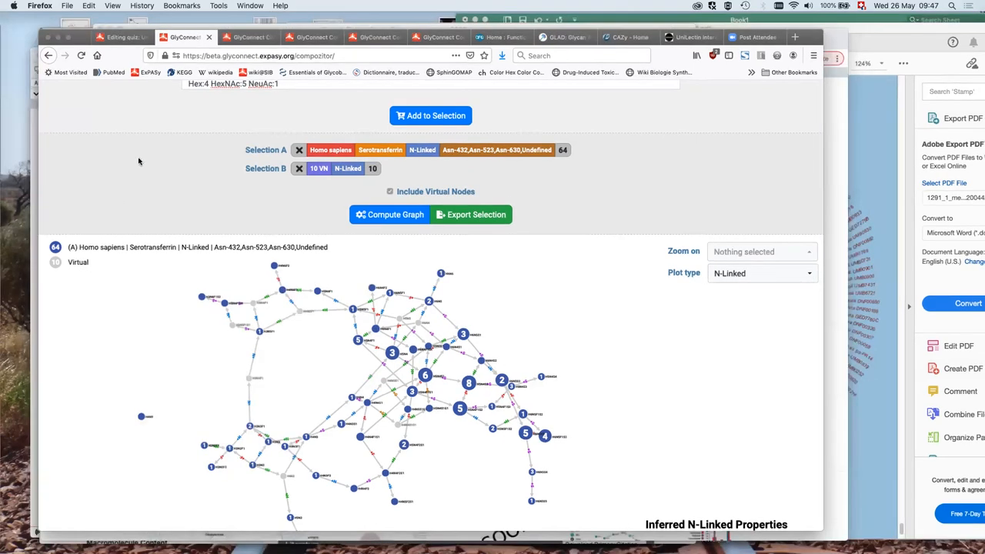
mouse_move(143, 161)
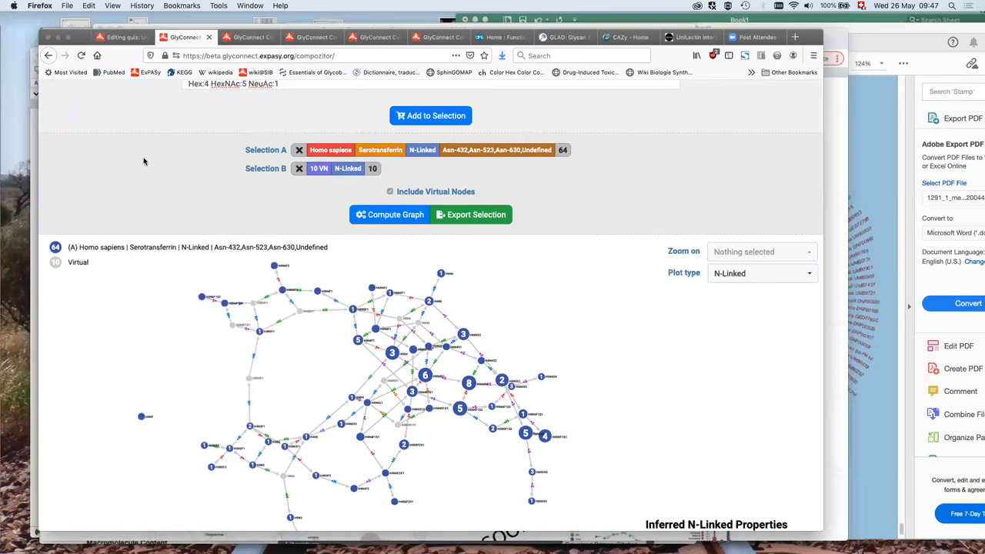
mouse_move(116, 150)
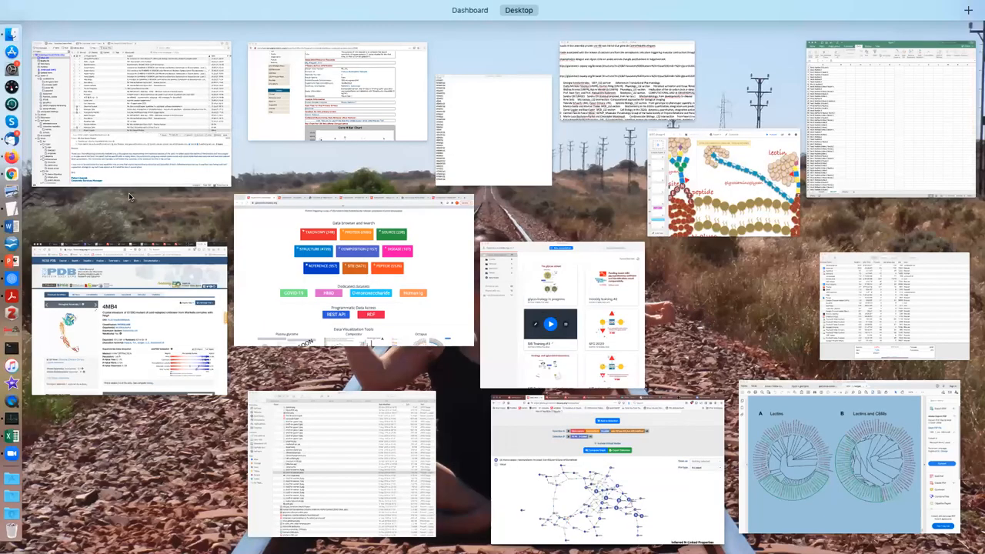
mouse_move(375, 336)
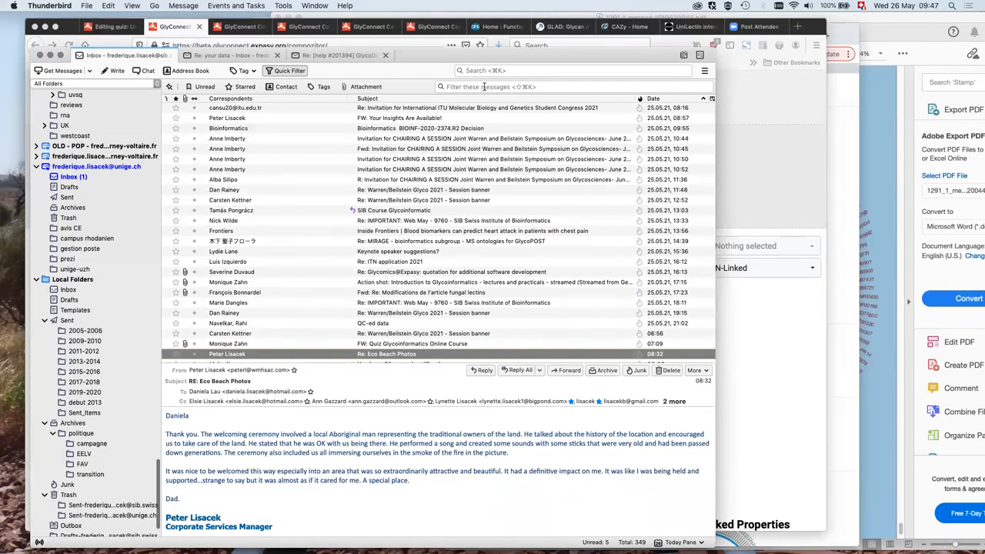
Quick-filter the messages for sender 'kat' to locate the 'Re: your data' email
left_click(73, 176)
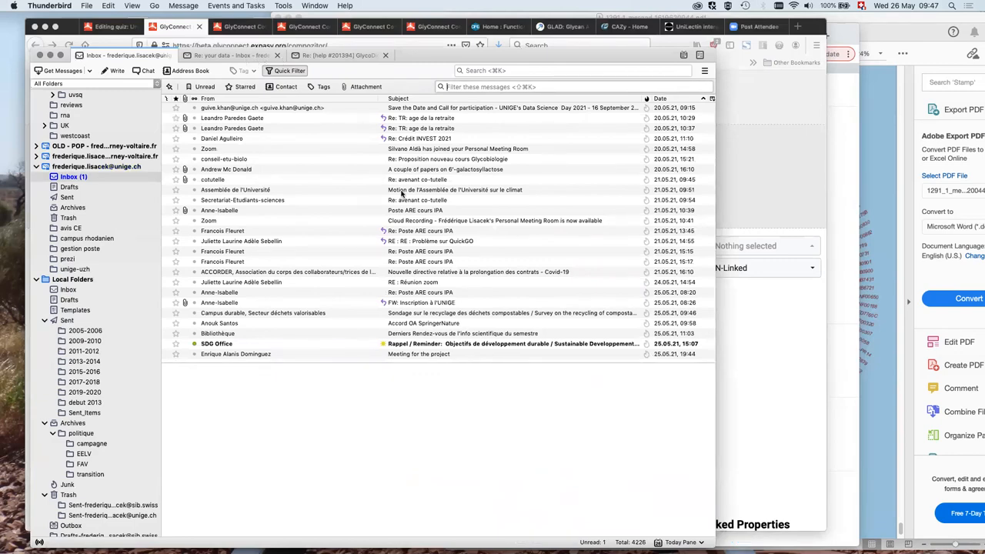
type("kat")
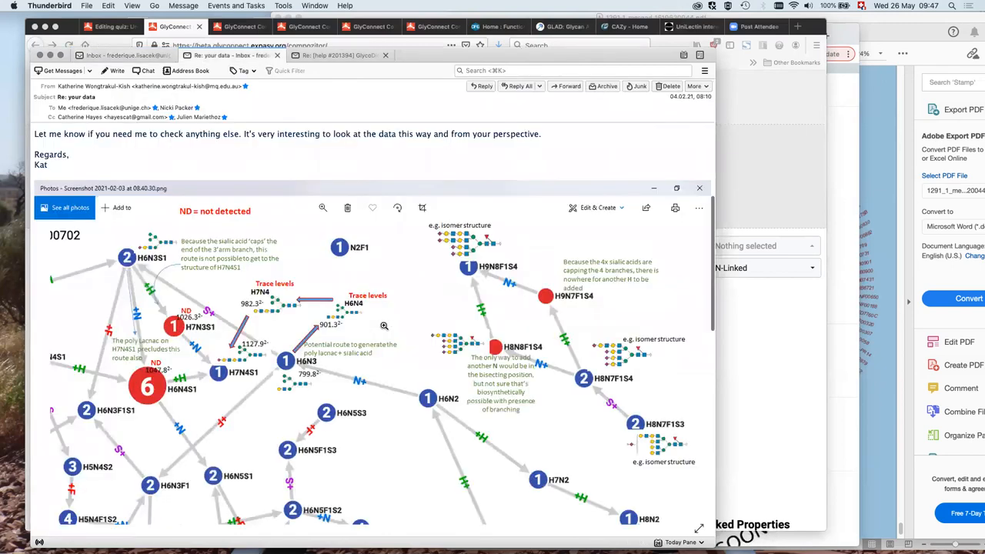
mouse_move(167, 329)
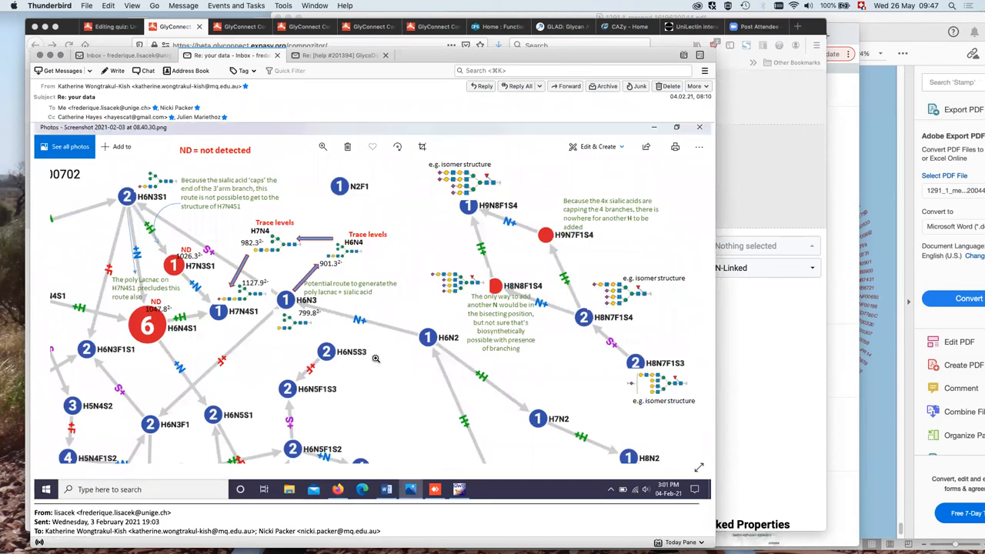
mouse_move(287, 342)
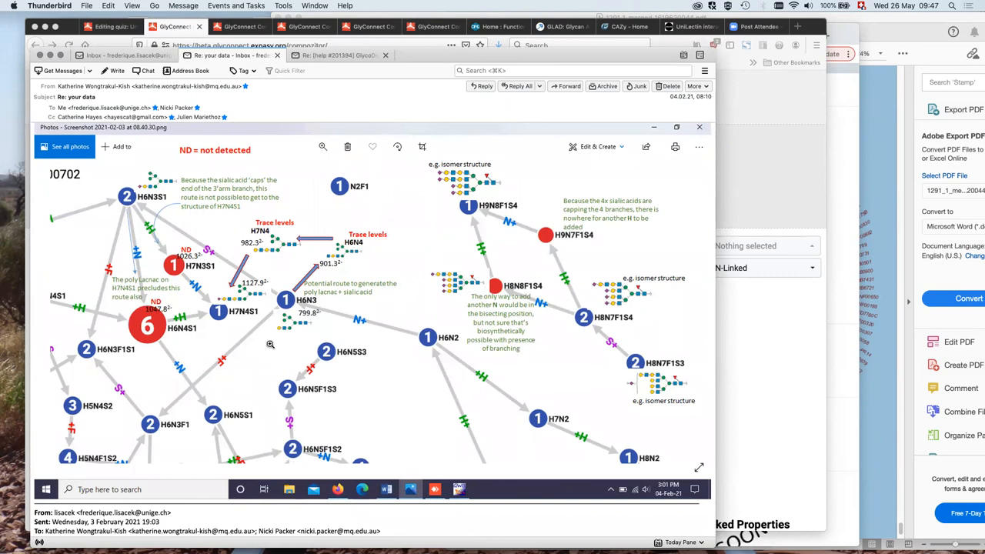
mouse_move(158, 315)
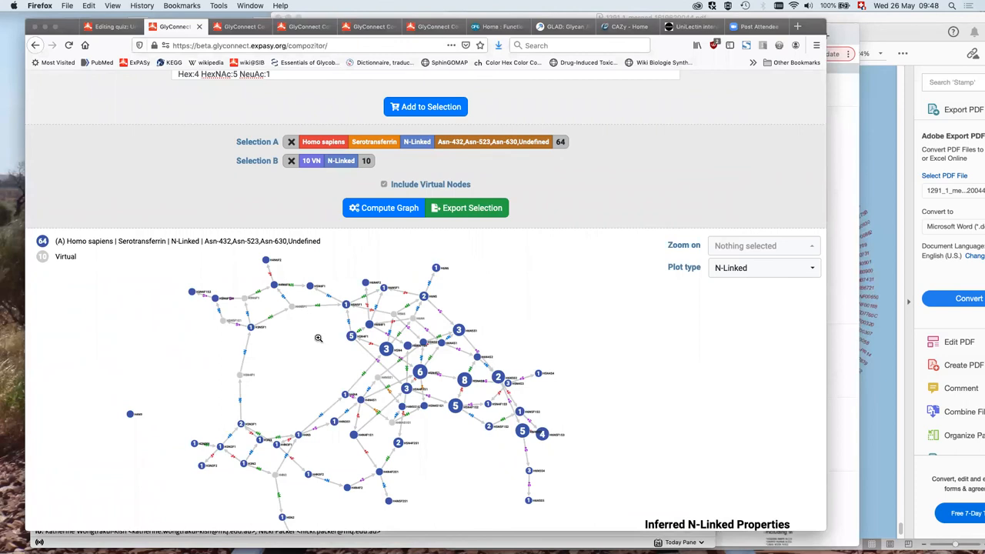
mouse_move(289, 306)
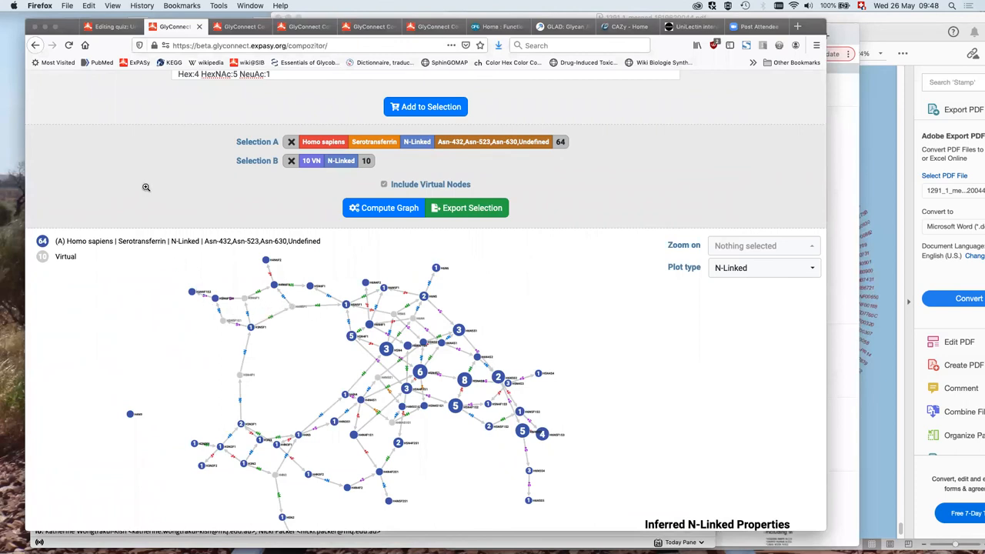
mouse_move(92, 323)
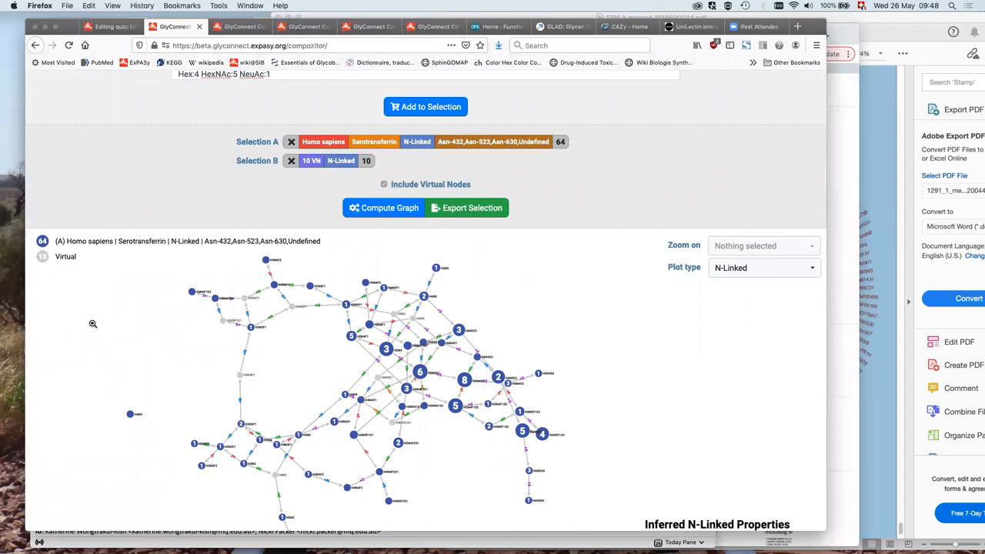
mouse_move(220, 314)
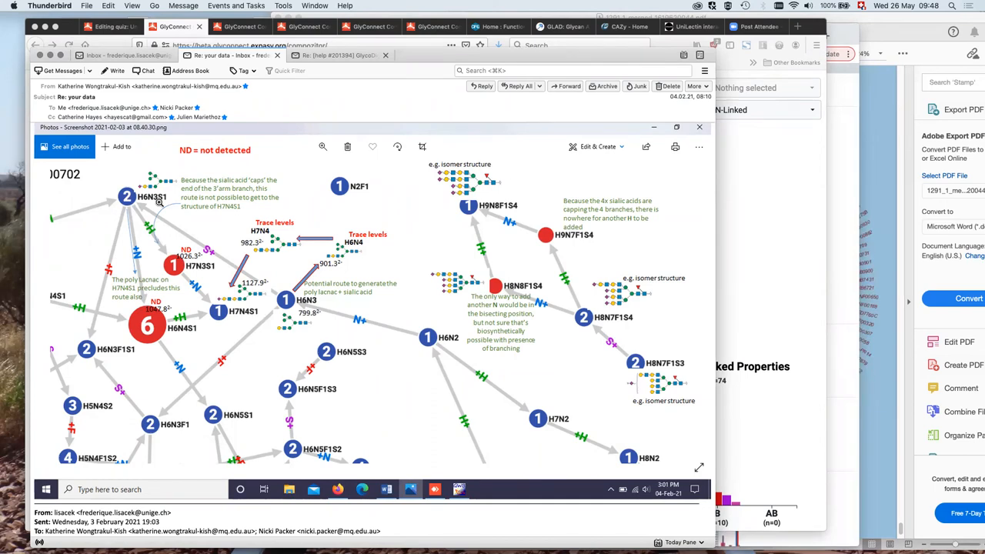
mouse_move(237, 329)
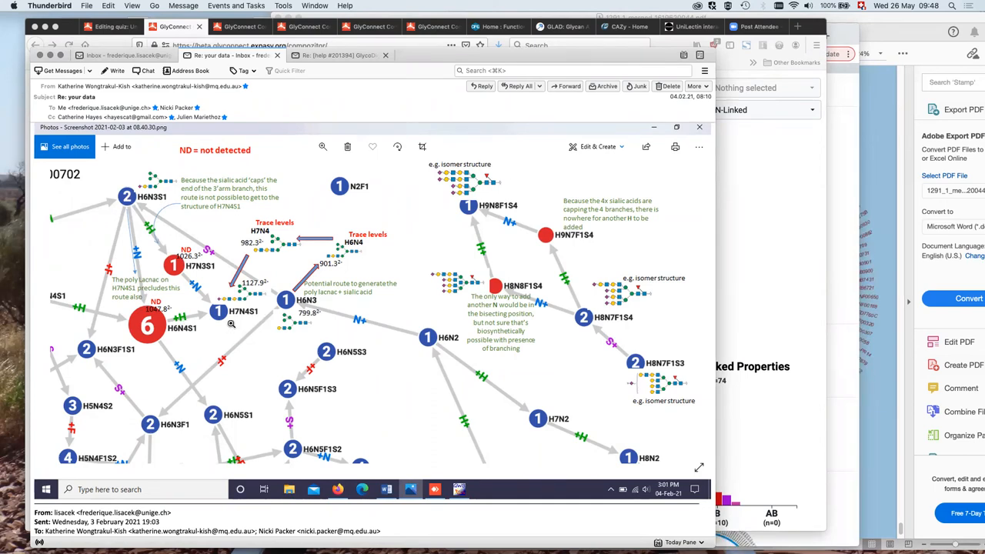
mouse_move(274, 351)
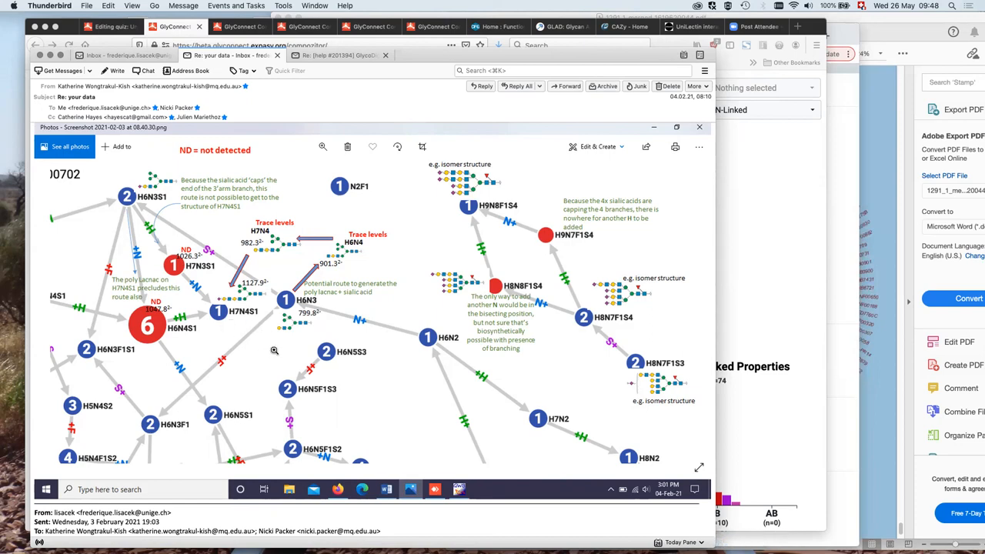
mouse_move(335, 316)
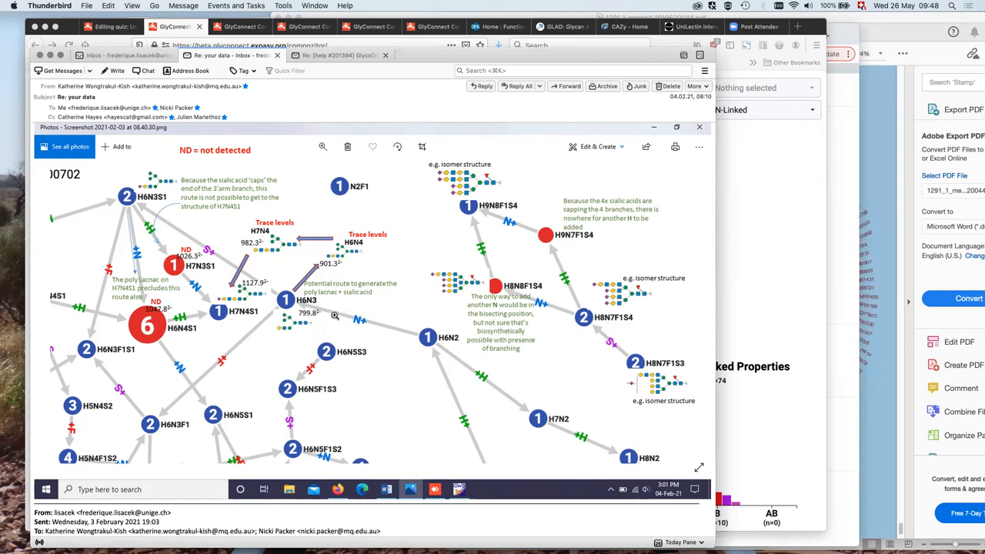
mouse_move(330, 224)
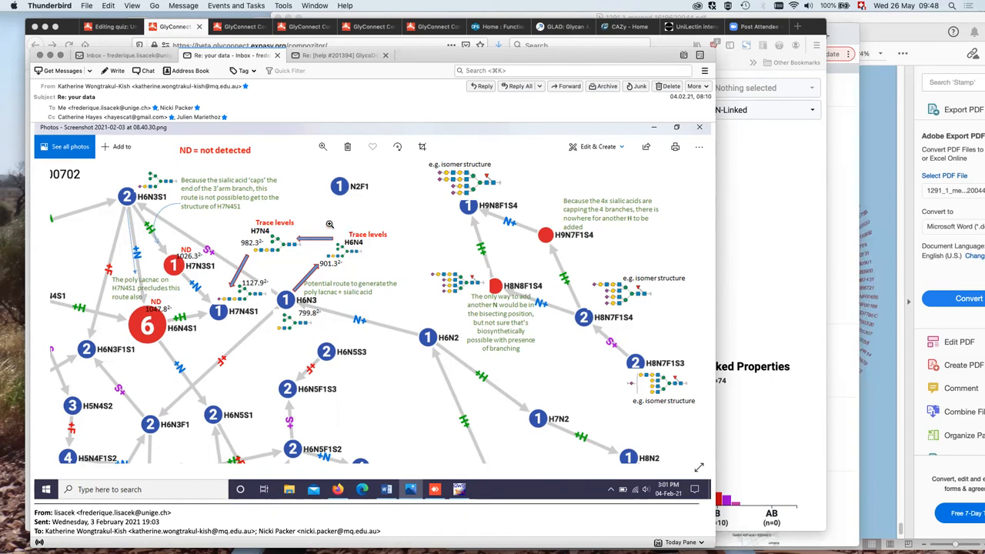
mouse_move(341, 289)
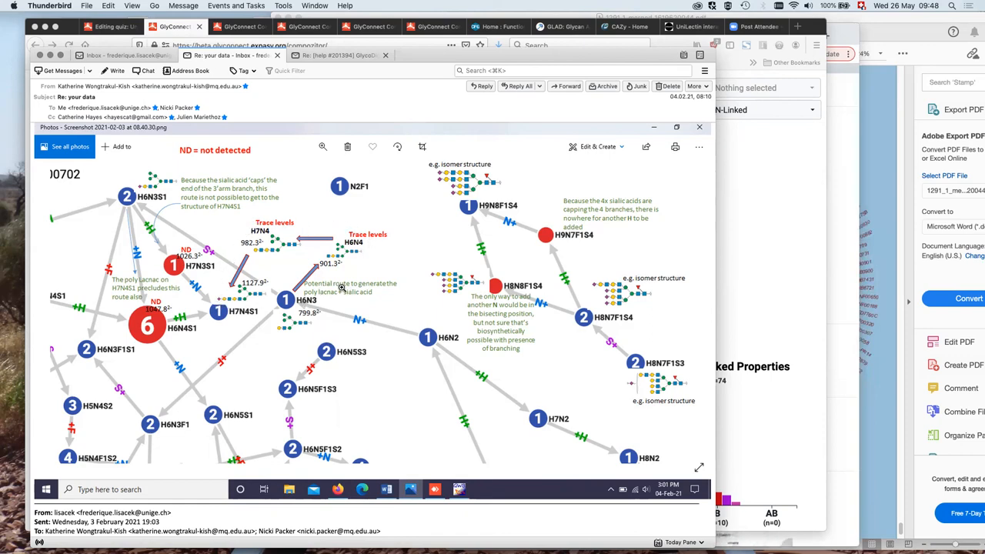
mouse_move(368, 246)
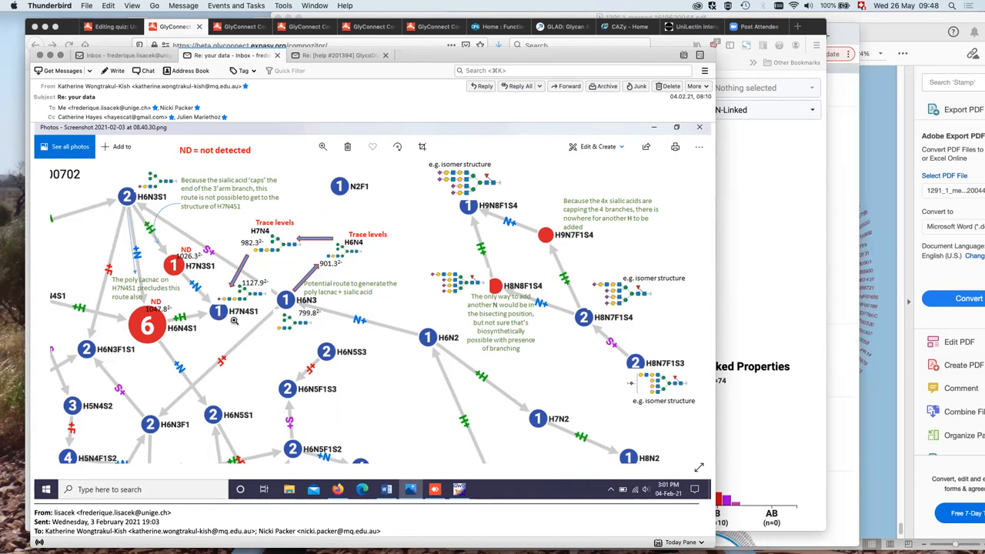
mouse_move(263, 319)
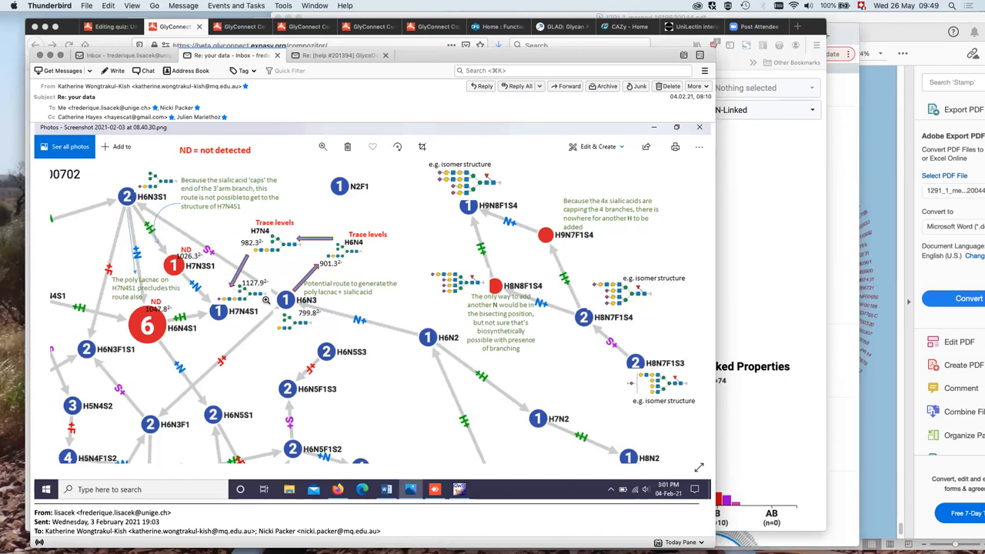
mouse_move(216, 244)
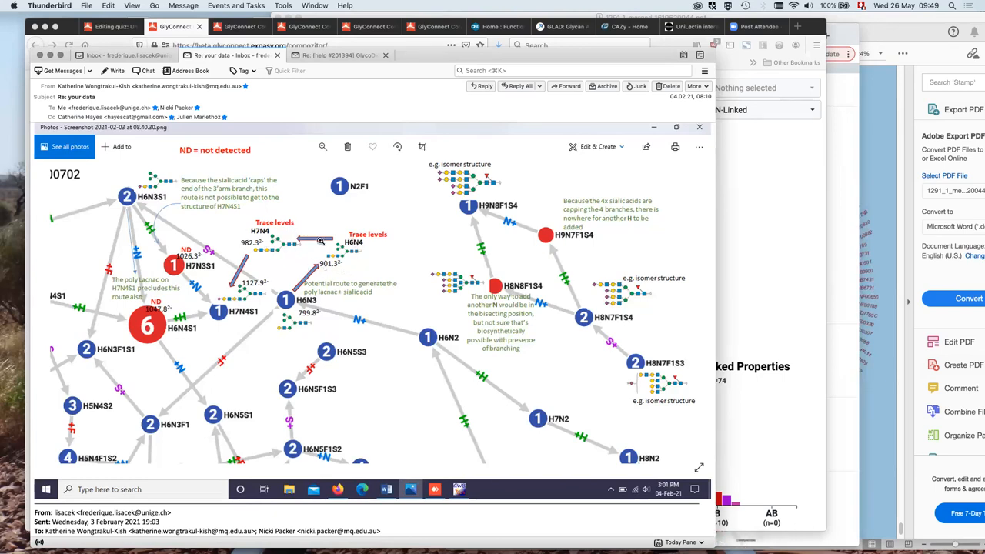
mouse_move(298, 268)
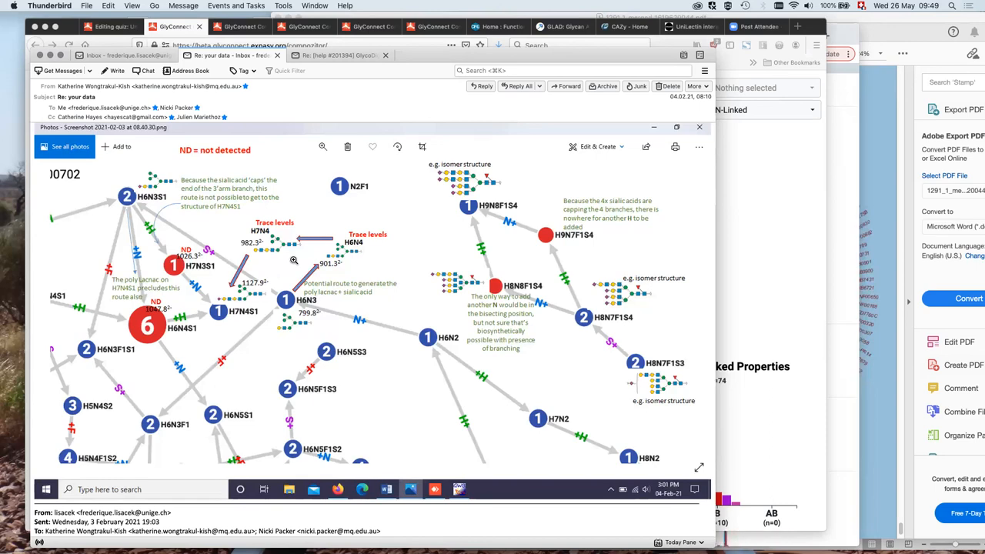
mouse_move(261, 271)
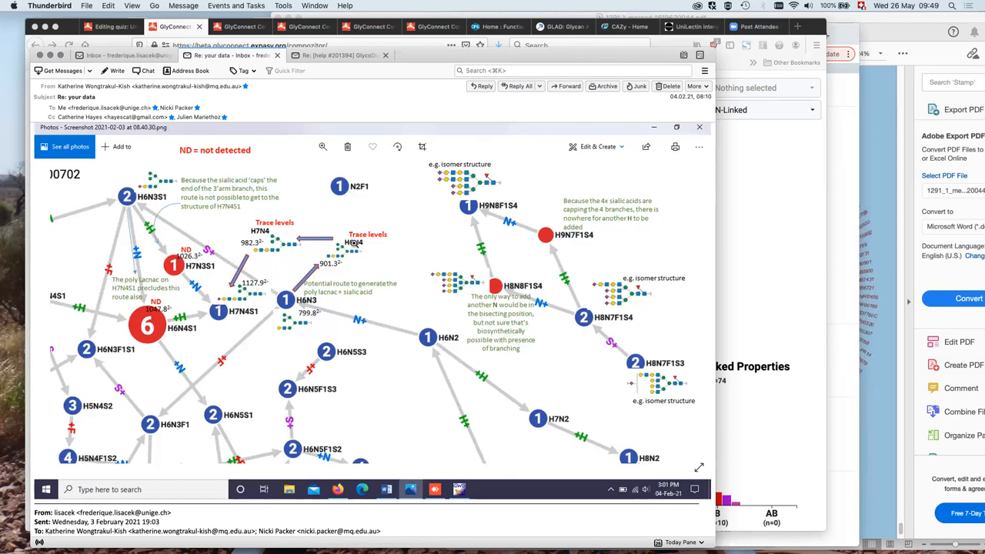
mouse_move(359, 386)
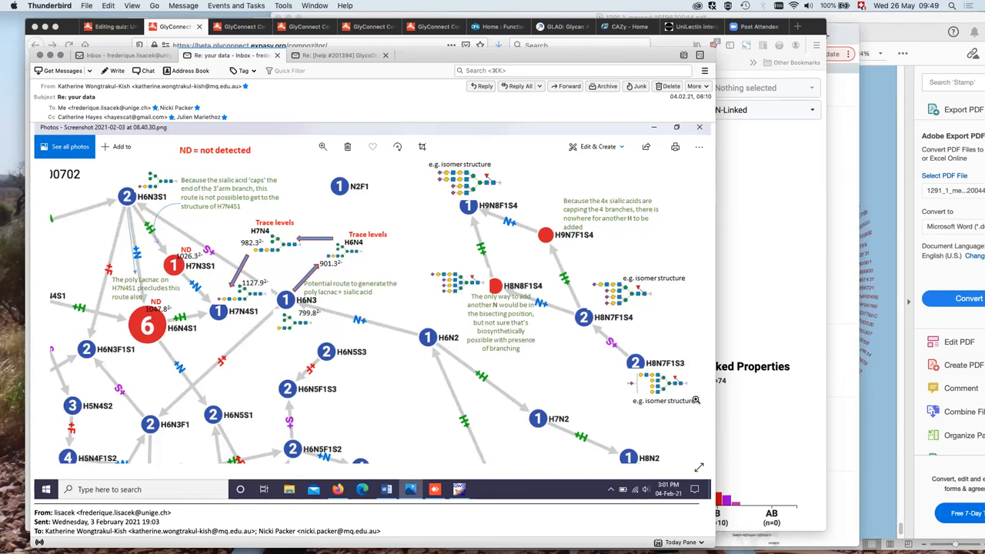
Bring the Firefox Compozitor graph, now combining Selection A with 10 VN, to the front
left_click(699, 126)
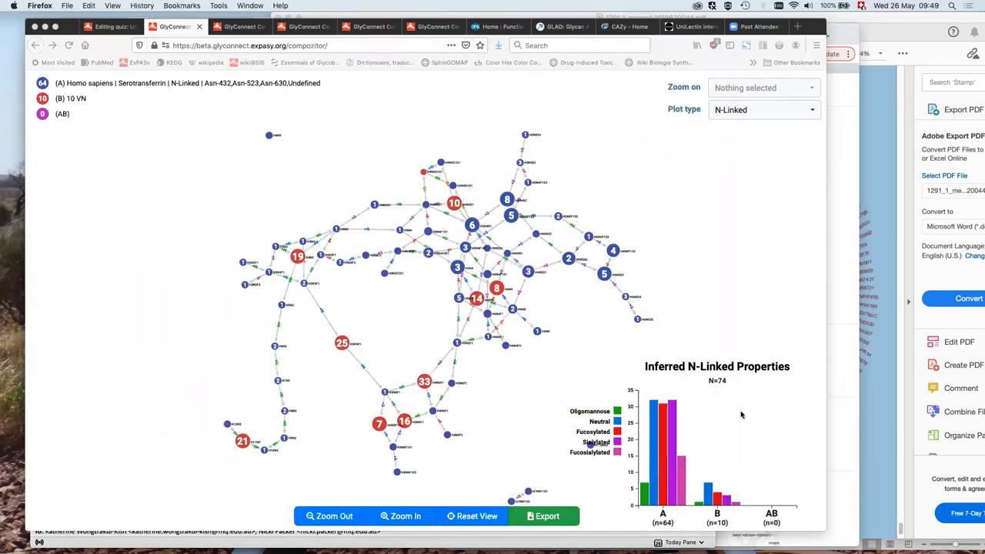
mouse_move(560, 388)
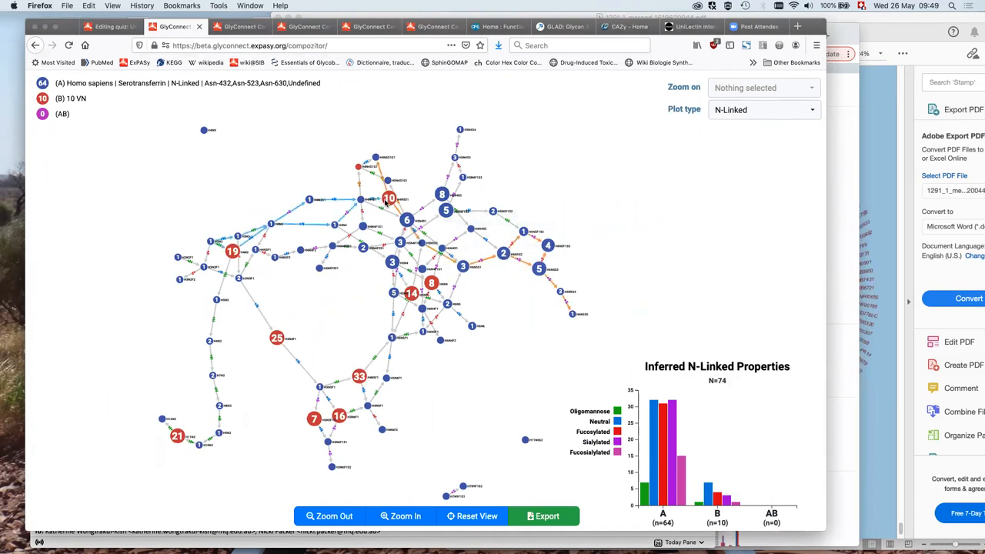
mouse_move(293, 233)
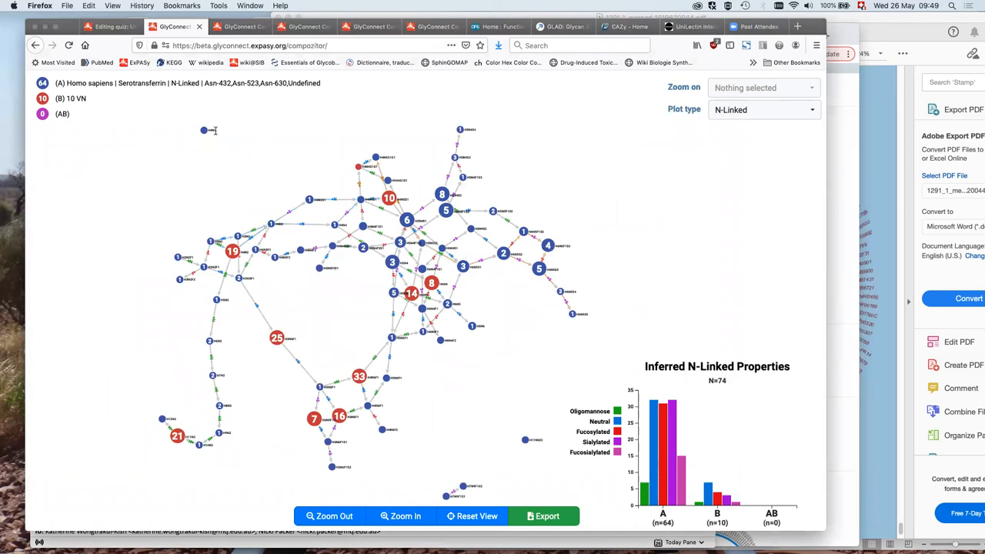
mouse_move(270, 408)
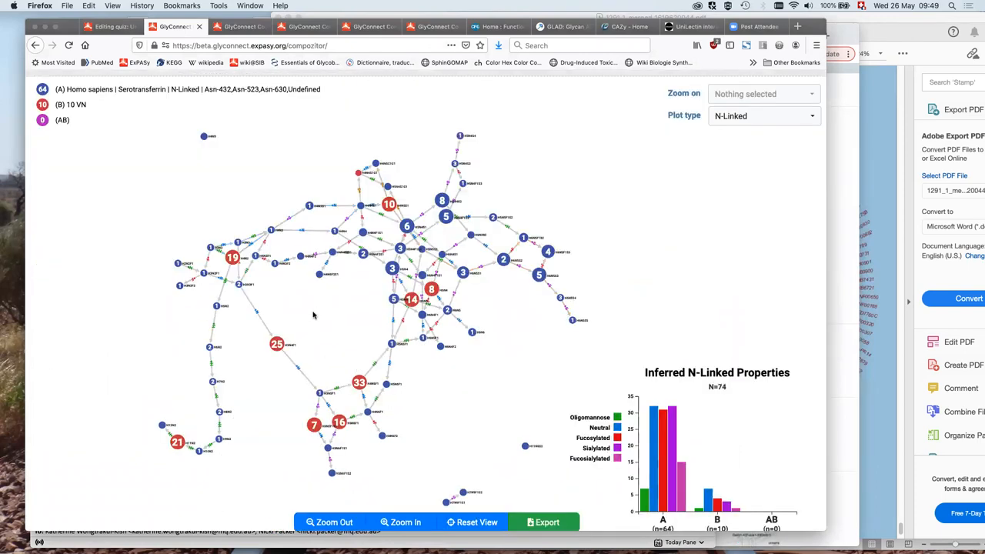
mouse_move(340, 313)
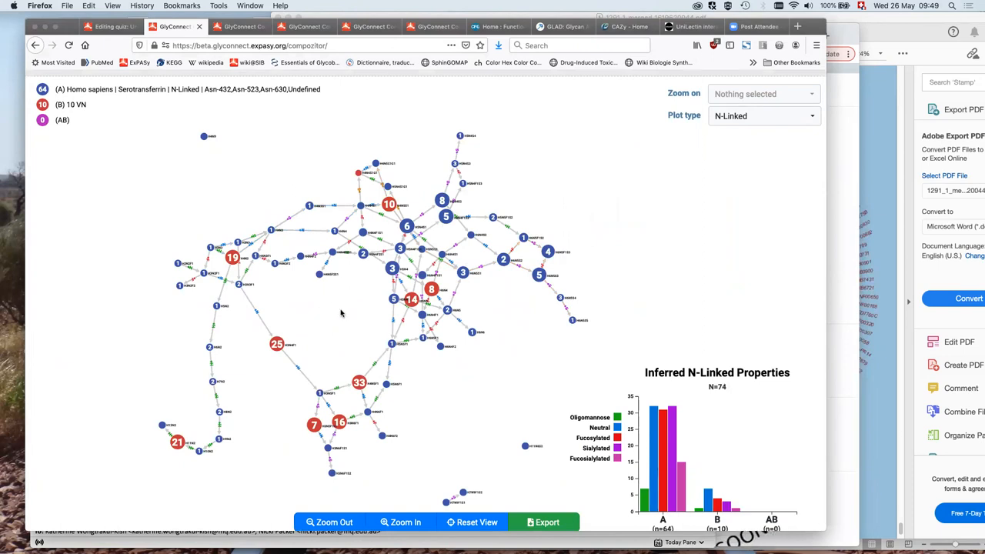
mouse_move(291, 160)
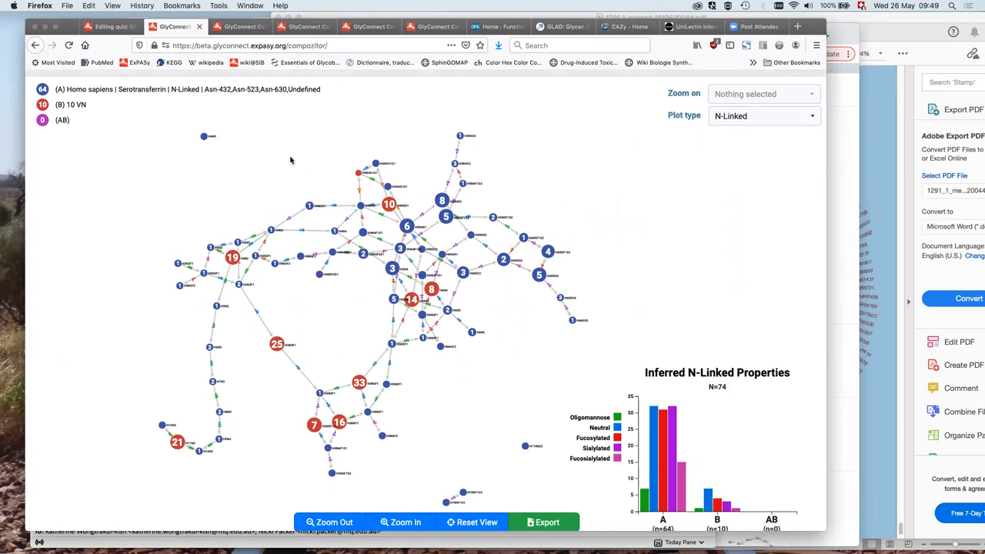
mouse_move(369, 383)
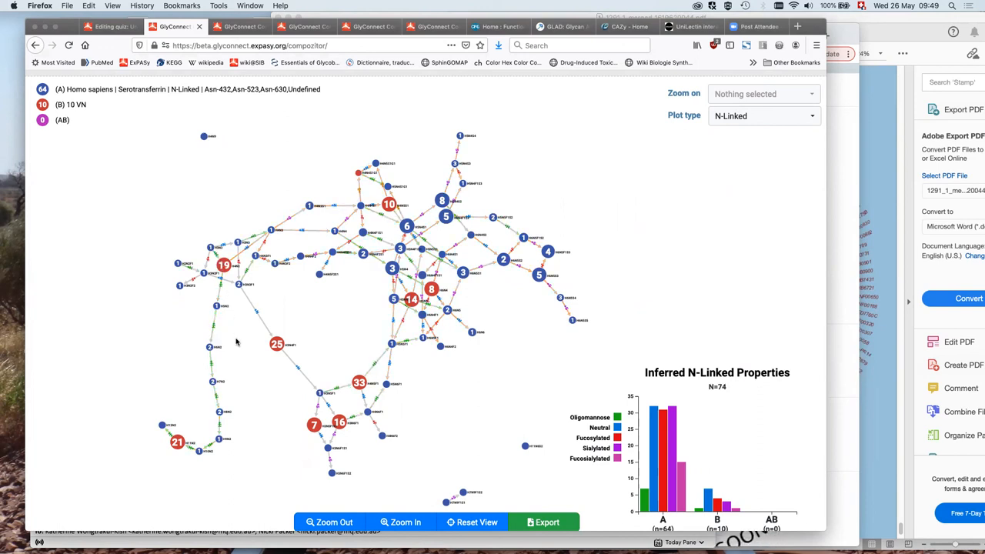
mouse_move(258, 454)
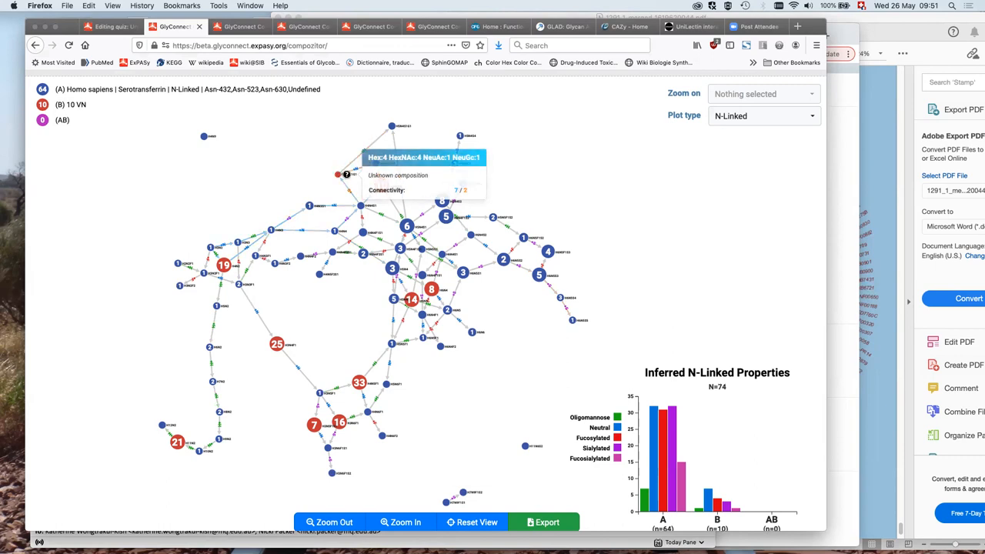
mouse_move(322, 162)
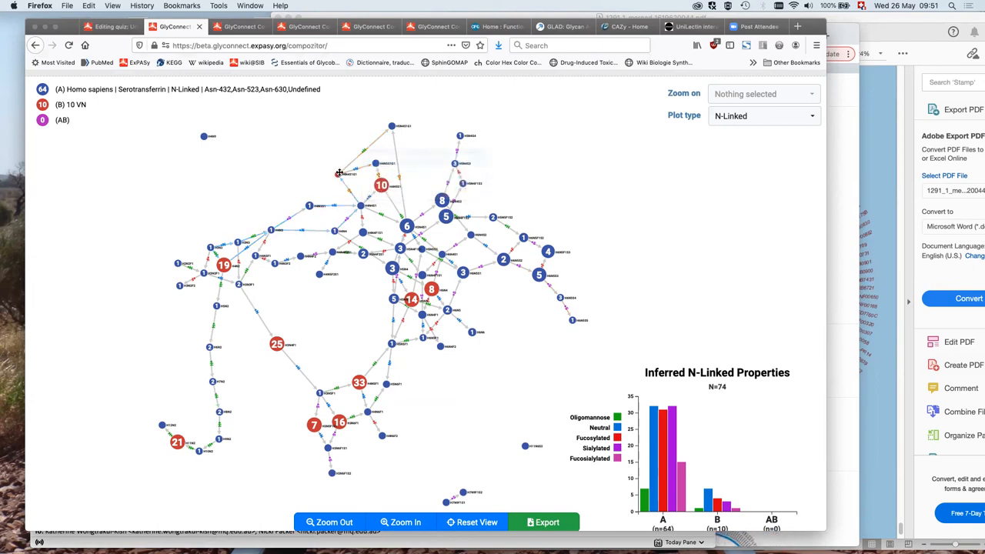
mouse_move(321, 154)
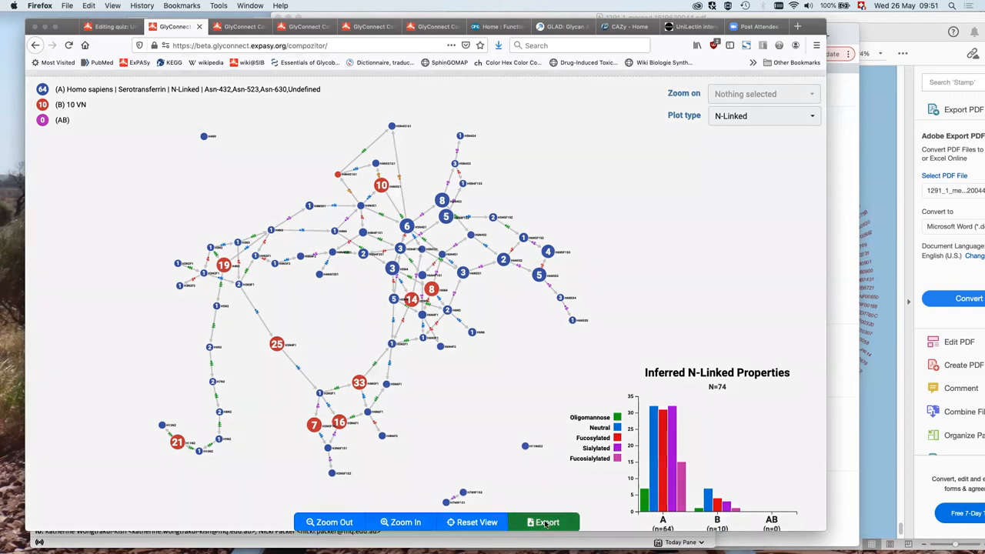
left_click(546, 521)
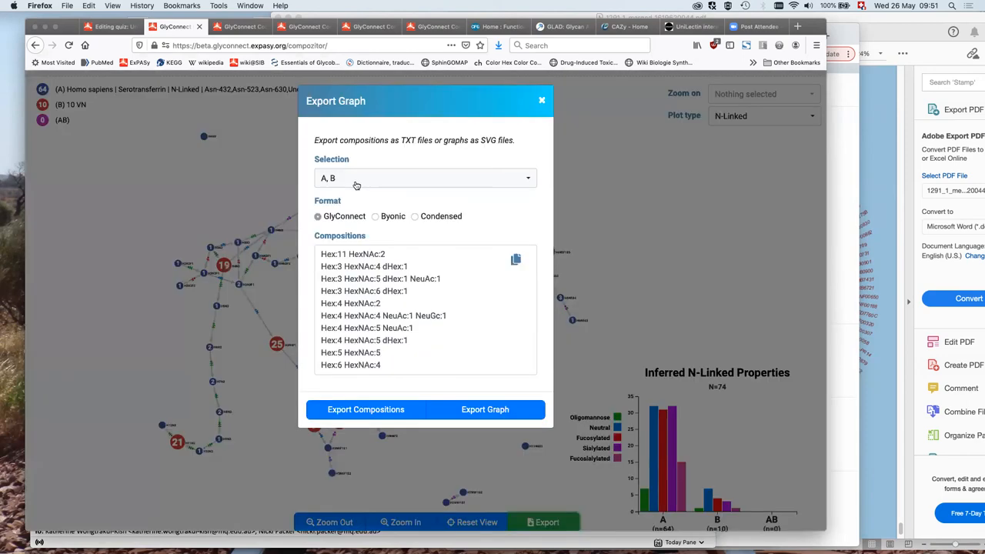
mouse_move(476, 226)
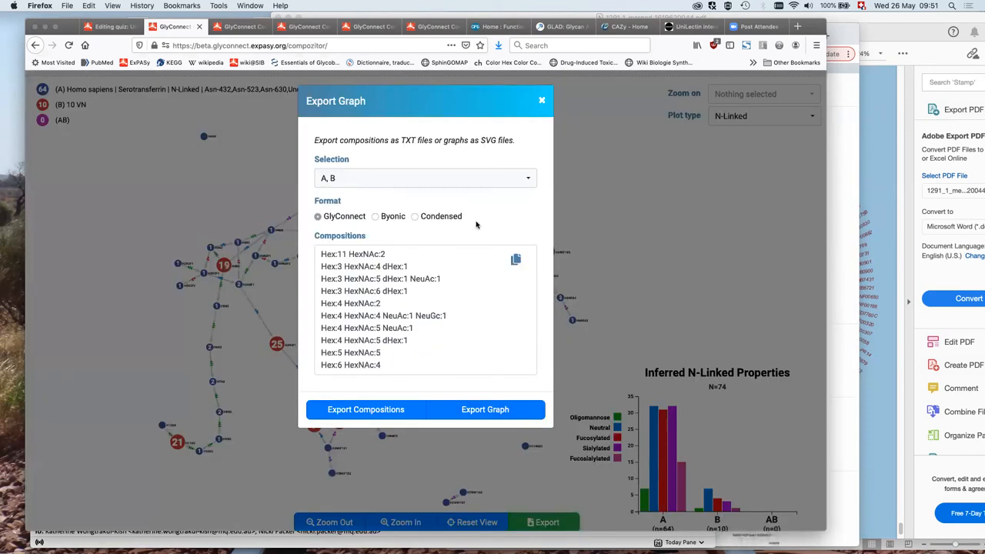
left_click(541, 100)
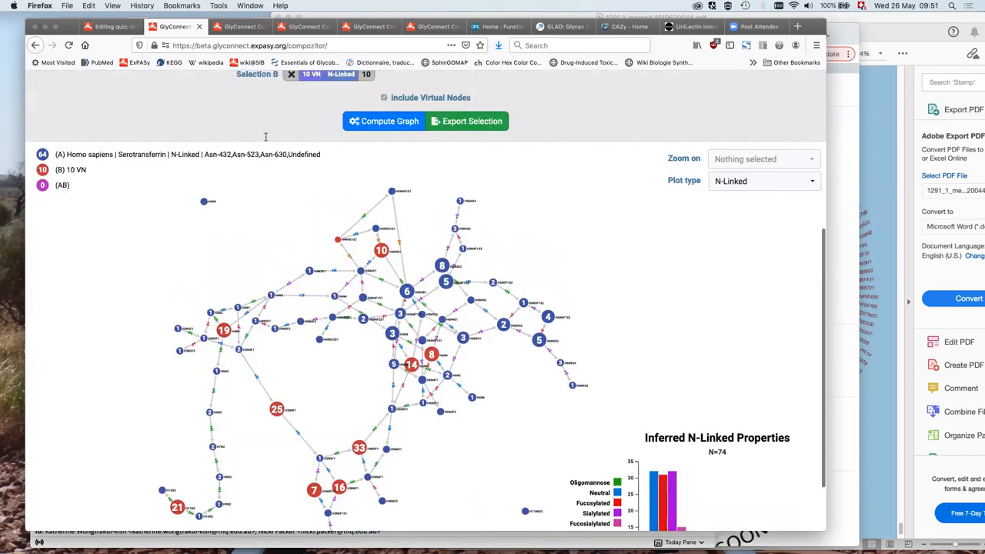
scroll("up", 3)
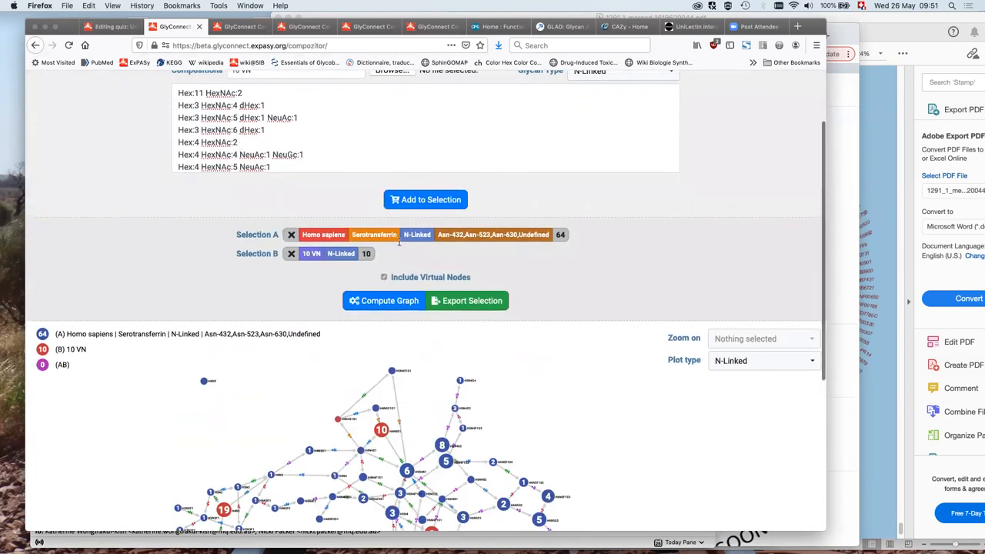
scroll("up", 3)
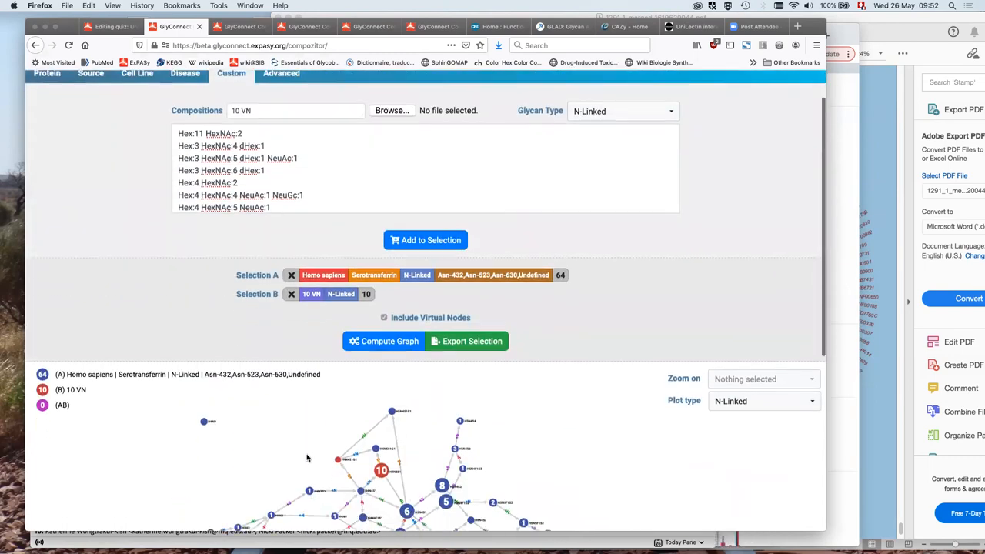
scroll("down", 3)
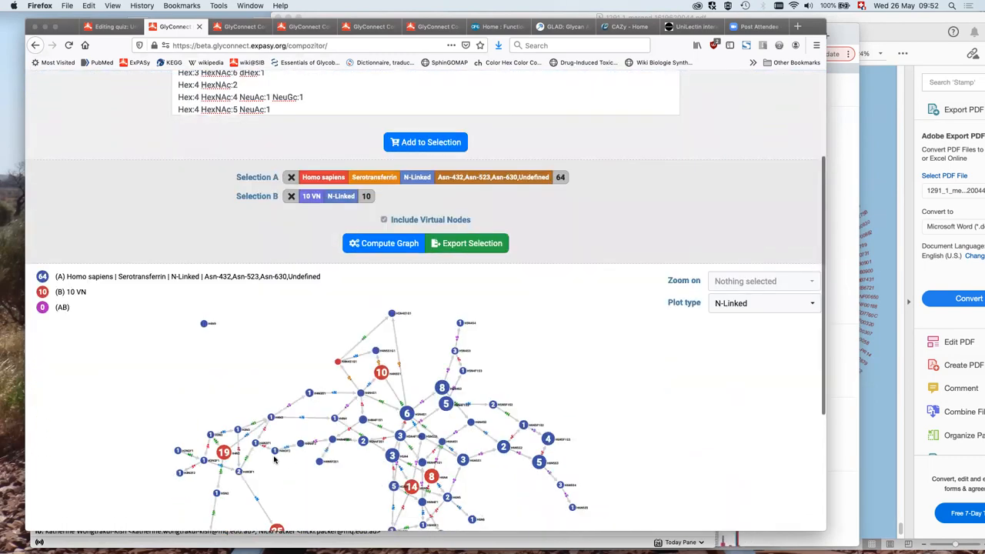
scroll("down", 3)
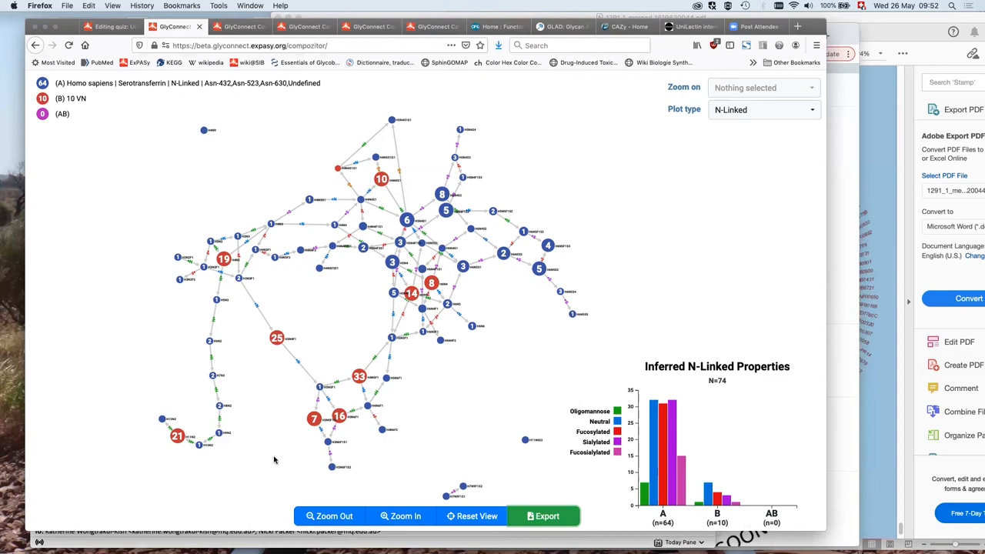
mouse_move(450, 400)
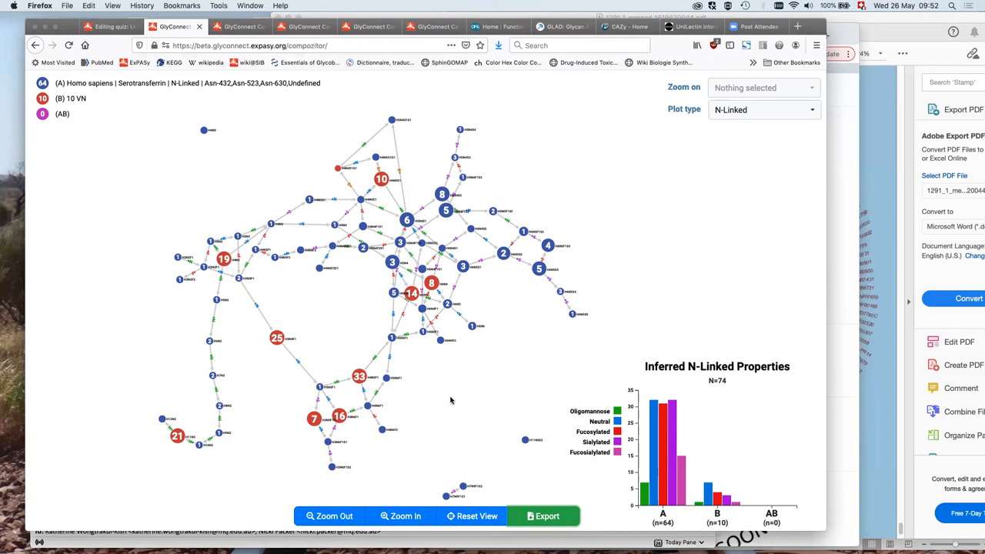
mouse_move(487, 435)
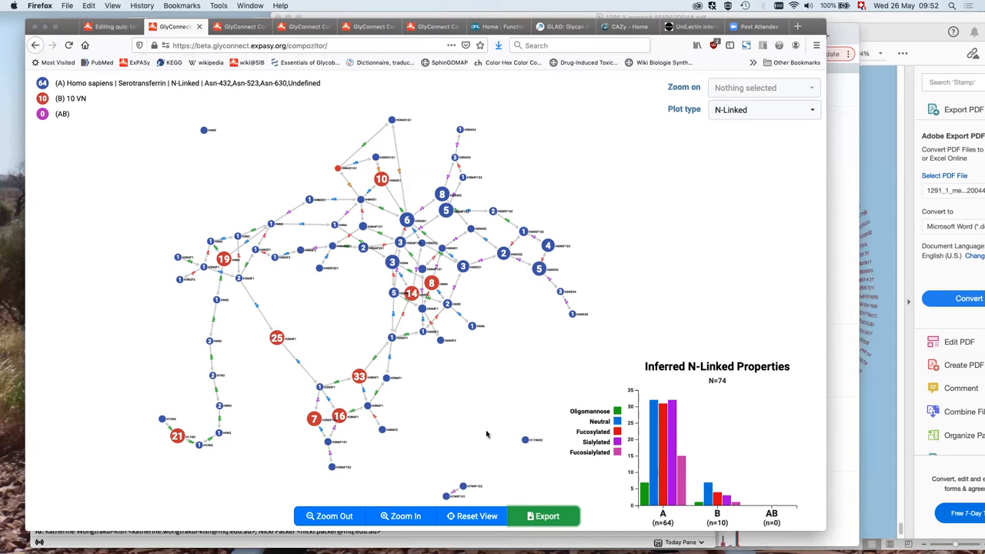
mouse_move(511, 401)
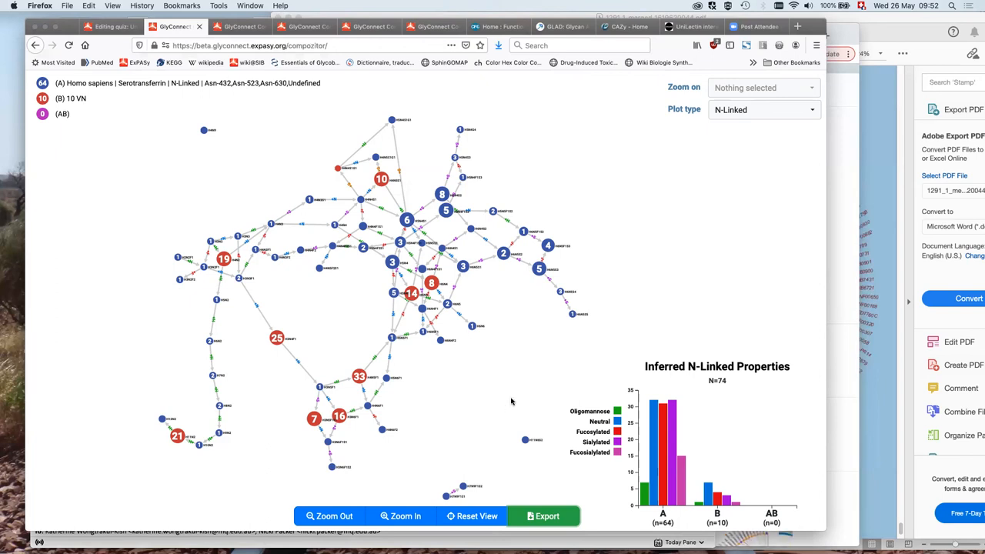
mouse_move(711, 278)
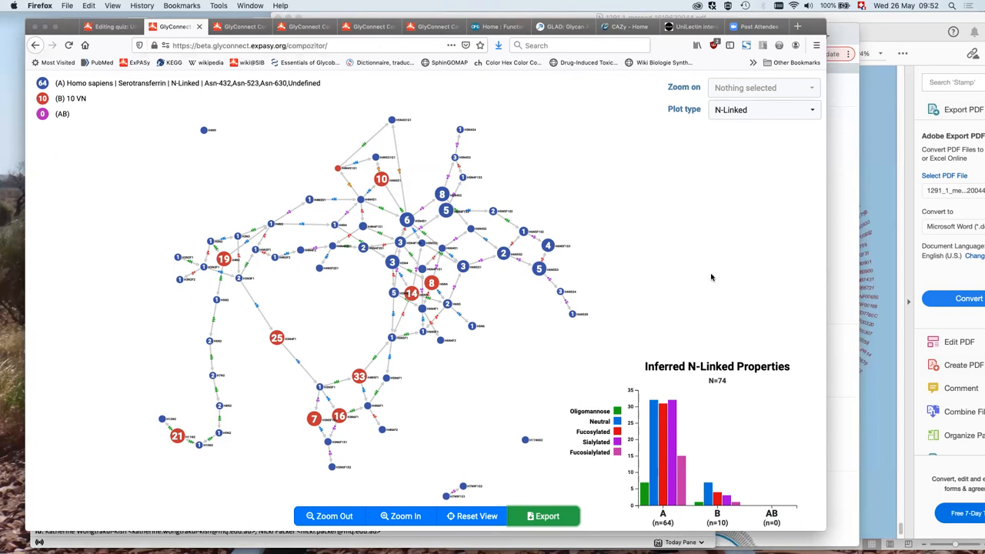